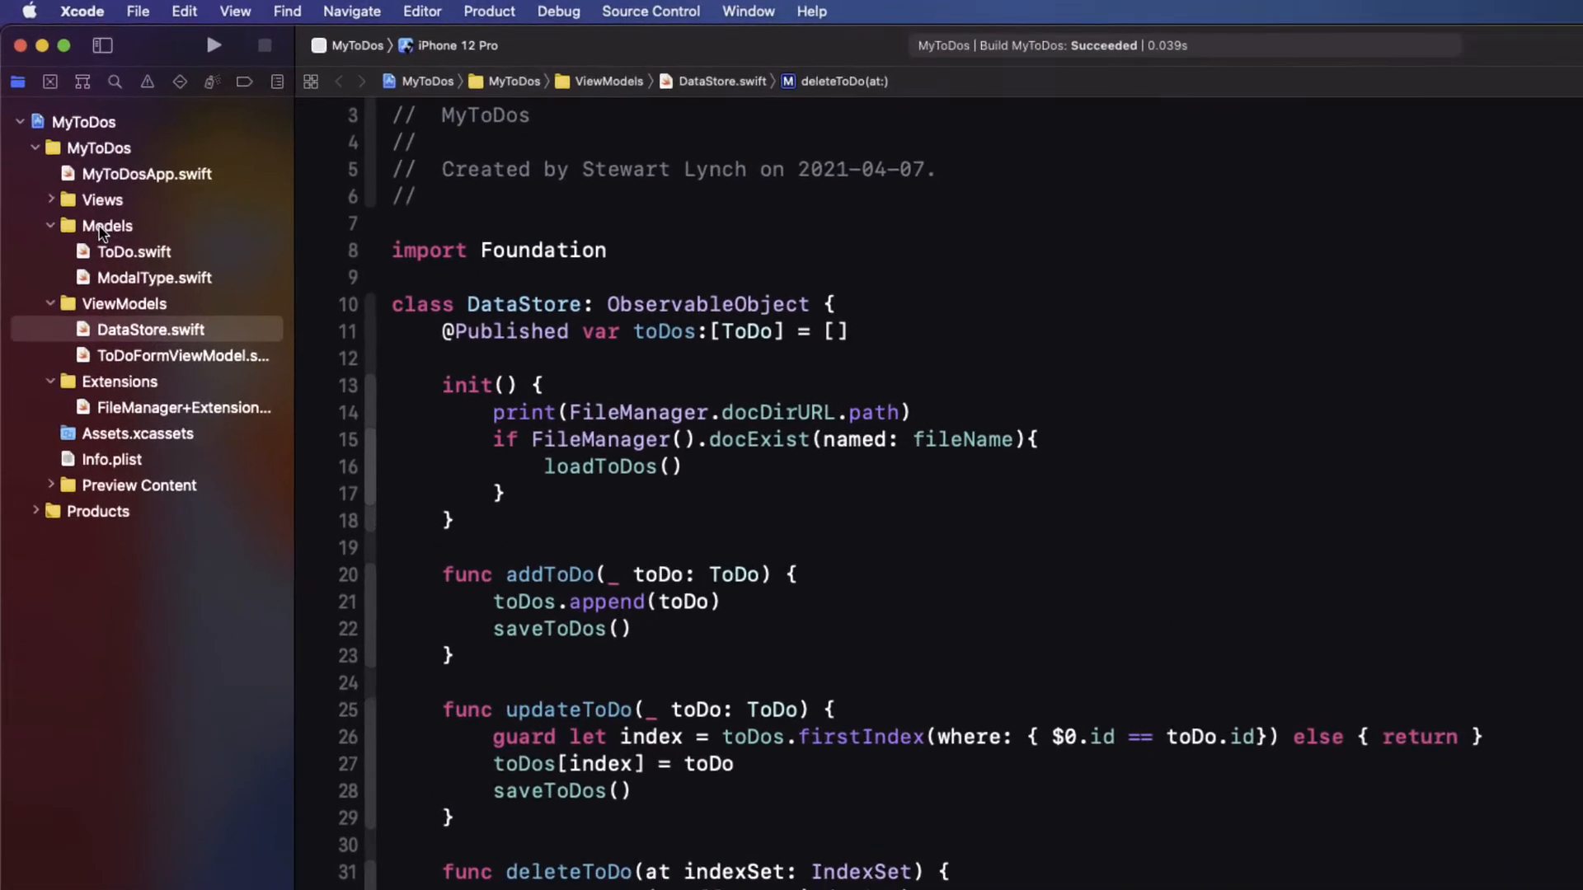
# Step: Create a new Swift file named ToDoError in the Models group
pyautogui.rightClick(105, 226)
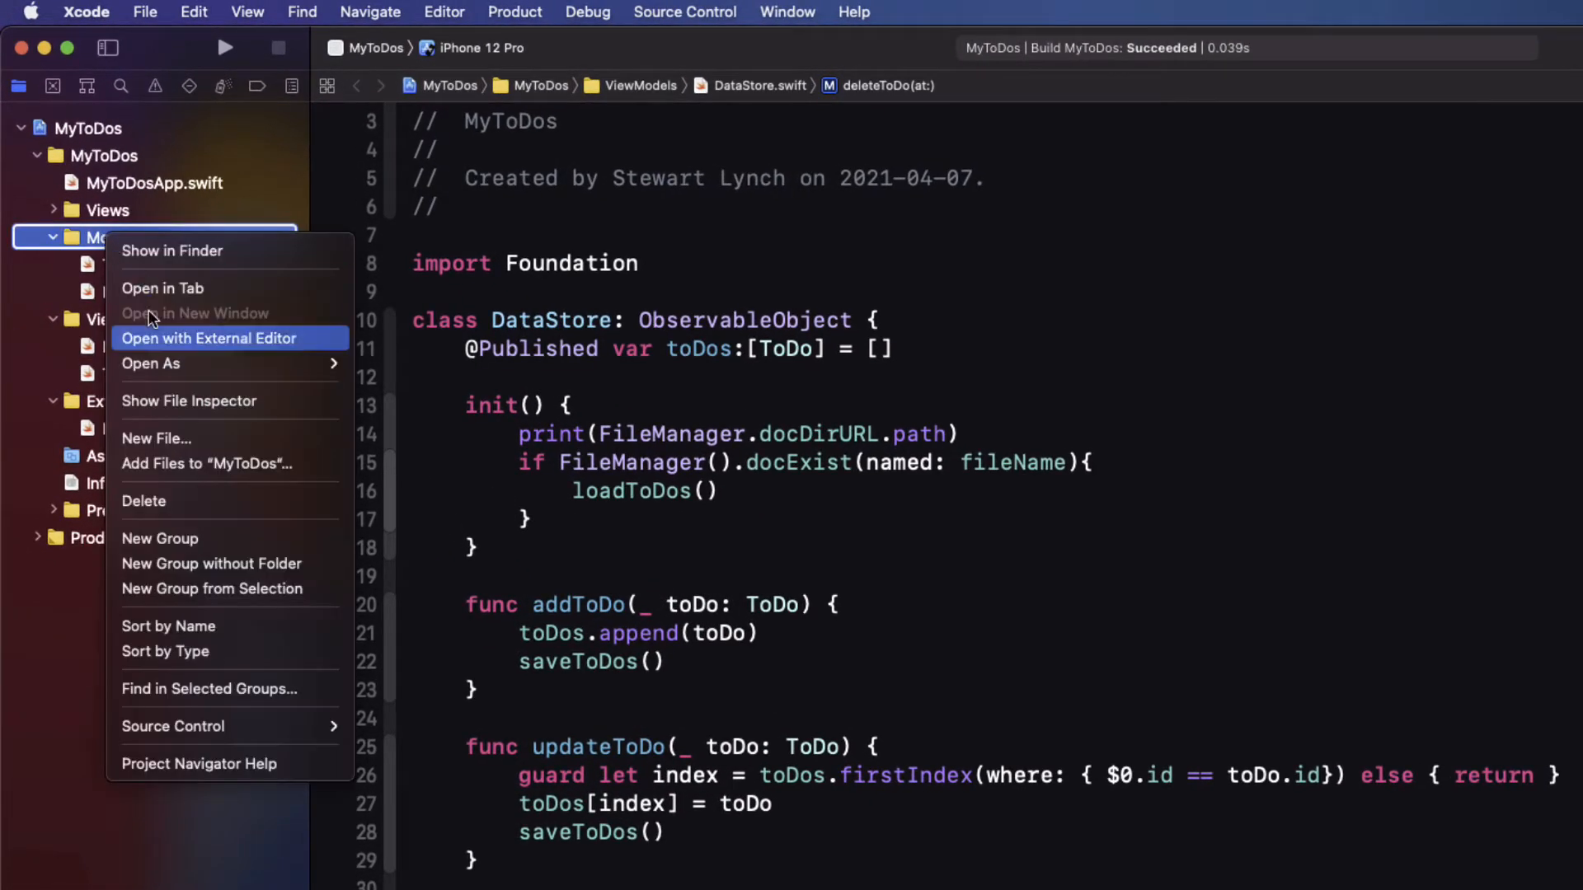
pyautogui.click(157, 439)
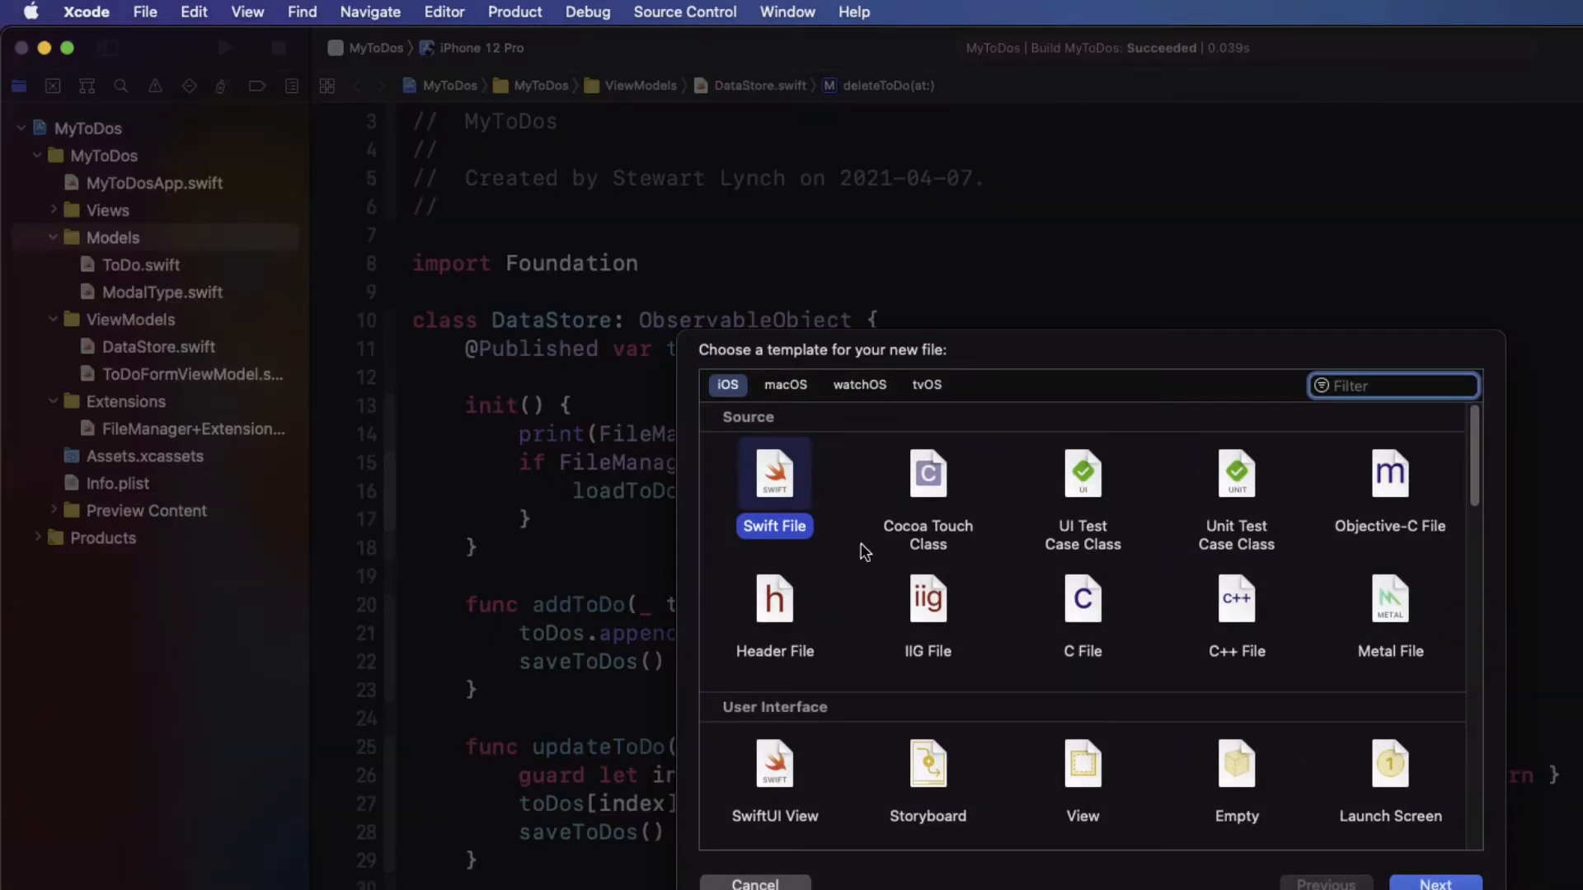
pyautogui.click(1435, 883)
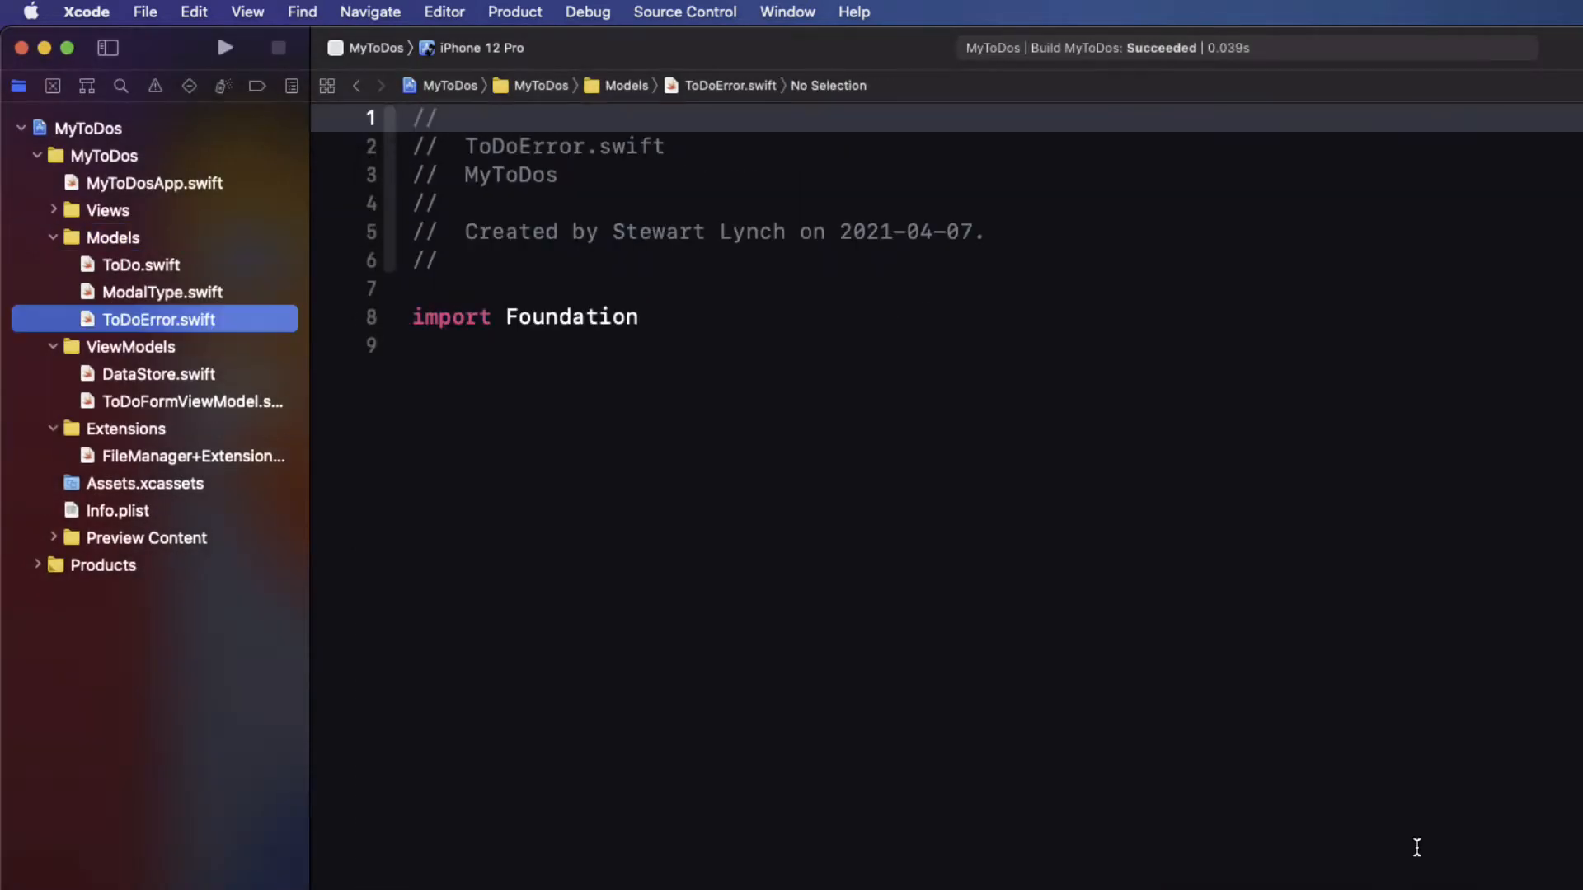
# Step: Declare an empty enum ToDoError conforming to Error and LocalizedError
pyautogui.write('enum ToD')
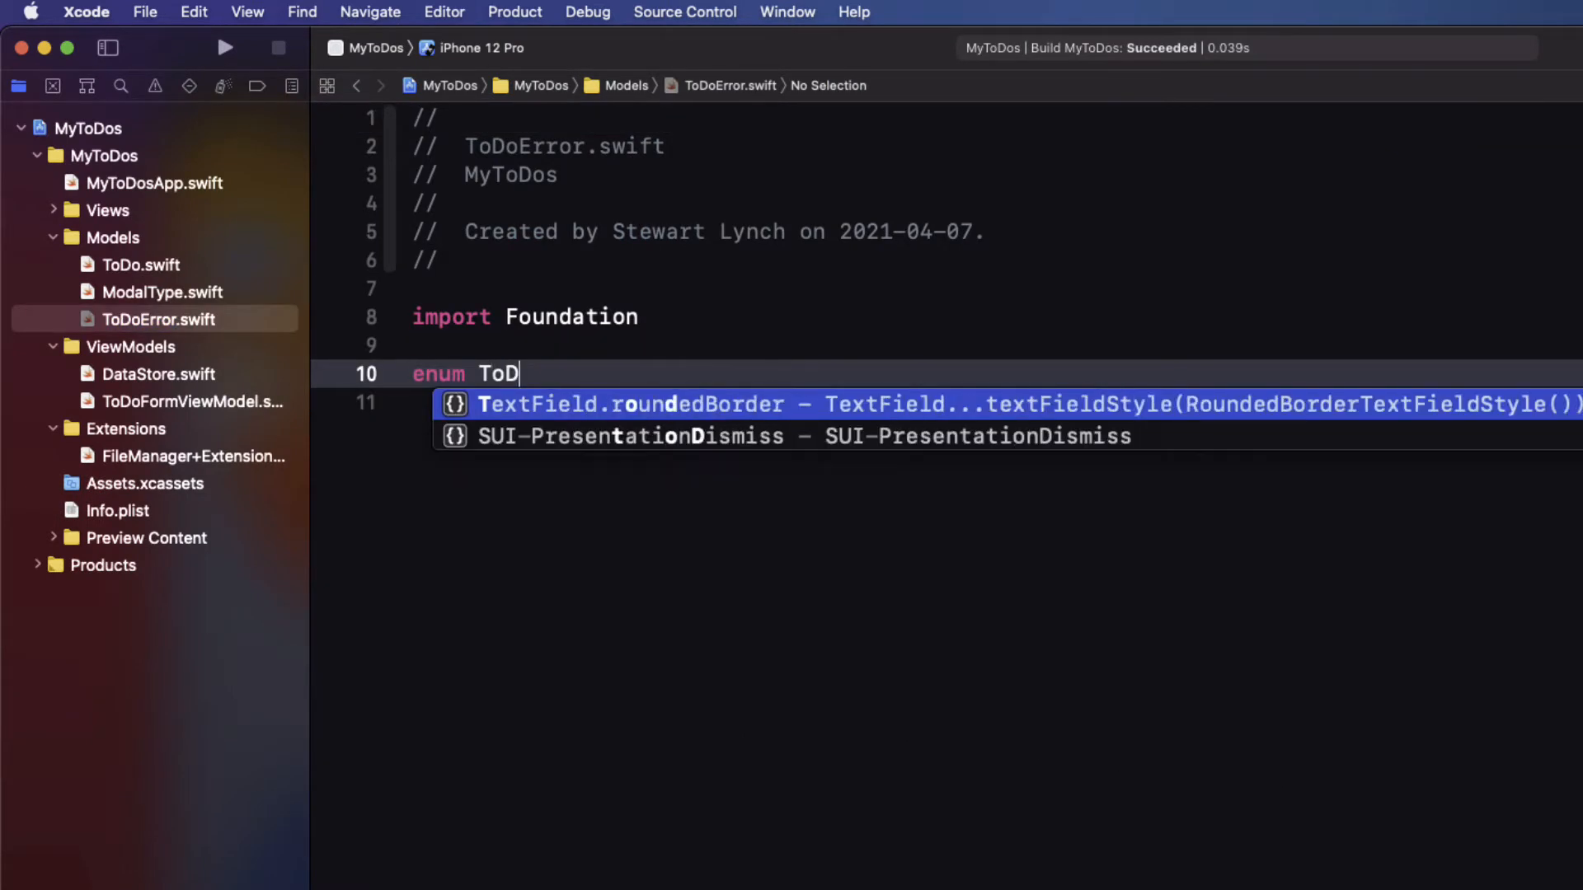
pyautogui.write('oError:')
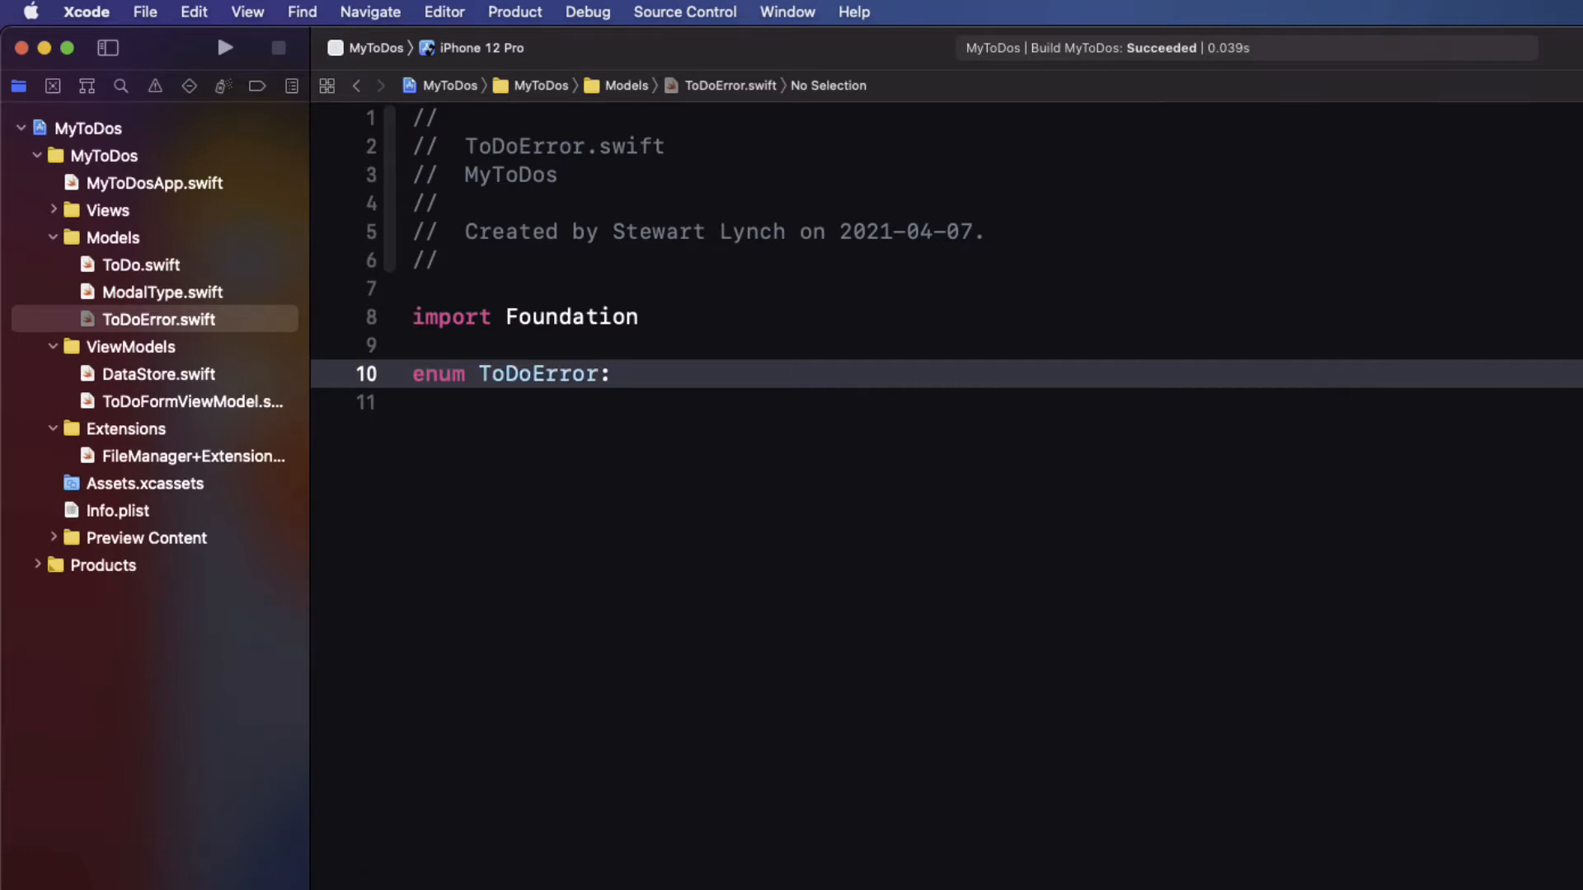
pyautogui.write('Error, lo')
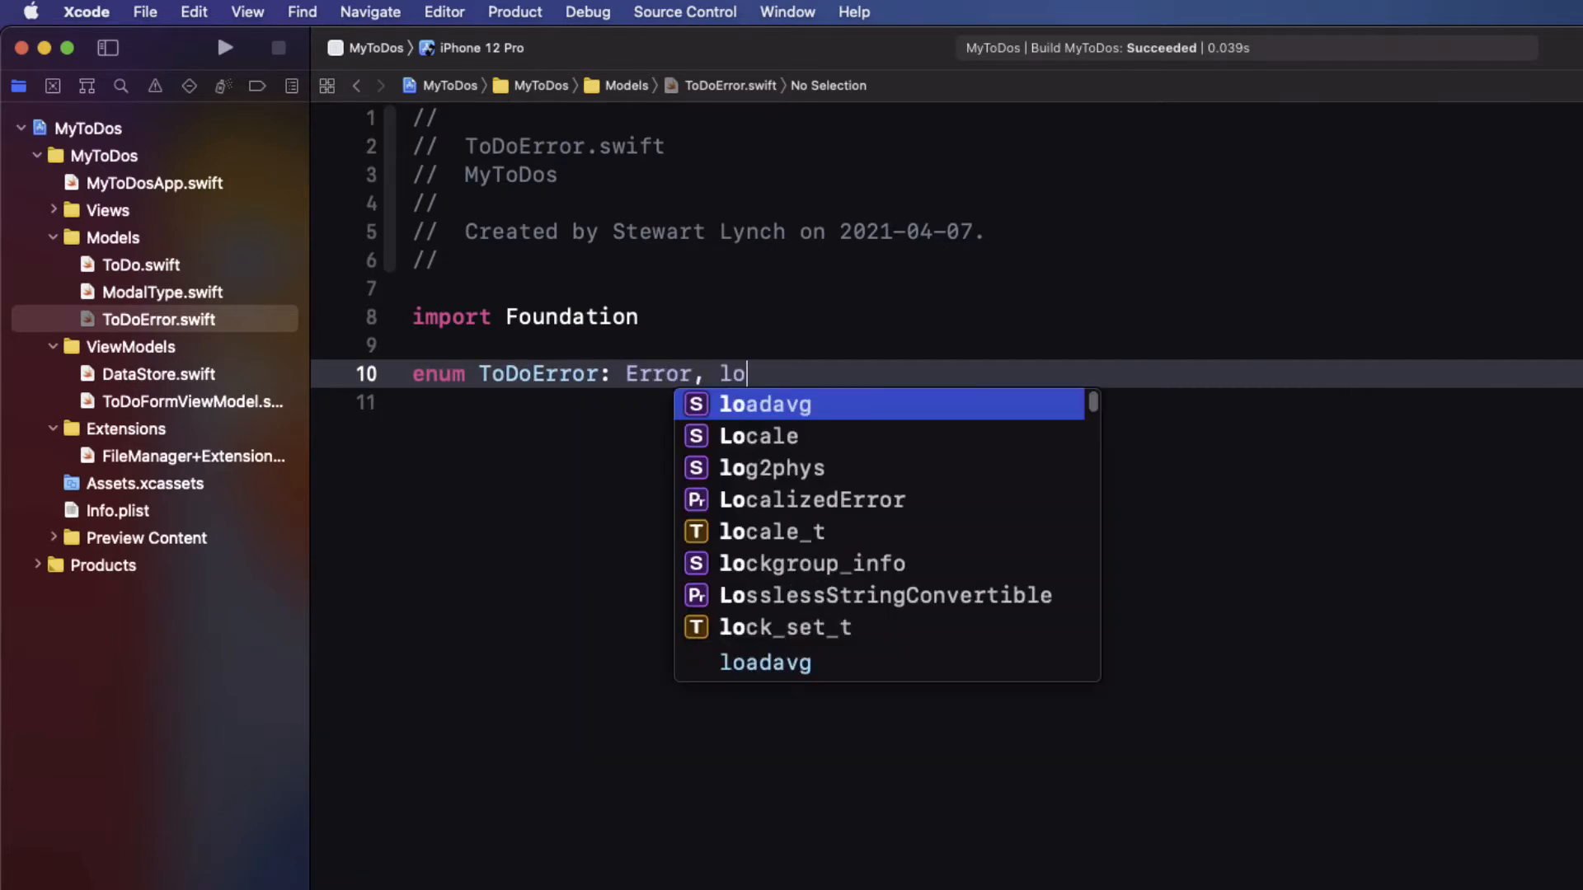
pyautogui.write('ca')
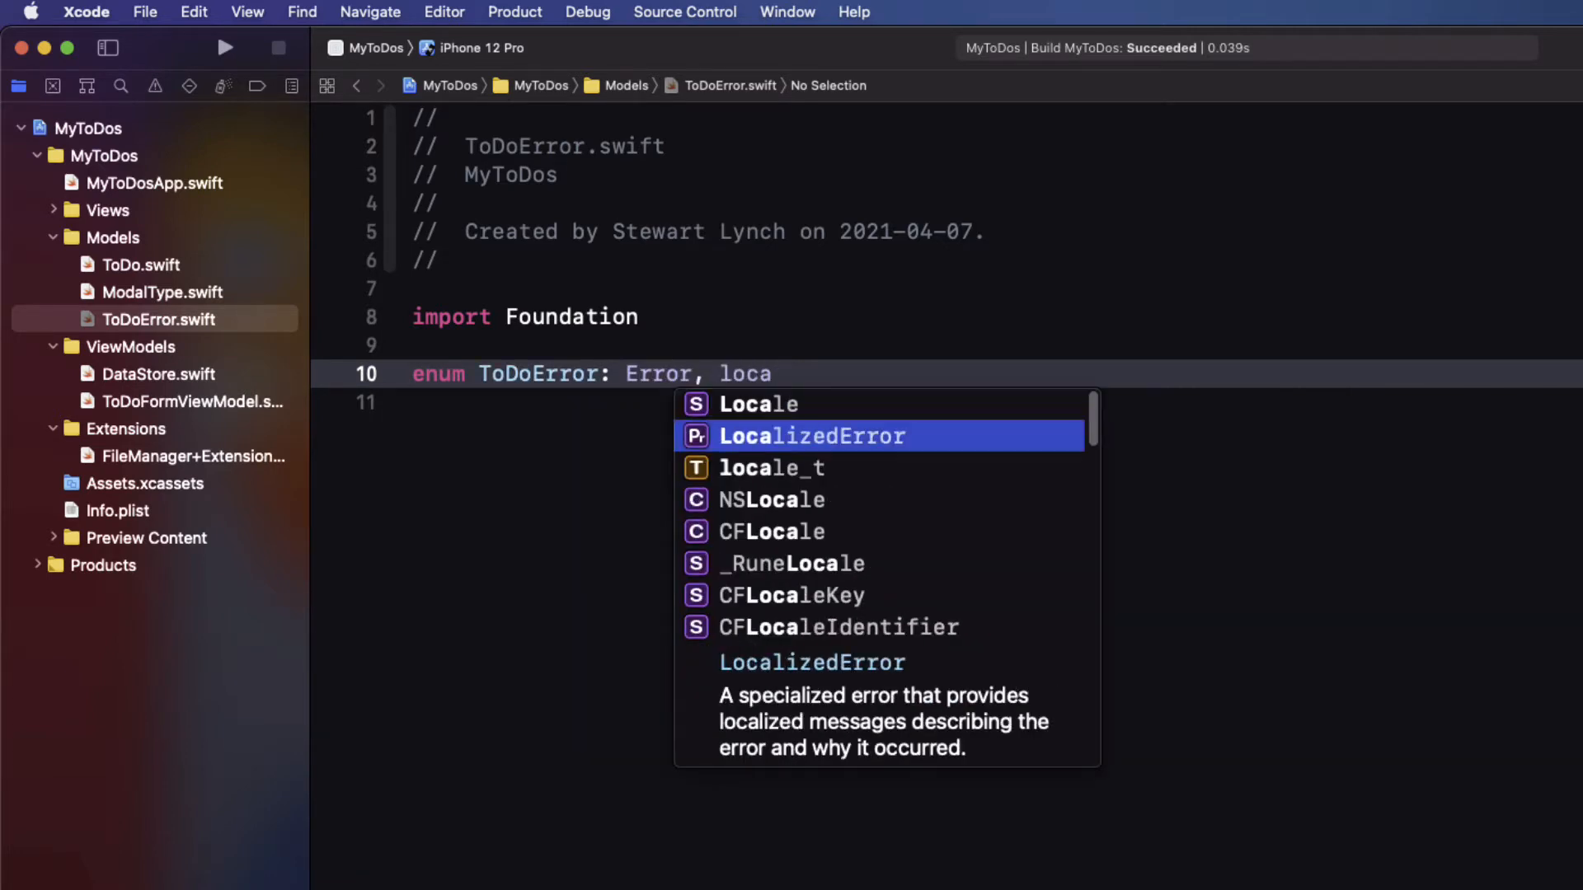
pyautogui.press('Return')
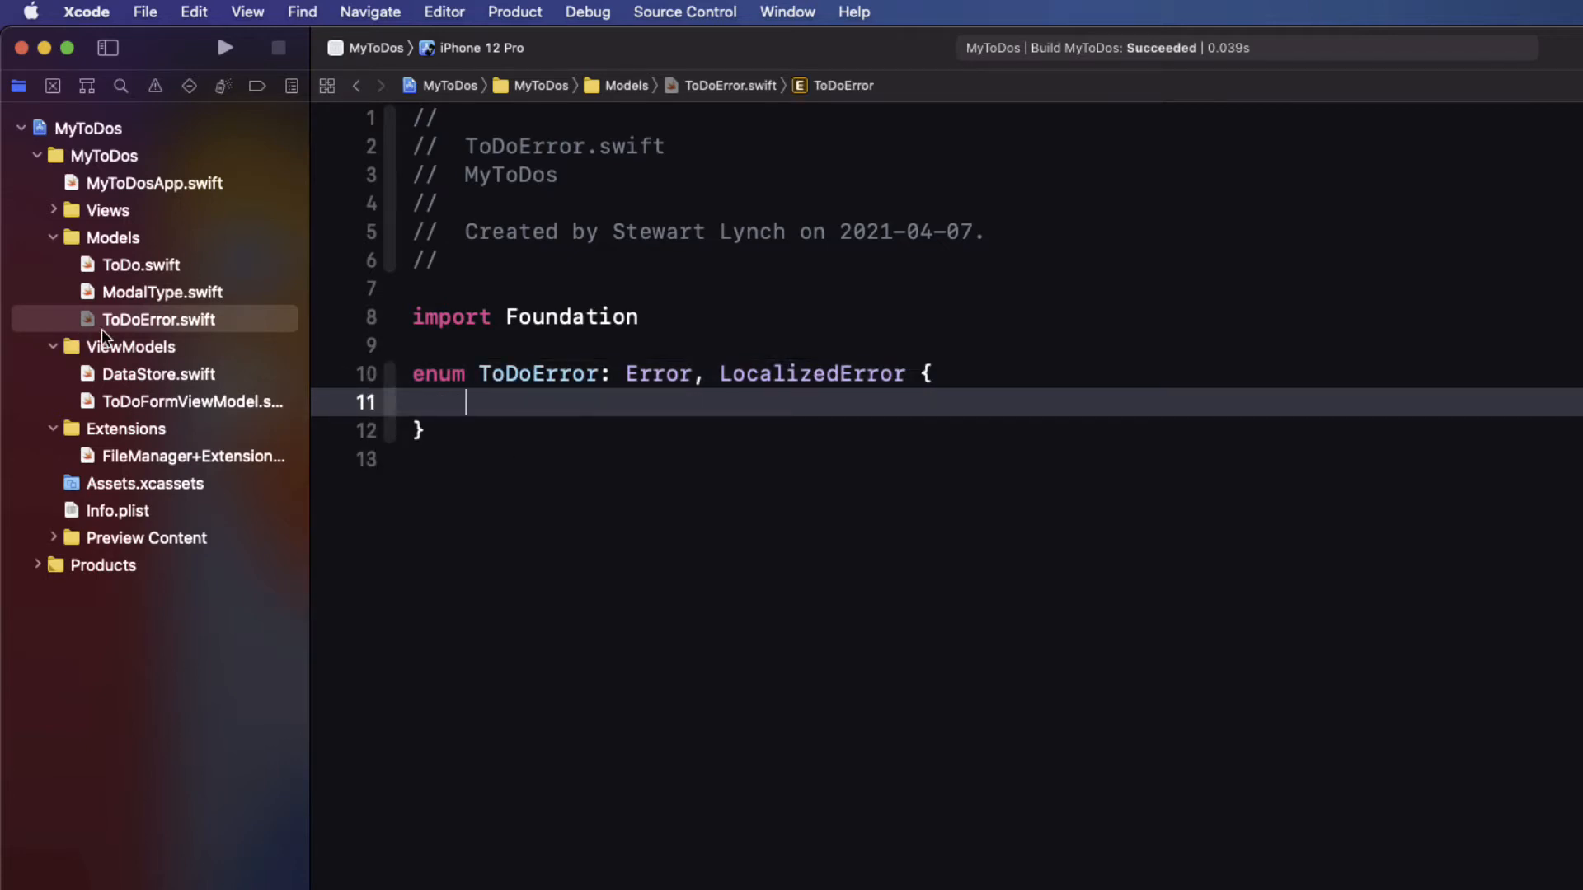
pyautogui.moveTo(142, 462)
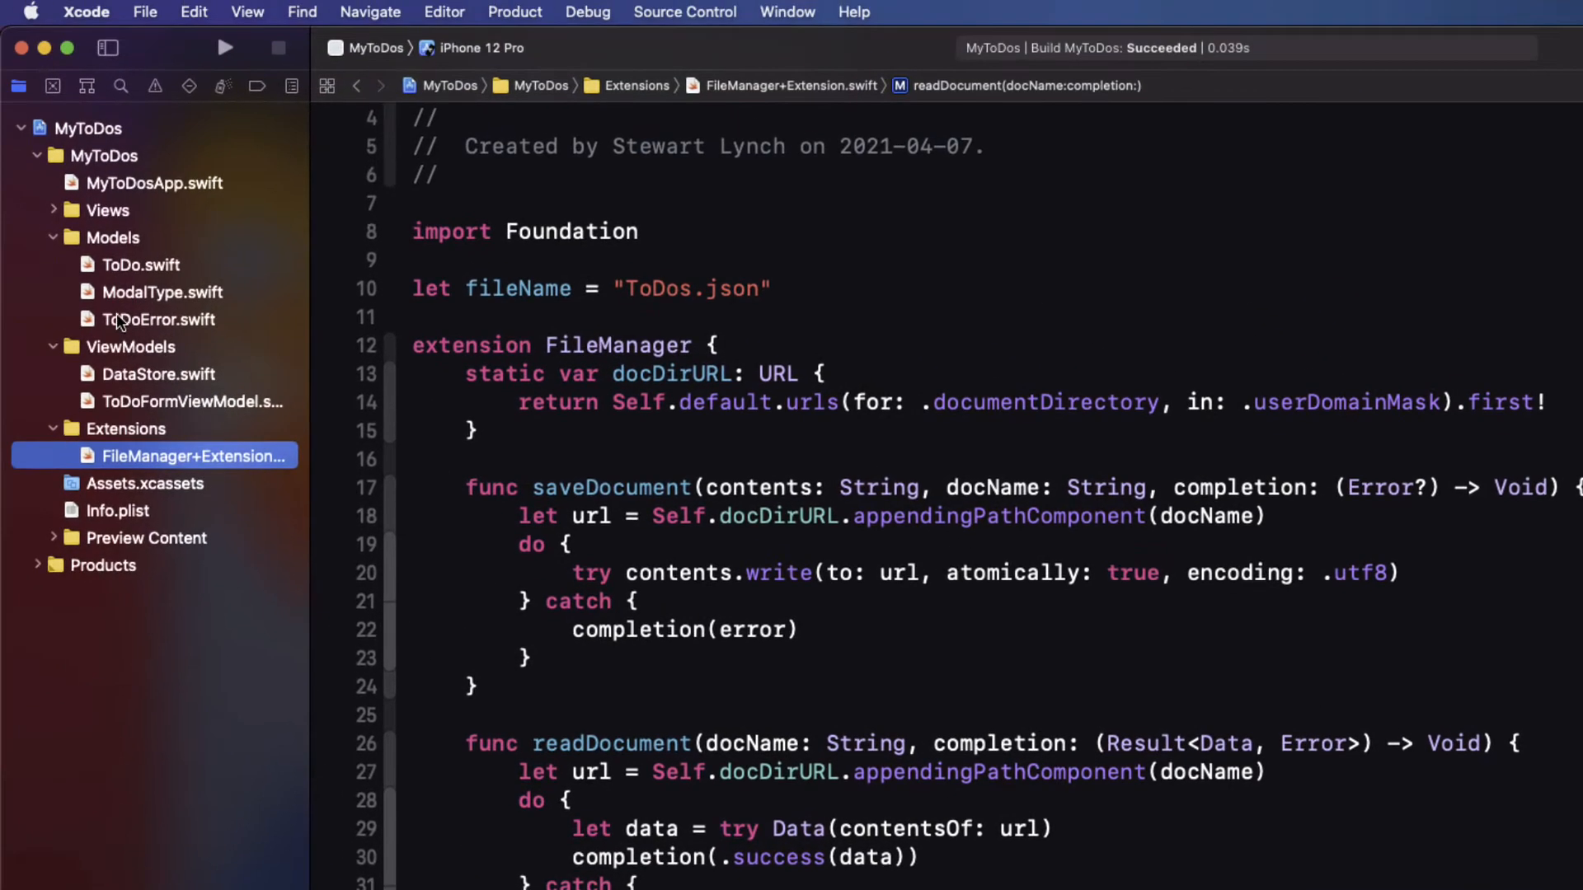
# Step: Add saveError and readError cases inside the ToDoError enum
pyautogui.click(160, 318)
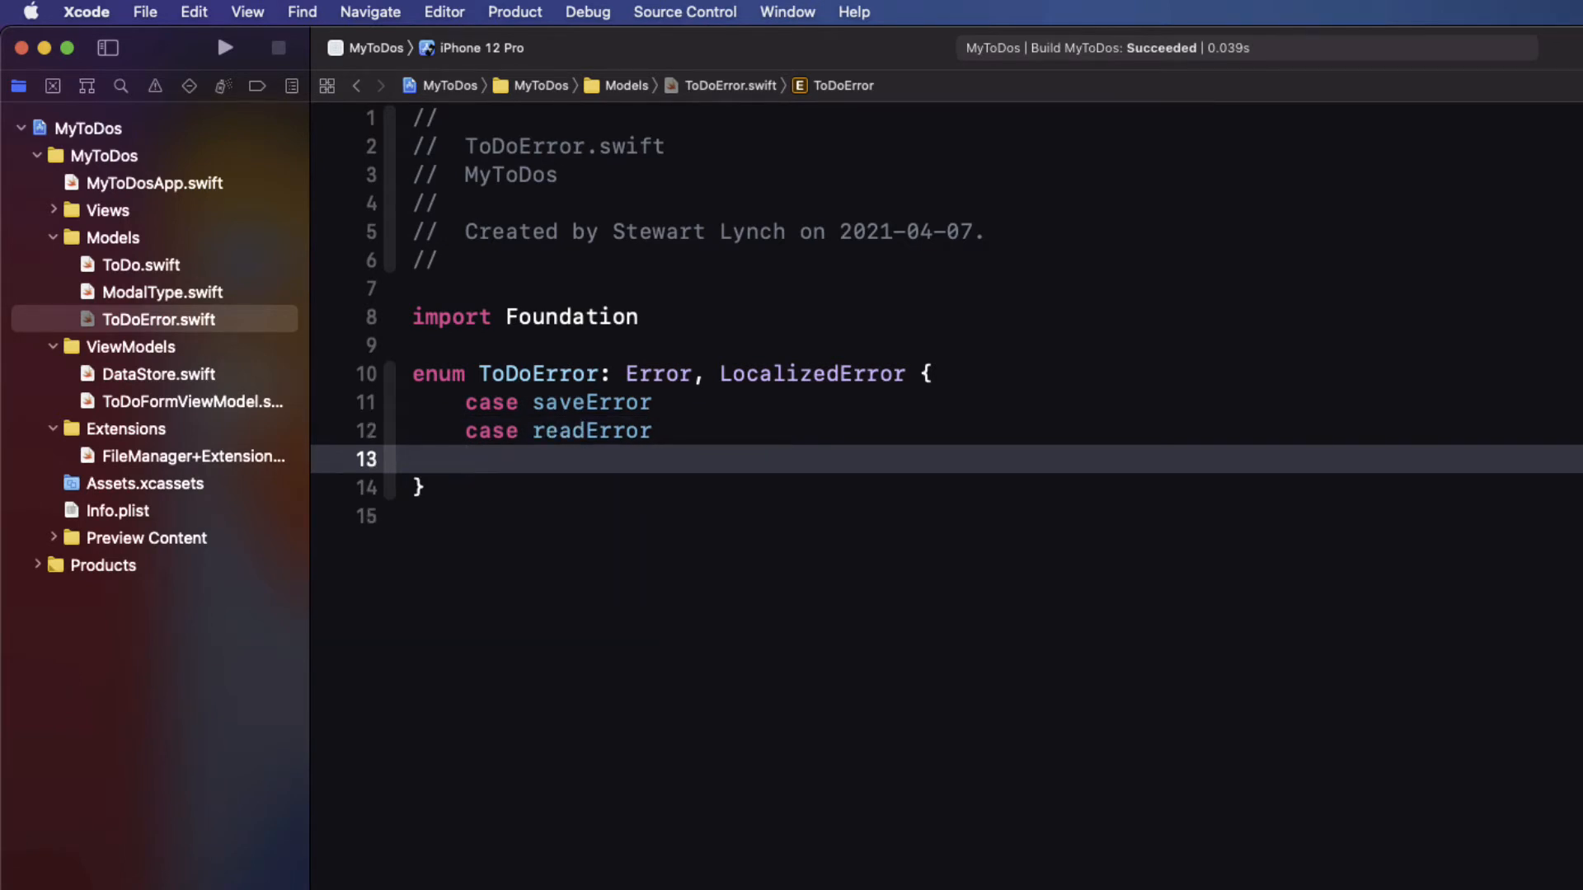
pyautogui.click(465, 460)
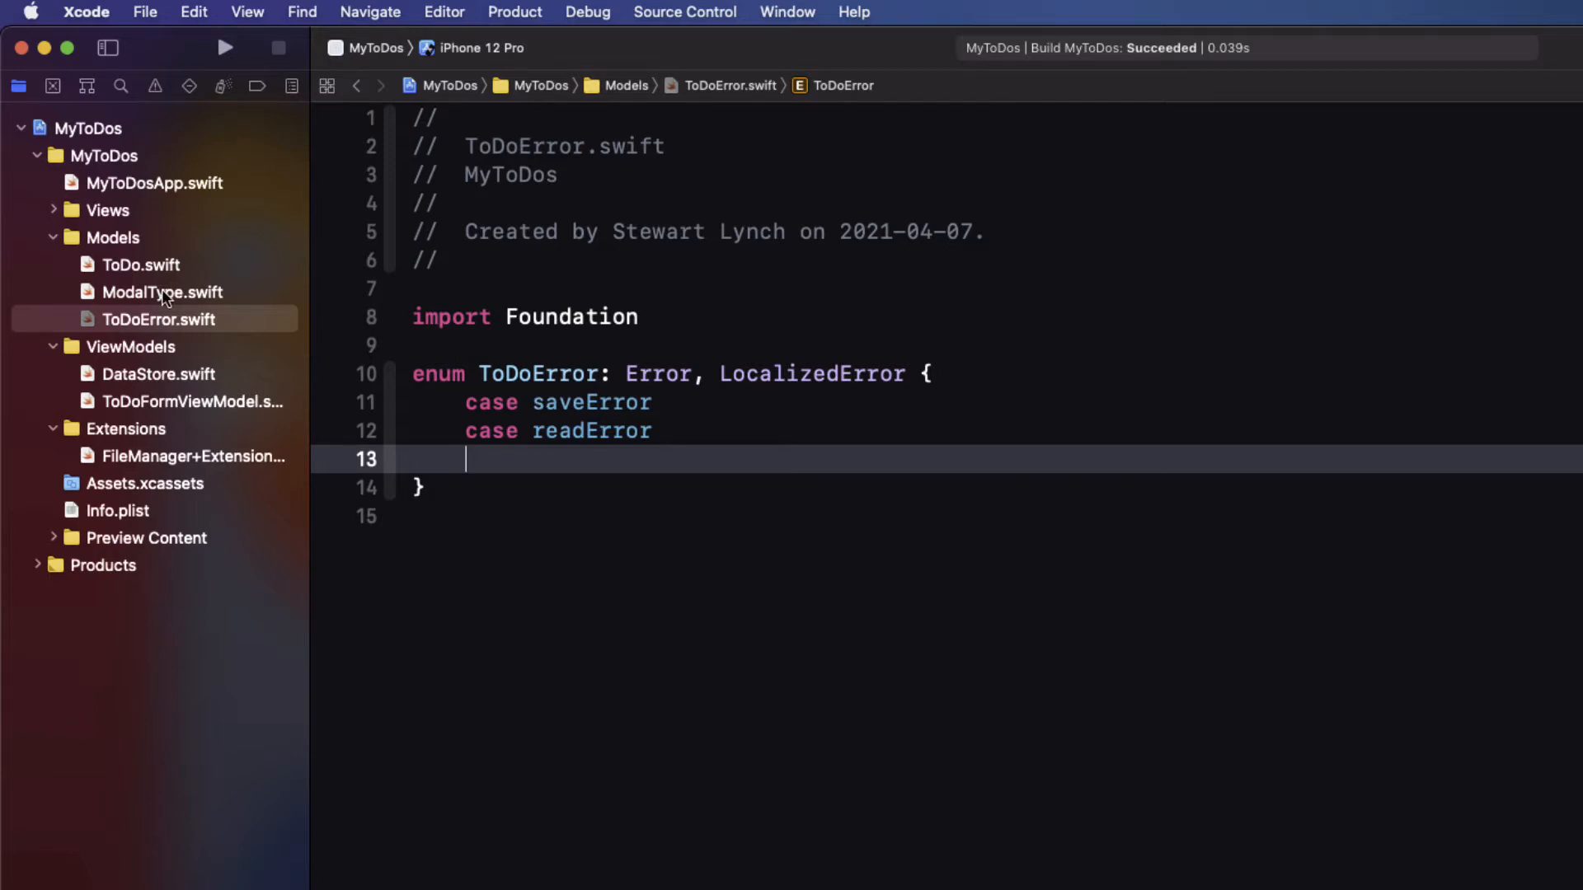
# Step: Change both completion signatures in FileManager+Extension to use ToDoError
pyautogui.click(195, 455)
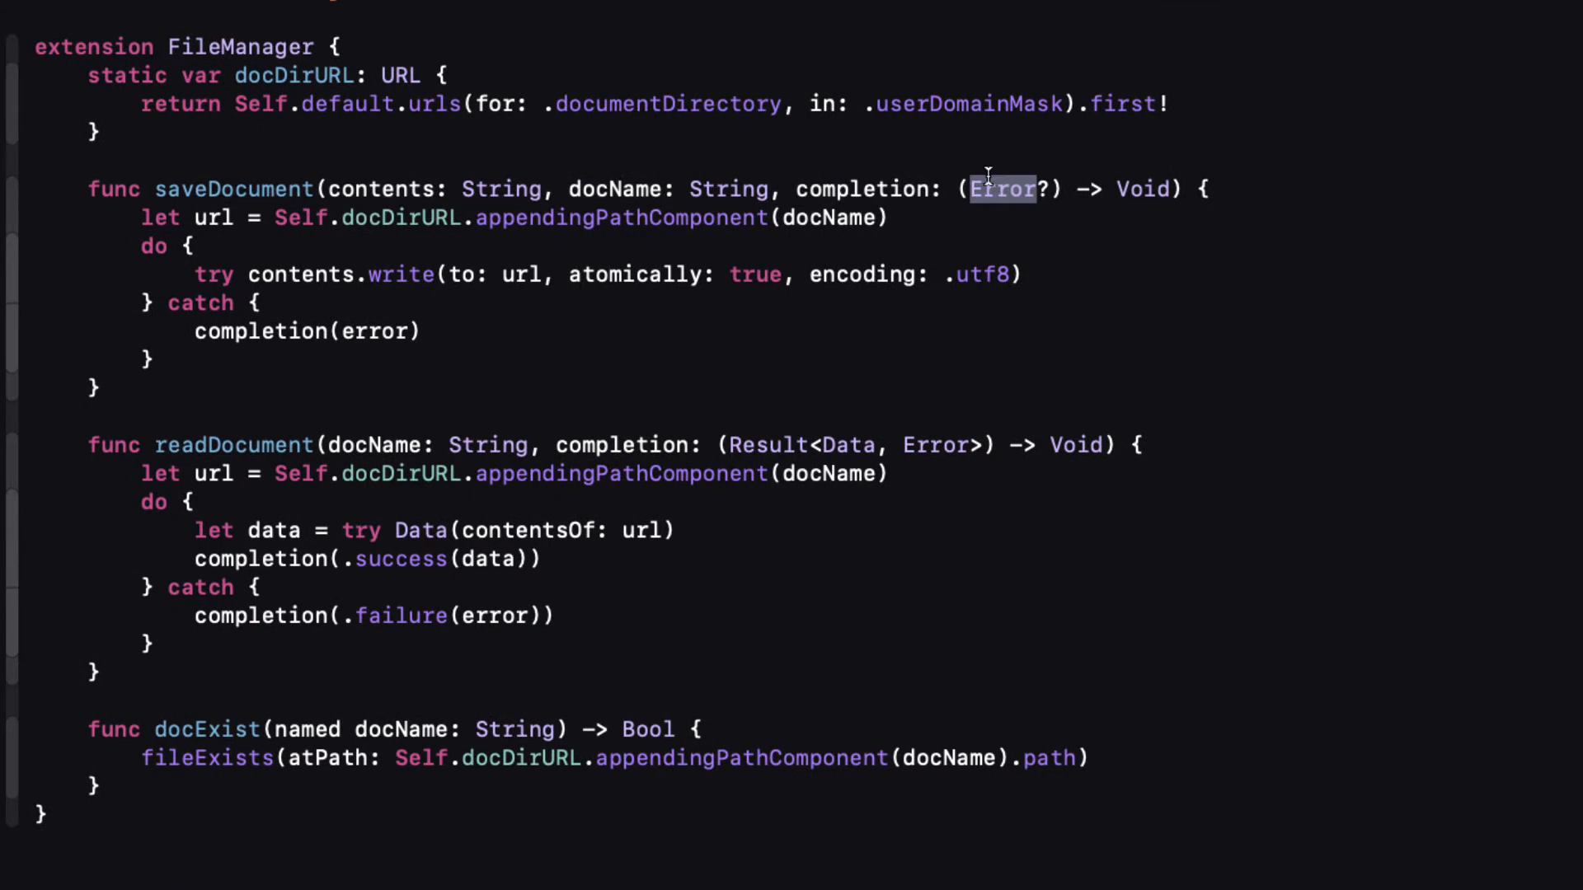
pyautogui.write('ToDoError')
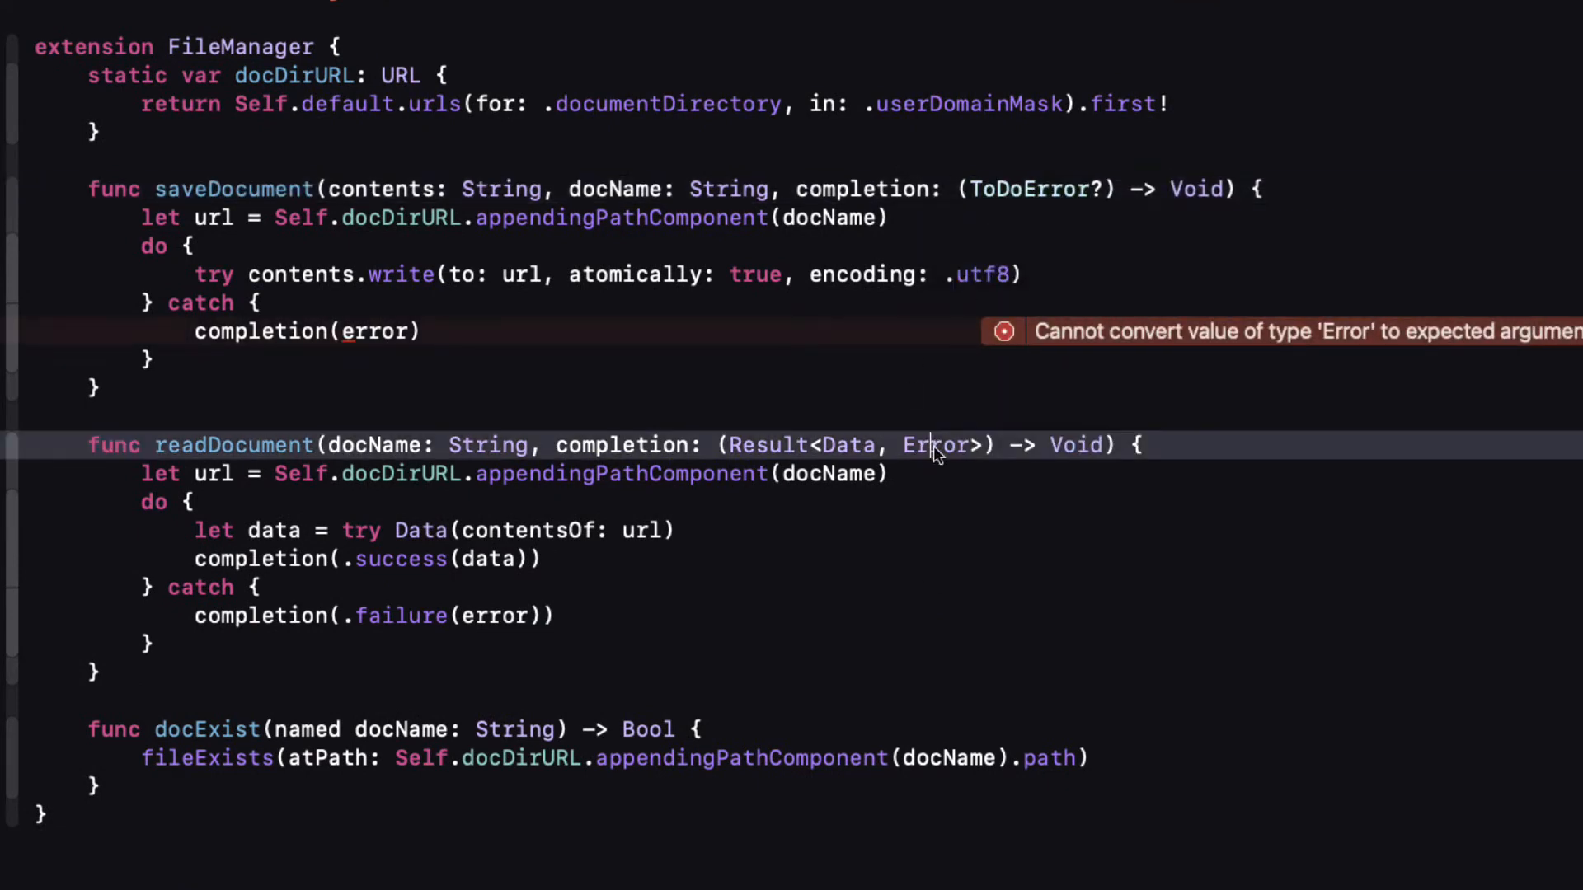
pyautogui.write('ToDo')
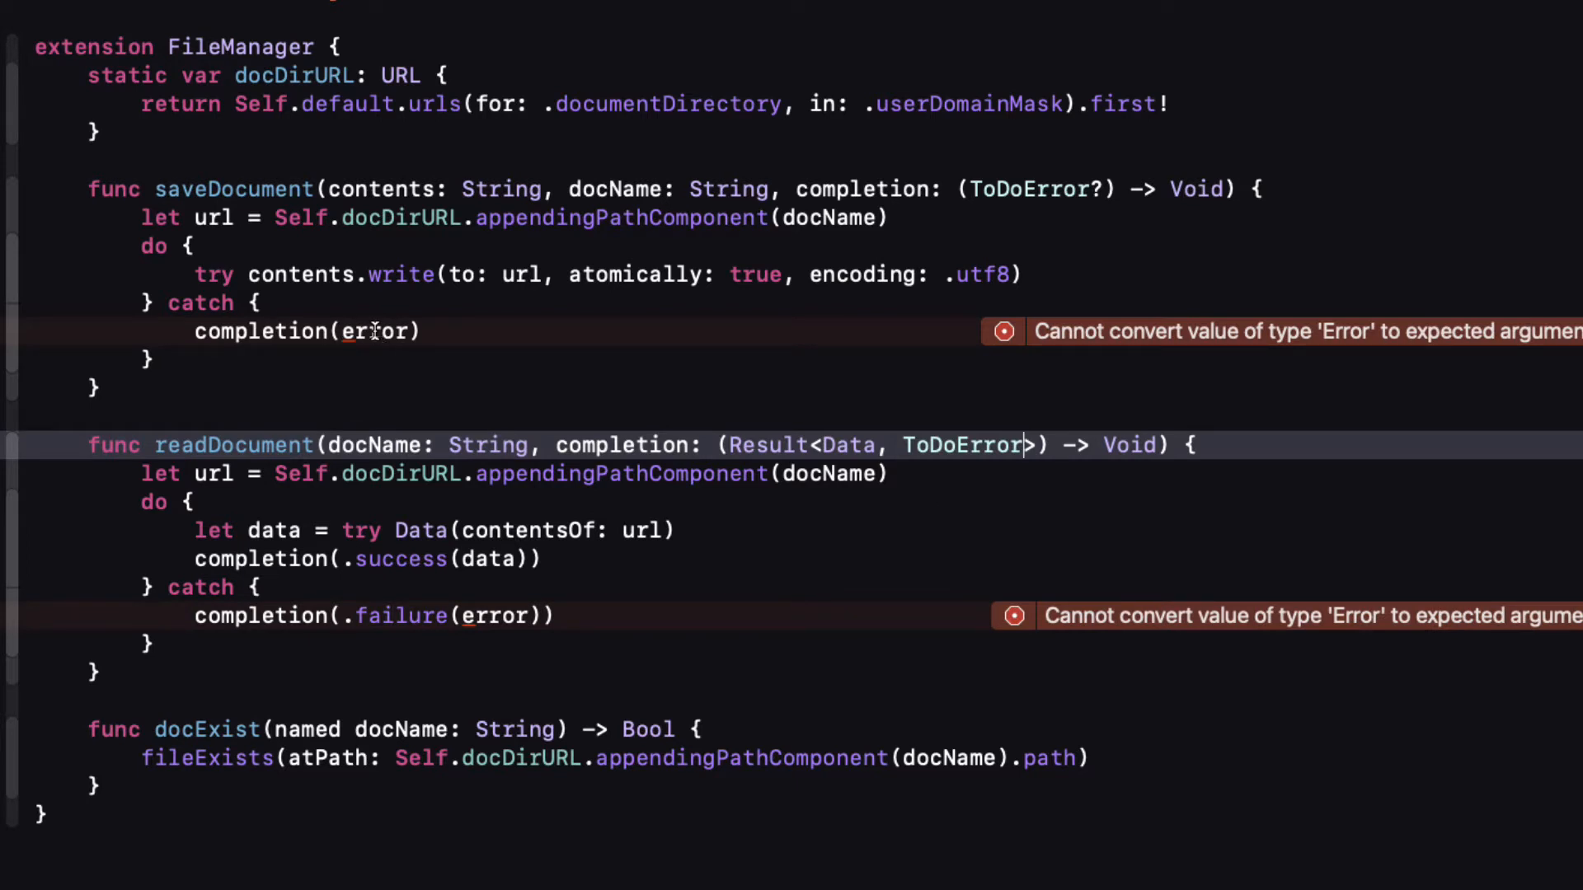
# Step: Make the catch blocks complete with .saveError and .failure(.readError)
pyautogui.doubleClick(371, 329)
pyautogui.write('.saveE')
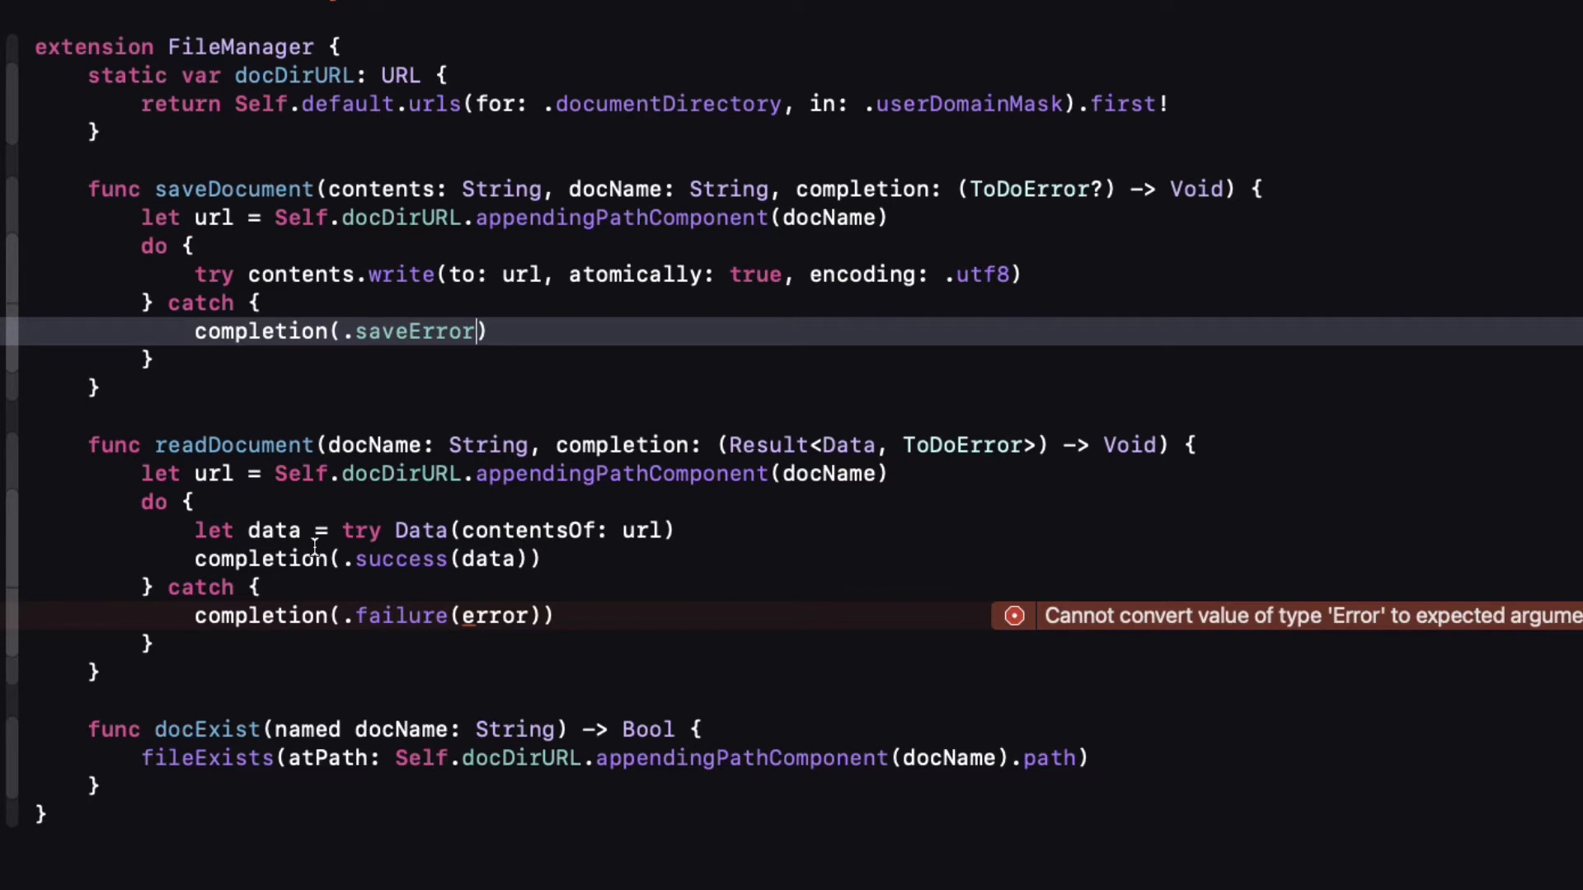
pyautogui.doubleClick(495, 615)
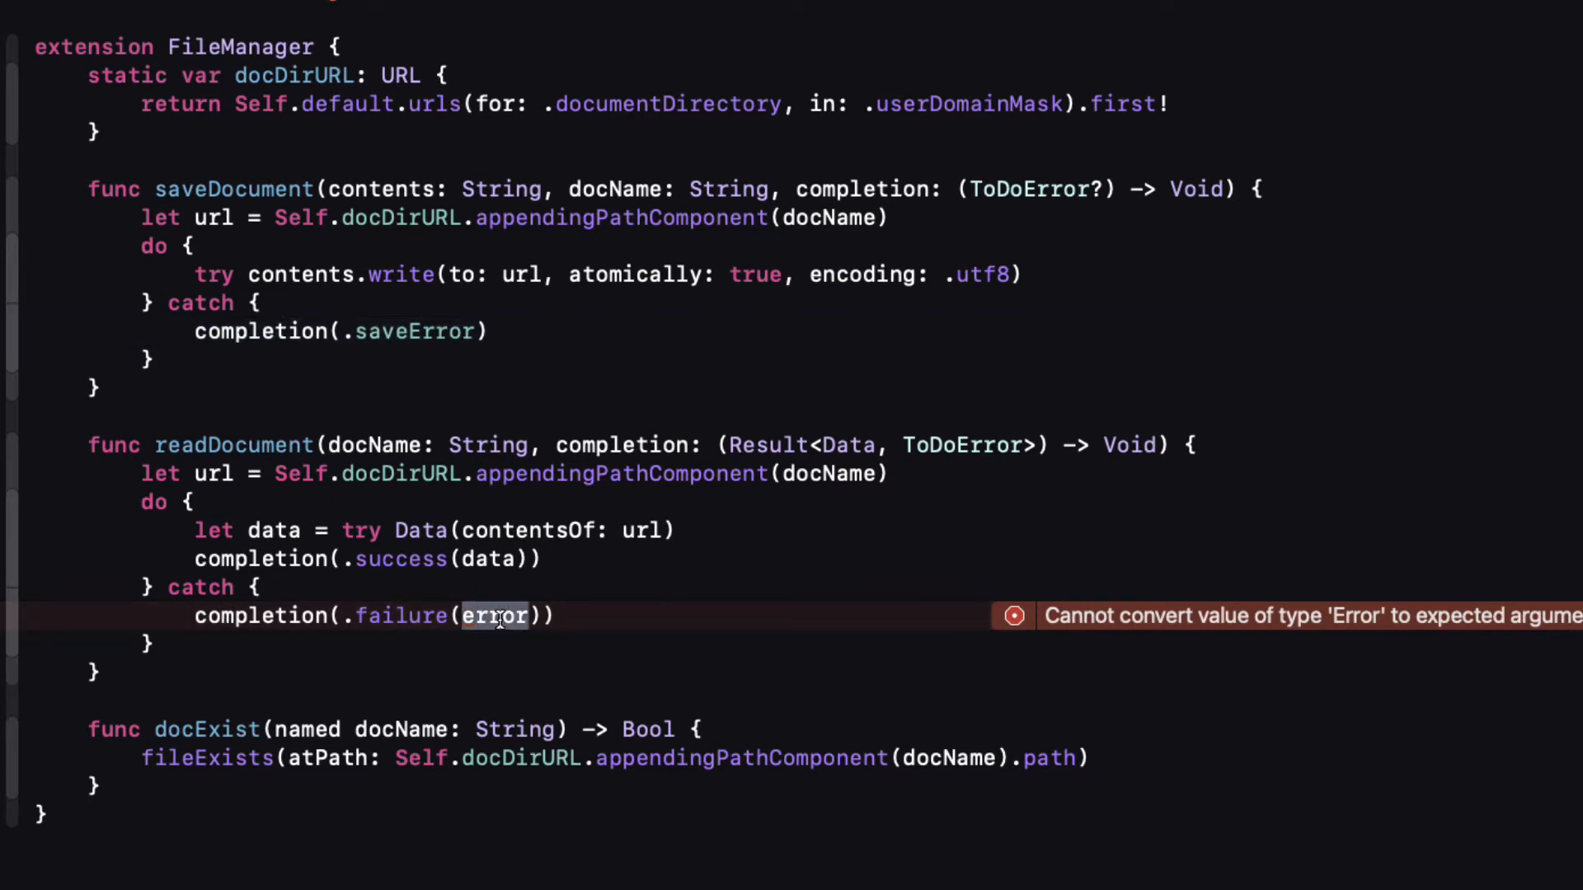
pyautogui.write('.readError')
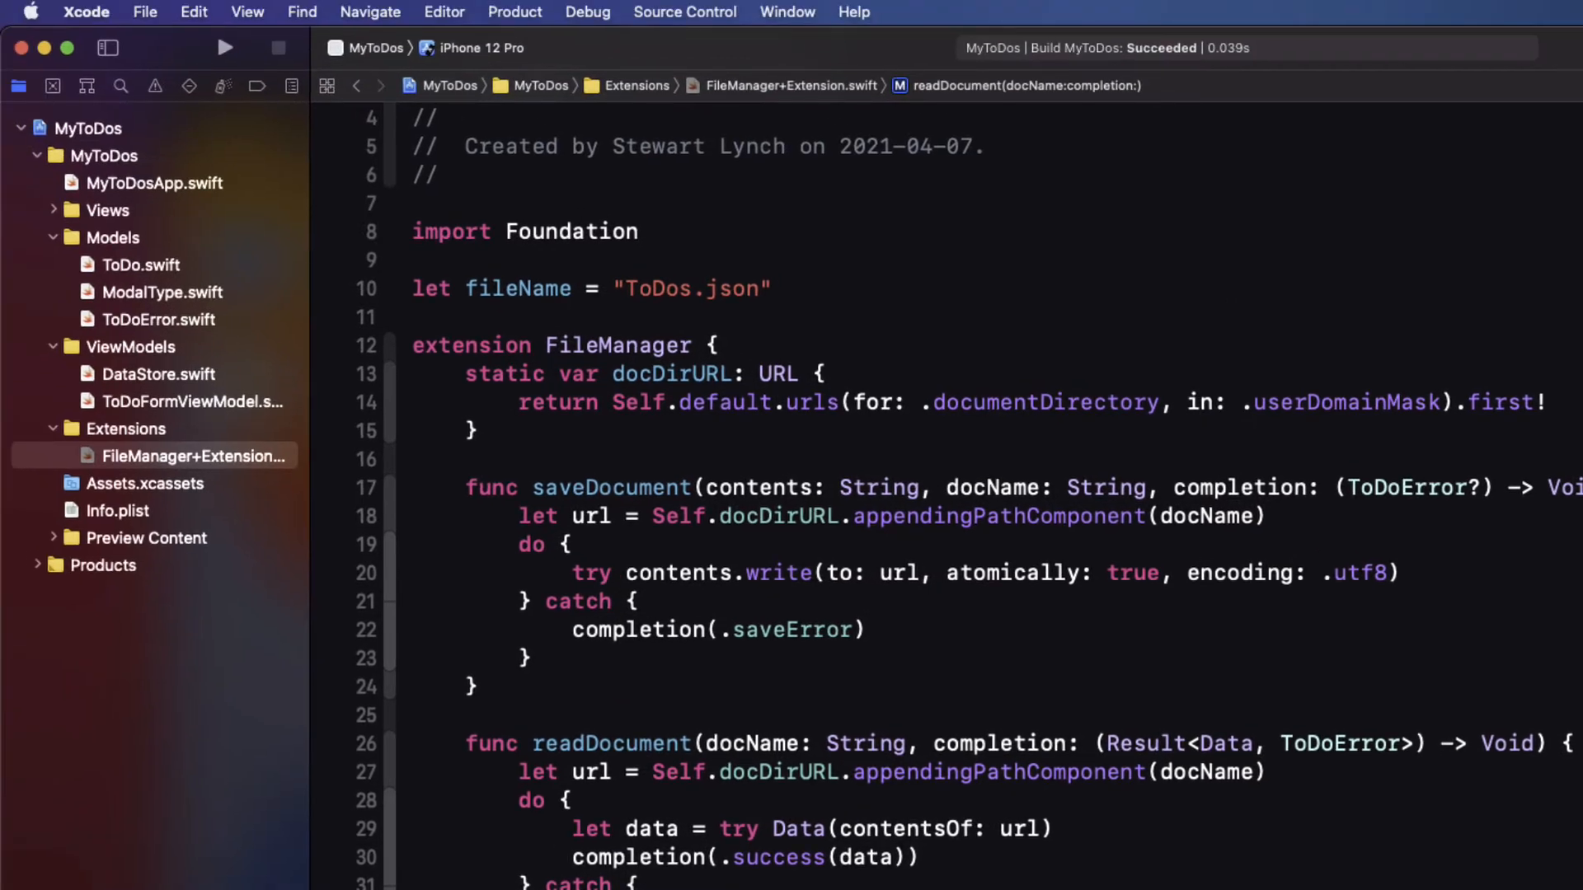
# Step: Review loadToDos and saveToDos in DataStore.swift where errors are printed
pyautogui.click(158, 374)
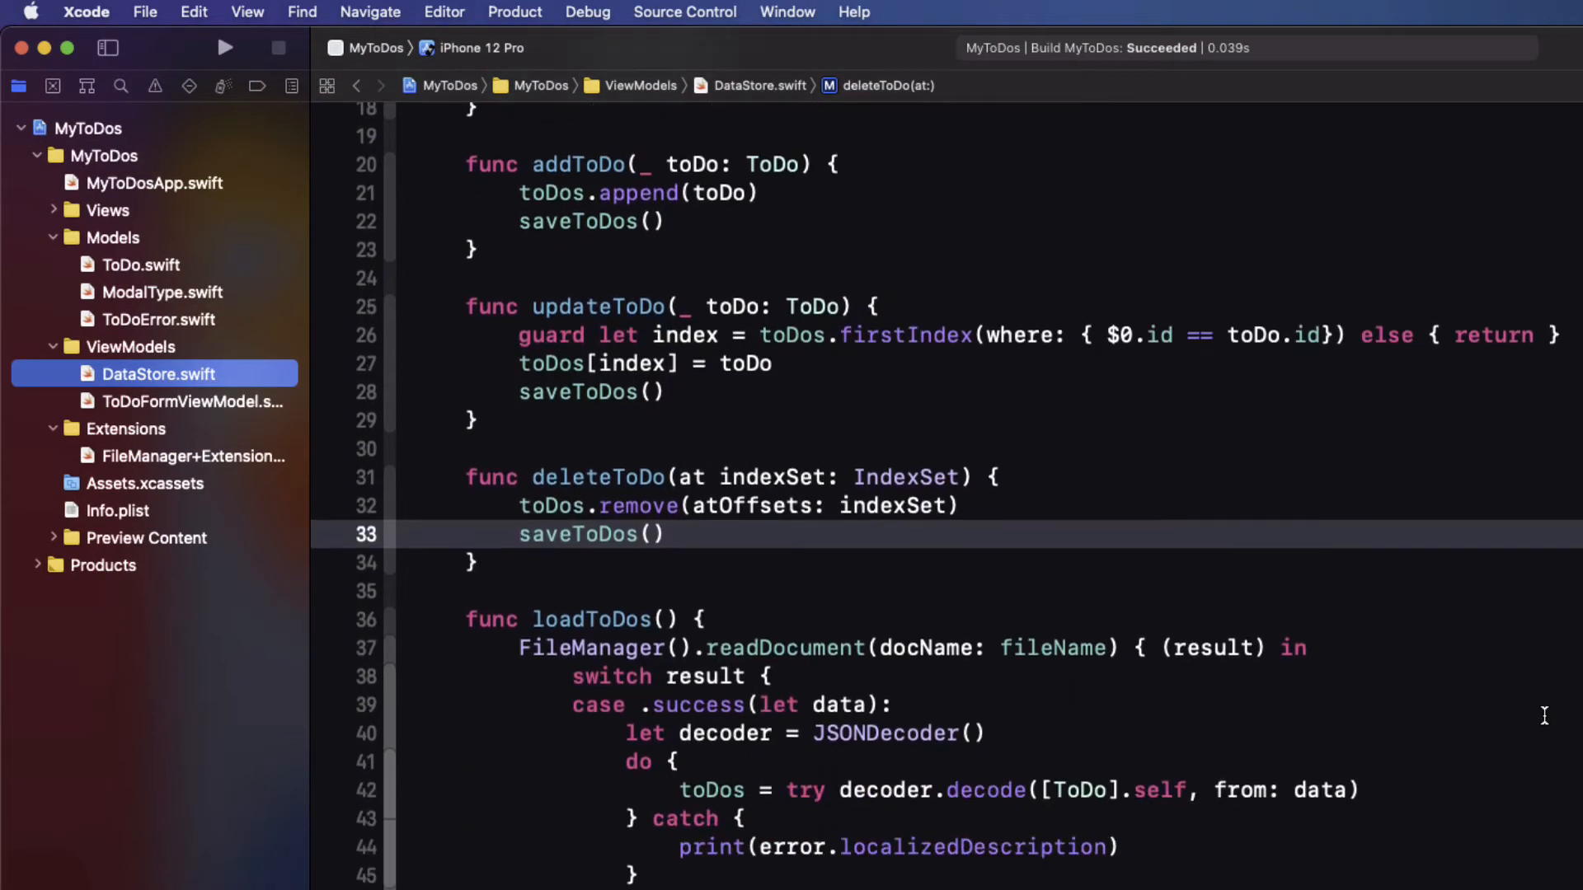
pyautogui.scroll(-3)
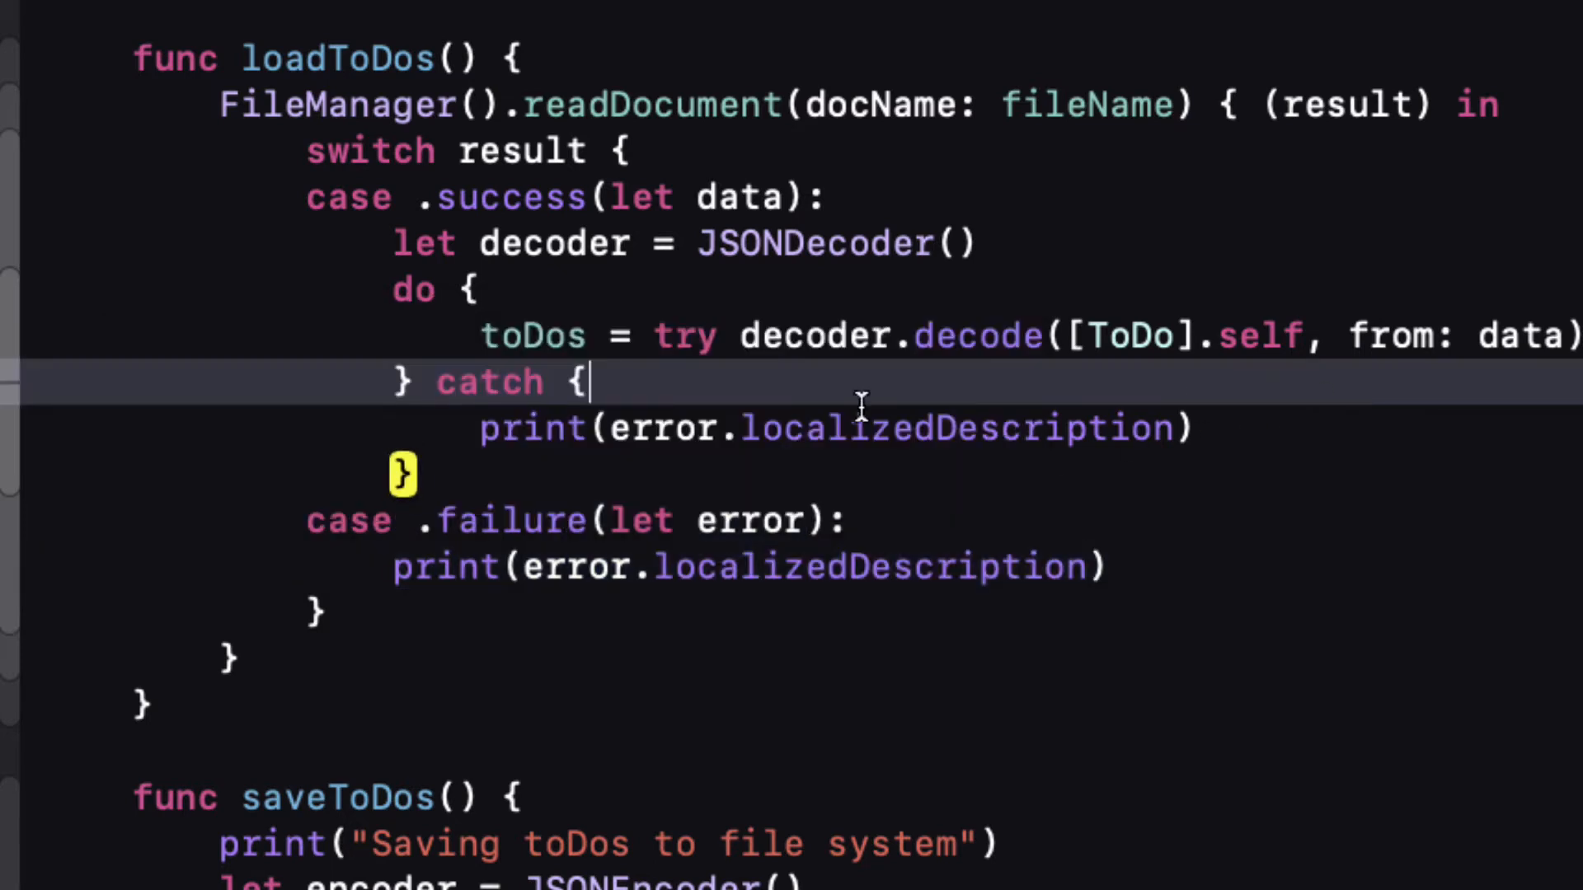
pyautogui.moveTo(653, 427)
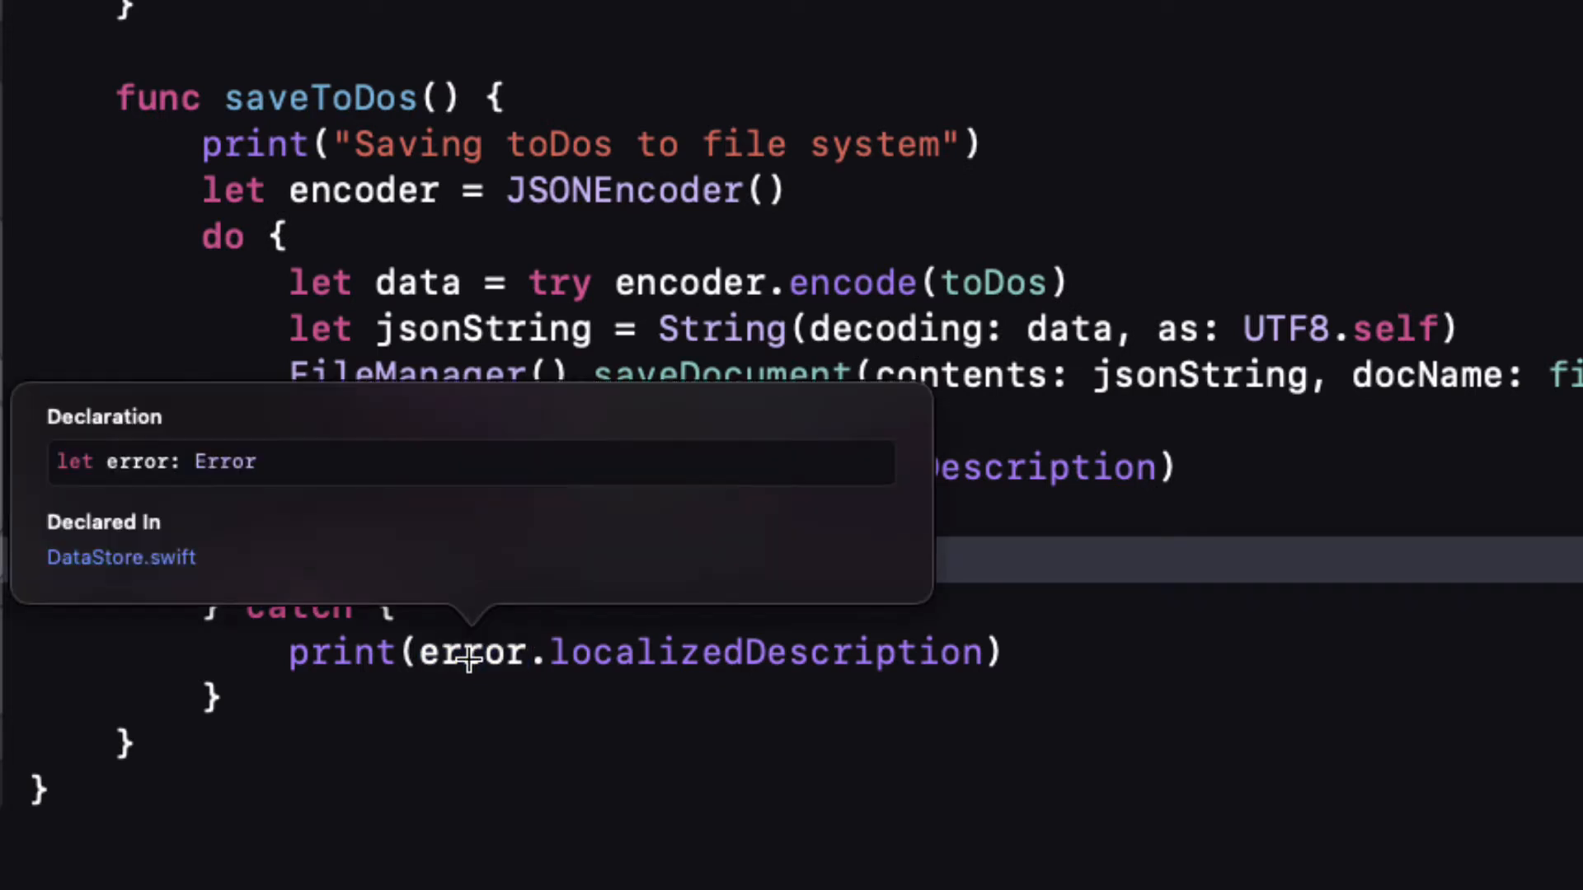
pyautogui.moveTo(1171, 208)
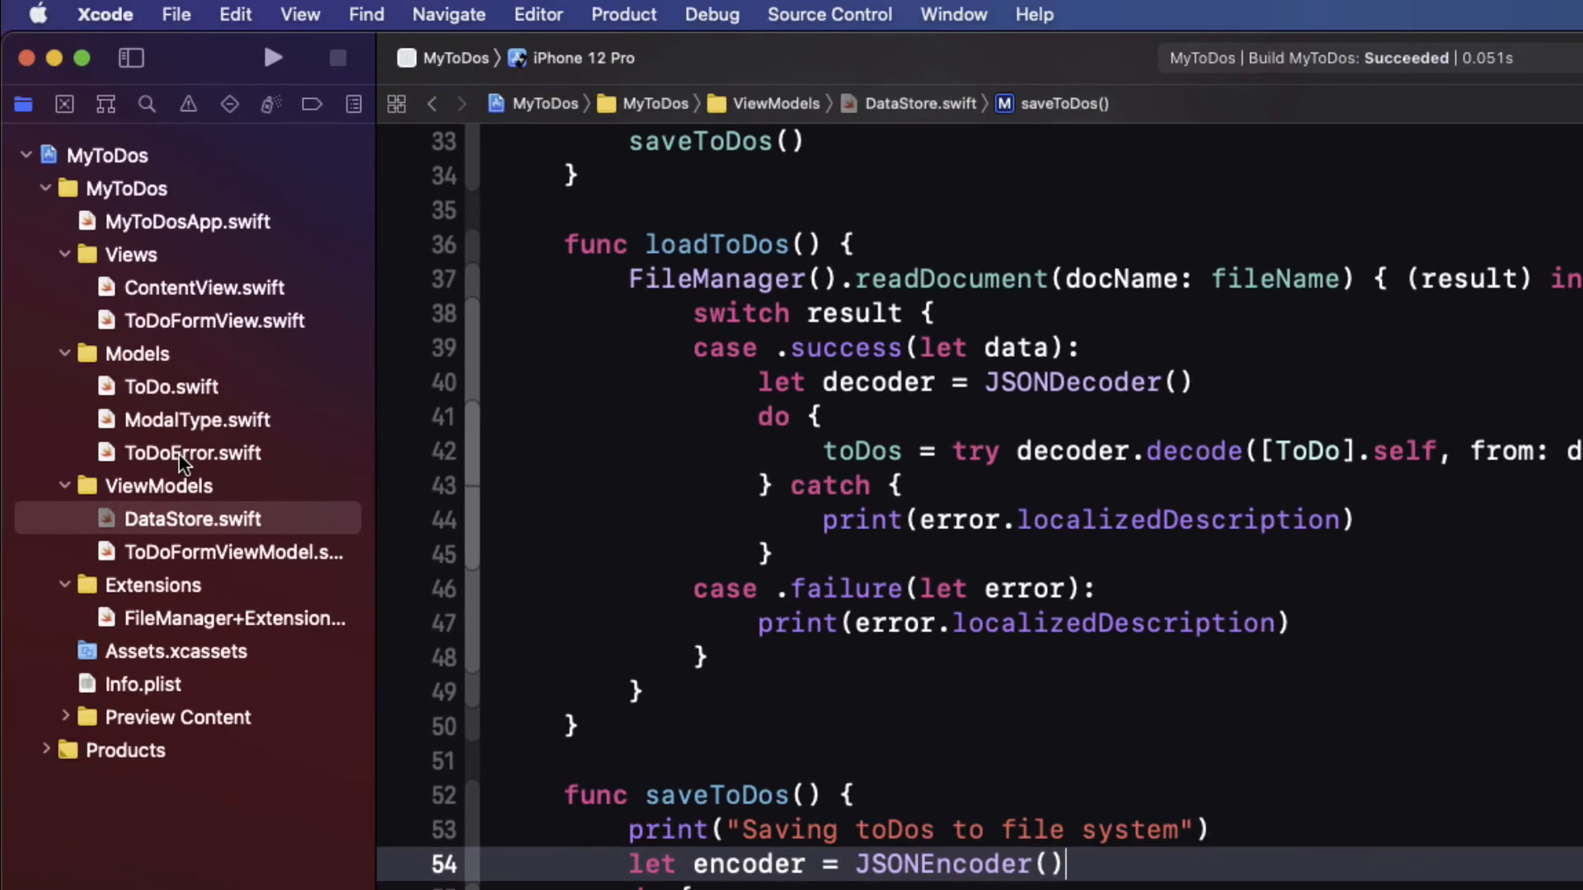
# Step: Add decodingError and encodingError cases to ToDoError
pyautogui.click(192, 452)
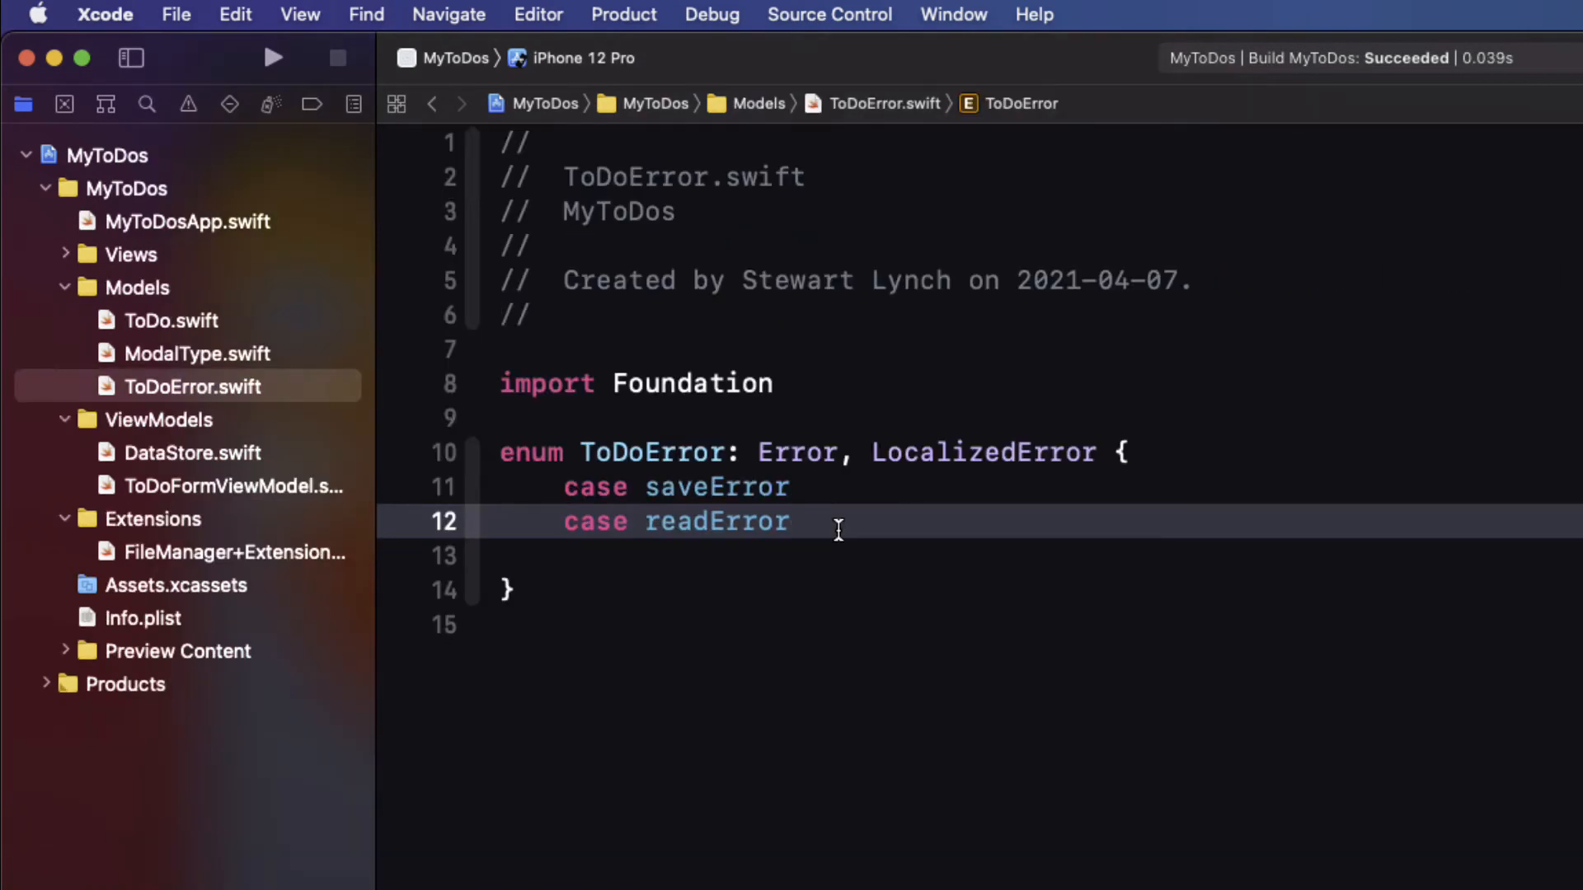
pyautogui.write('case decodingError')
pyautogui.write('case encodingError')
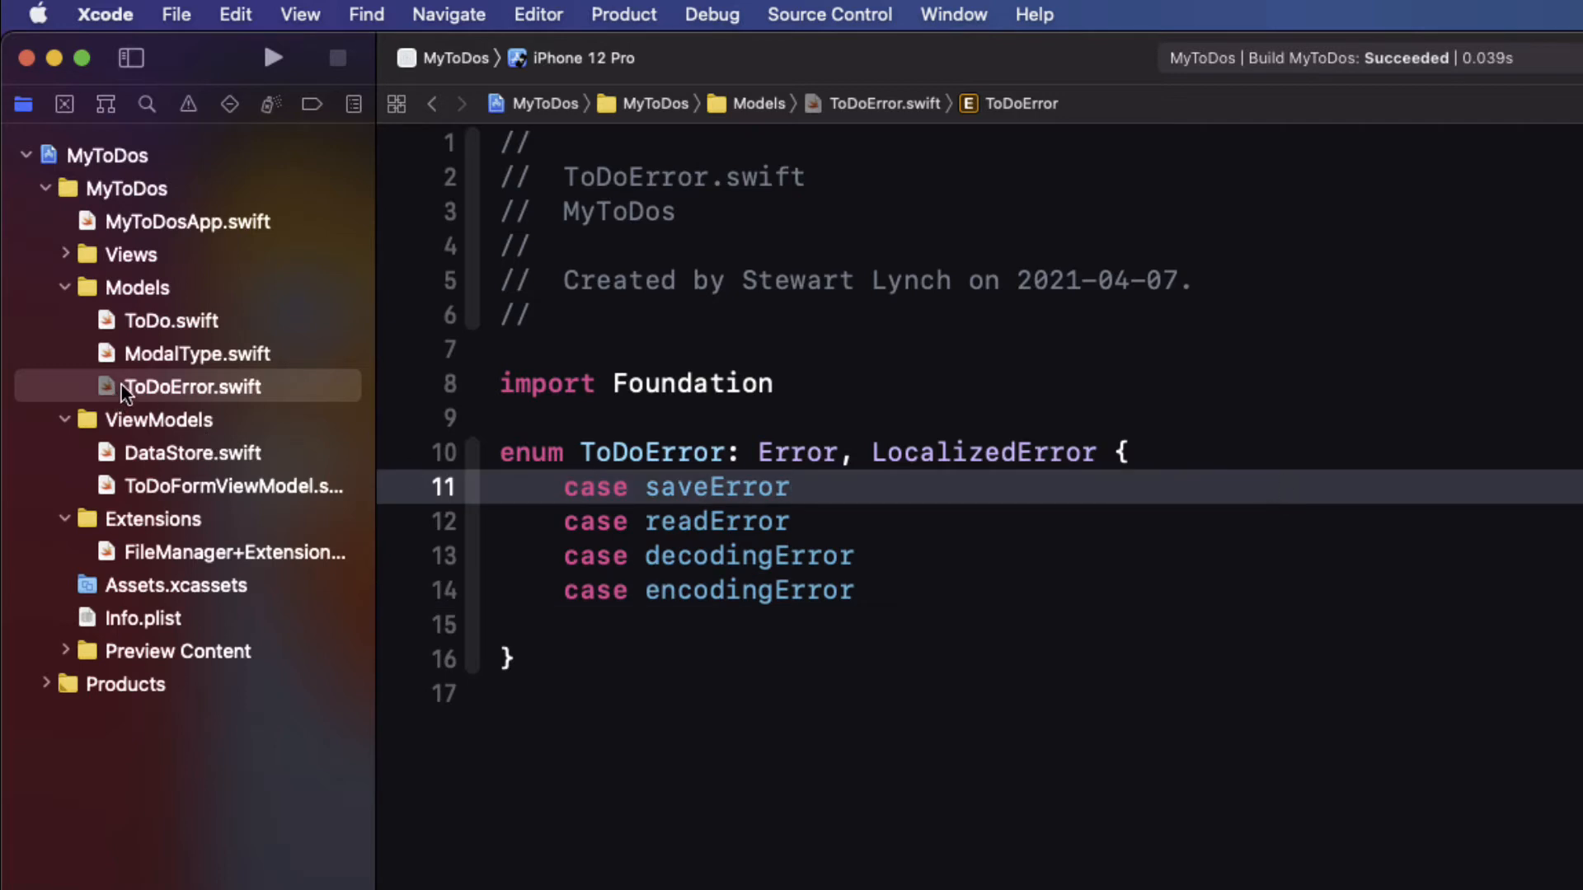
pyautogui.click(189, 386)
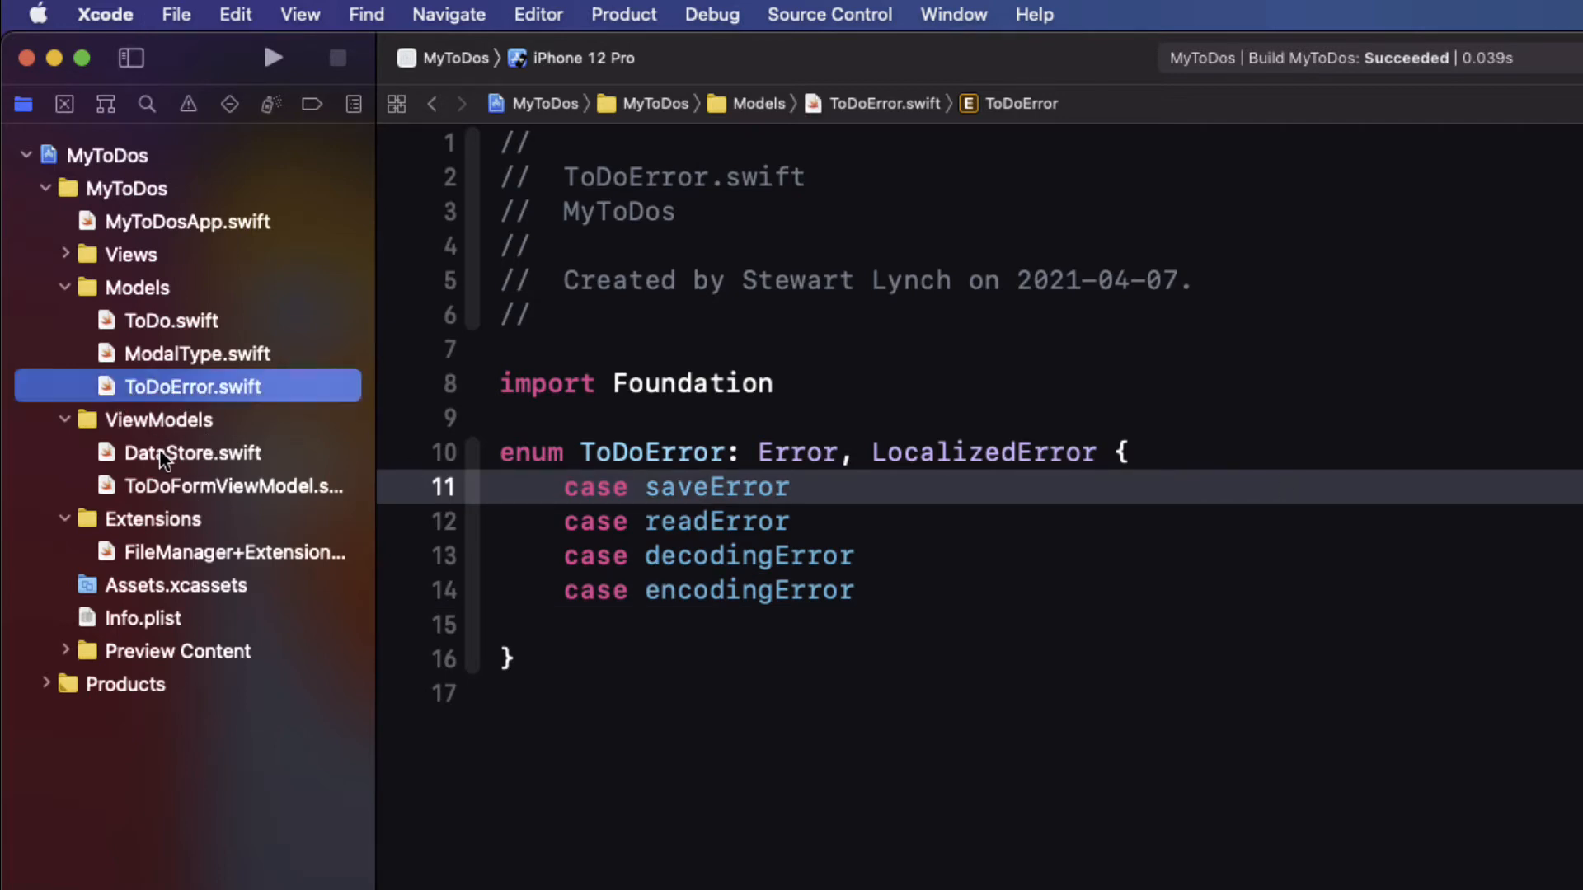
# Step: Print ToDoError.decodingError and .encodingError descriptions in DataStore's catch blocks
pyautogui.click(191, 451)
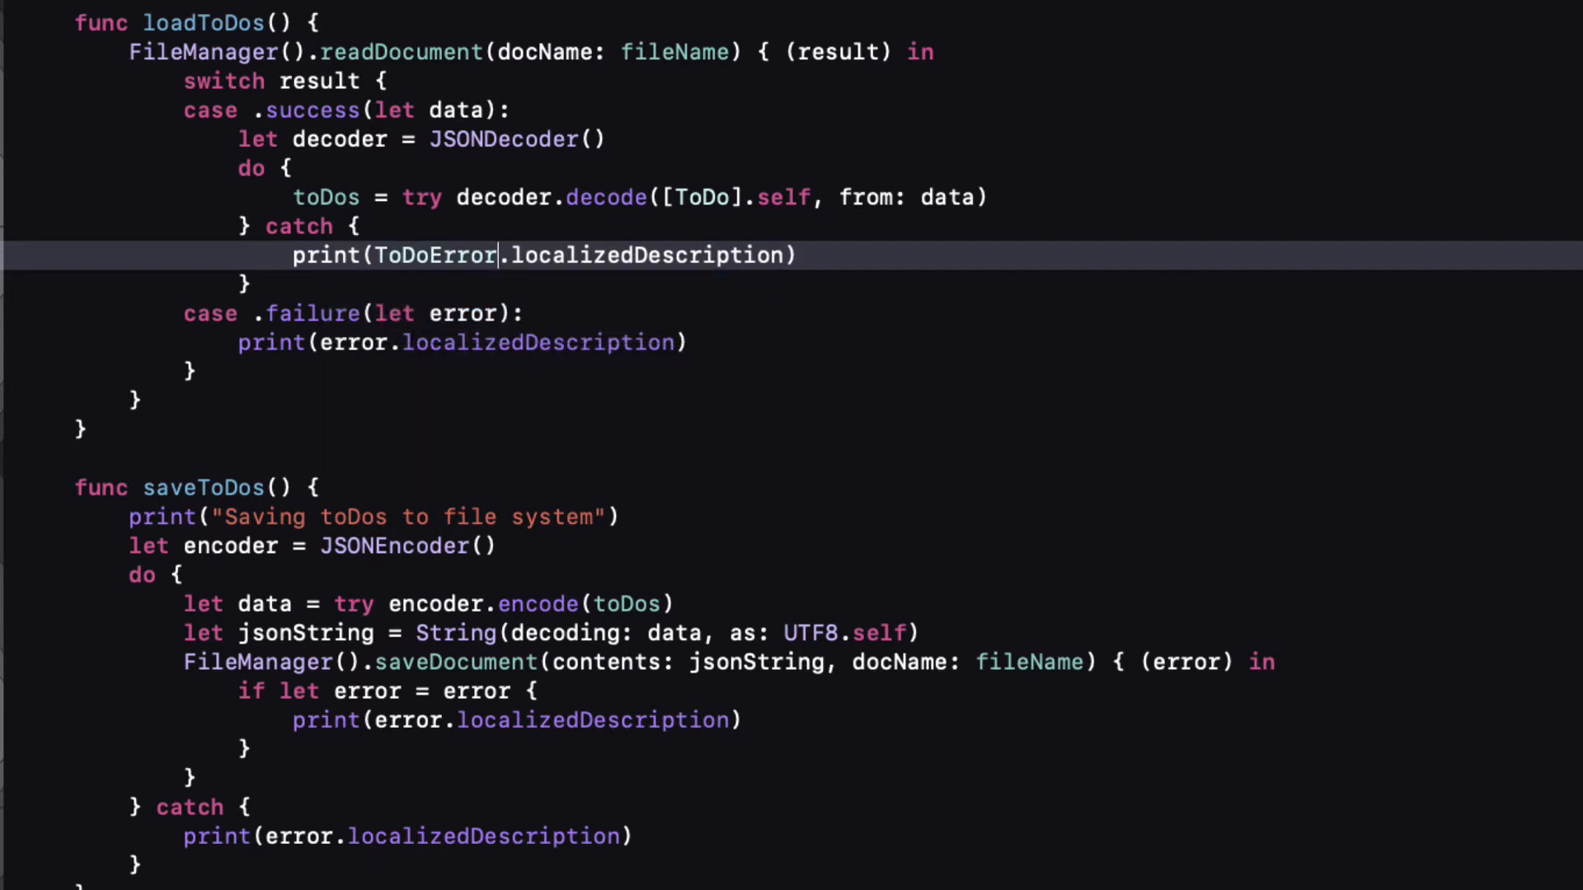
pyautogui.write('.decodingError')
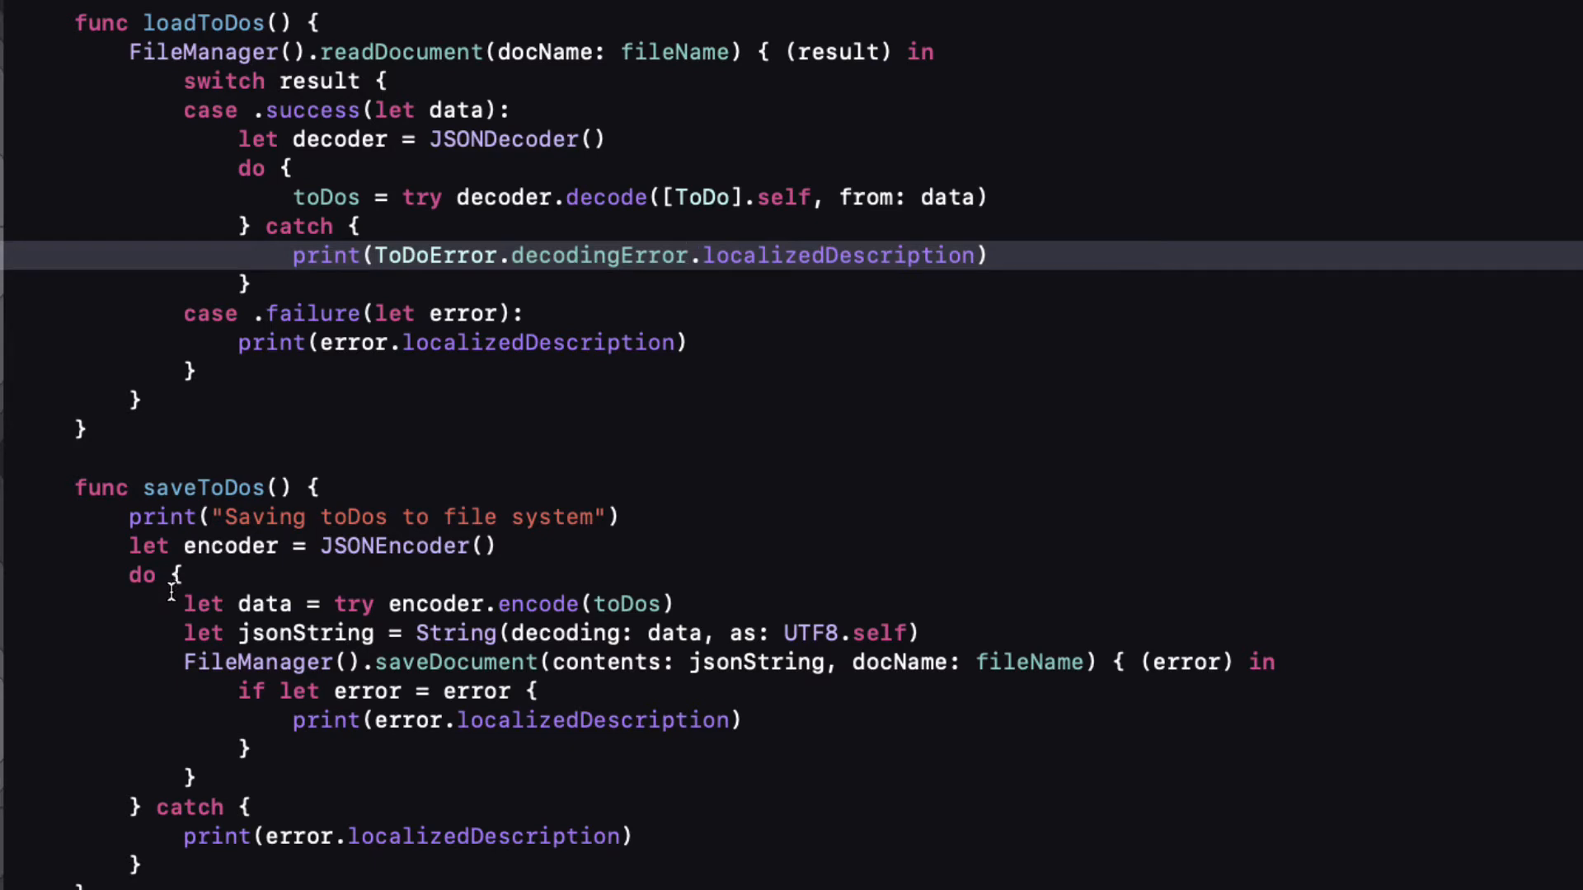
pyautogui.doubleClick(298, 836)
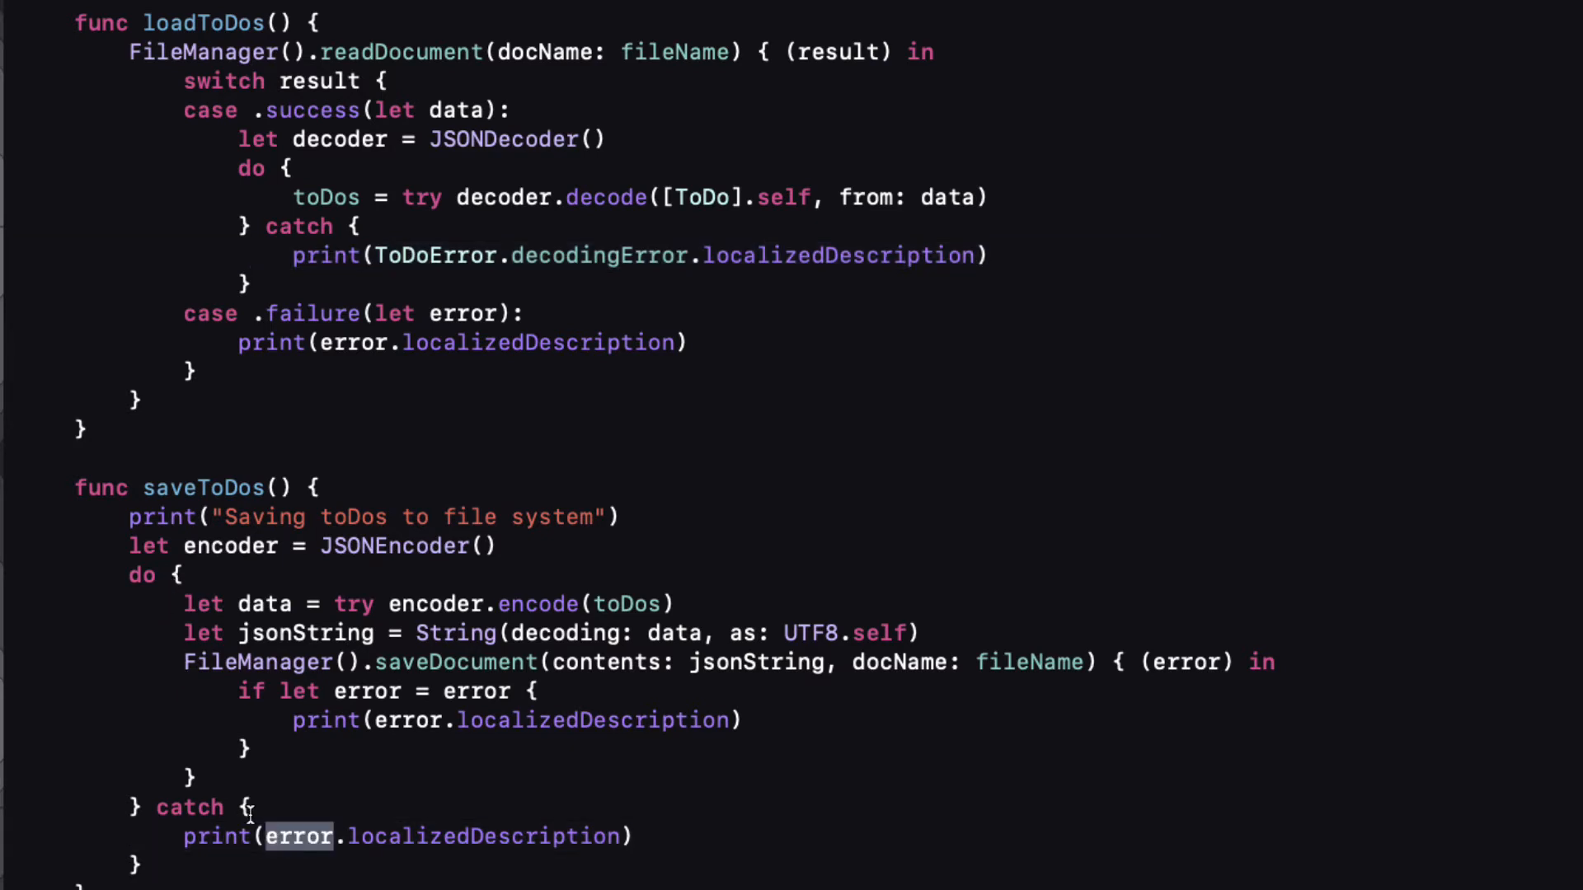
pyautogui.write('ToDoEr')
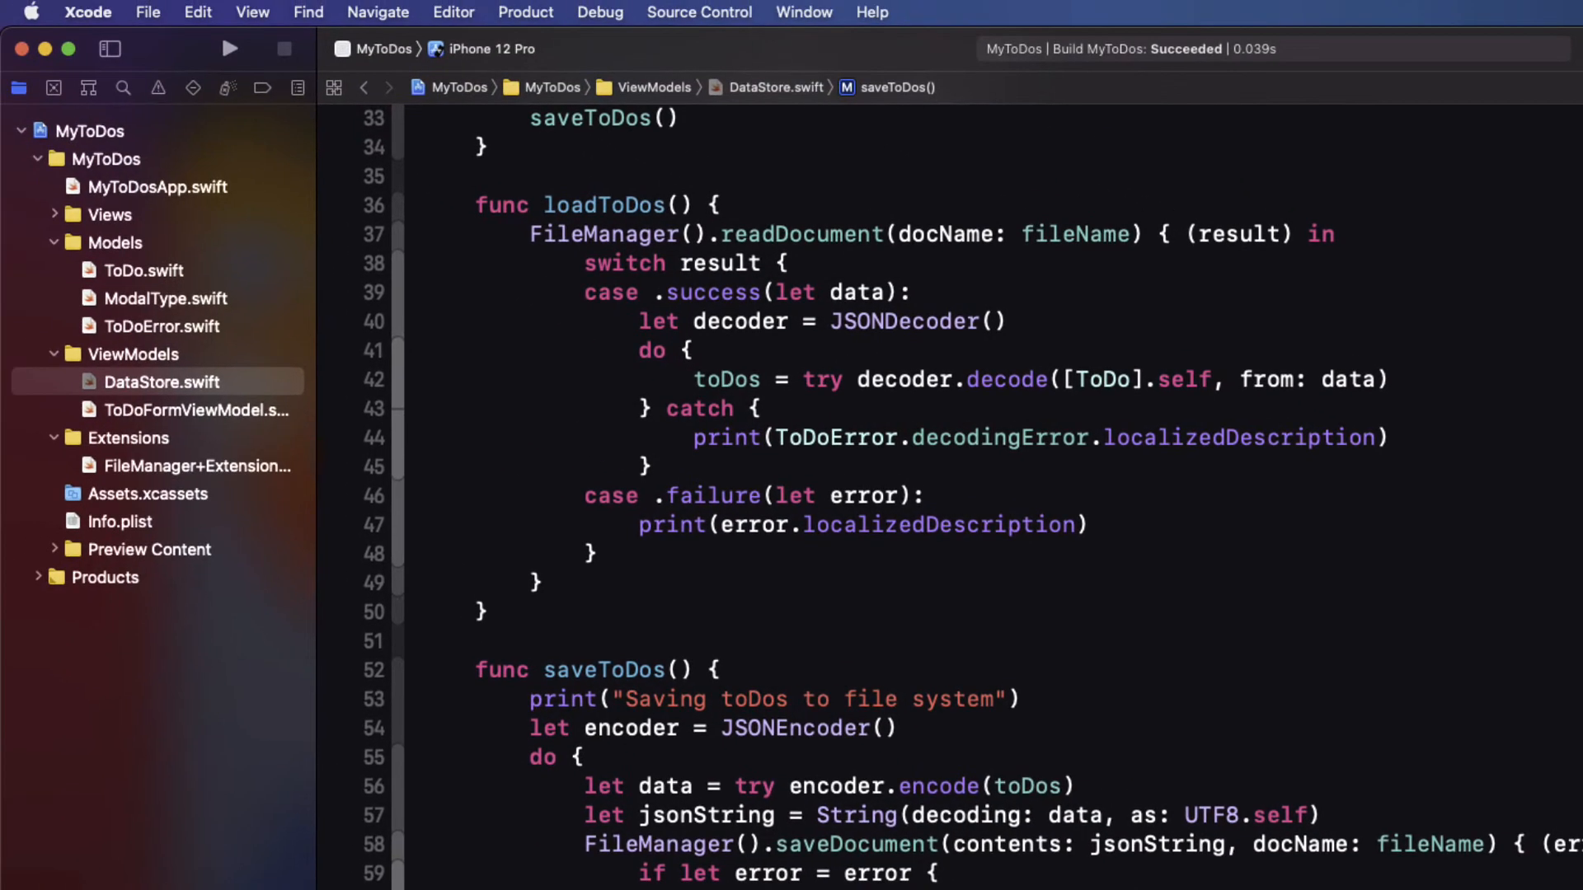
# Step: Start var errorDescription: String? with a switch over self in ToDoError
pyautogui.click(162, 327)
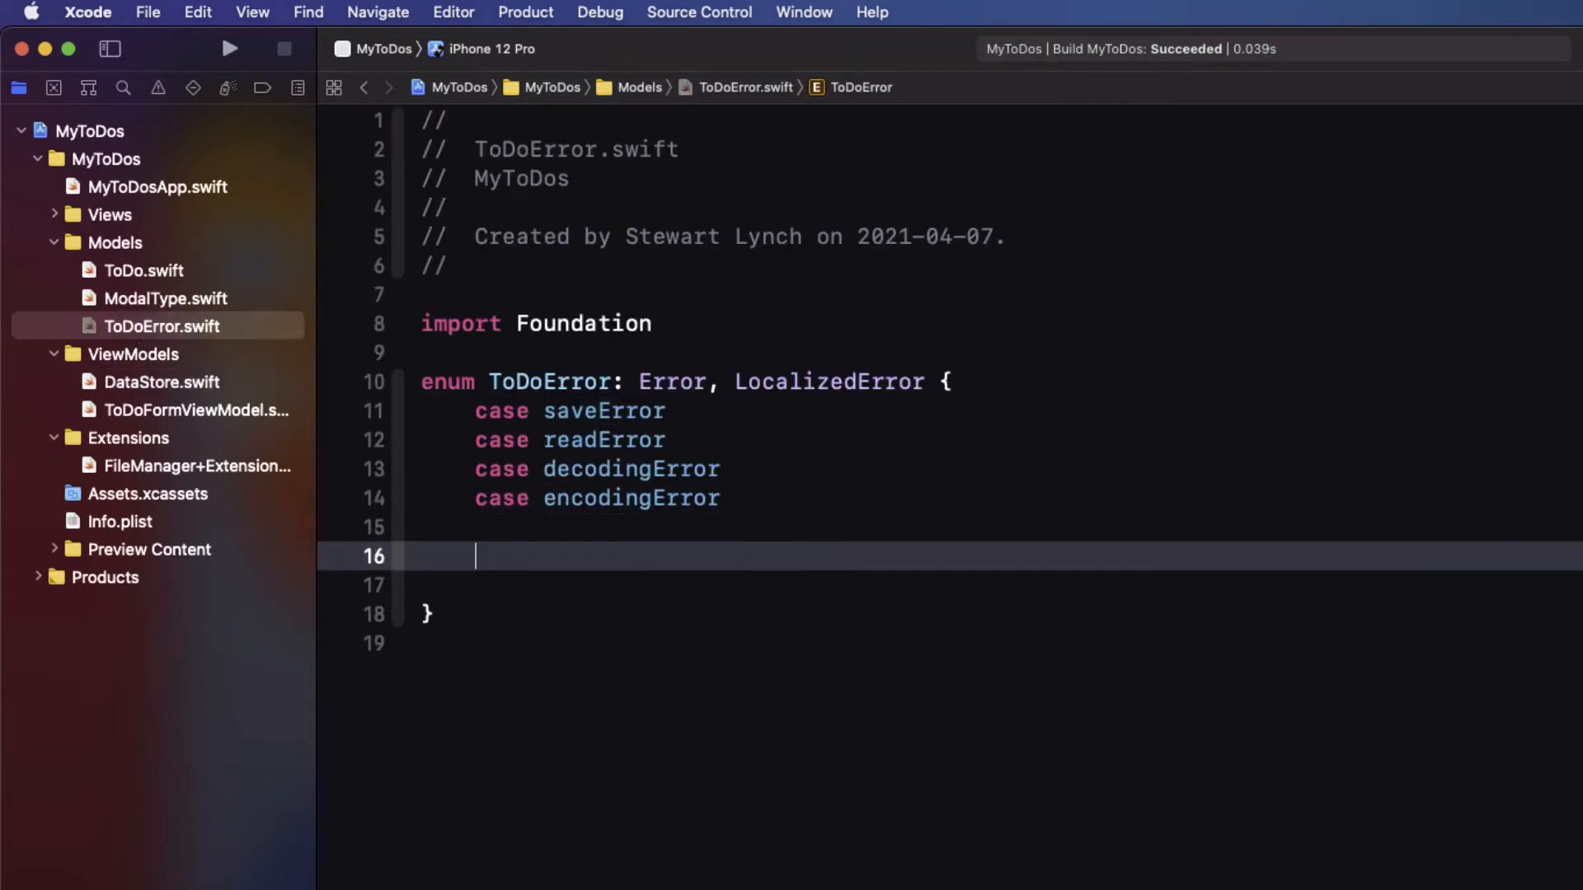
pyautogui.write('var errorDescription: String?')
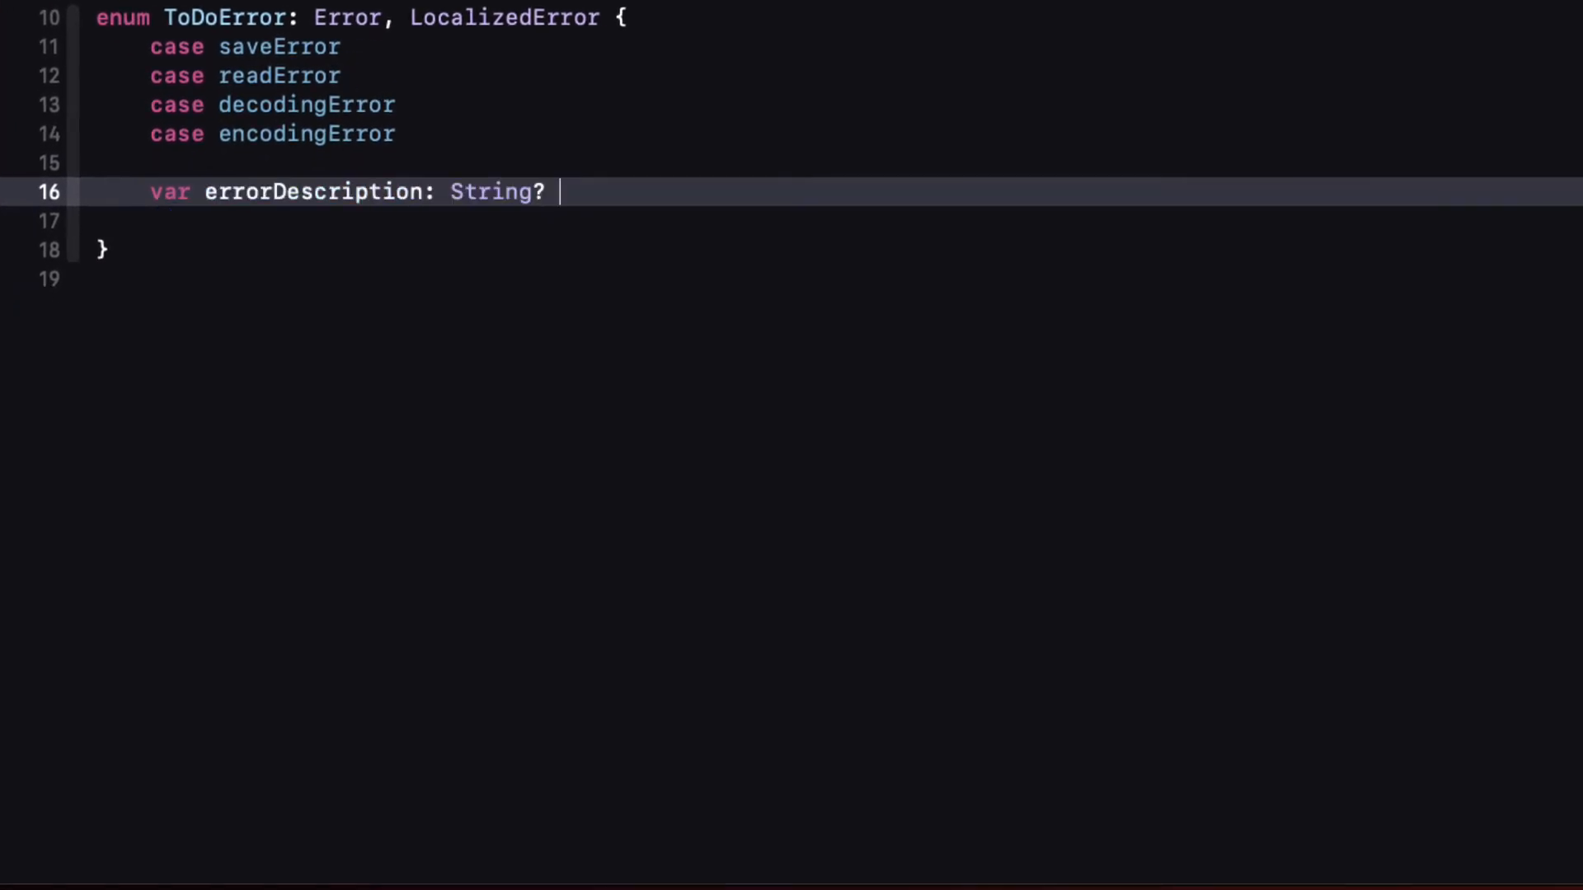
pyautogui.write('{')
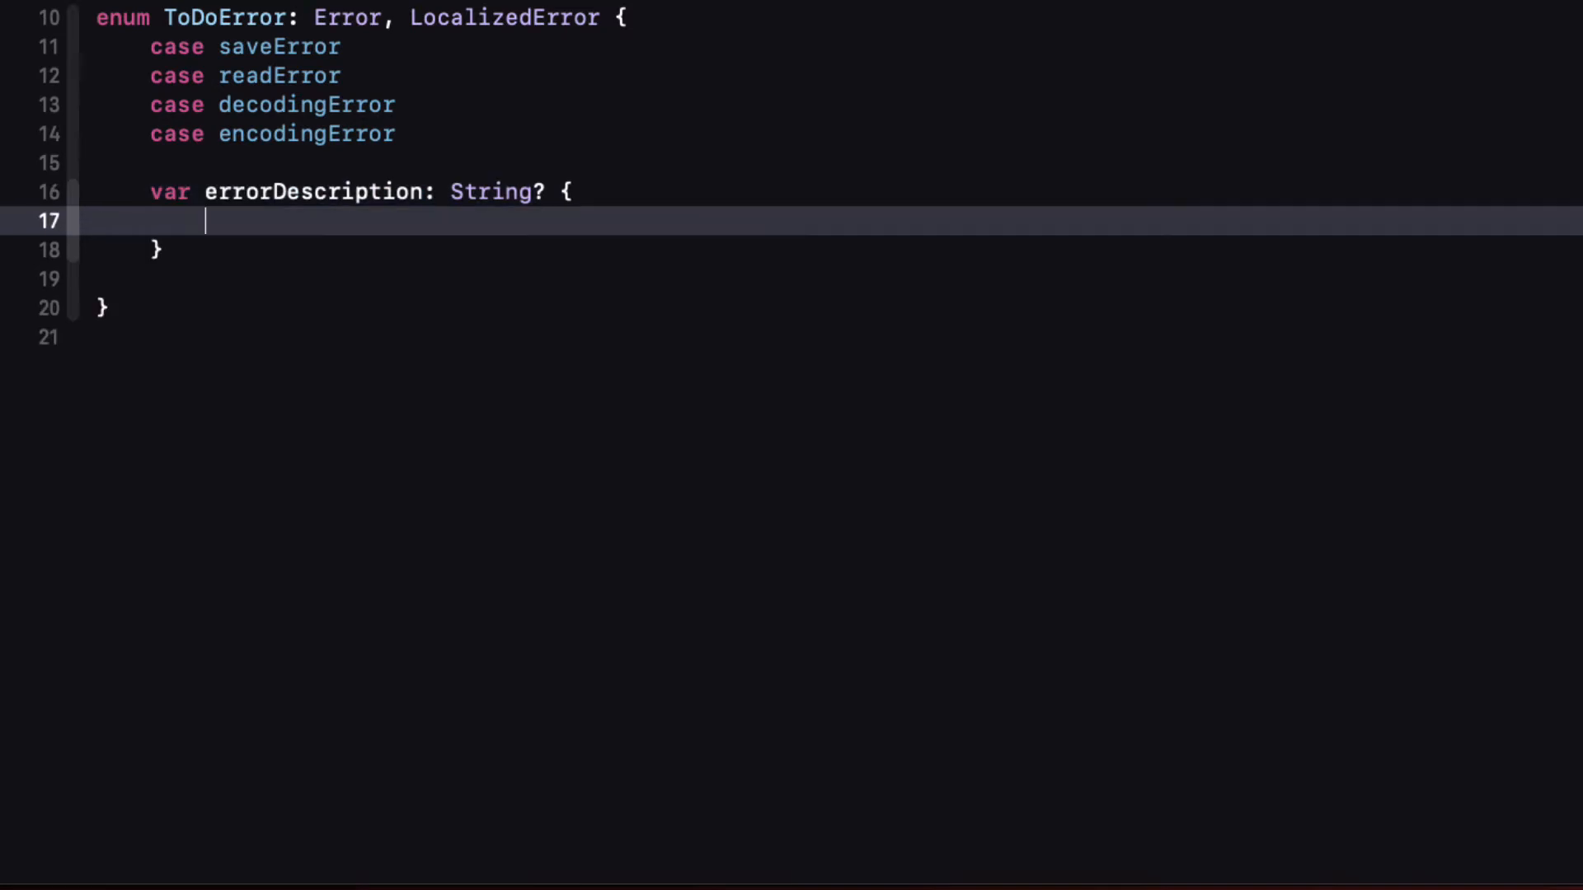
pyautogui.write('switch')
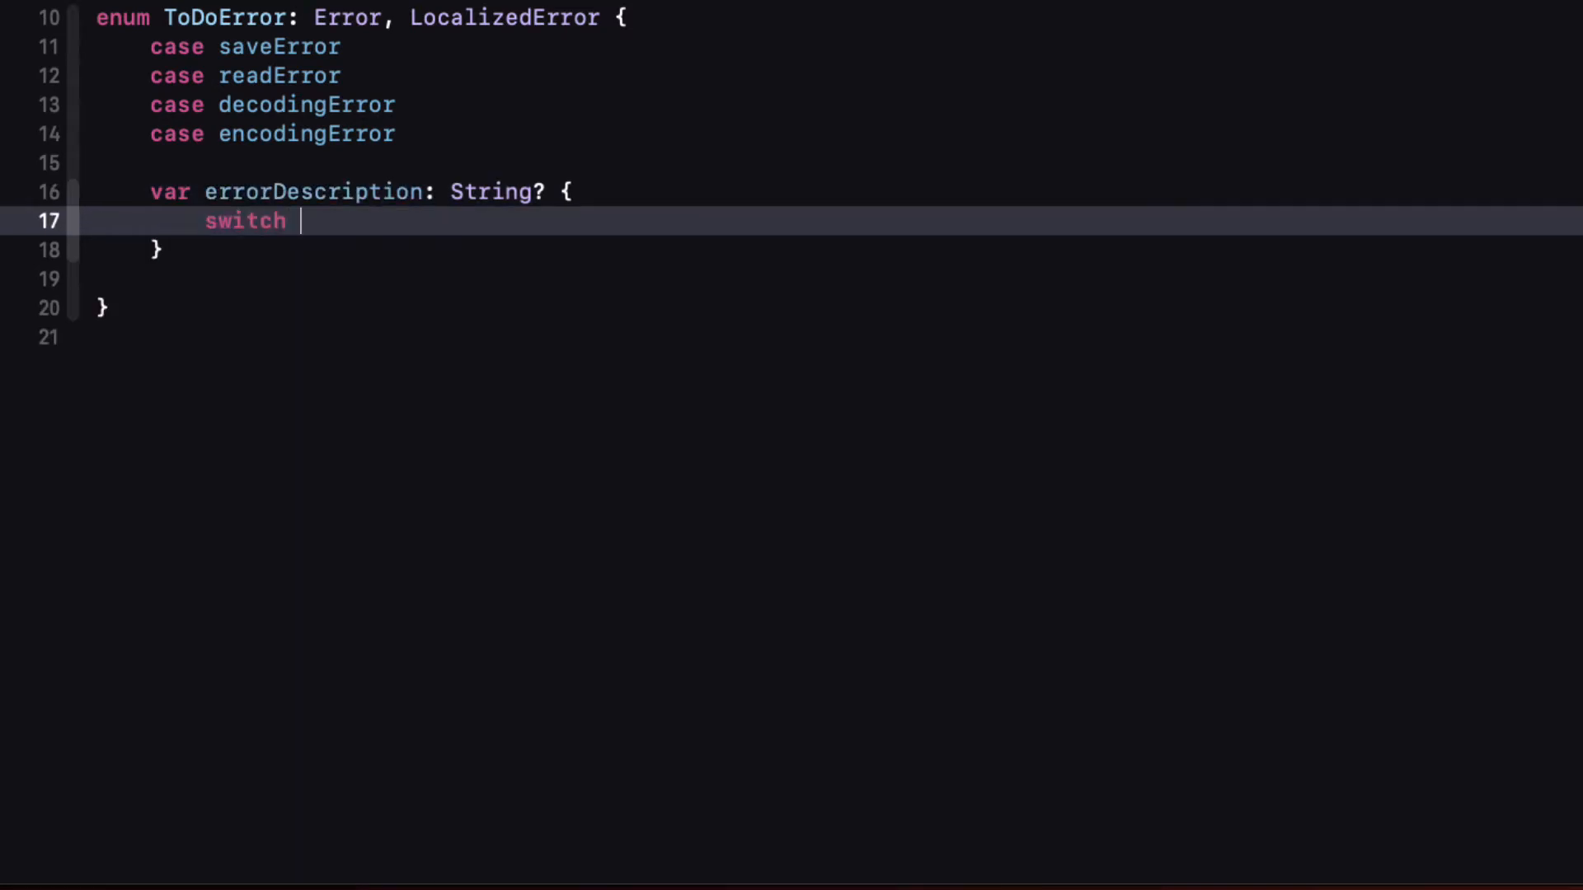
pyautogui.write('self {')
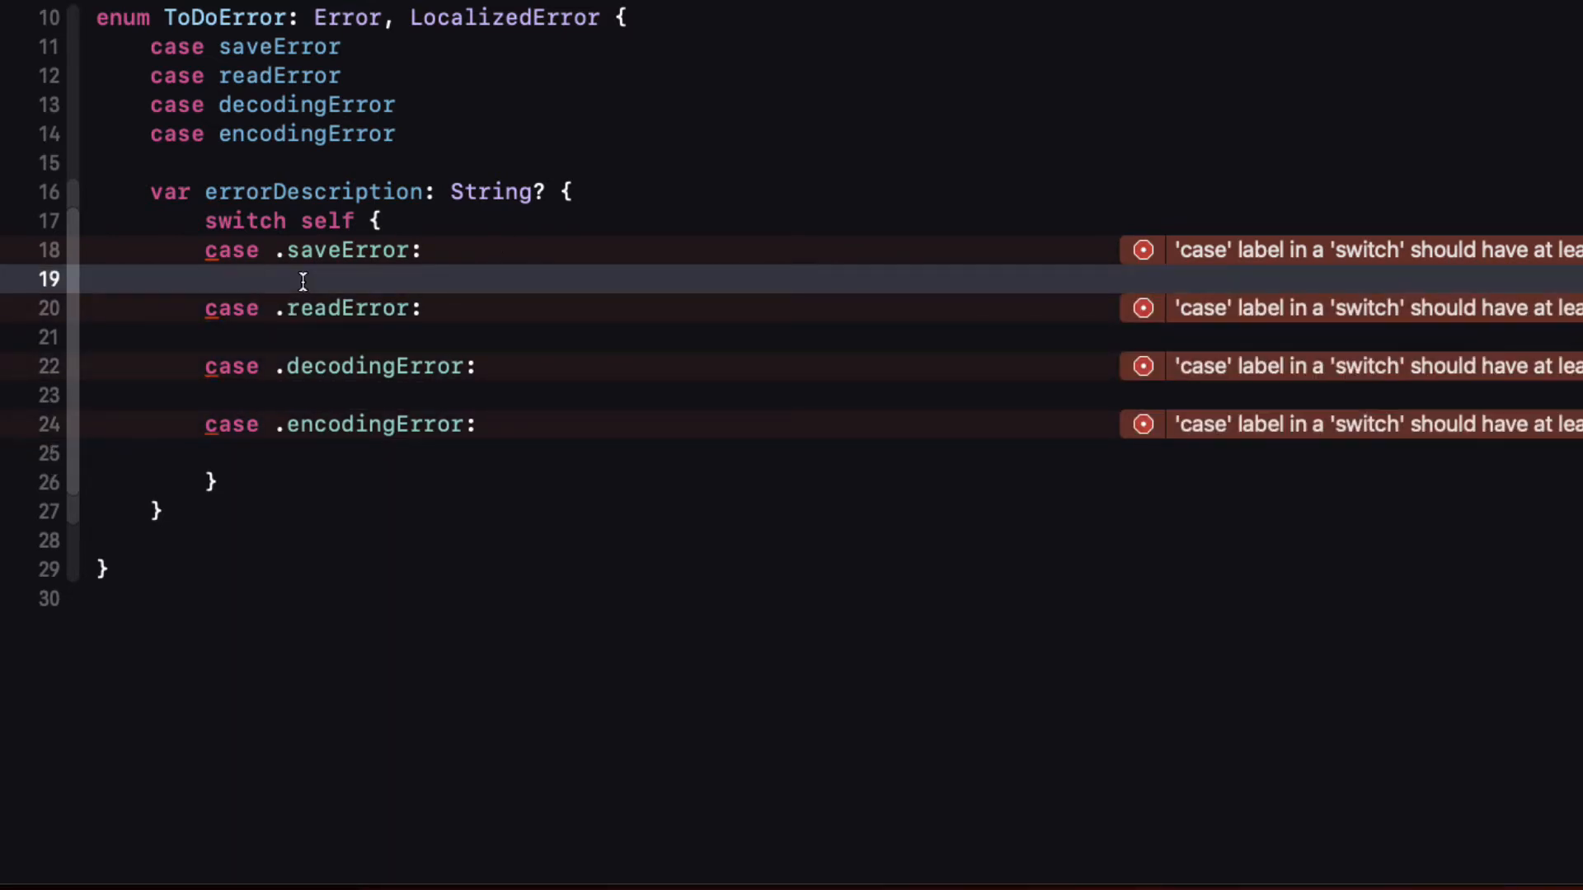
# Step: Return 'Could not save/load ToDos, please reinstall the app.' for saveError and readError
pyautogui.write('return "Could "')
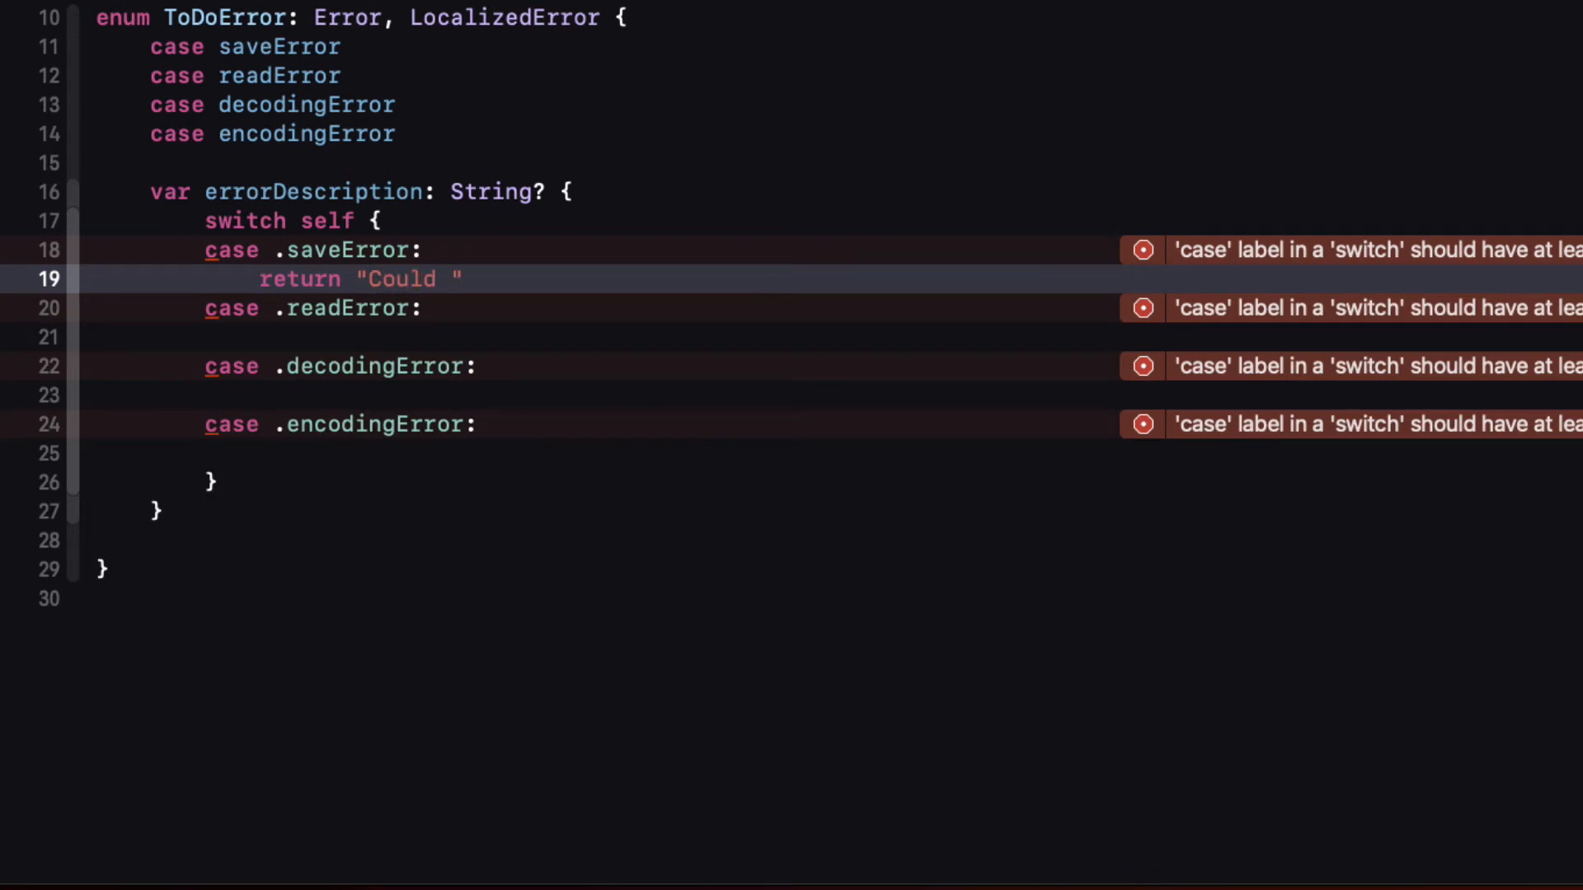
pyautogui.write('not save To')
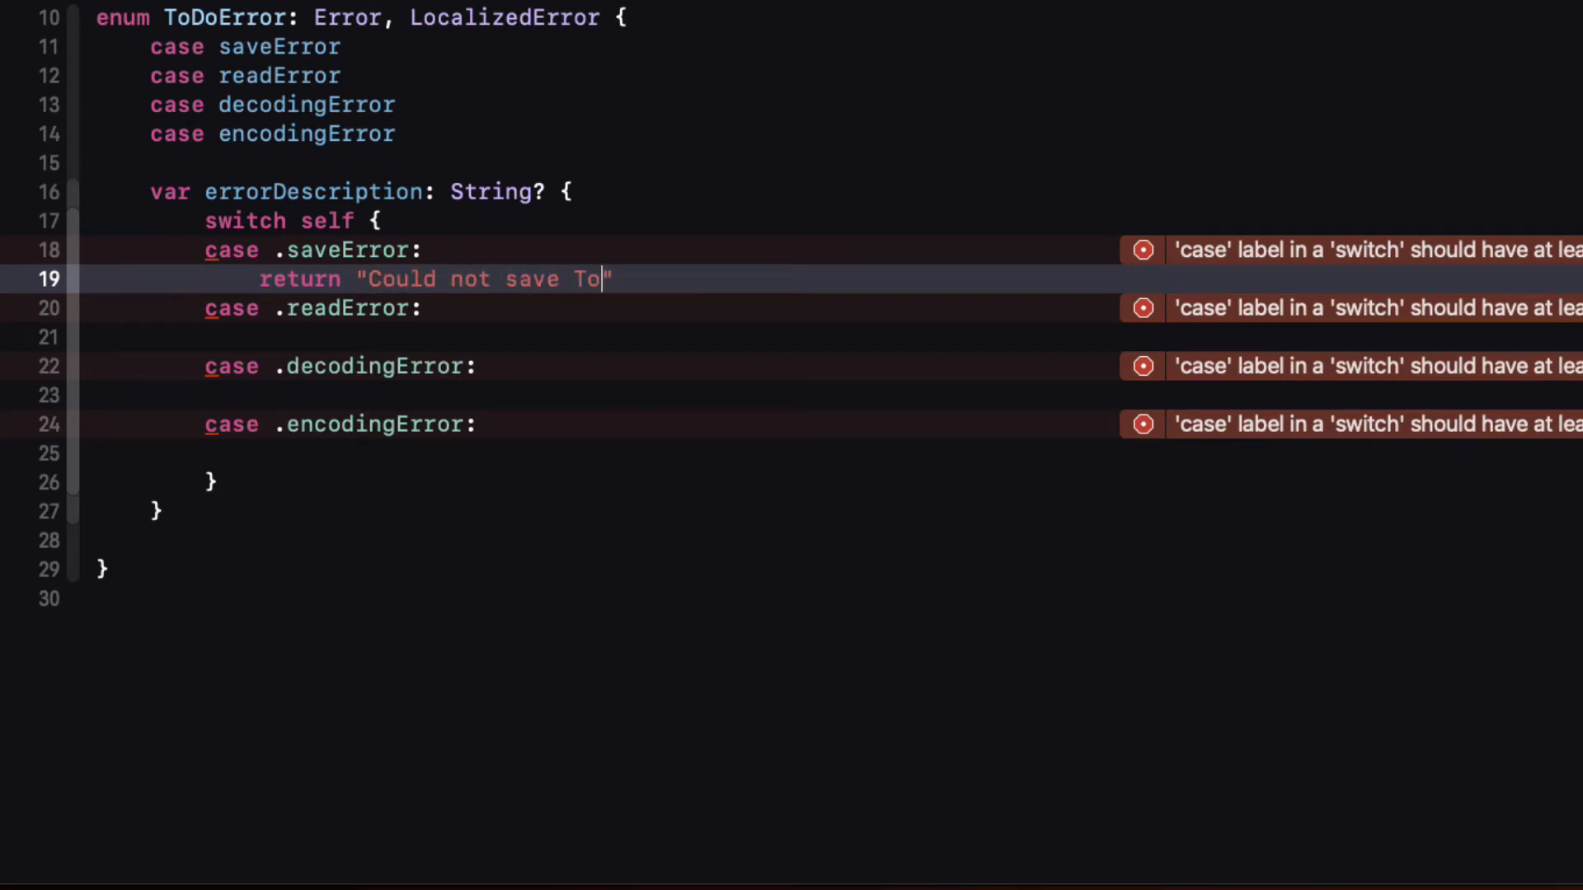
pyautogui.write('Dos, please reinstall the app')
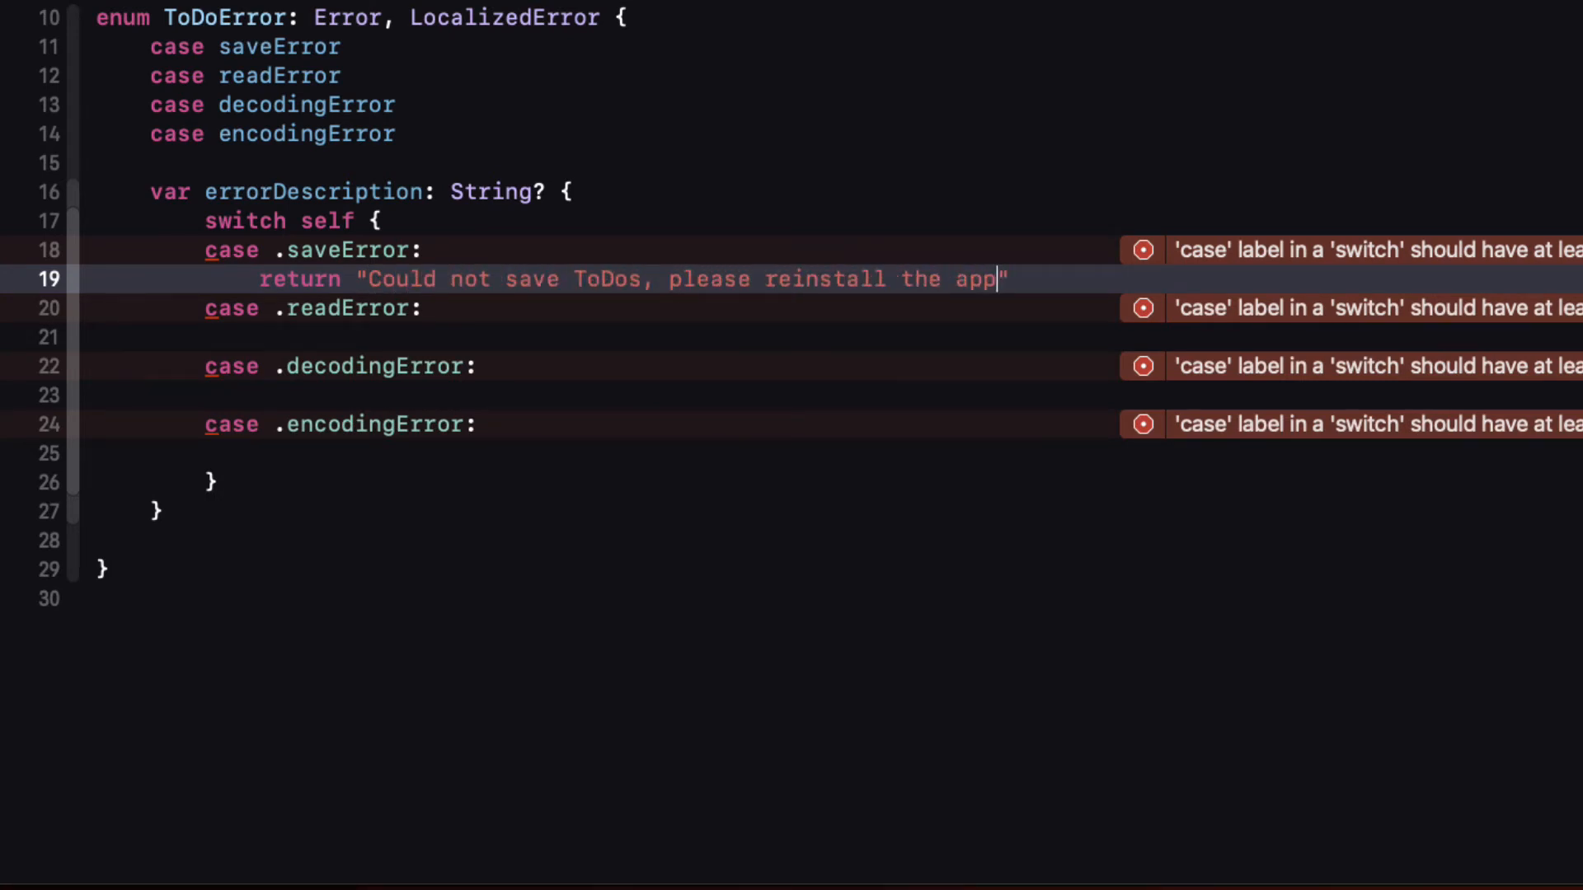
pyautogui.write('.')
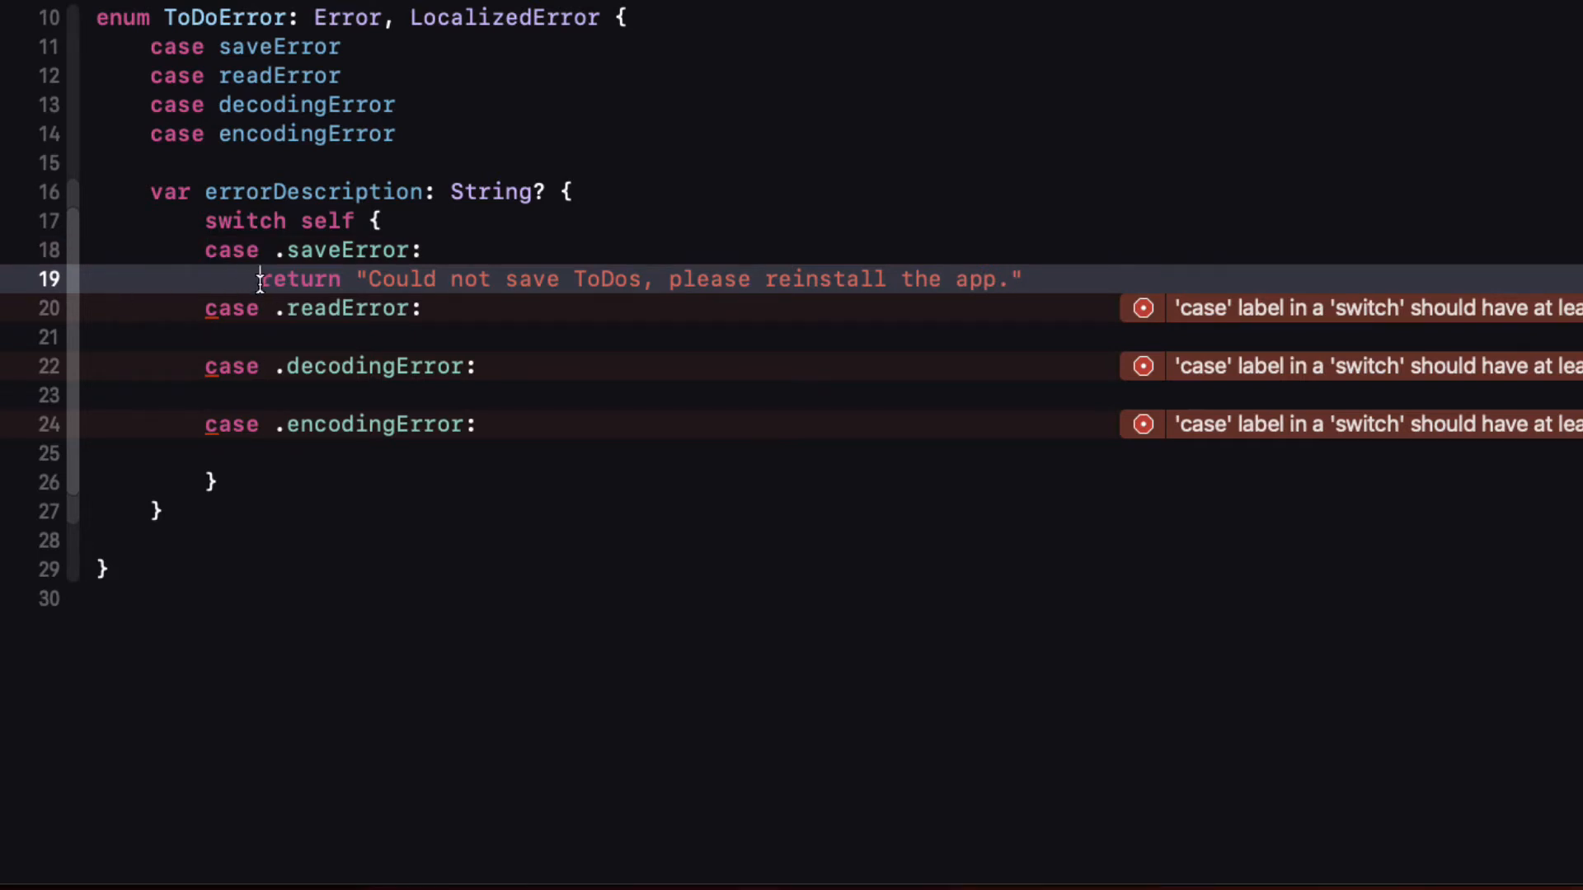
pyautogui.write('return "Could not load ToDos, please reinstall the app."')
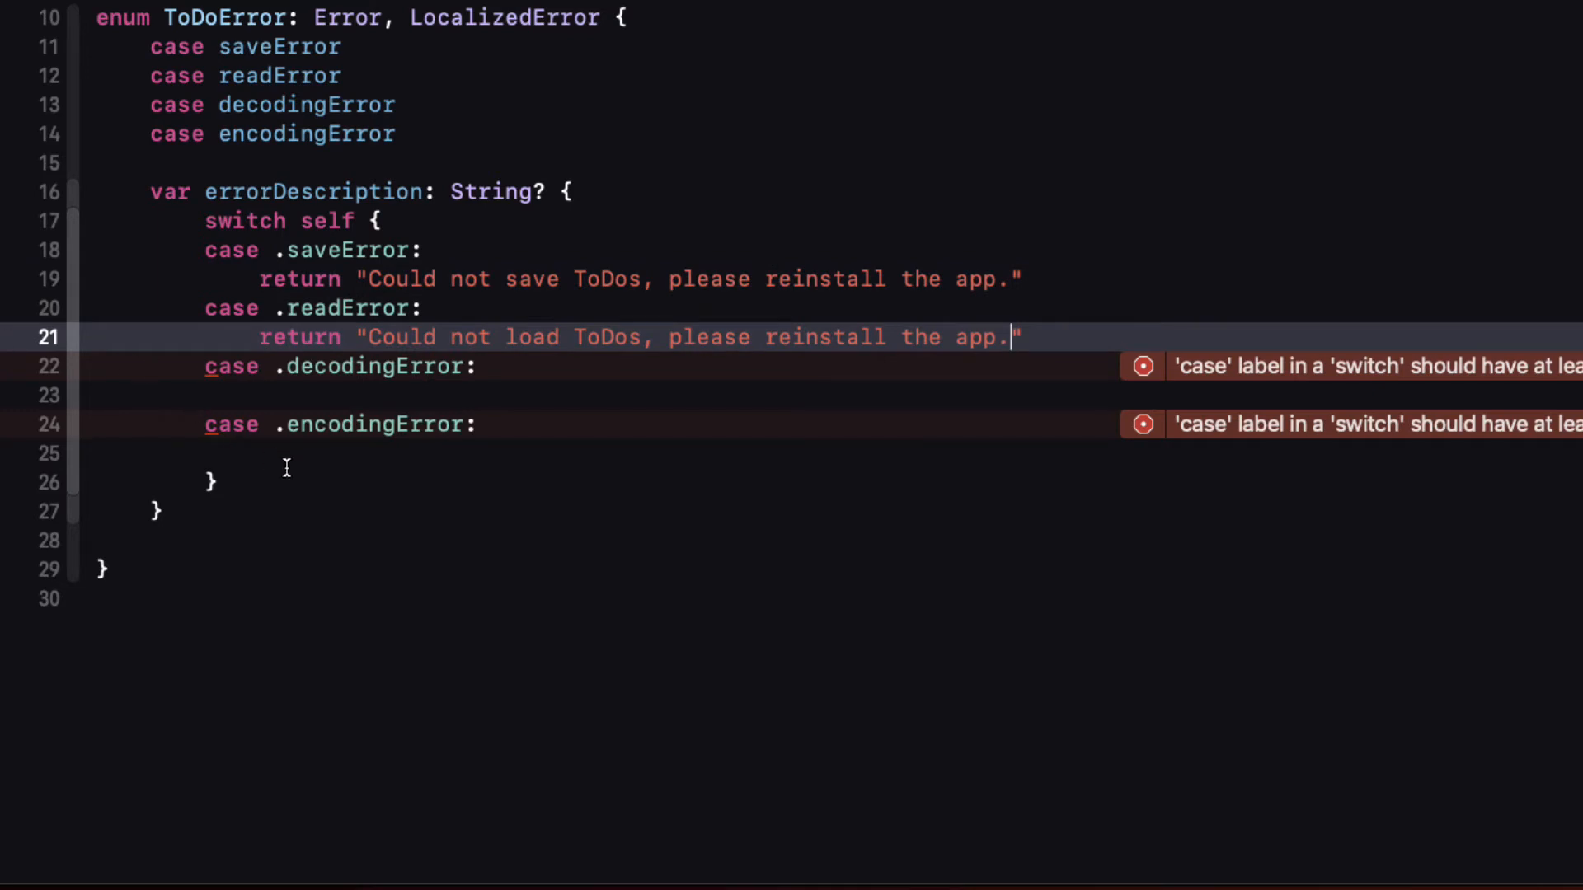
# Step: Return messages for encodingError and decodingError, including 'problem loading your ToDos, please create a new ToDo'
pyautogui.click(297, 452)
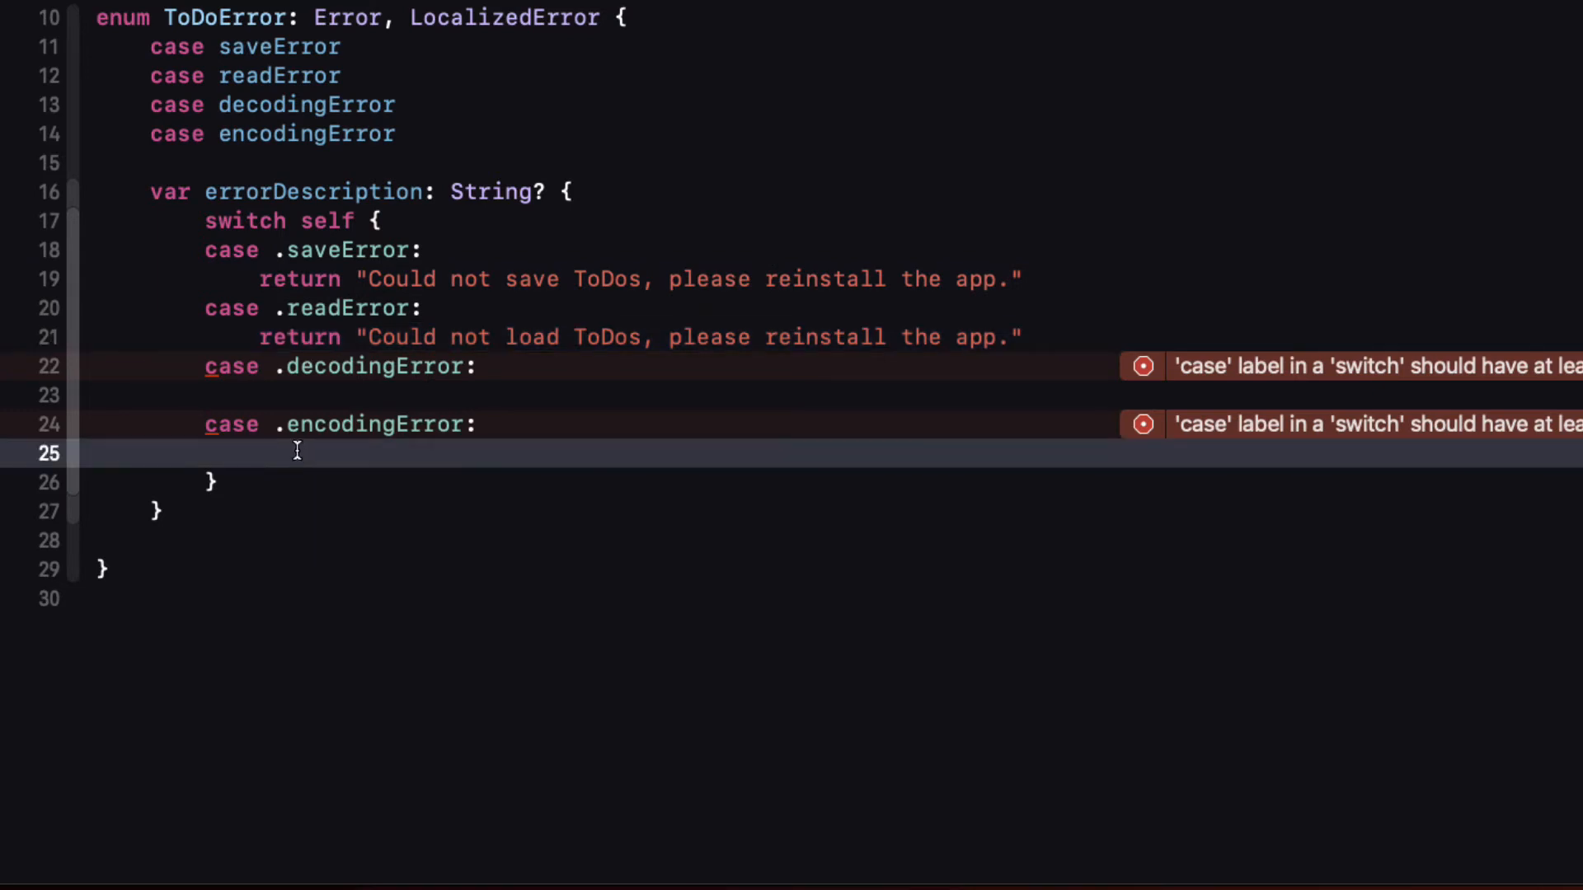
pyautogui.write('return')
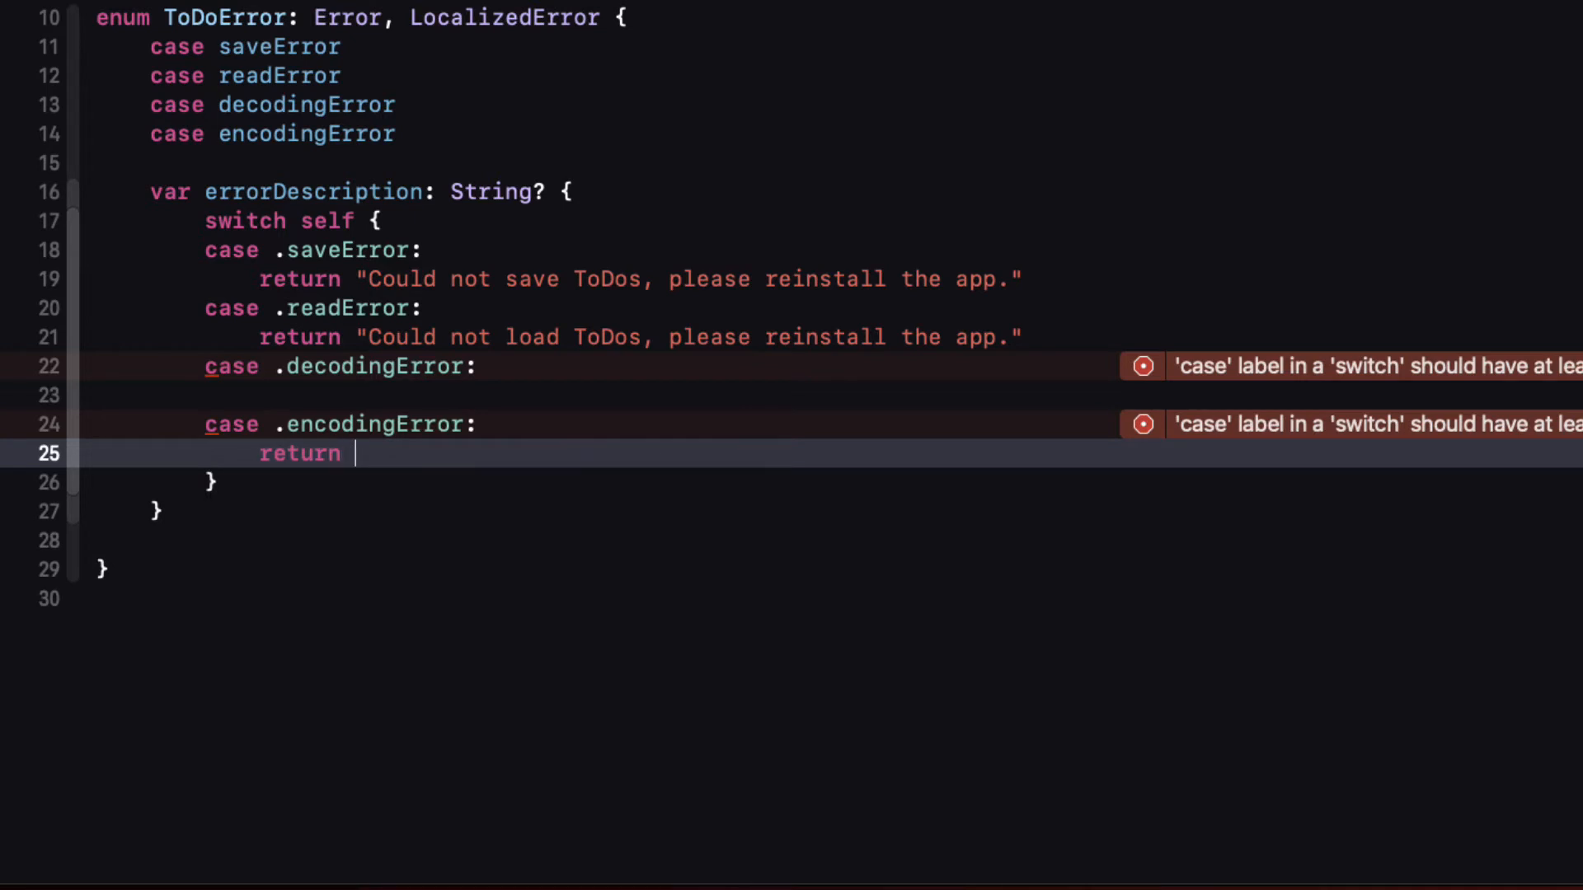
pyautogui.write('"Could not"')
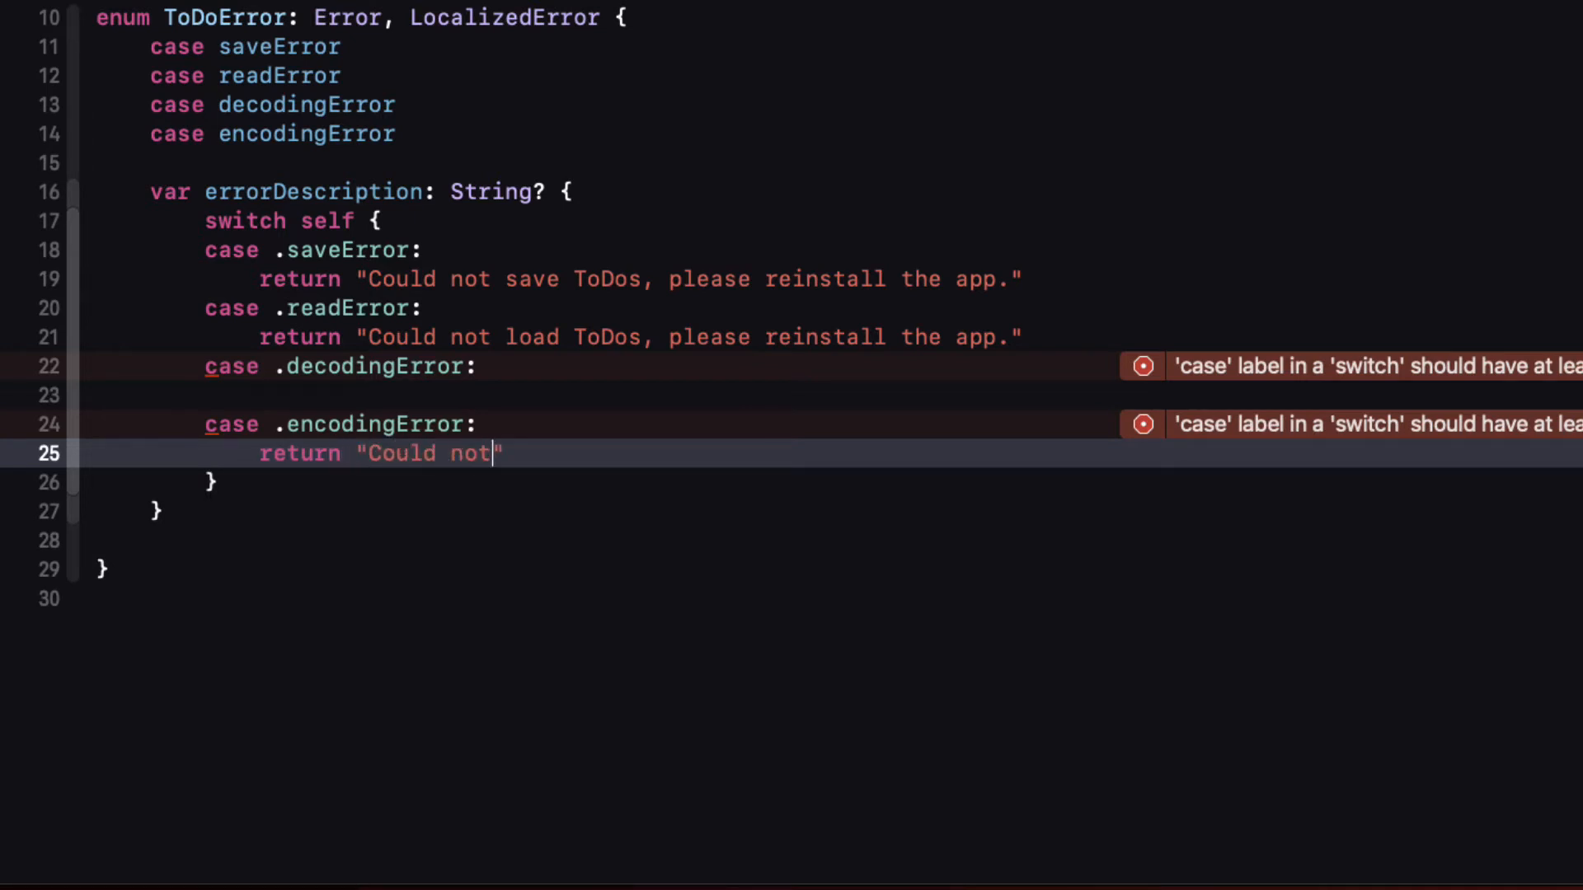
pyautogui.write('save ToDos, please reinst')
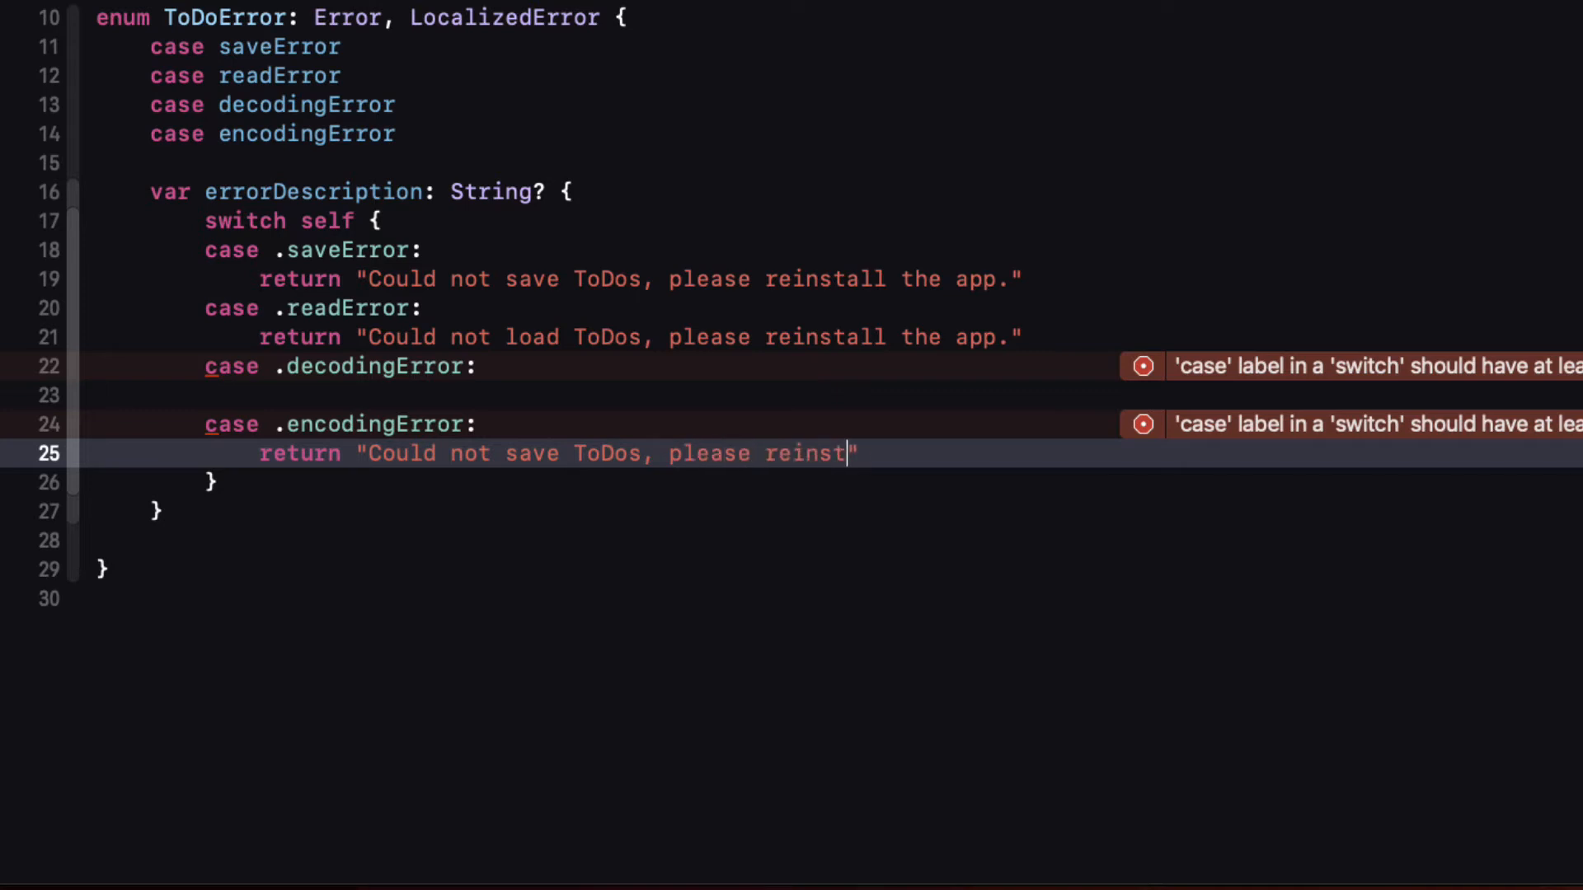
pyautogui.write('all the app/')
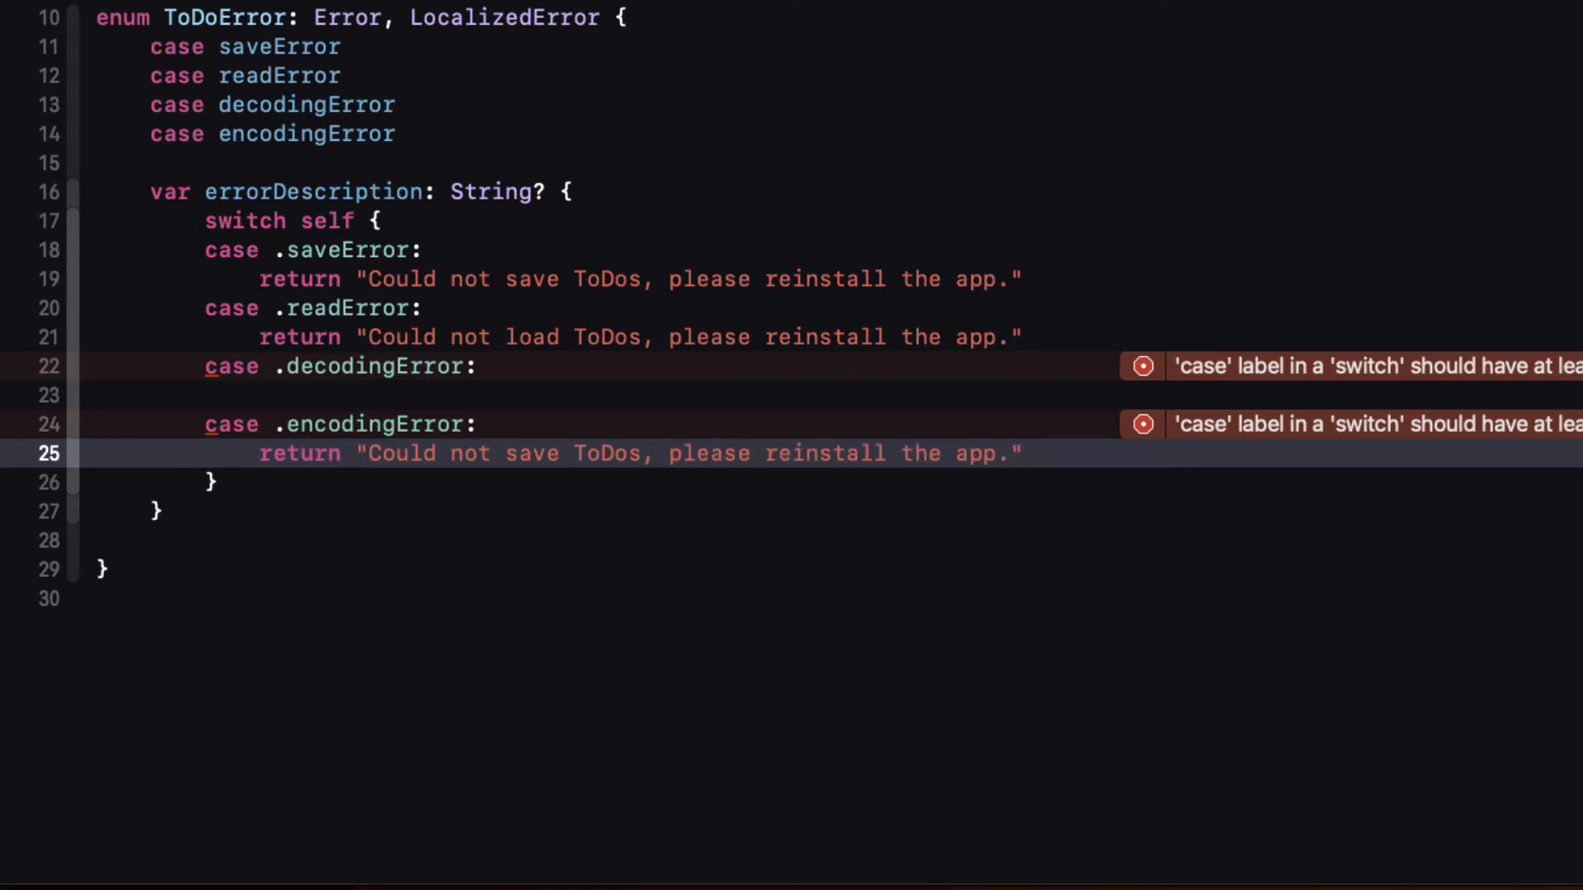
pyautogui.write('return "There w')
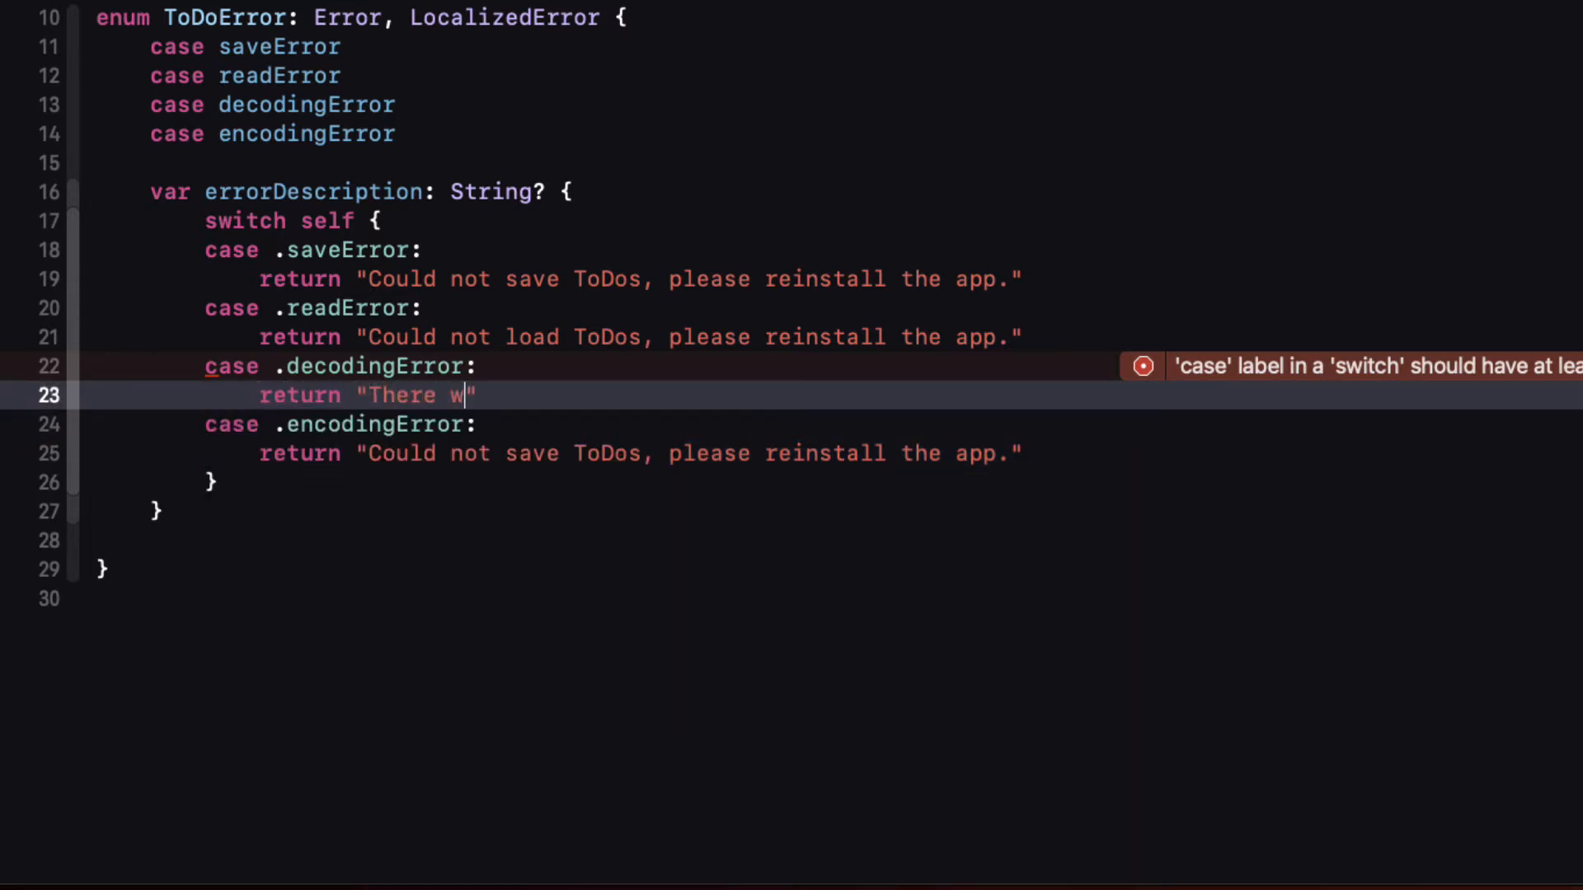
pyautogui.write('as a problem')
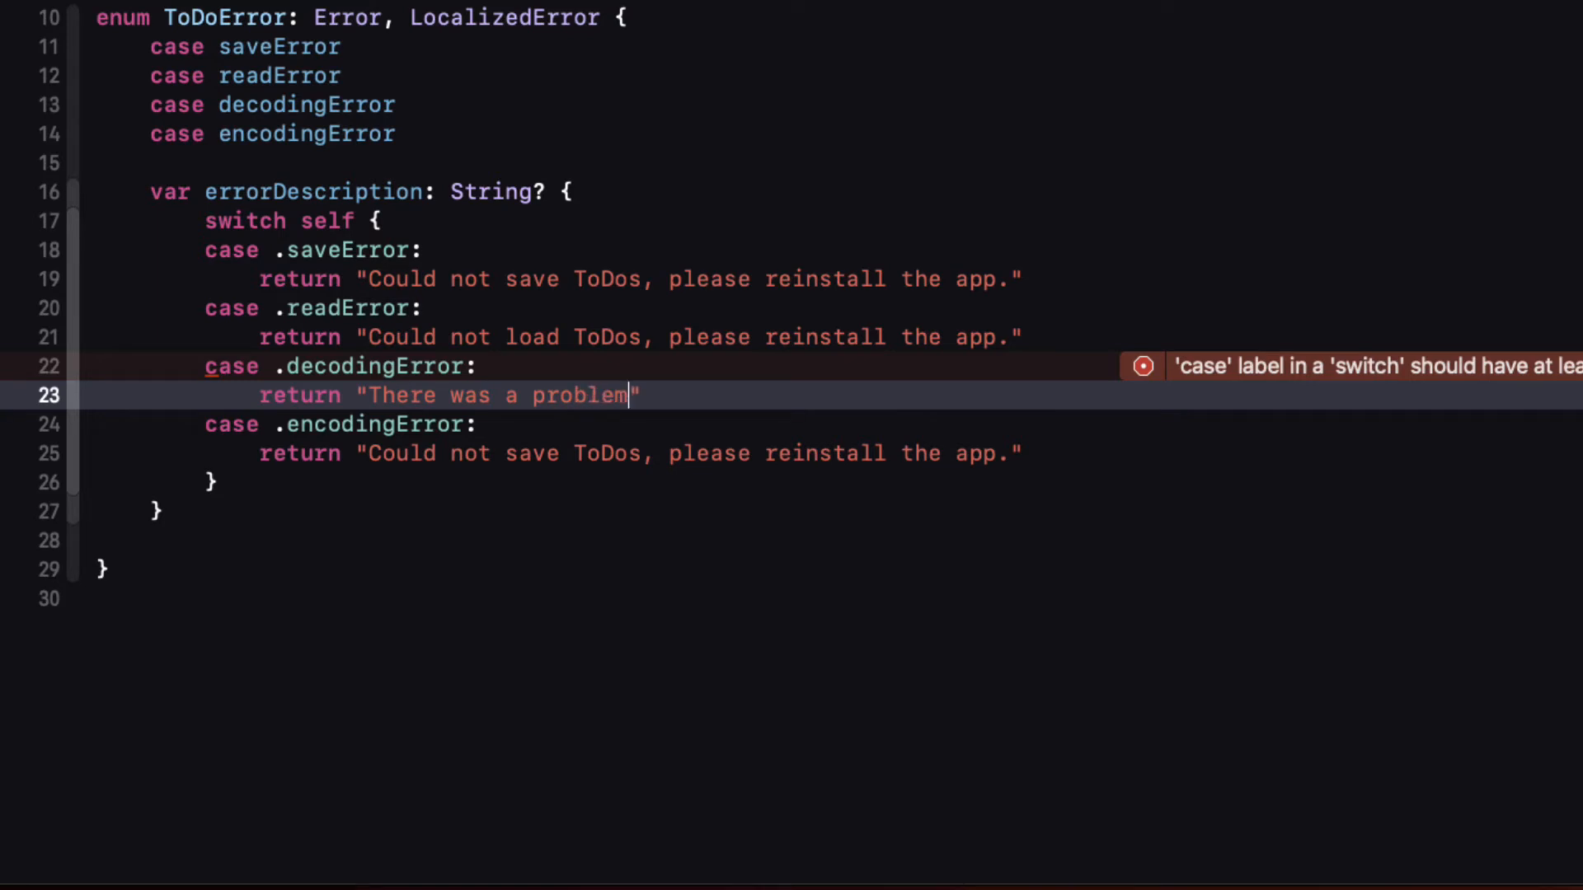
pyautogui.write('loading your')
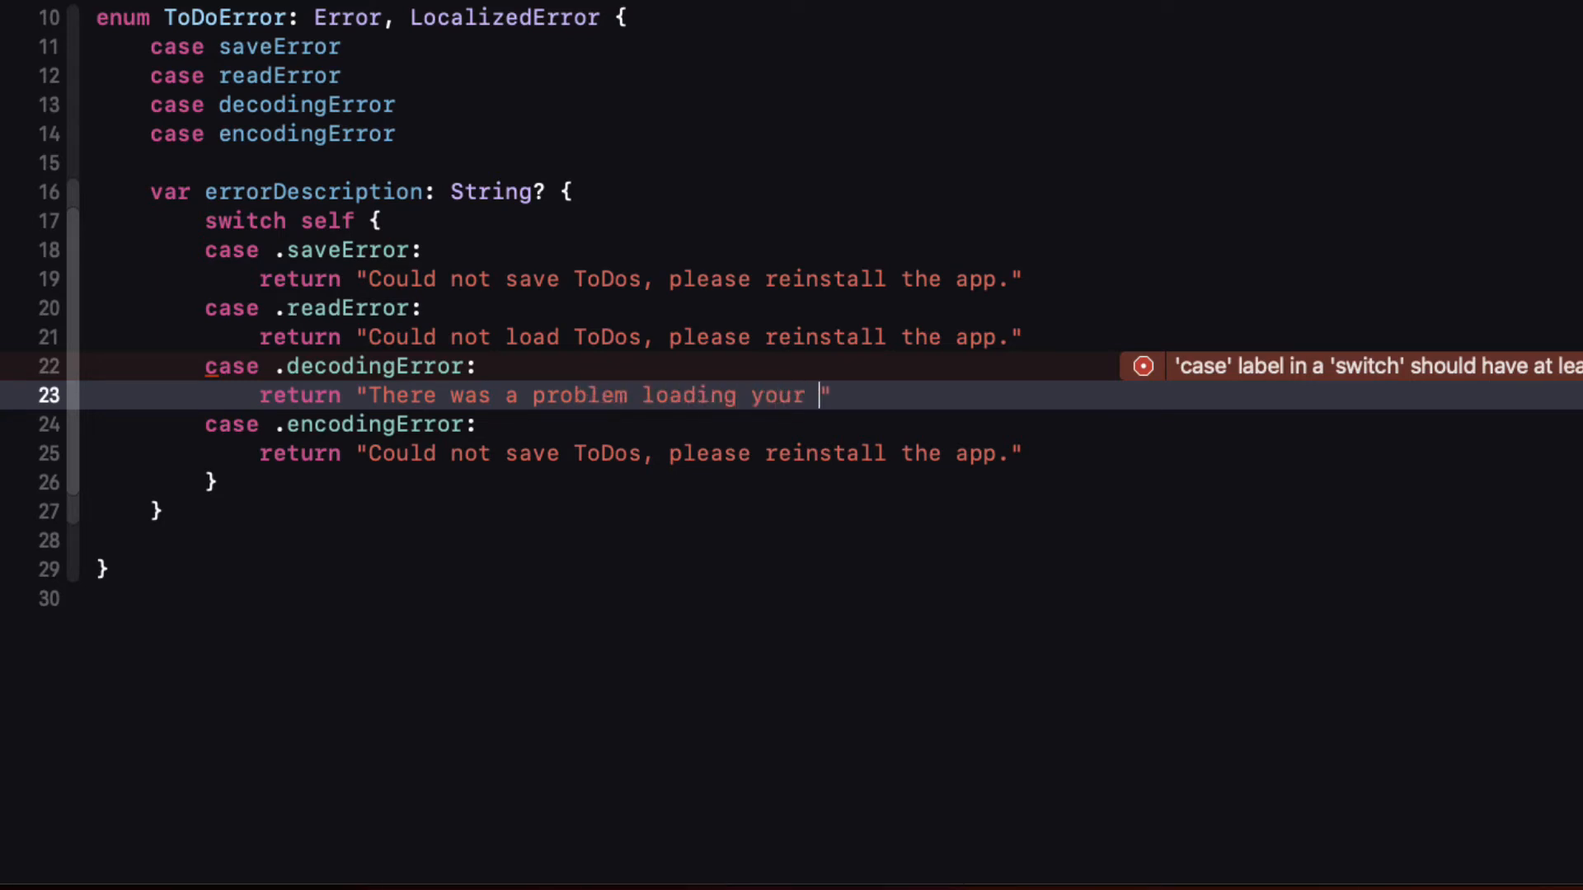
pyautogui.write('ToDos, please')
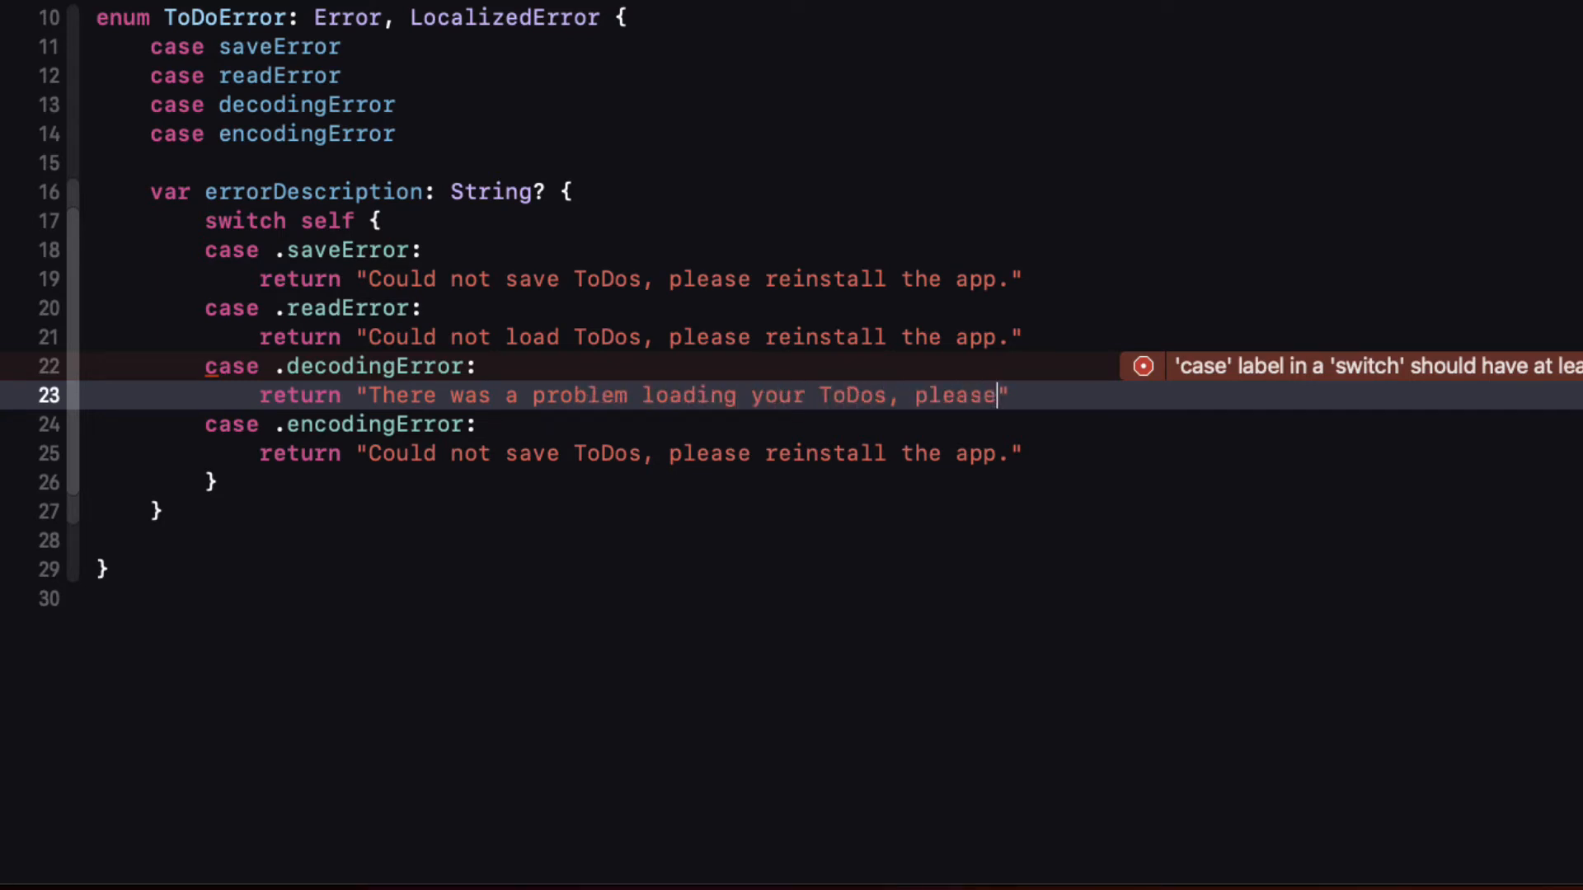
pyautogui.write('create a new ToDo to start over')
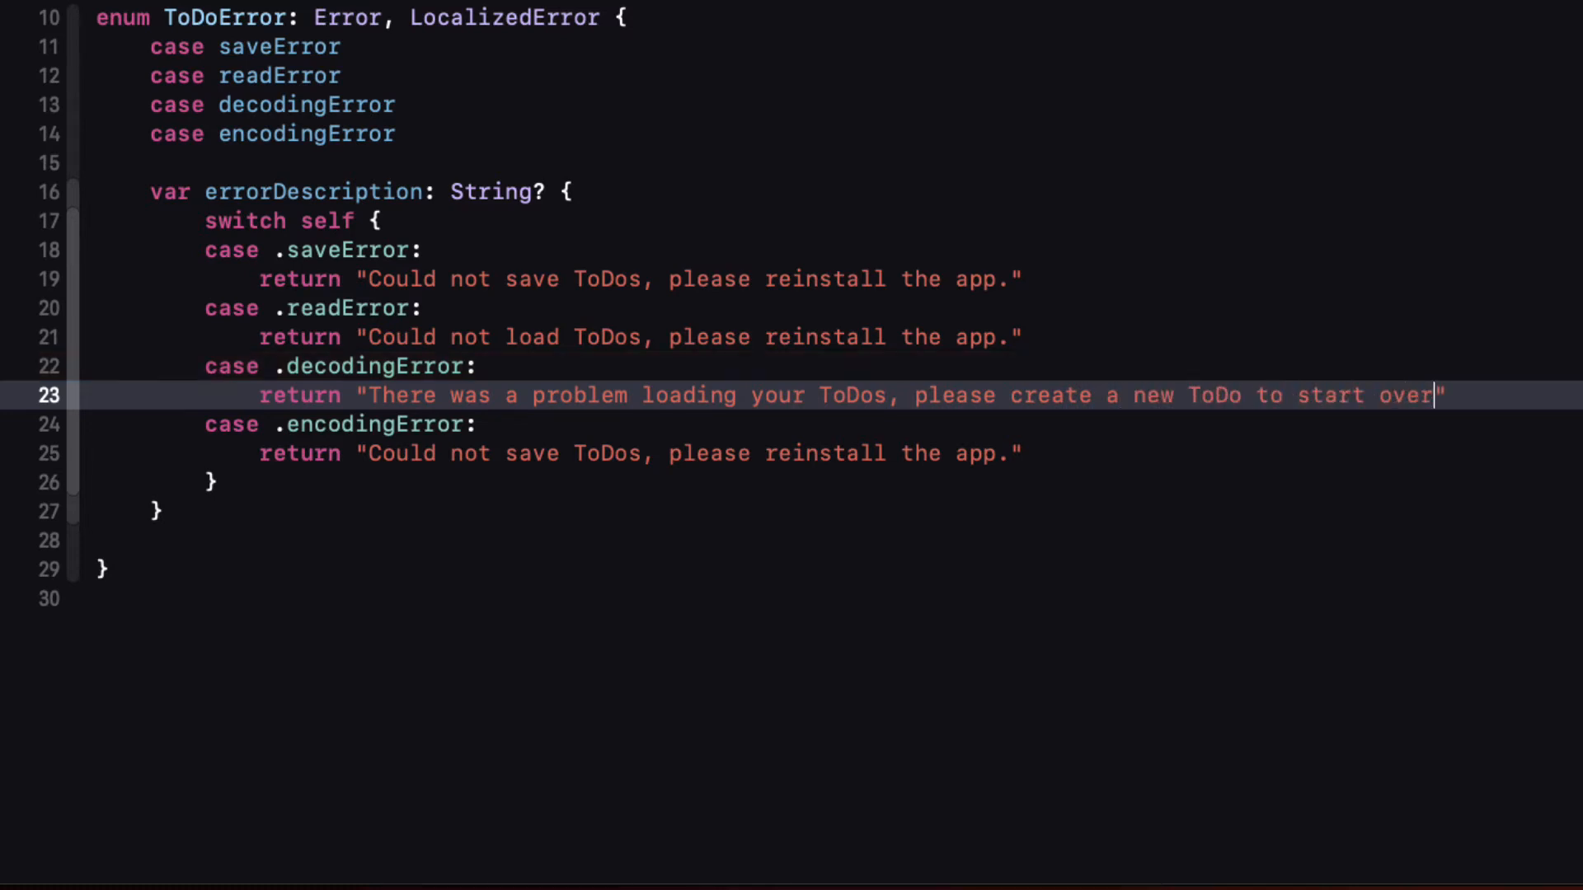
pyautogui.write('.')
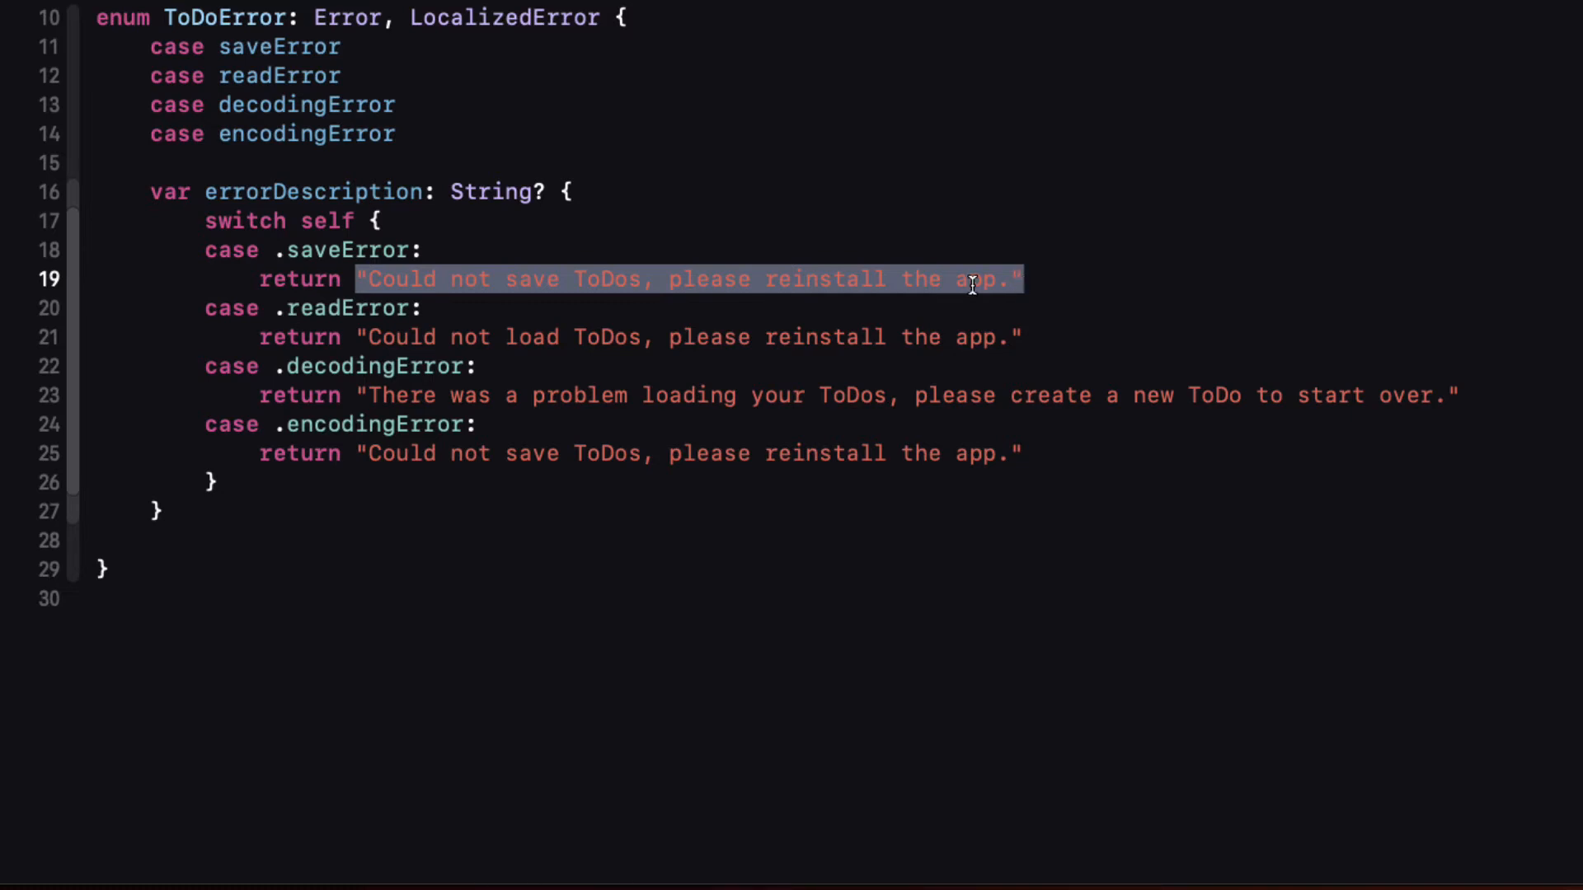
# Step: Wrap the save and load error messages in NSLocalizedString via Refactor
pyautogui.rightClick(973, 280)
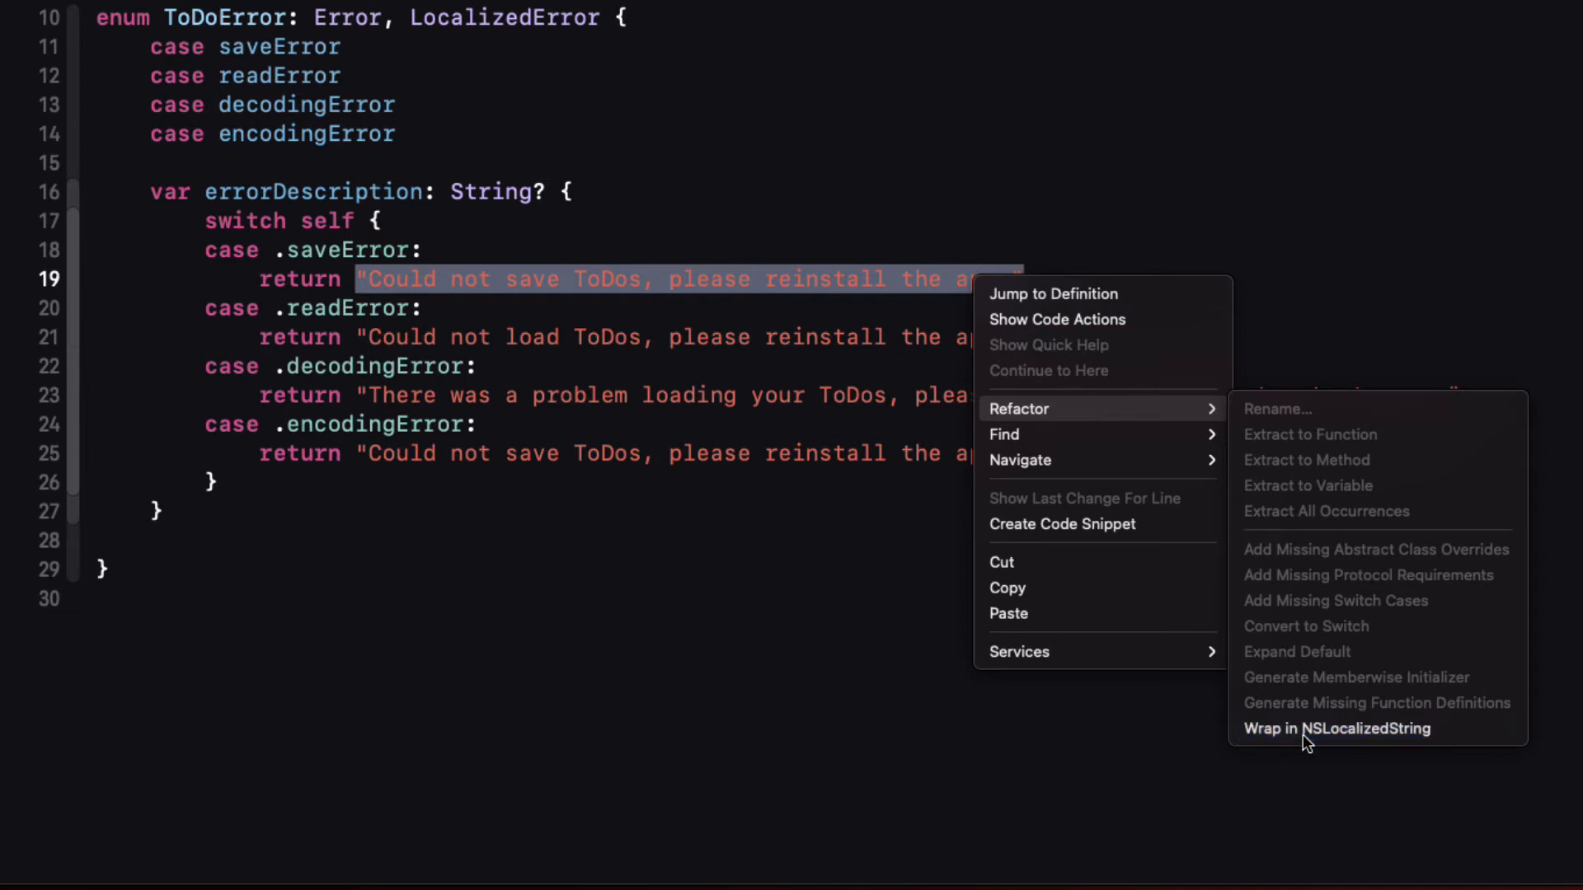
pyautogui.click(1335, 727)
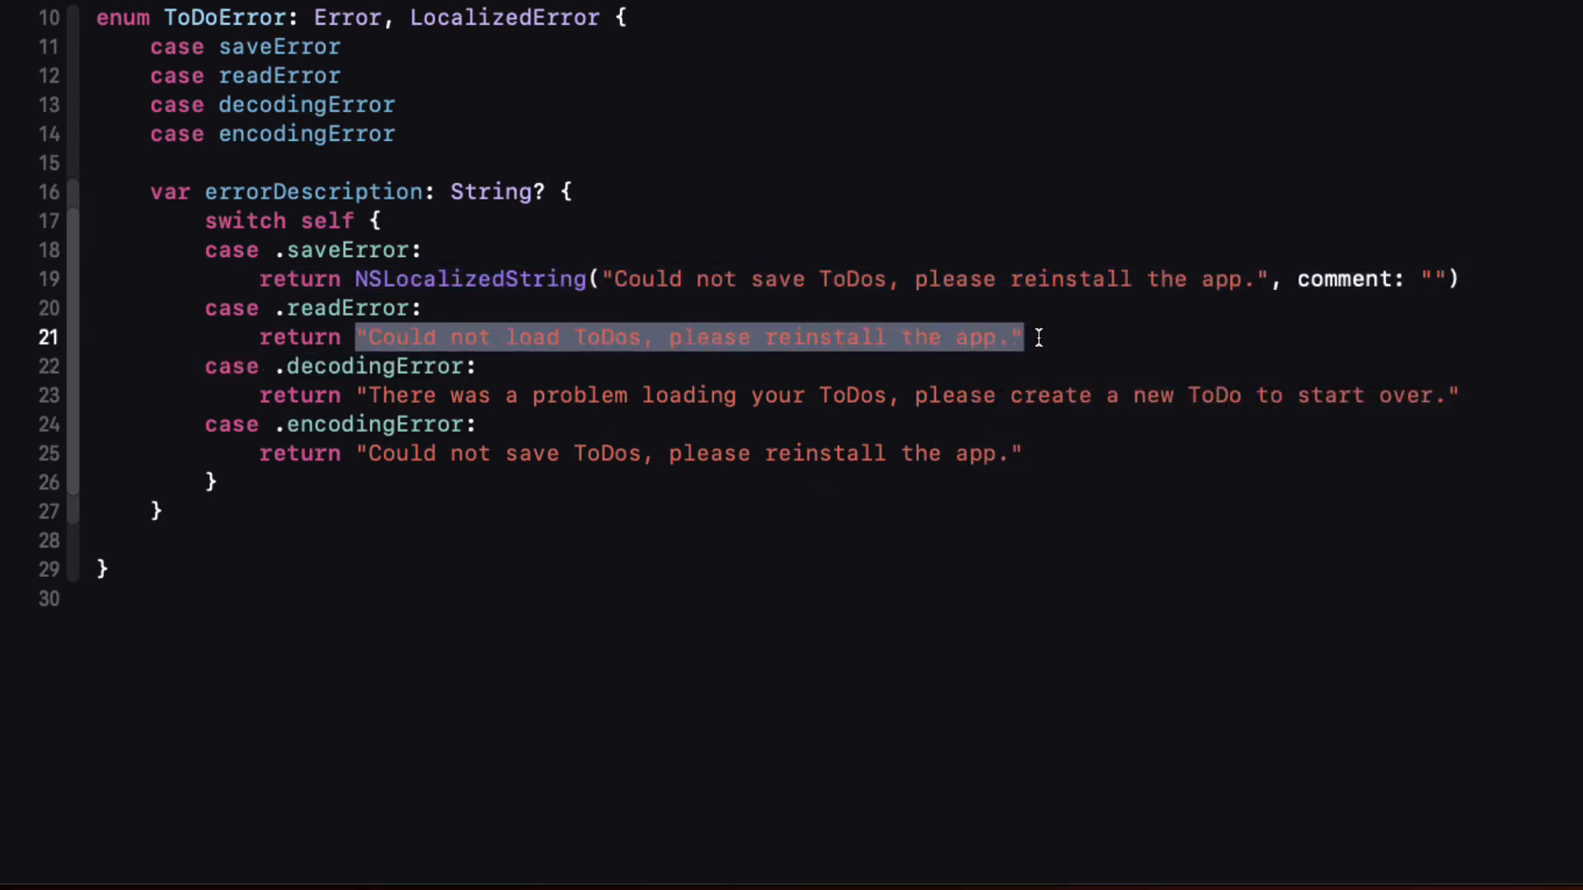
pyautogui.rightClick(686, 337)
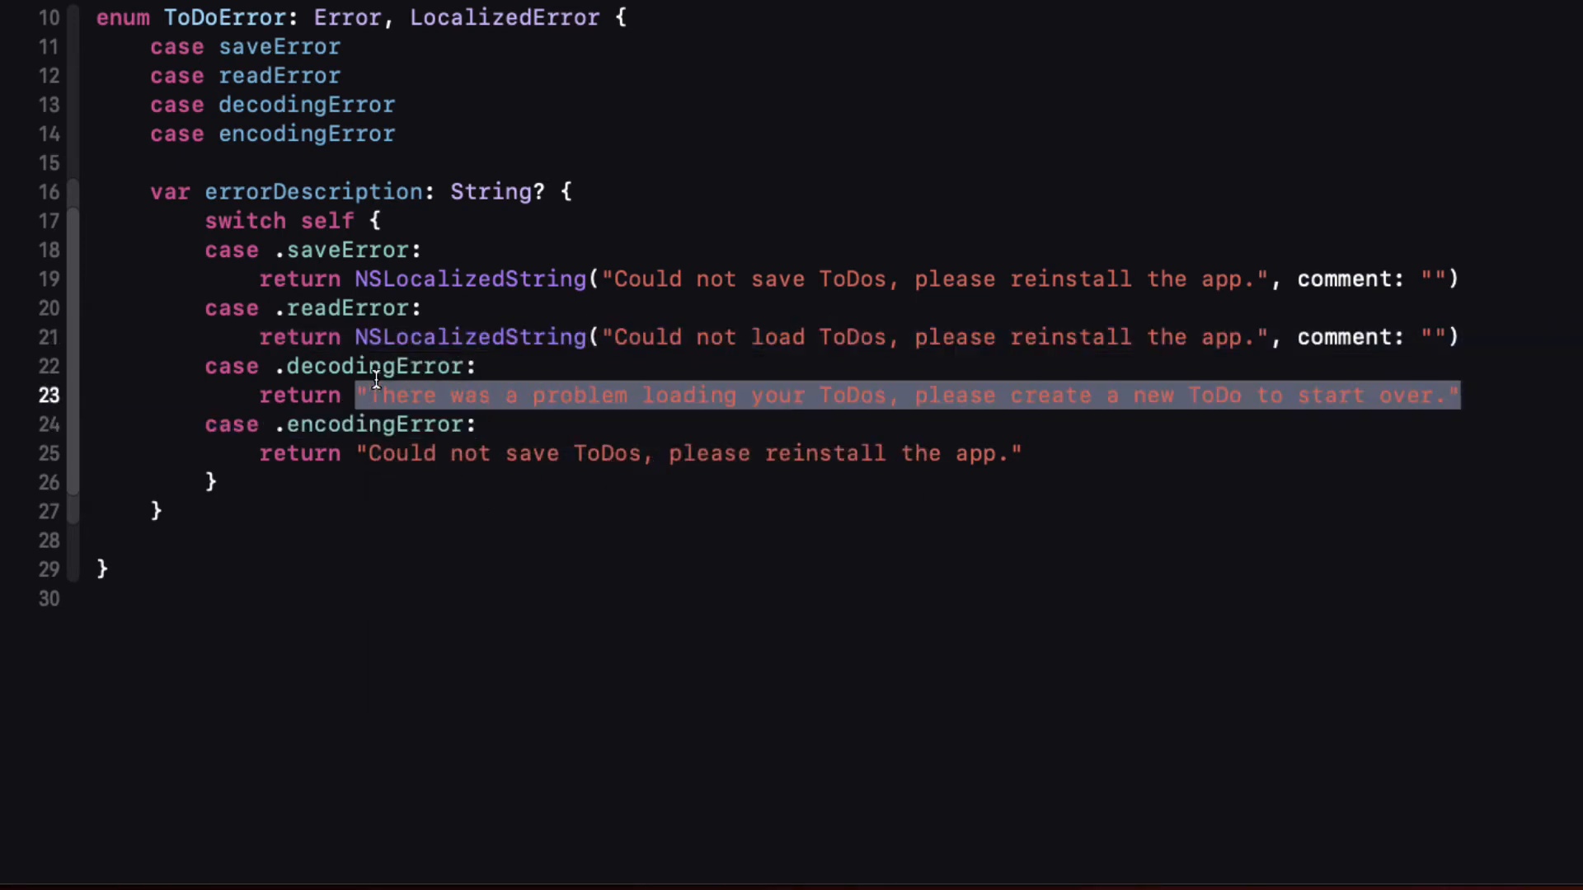
# Step: Wrap the decodingError and encodingError messages in NSLocalizedString too
pyautogui.rightClick(374, 394)
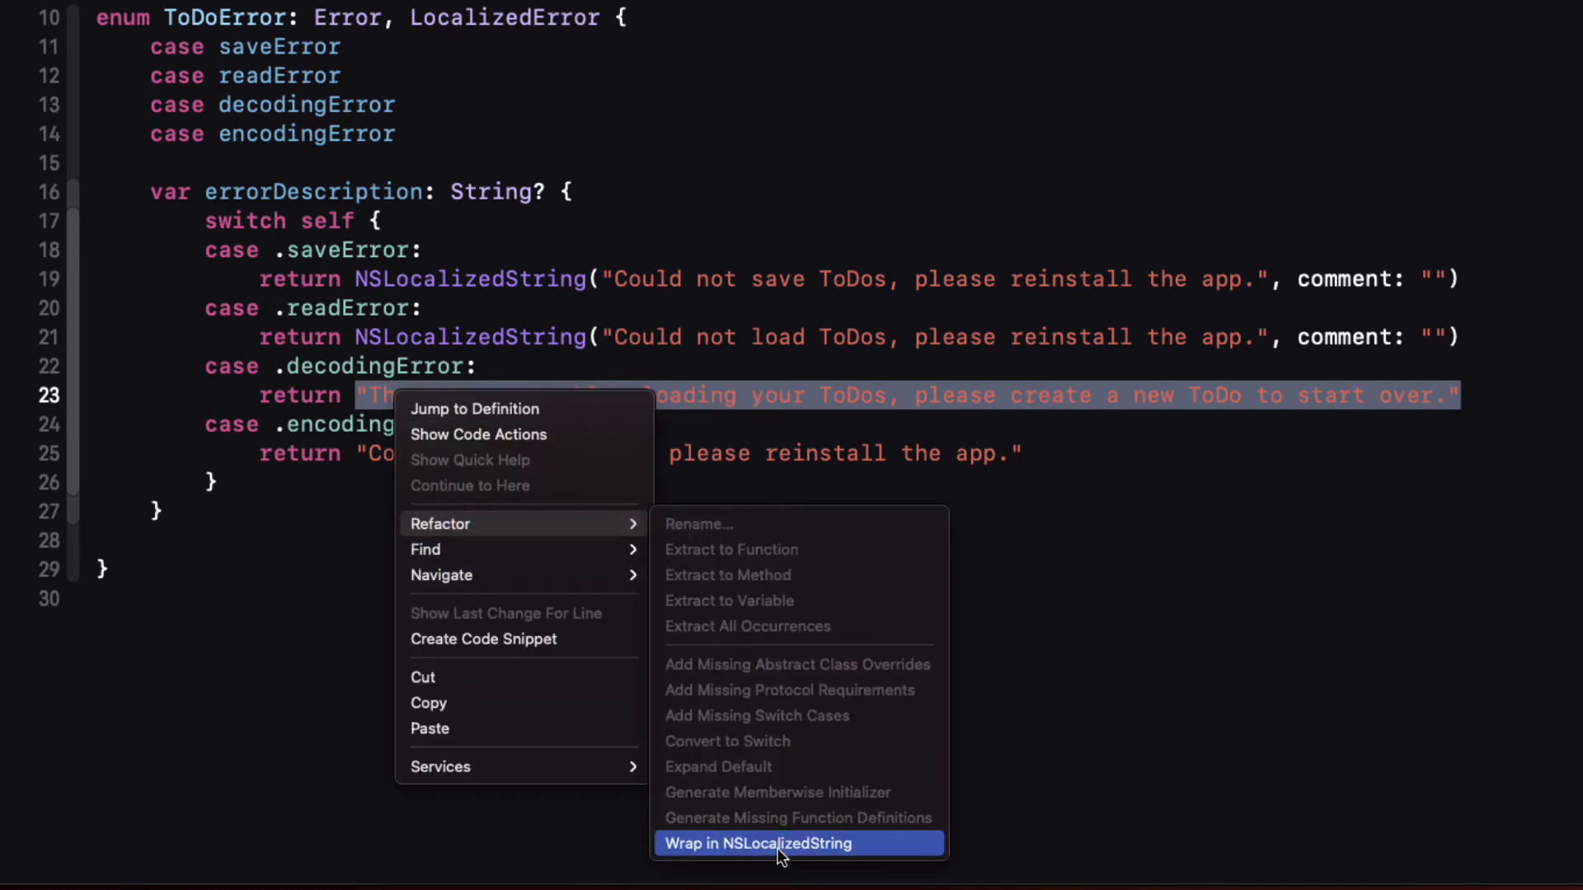
pyautogui.click(796, 844)
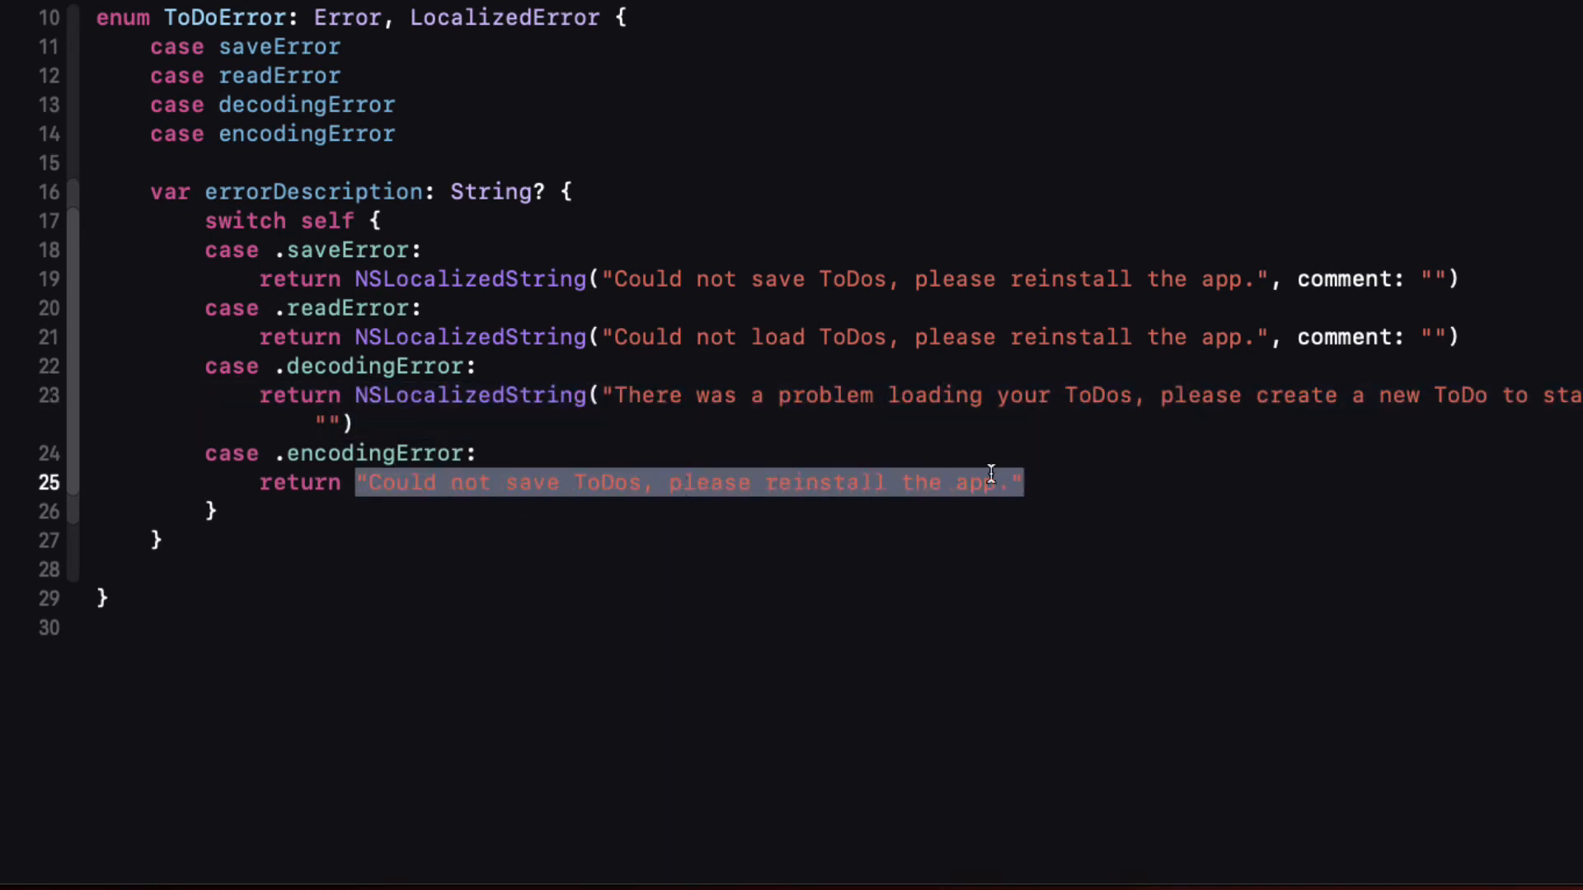
pyautogui.rightClick(691, 483)
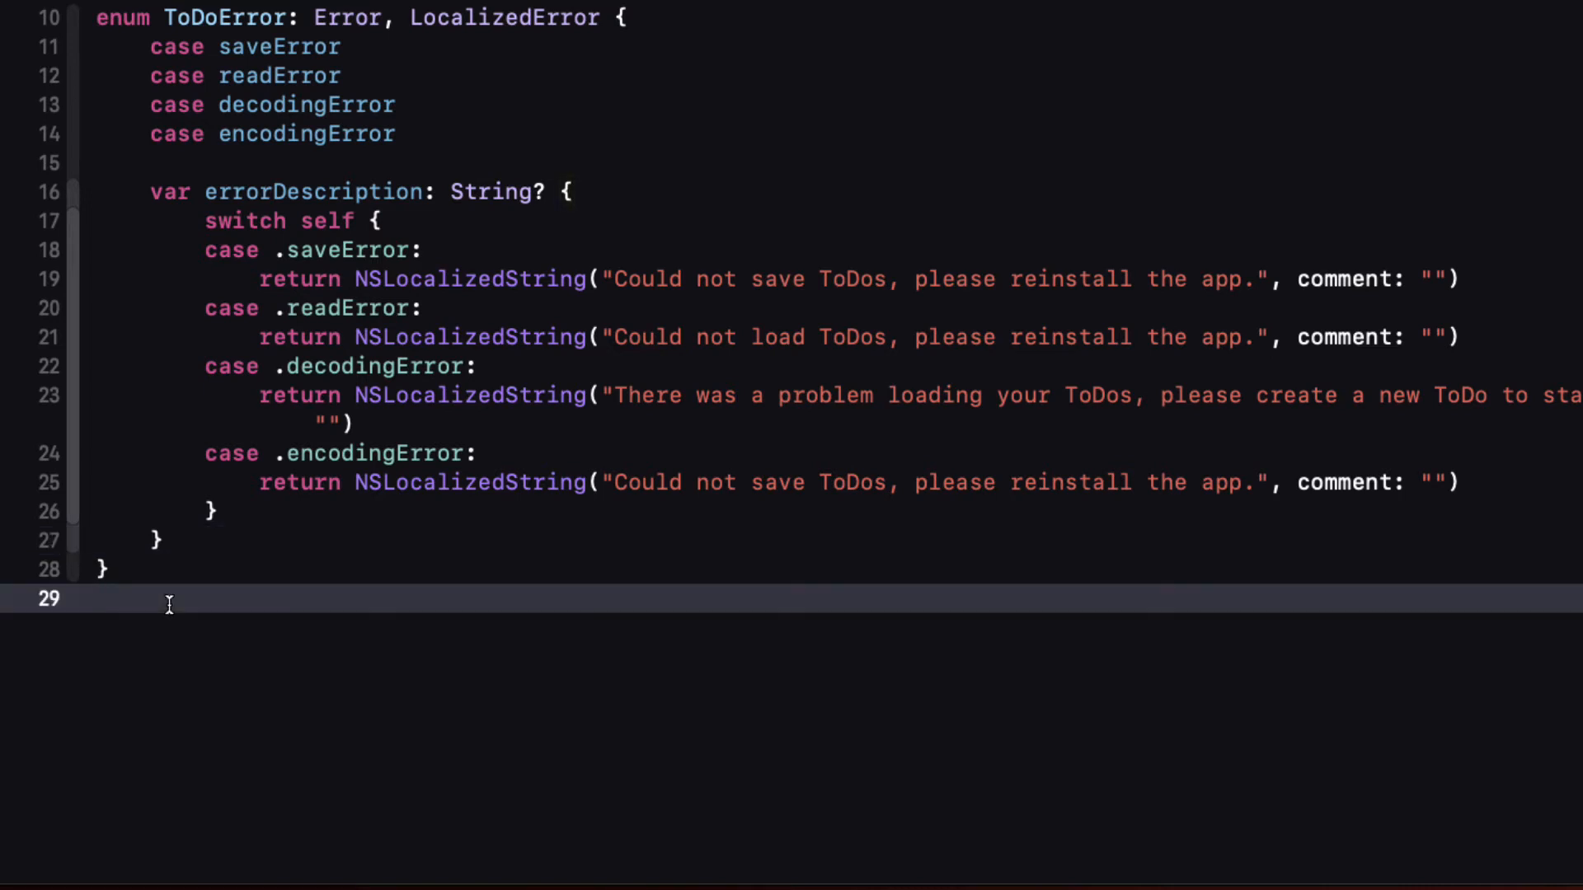
# Step: Declare struct ErrorType: Identifiable with let id = UUID() and let error: ToDoError
pyautogui.write('s')
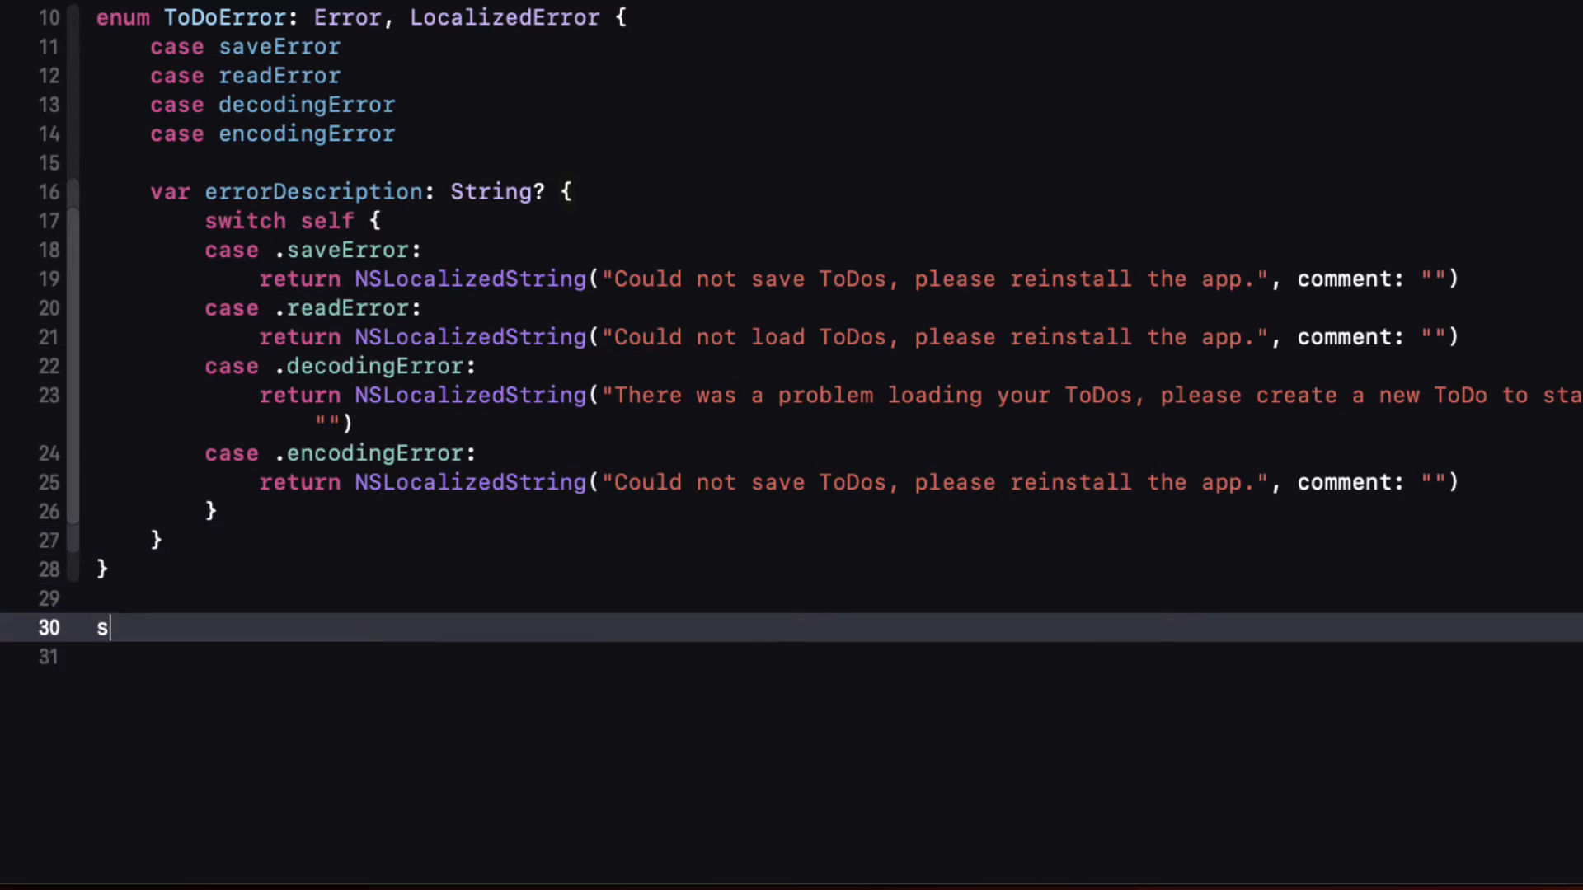
pyautogui.write('truct Err')
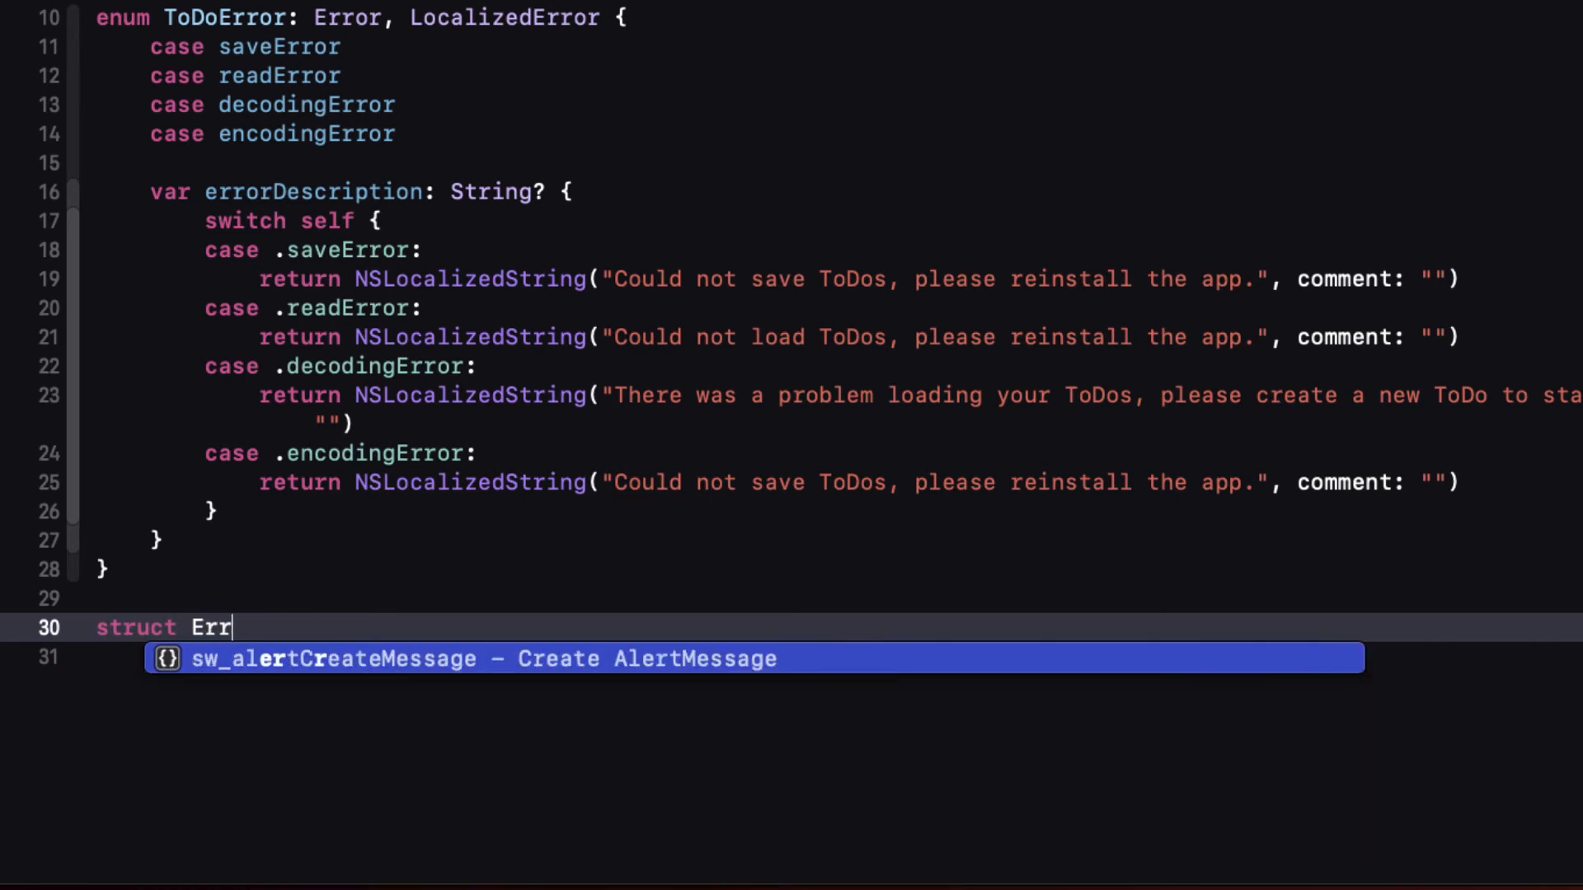
pyautogui.write('orType')
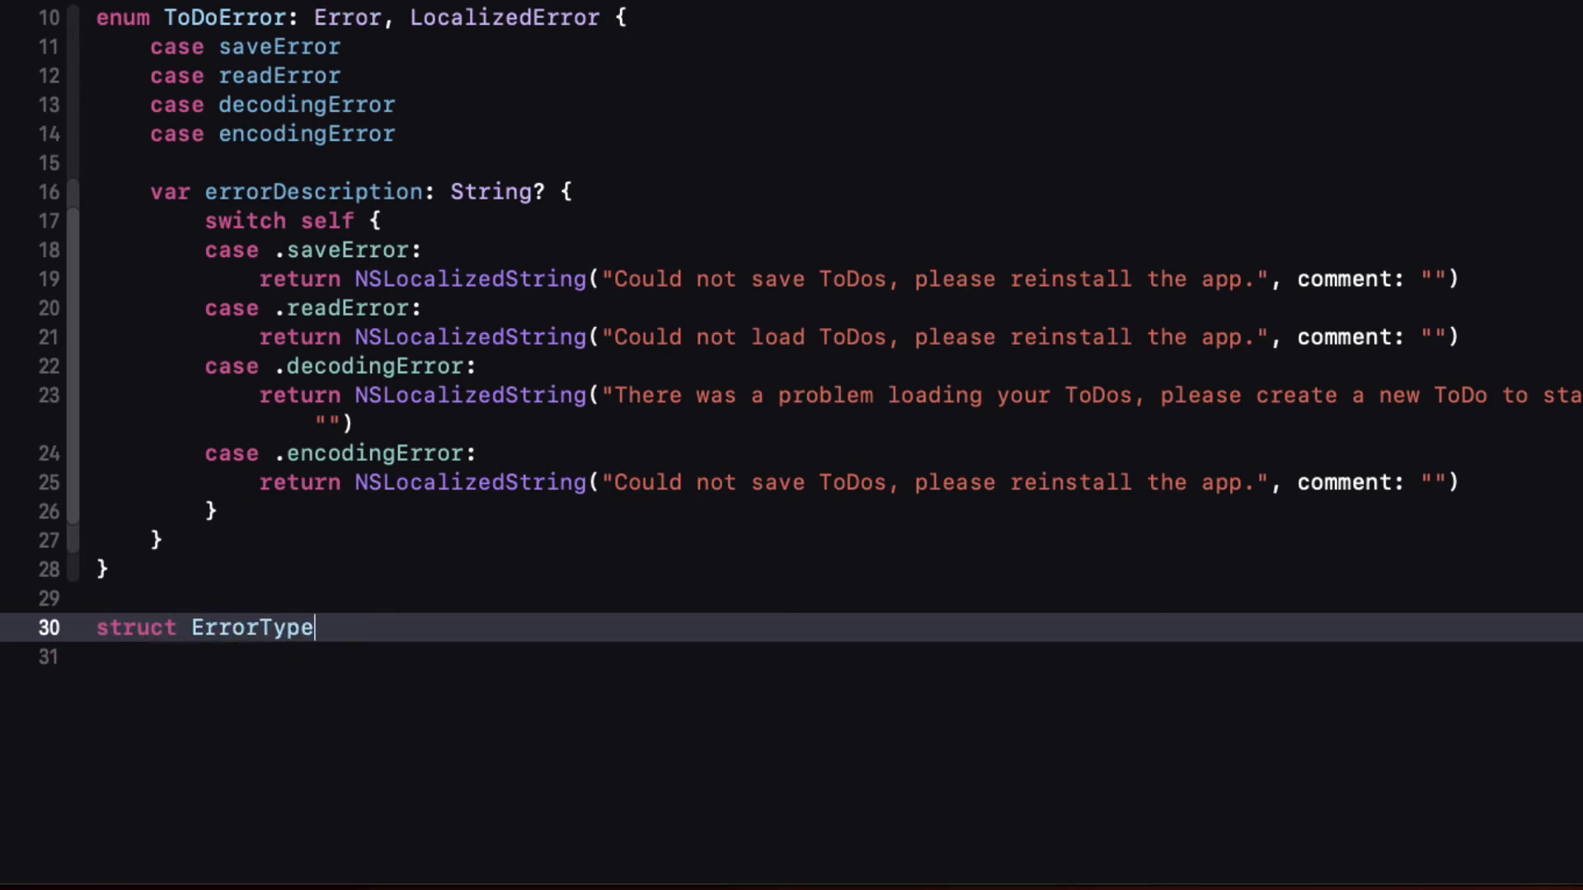
pyautogui.write(': Identifiable')
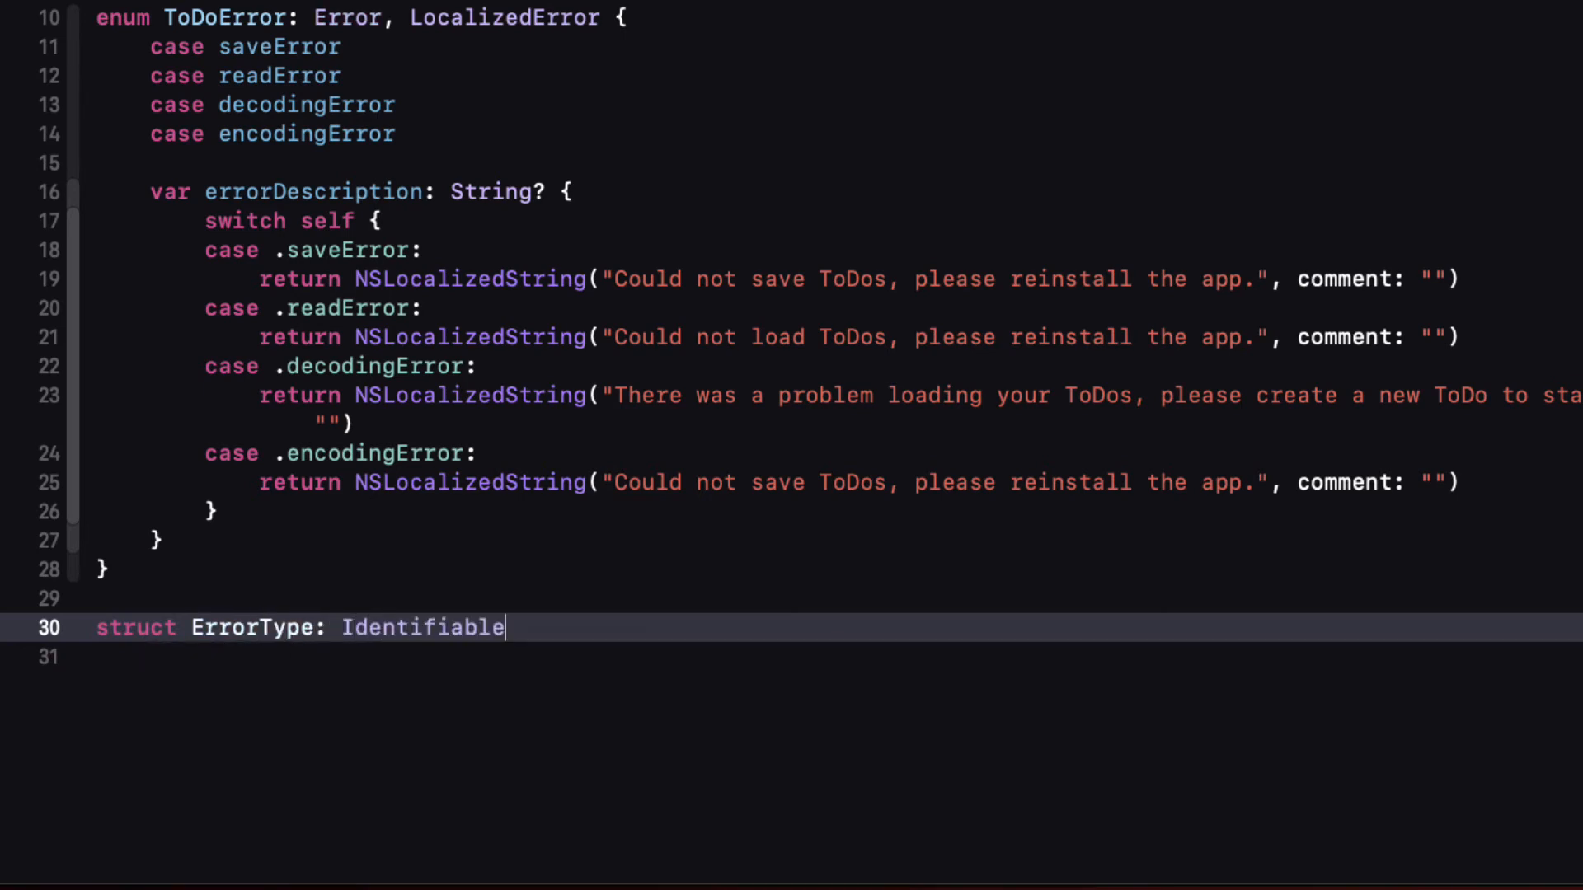
pyautogui.write('" "')
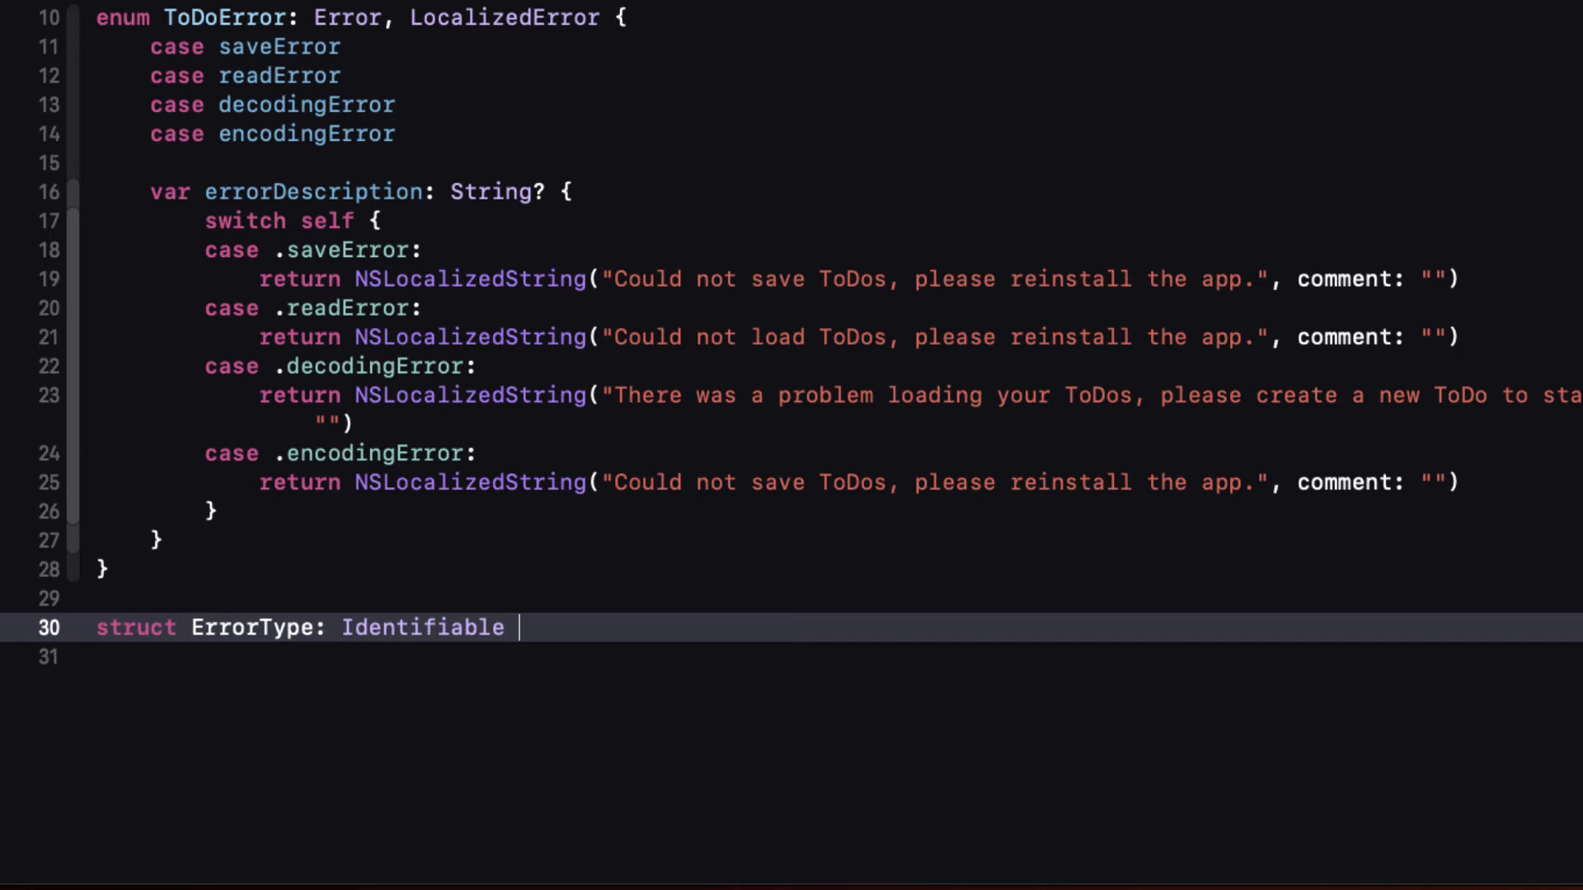
pyautogui.write('{')
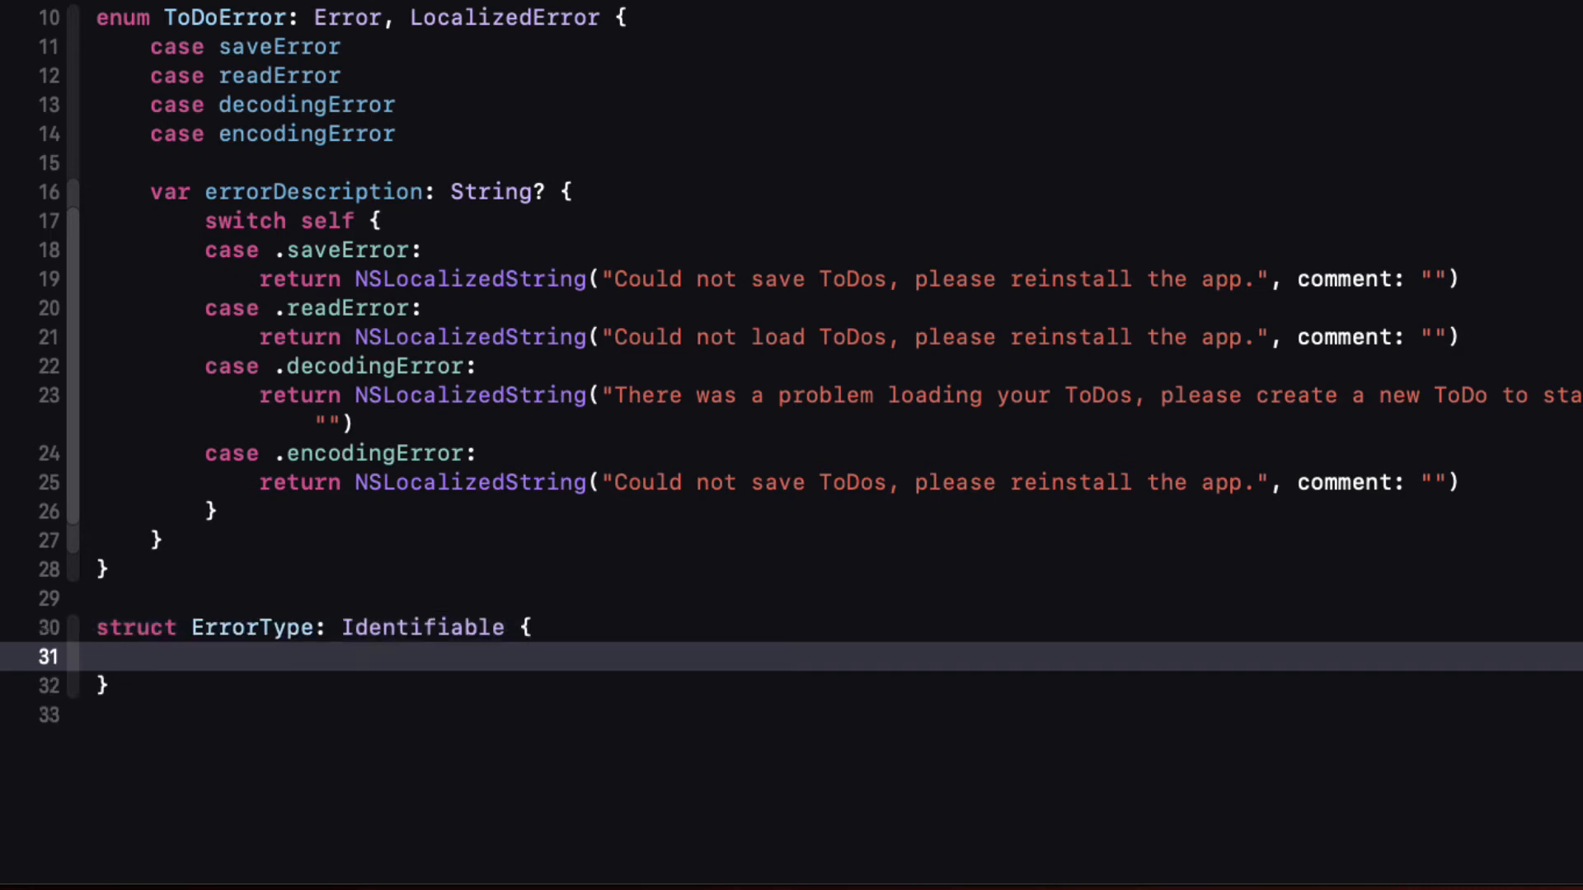
pyautogui.write('let id = UUID(')
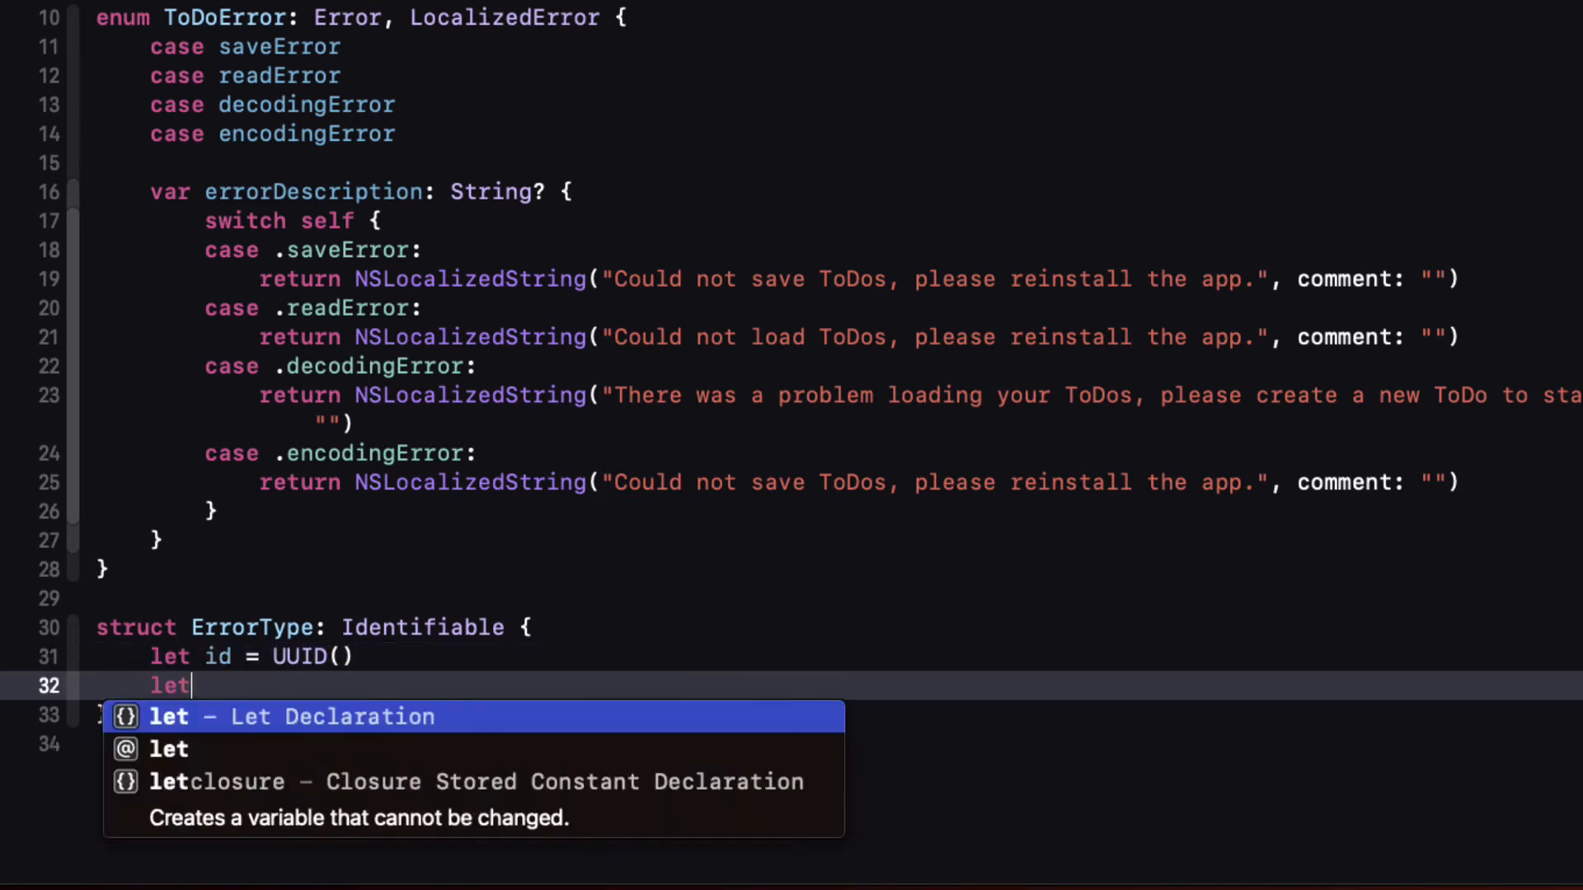
pyautogui.write('error: T')
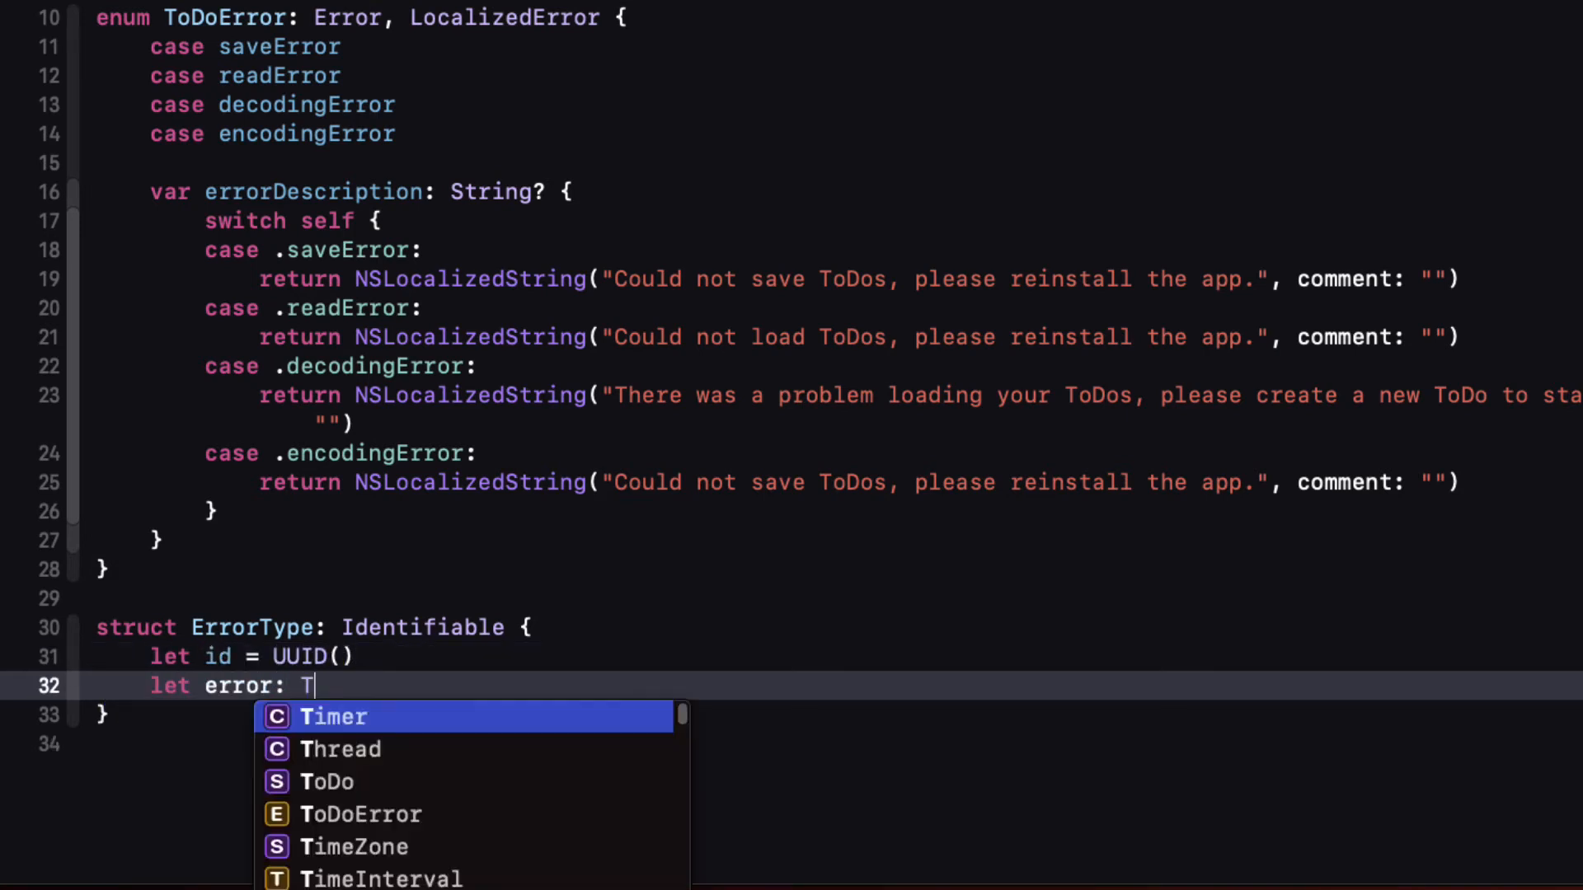
pyautogui.click(362, 813)
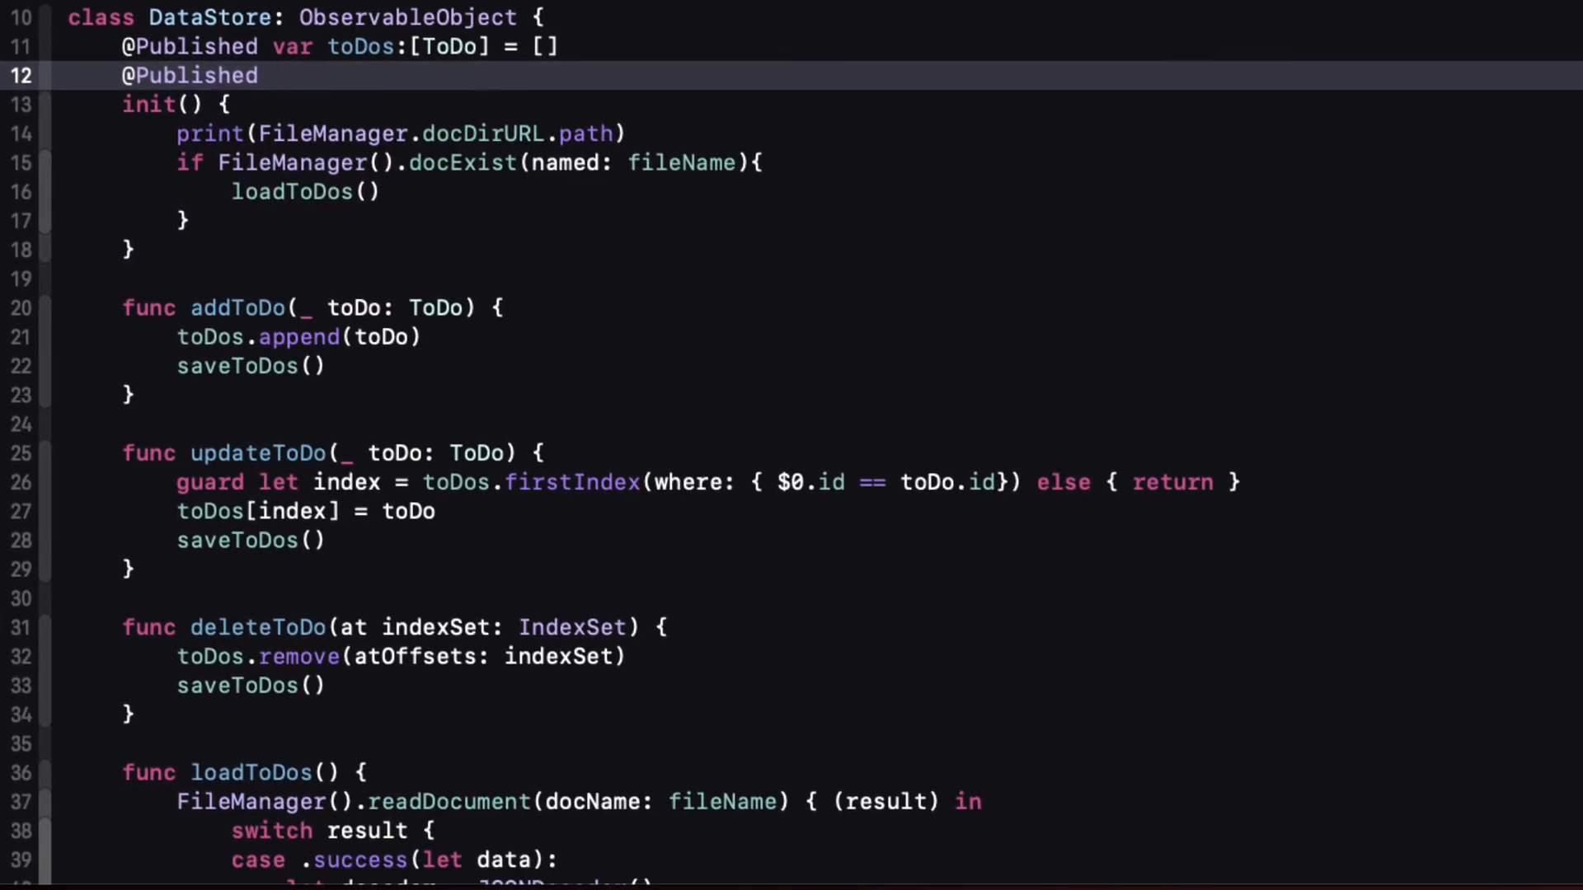
pyautogui.write('var app')
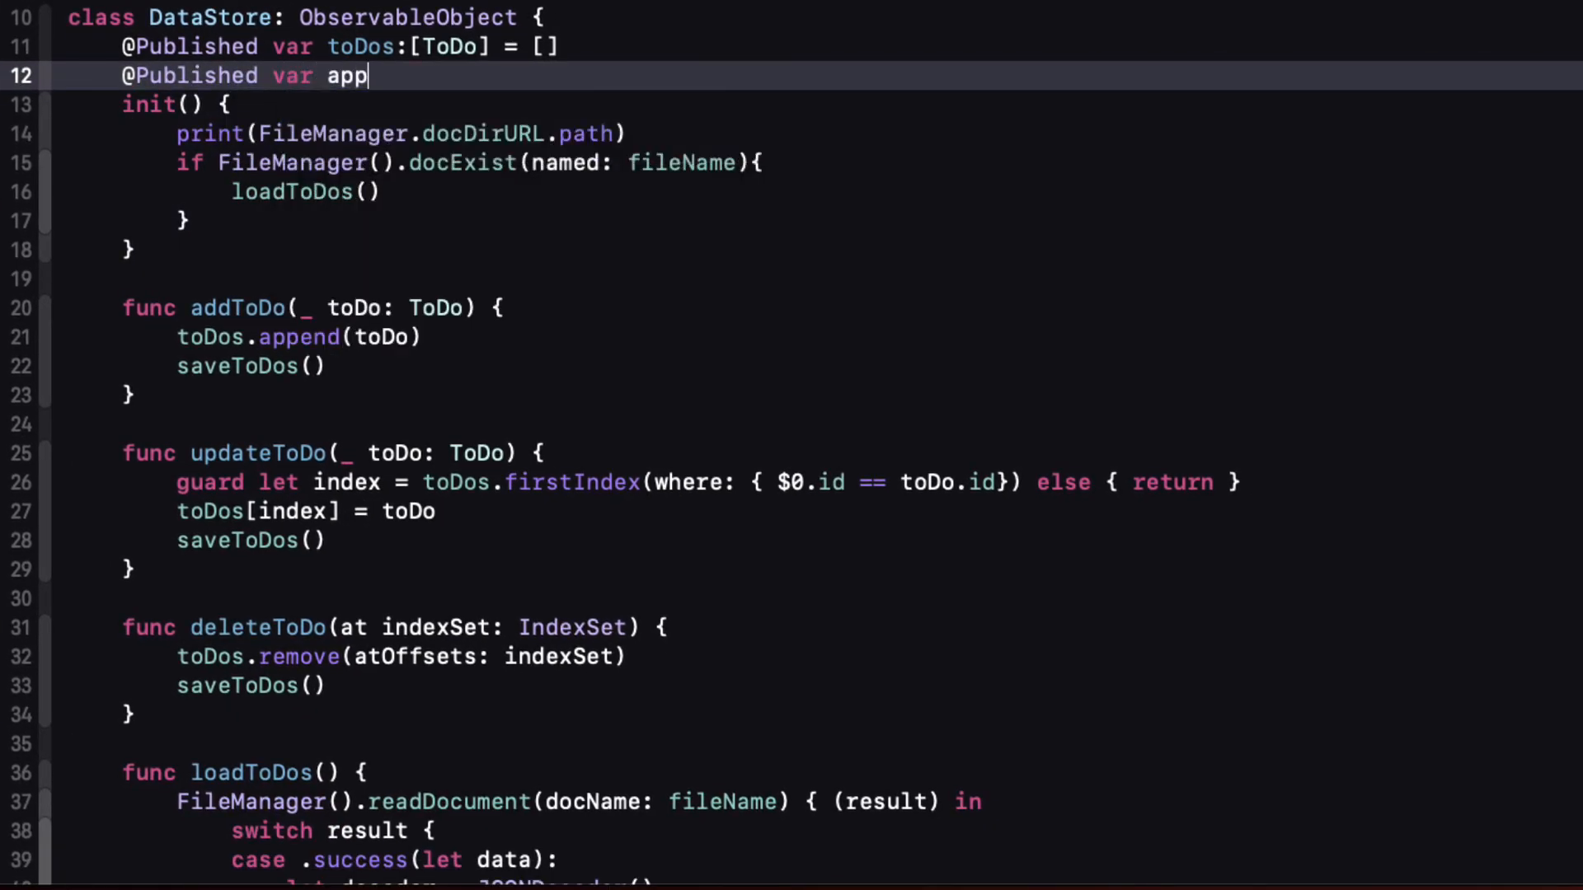
pyautogui.write('Error:')
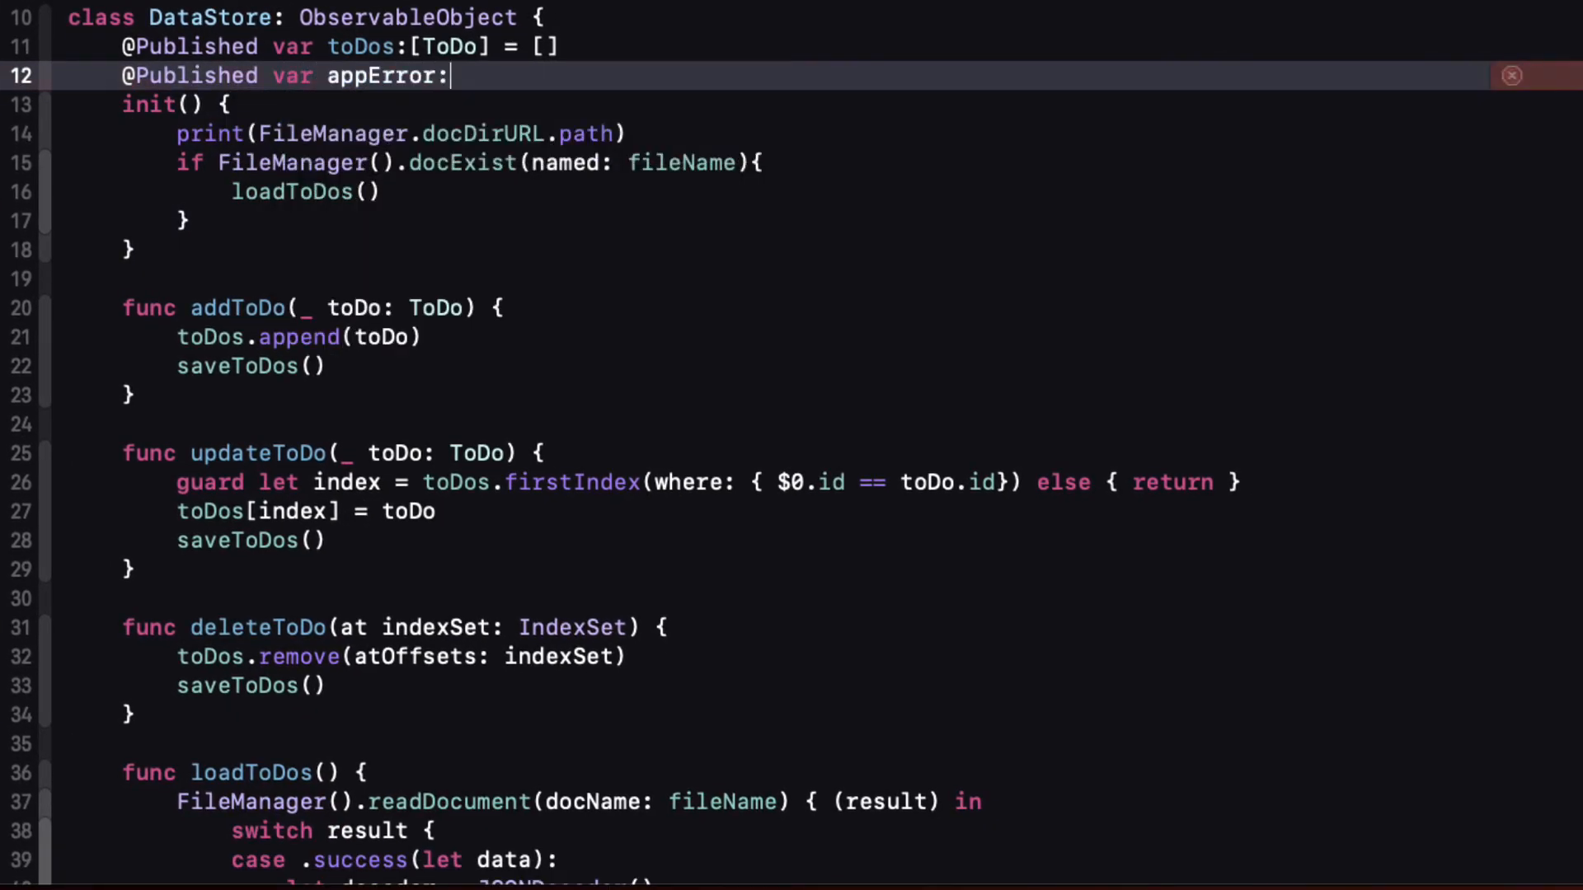
pyautogui.write('ErrorType')
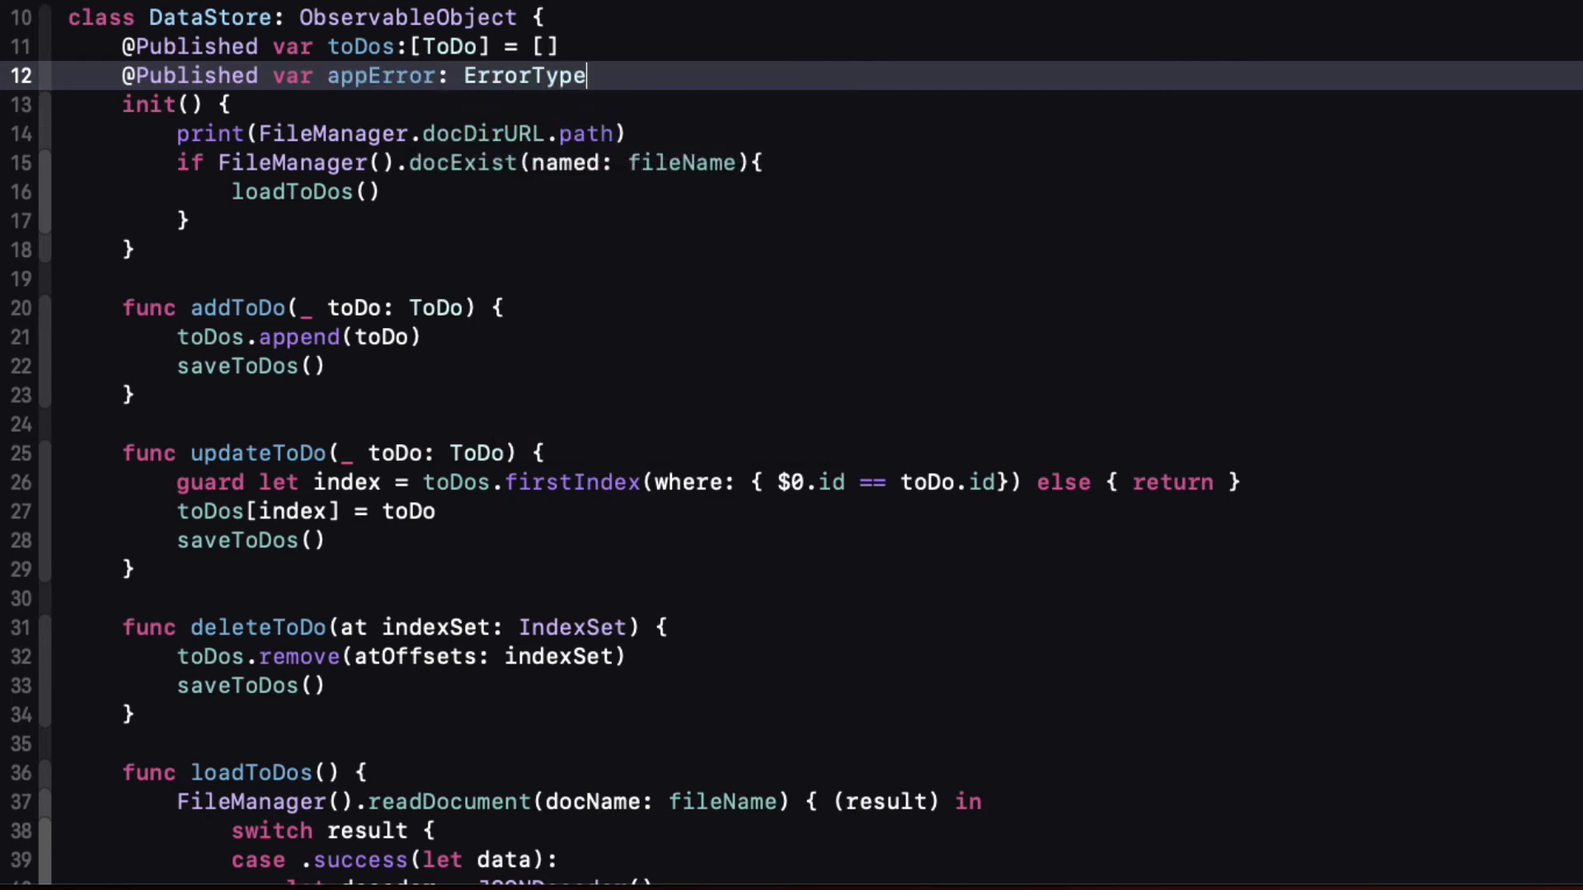
pyautogui.write('? = nil')
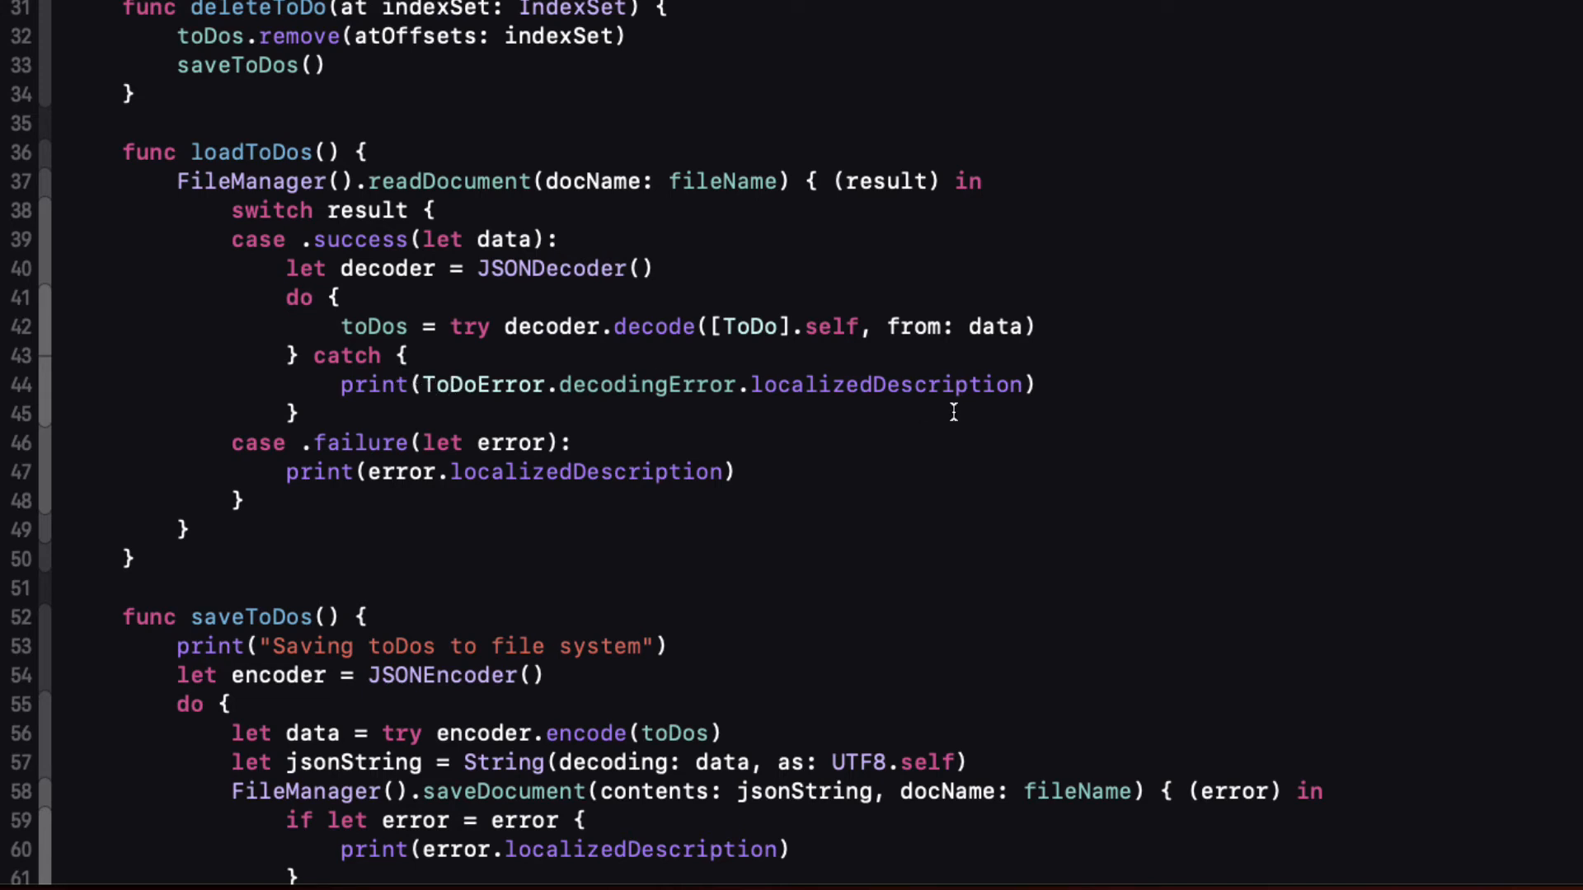
# Step: Set appError = ErrorType(error: .decodingError) and the read error in loadToDos failures
pyautogui.click(1035, 384)
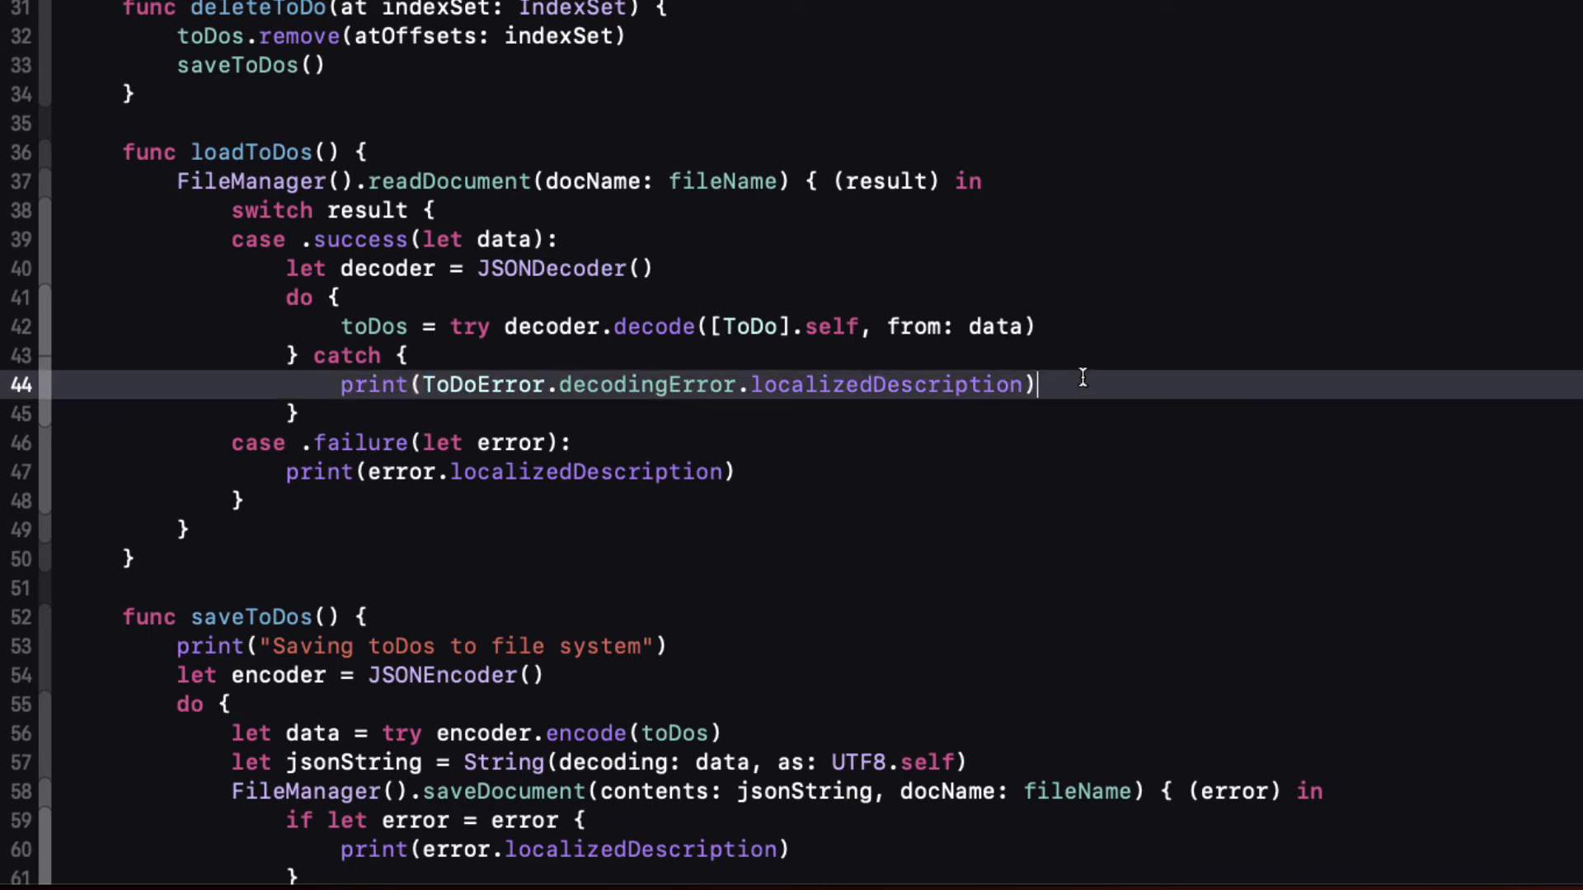
pyautogui.write('app')
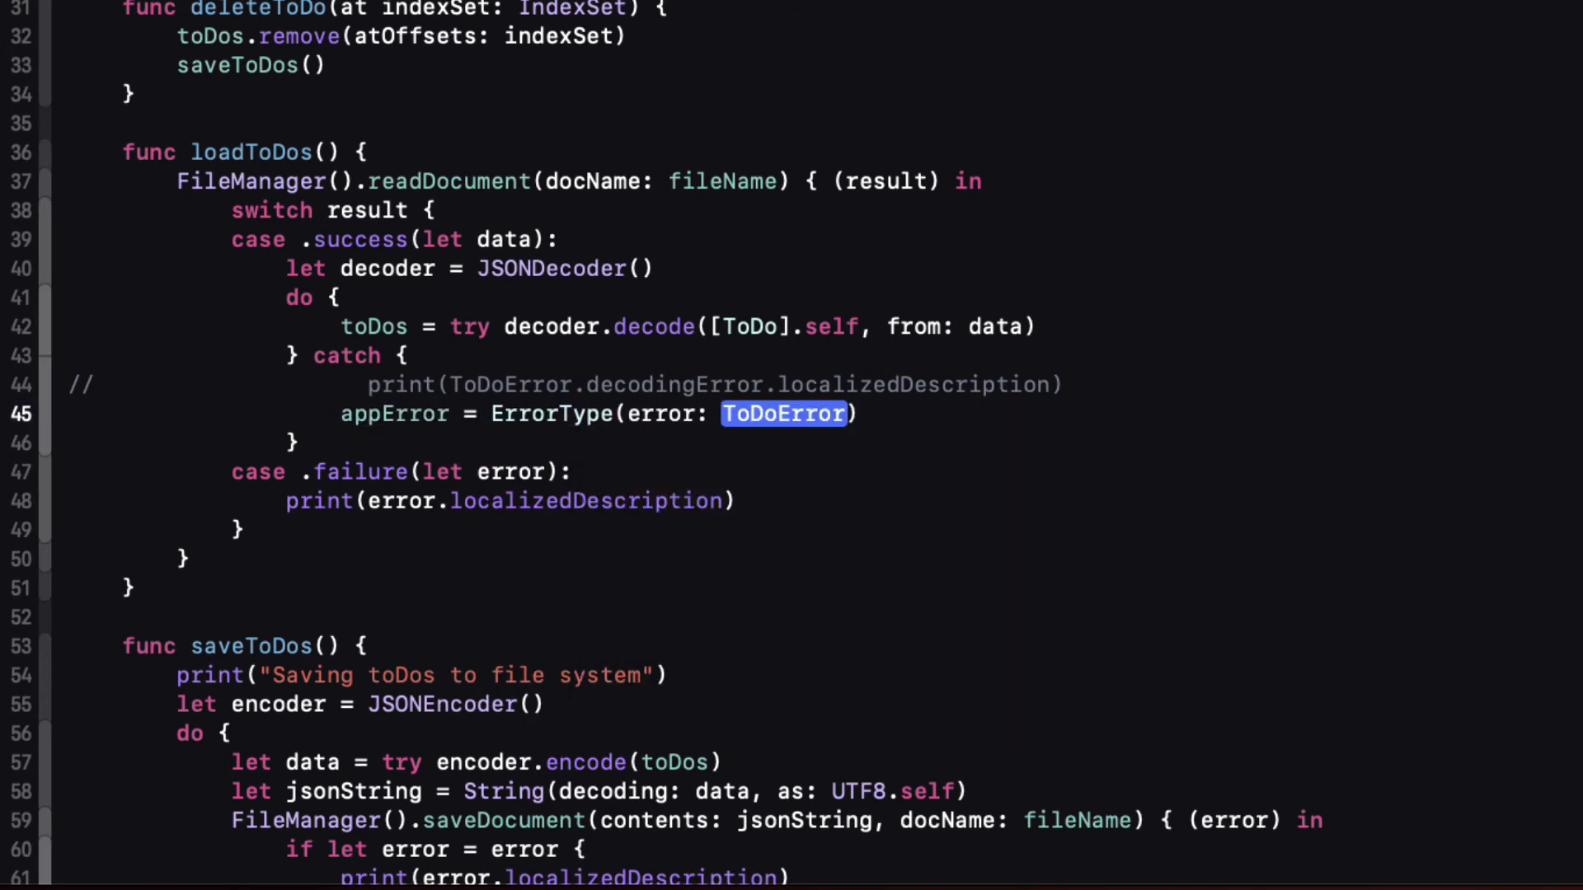
pyautogui.write('.decodingError')
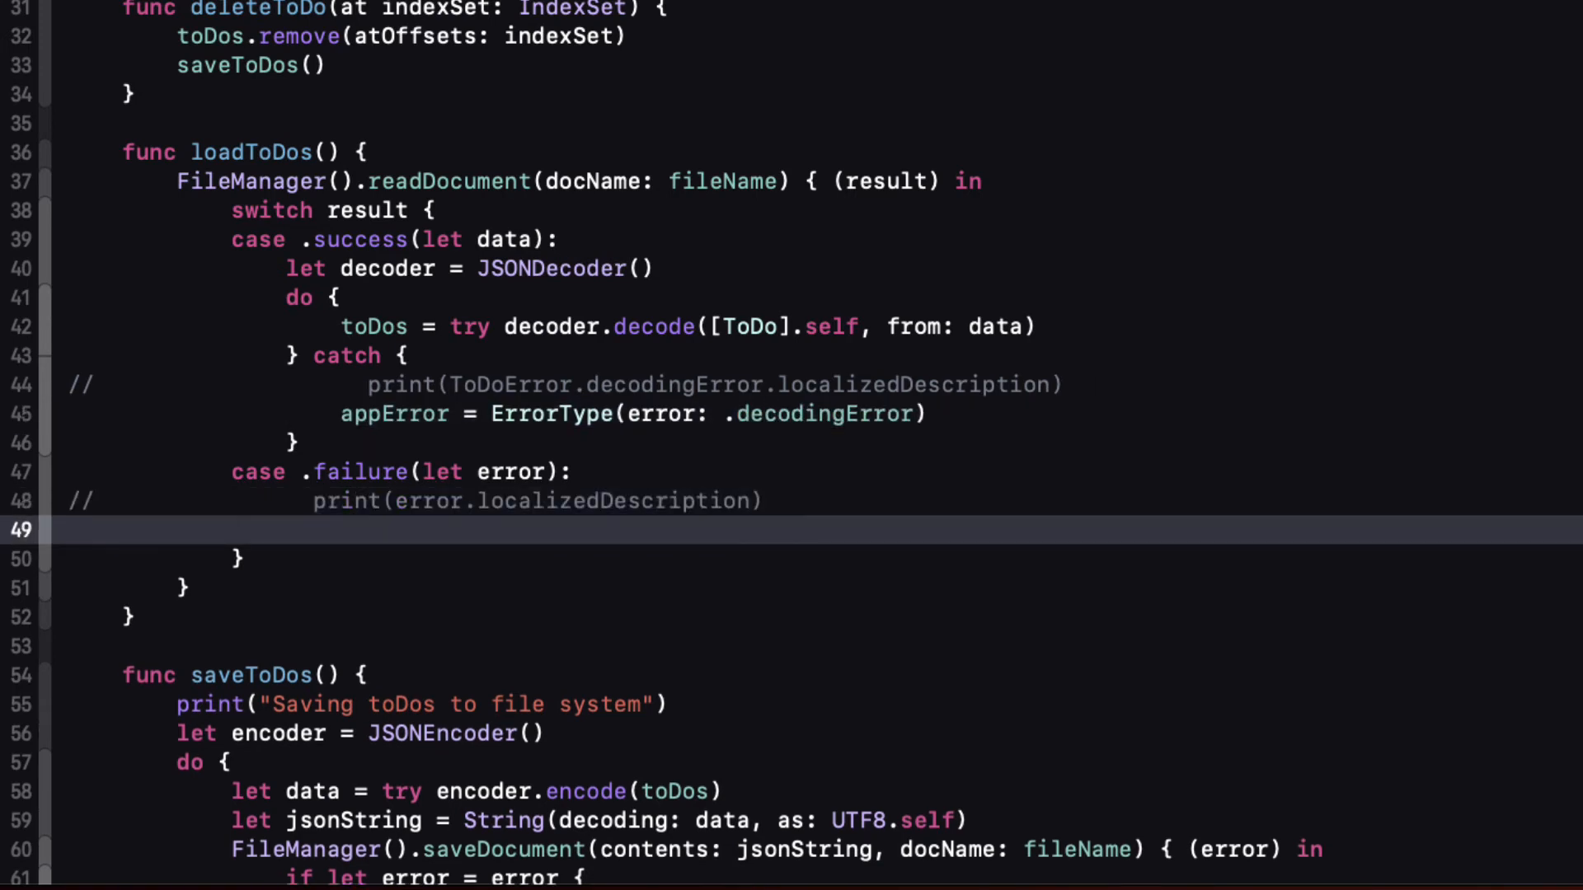
pyautogui.write('appError =')
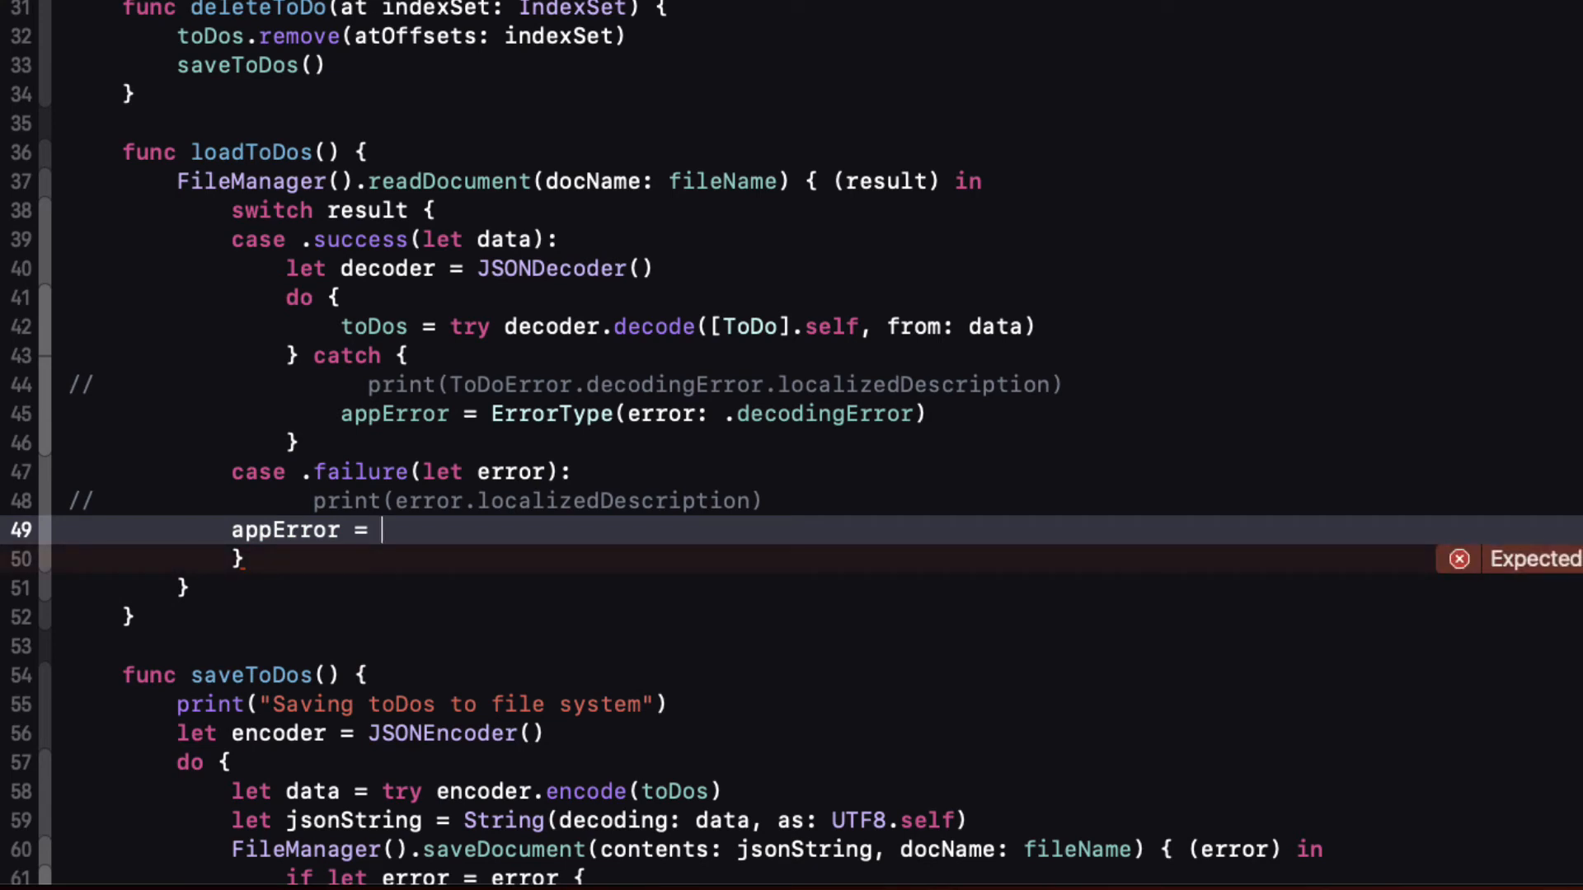
pyautogui.write('ErrorType(')
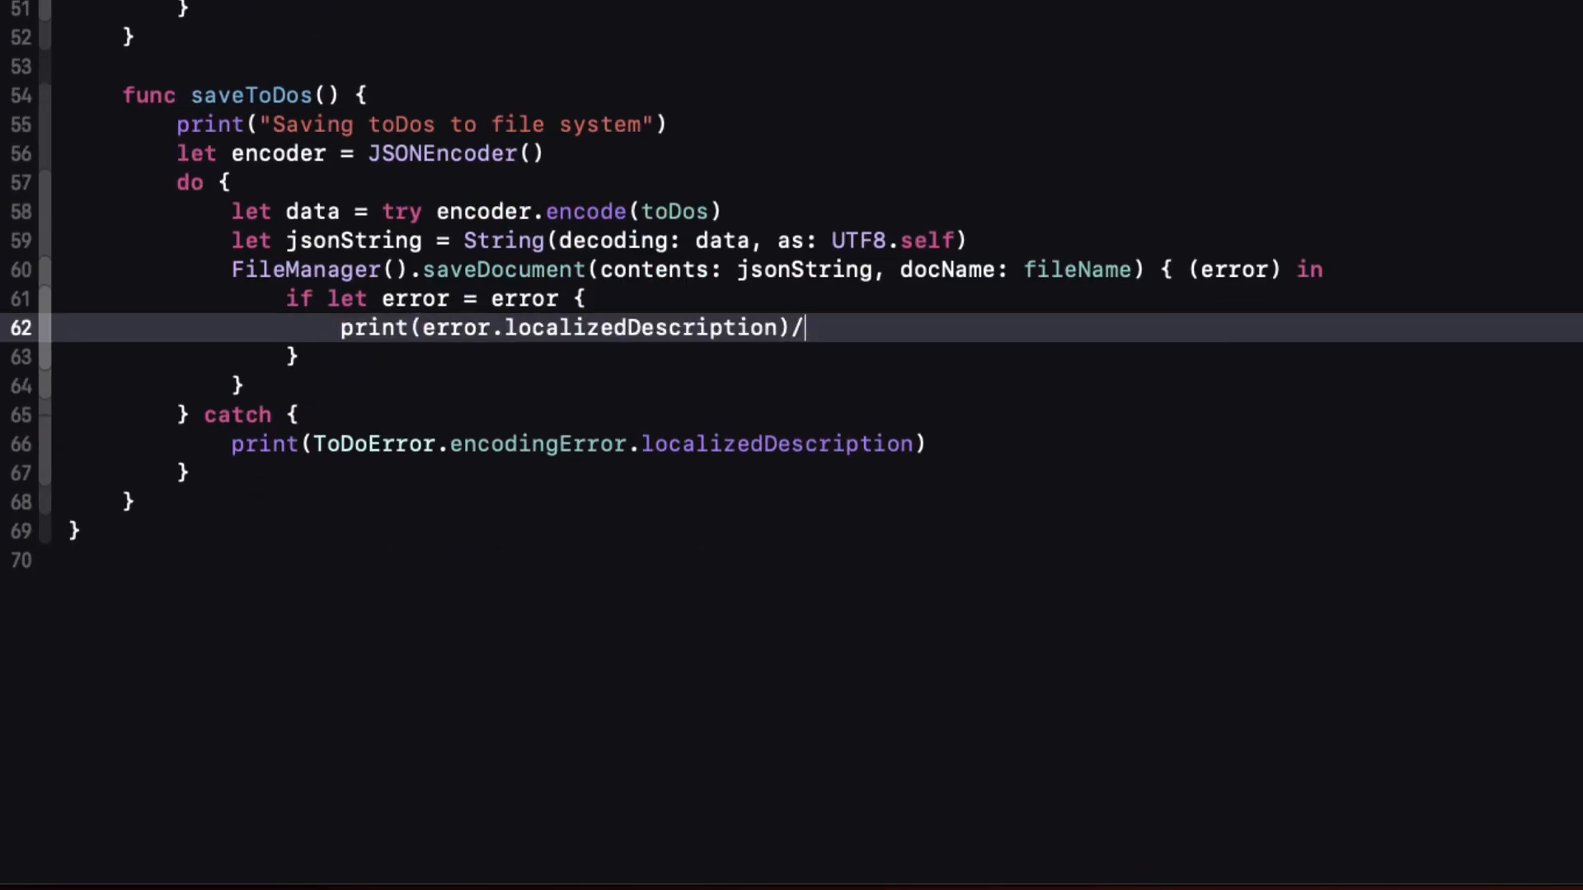
# Step: Set appError to ErrorType values for the caught error and .encodingError in saveToDos
pyautogui.write('appError =')
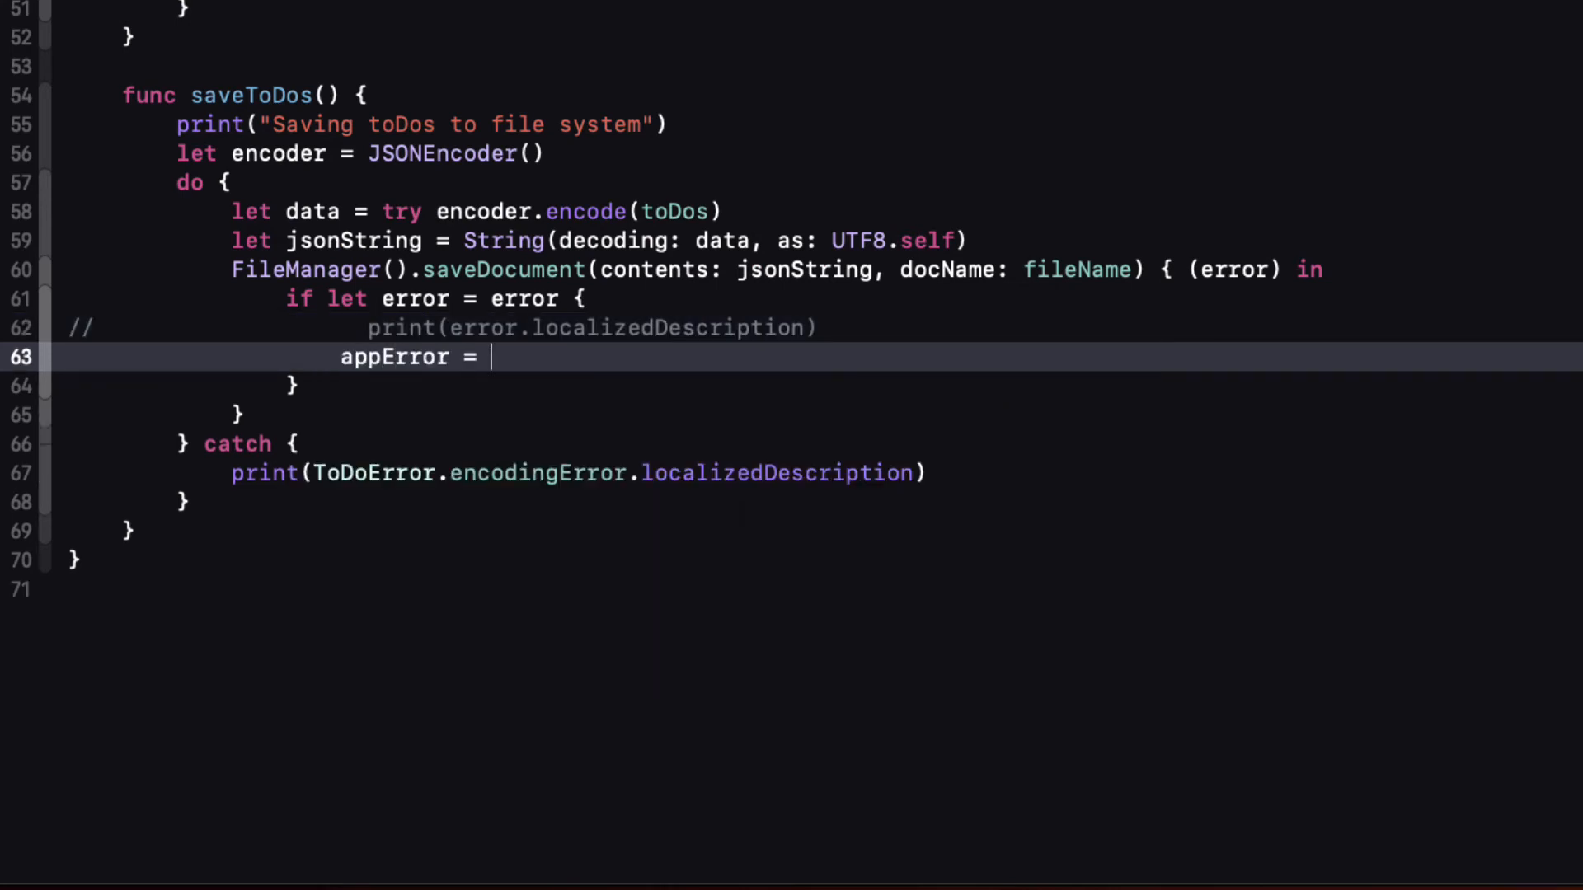
pyautogui.write('ErrorType')
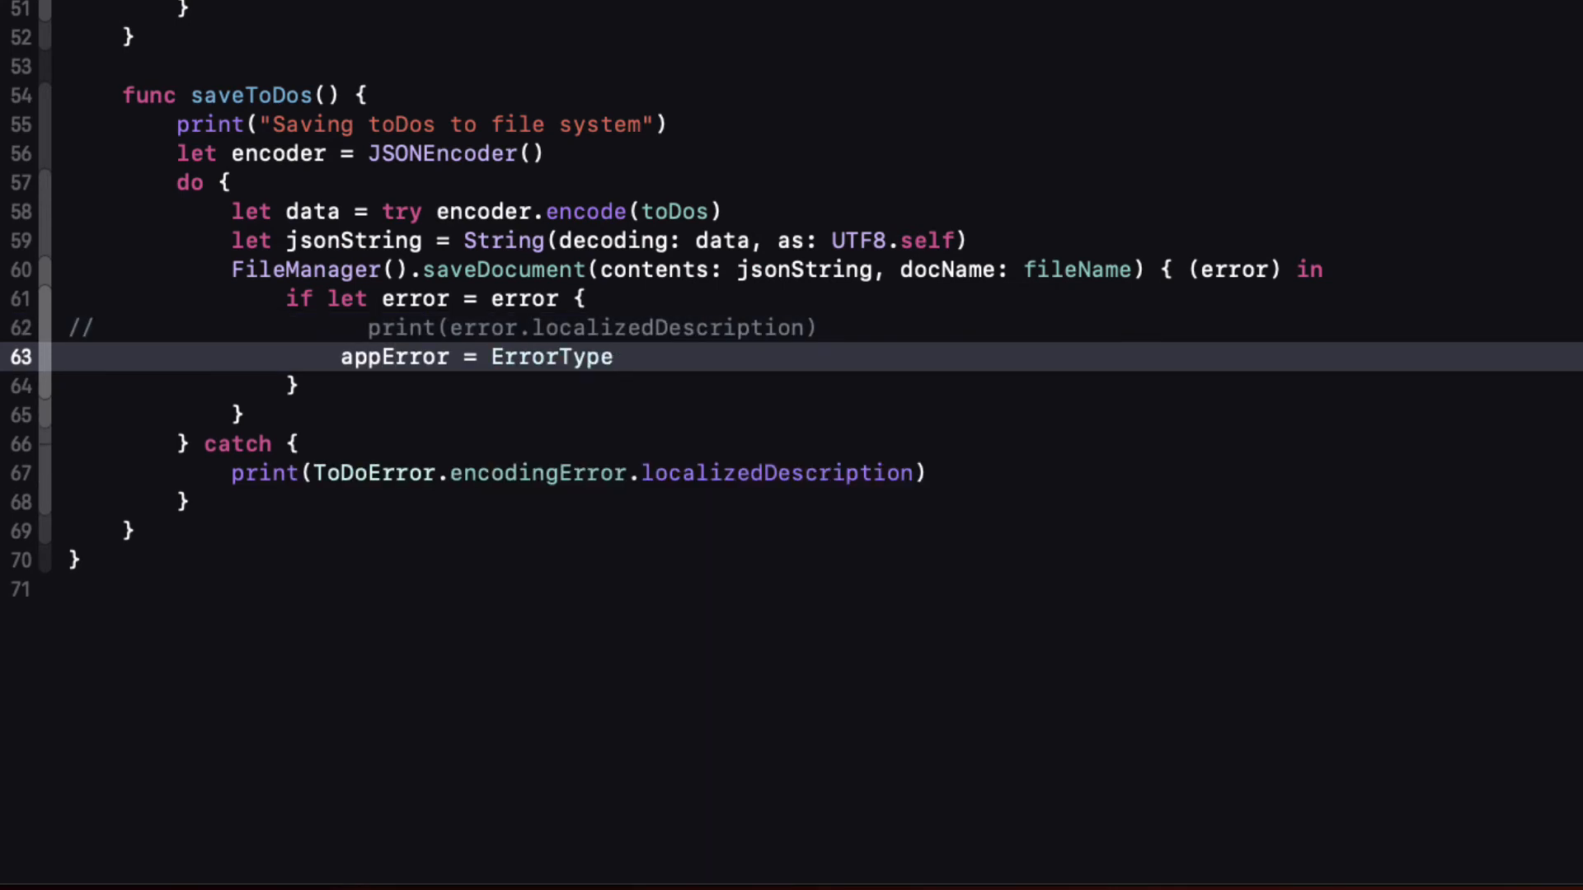
pyautogui.write('(error: error)')
pyautogui.write('appError')
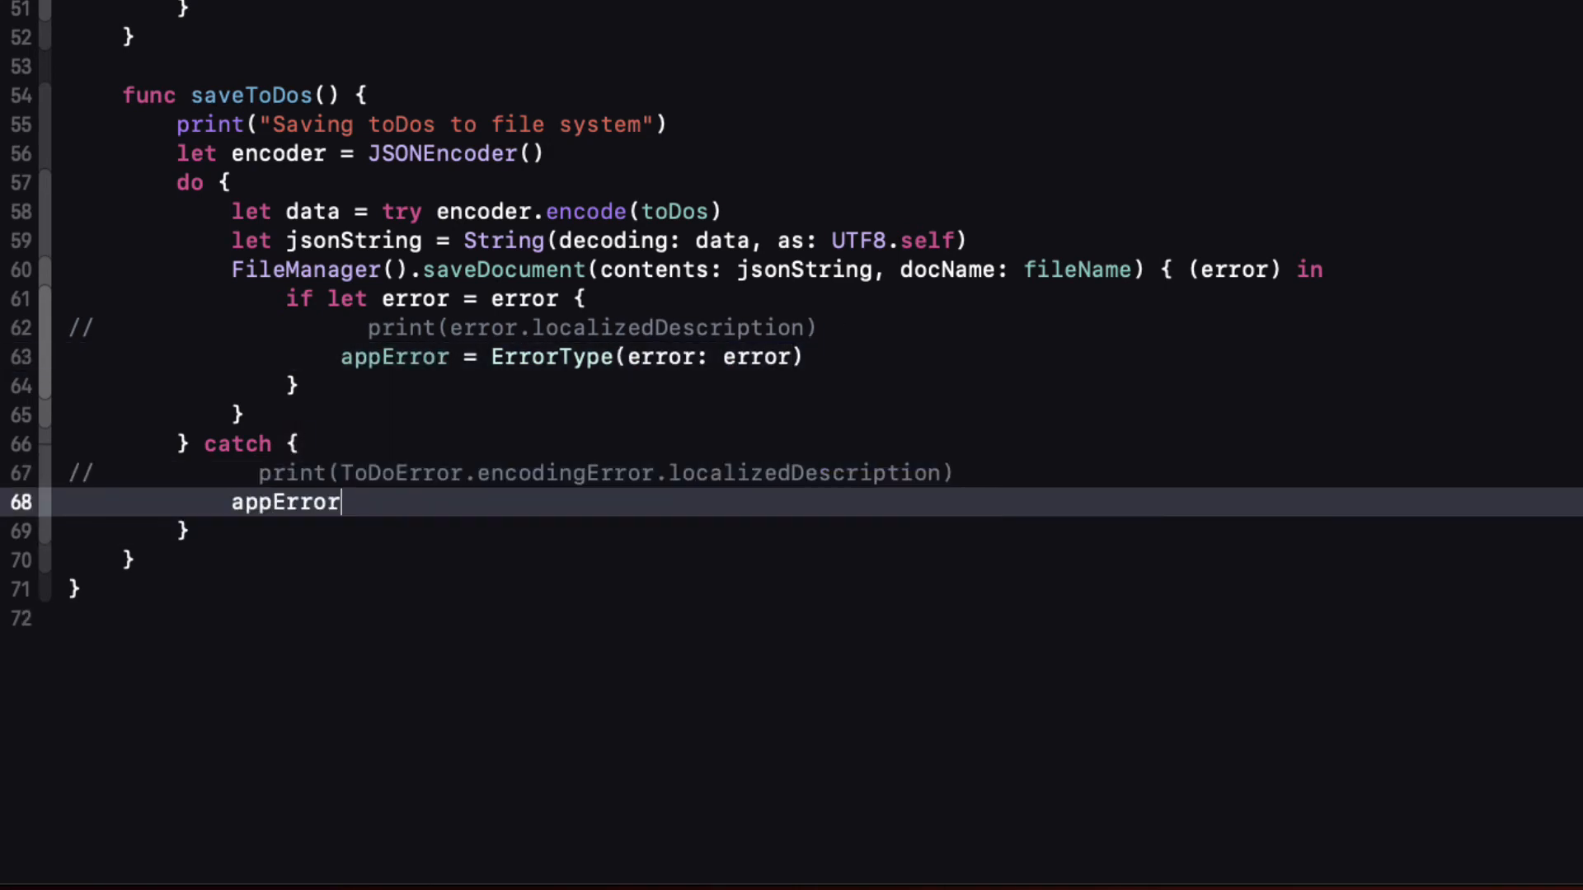
pyautogui.write('= ErrorType(error: ToDoError')
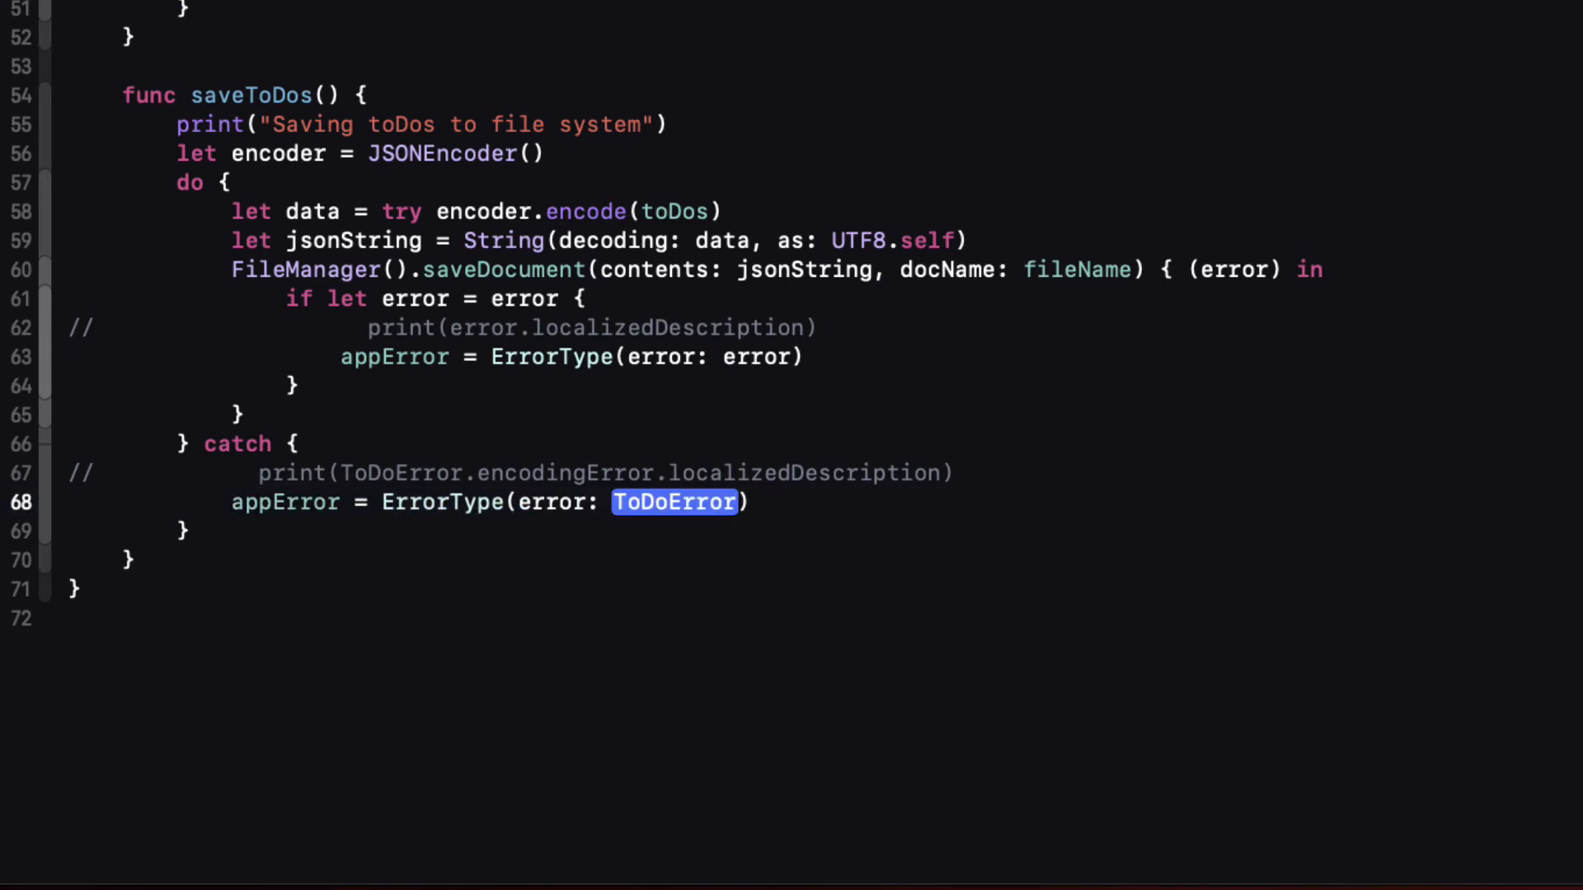
pyautogui.write('.encoding')
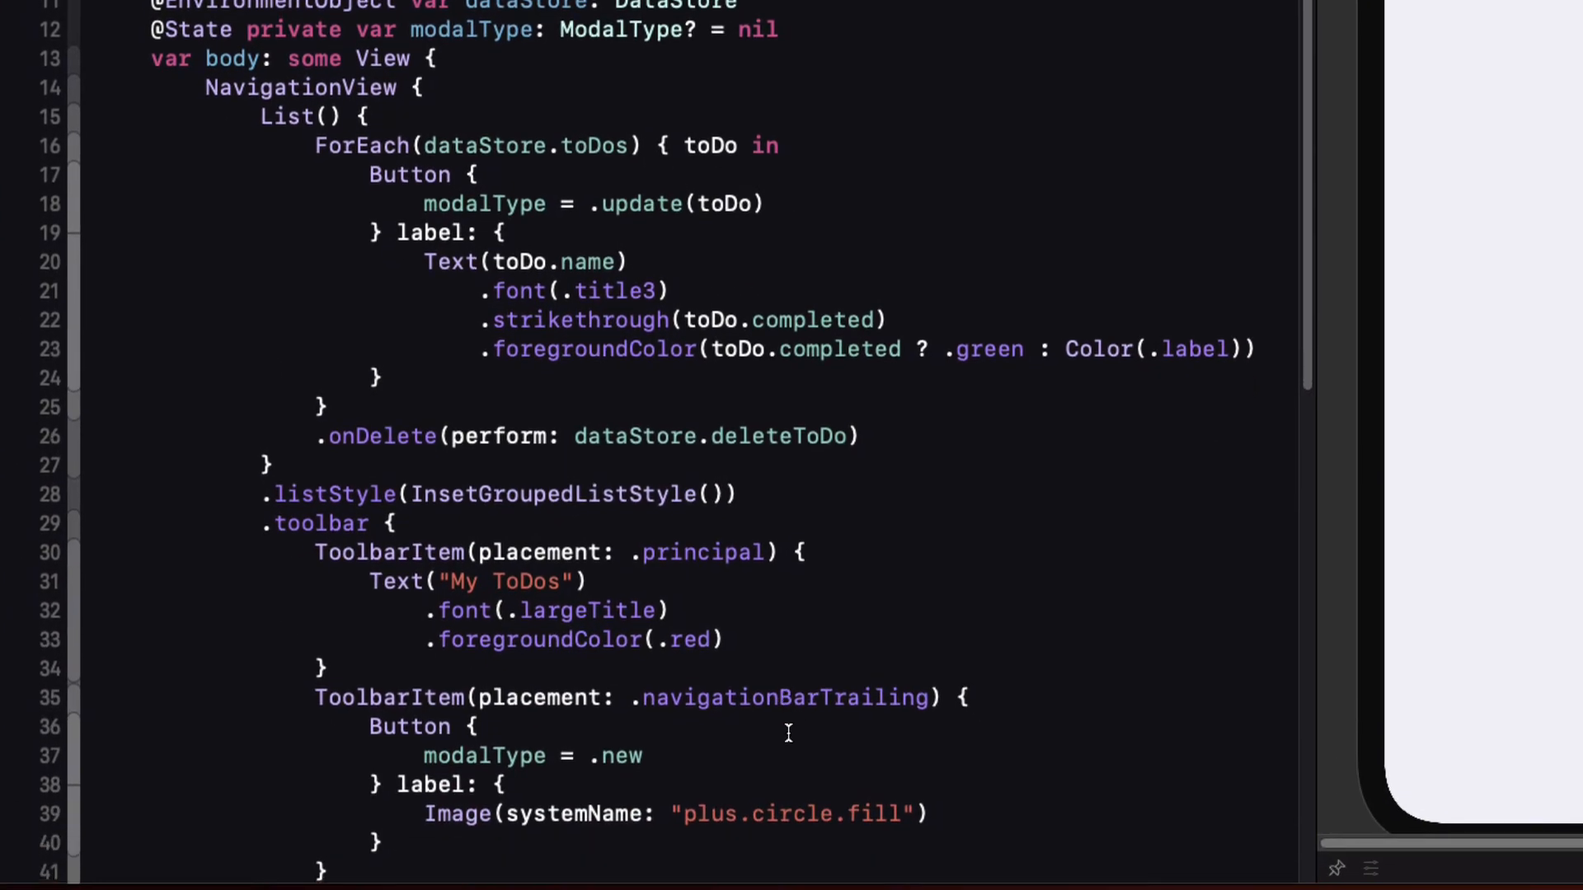
# Step: Attach .alert(item: $dataStore.appError) { appError in ... } below the sheet modifier
pyautogui.scroll(-3)
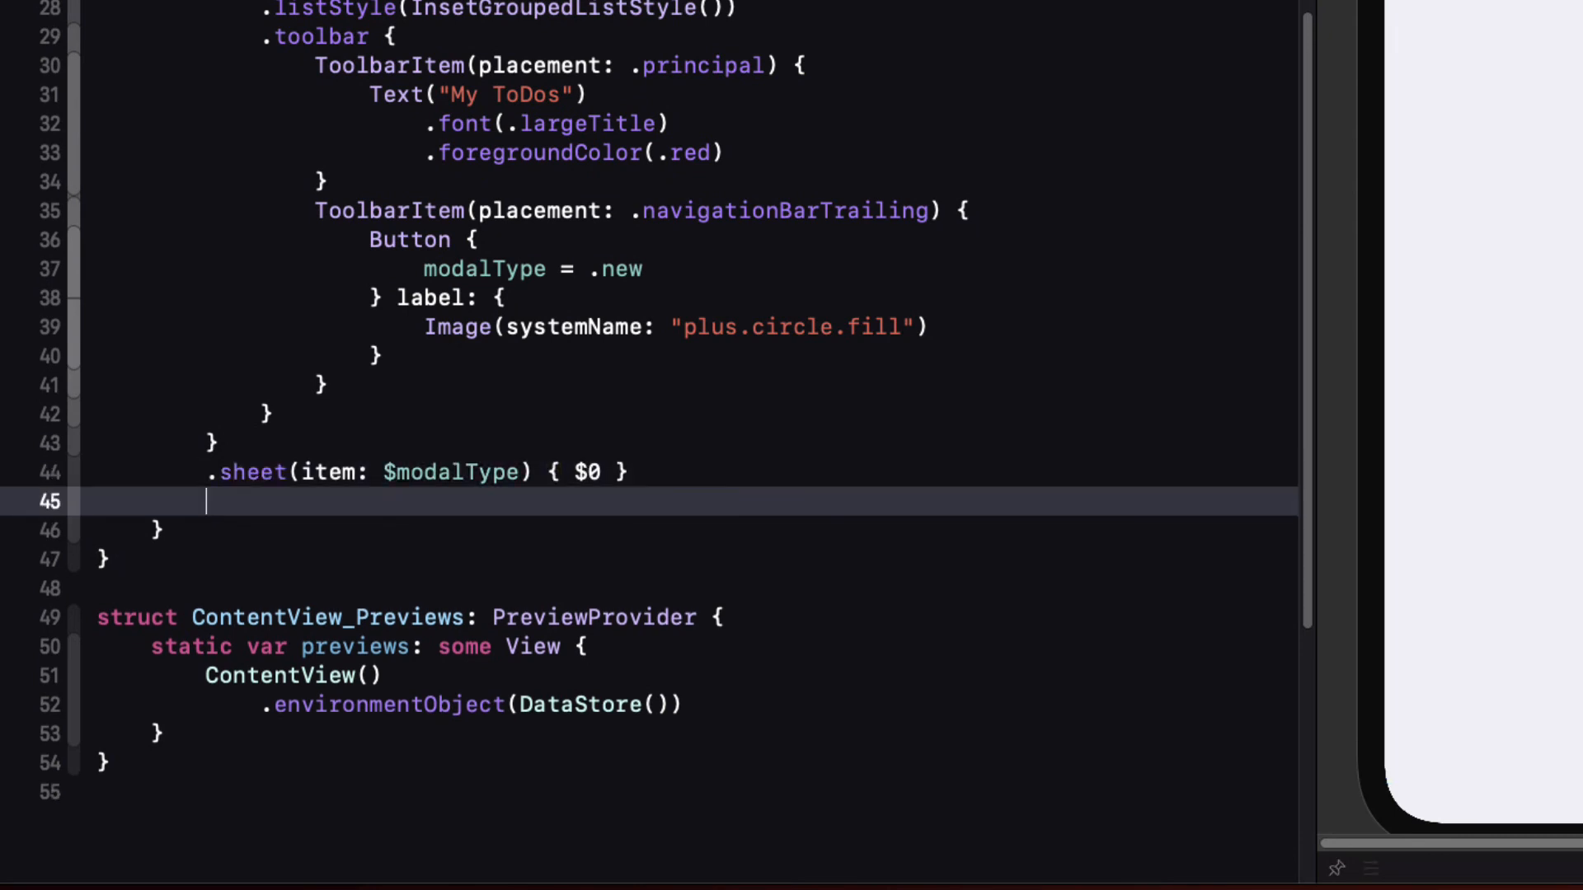
pyautogui.write('.alert(item: Binding<Identifiable?>, content: (Identifiable) -> Alert')
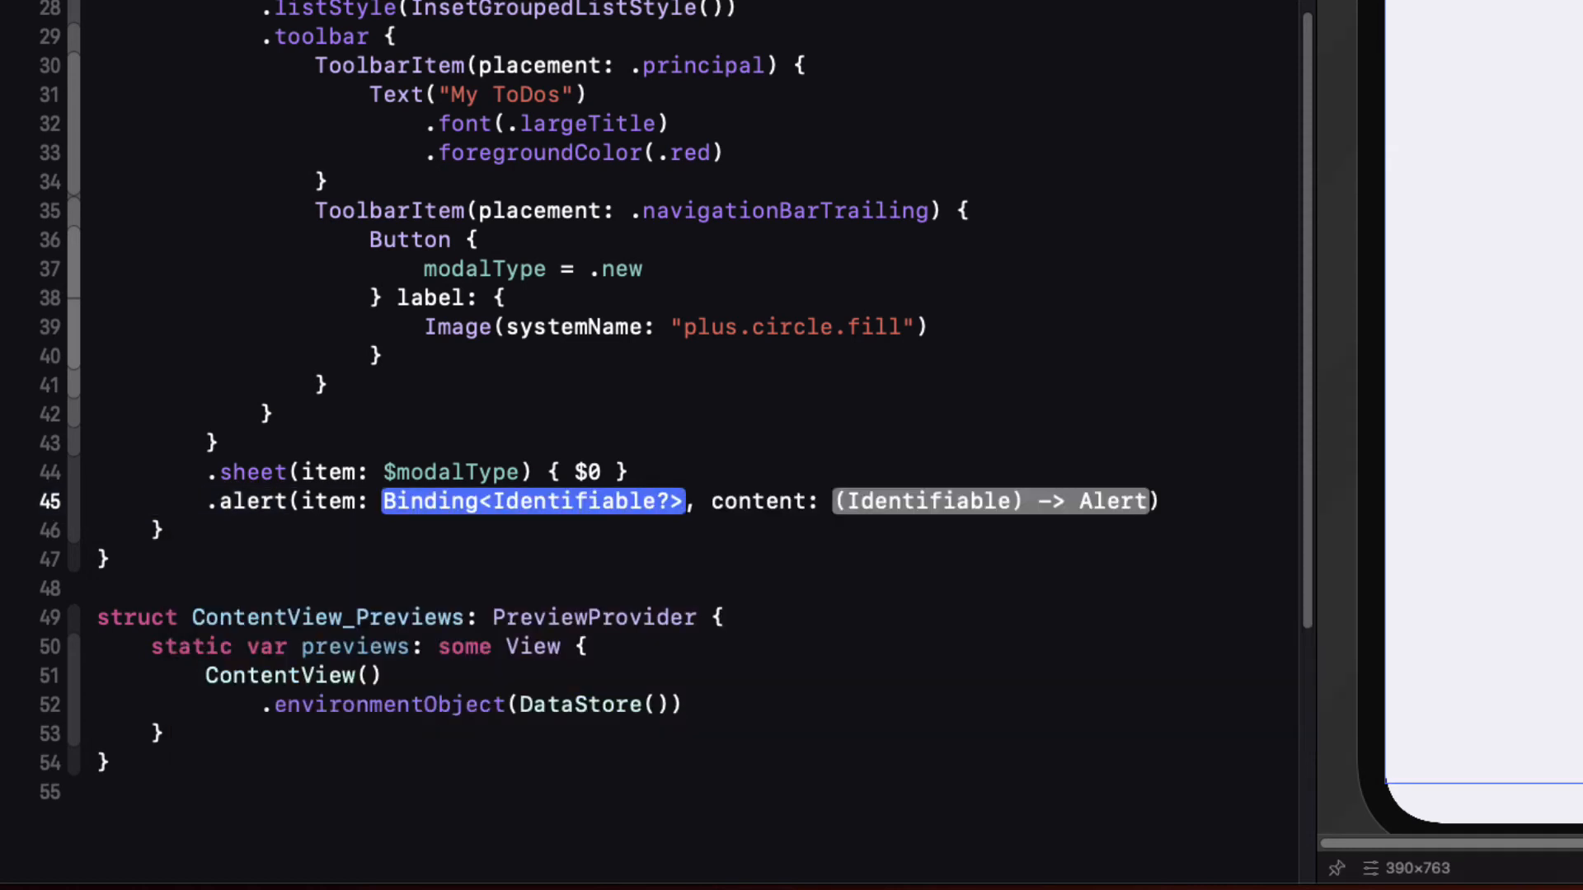
pyautogui.write('$dataStore')
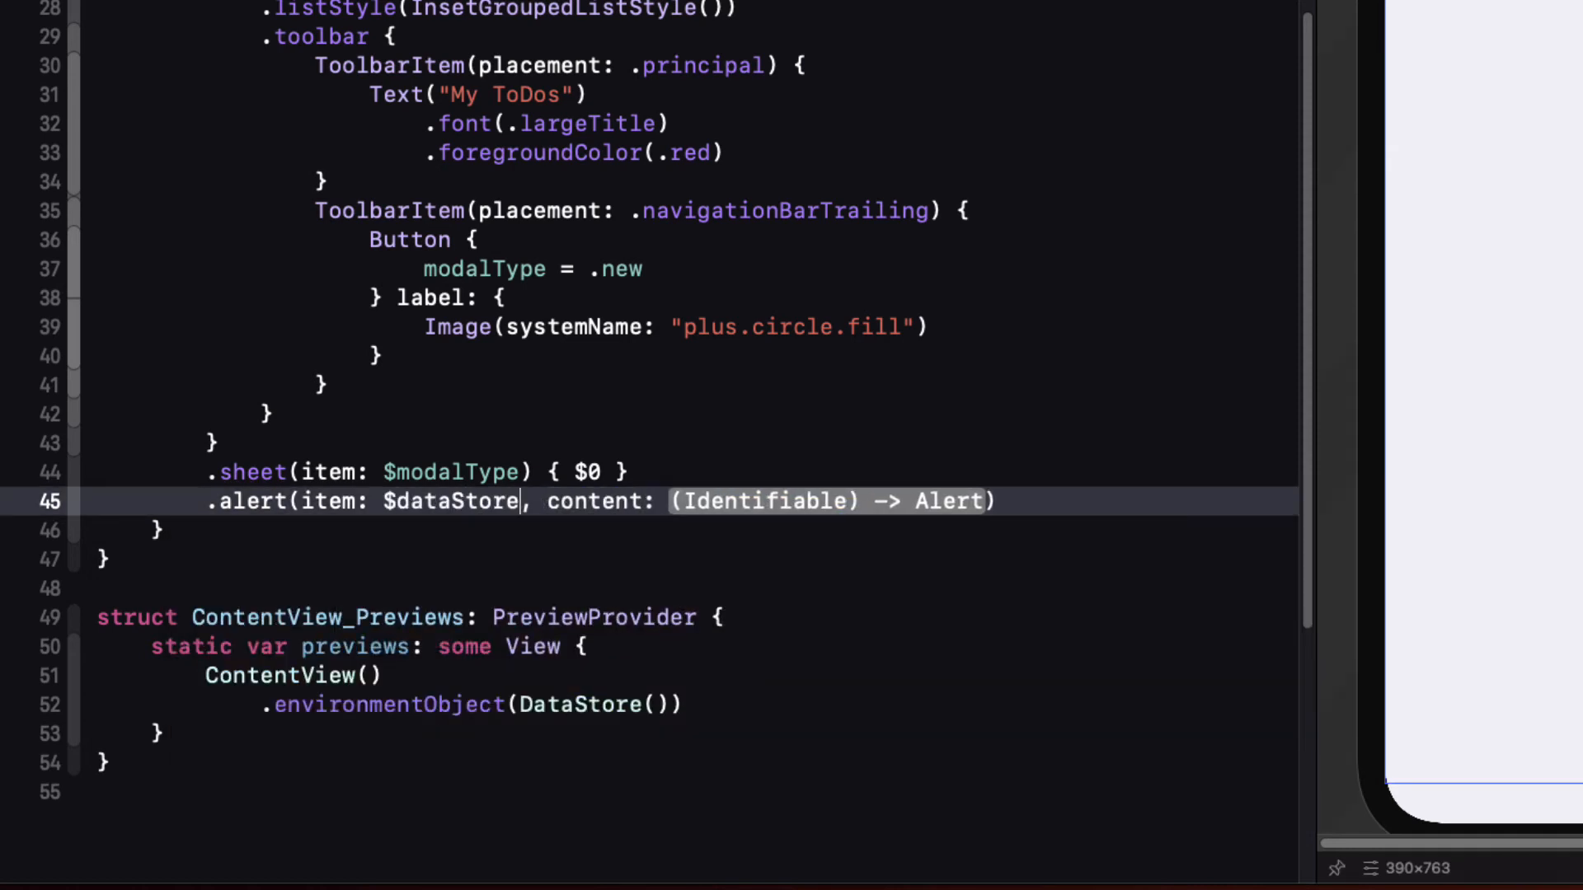
pyautogui.write('.appError)')
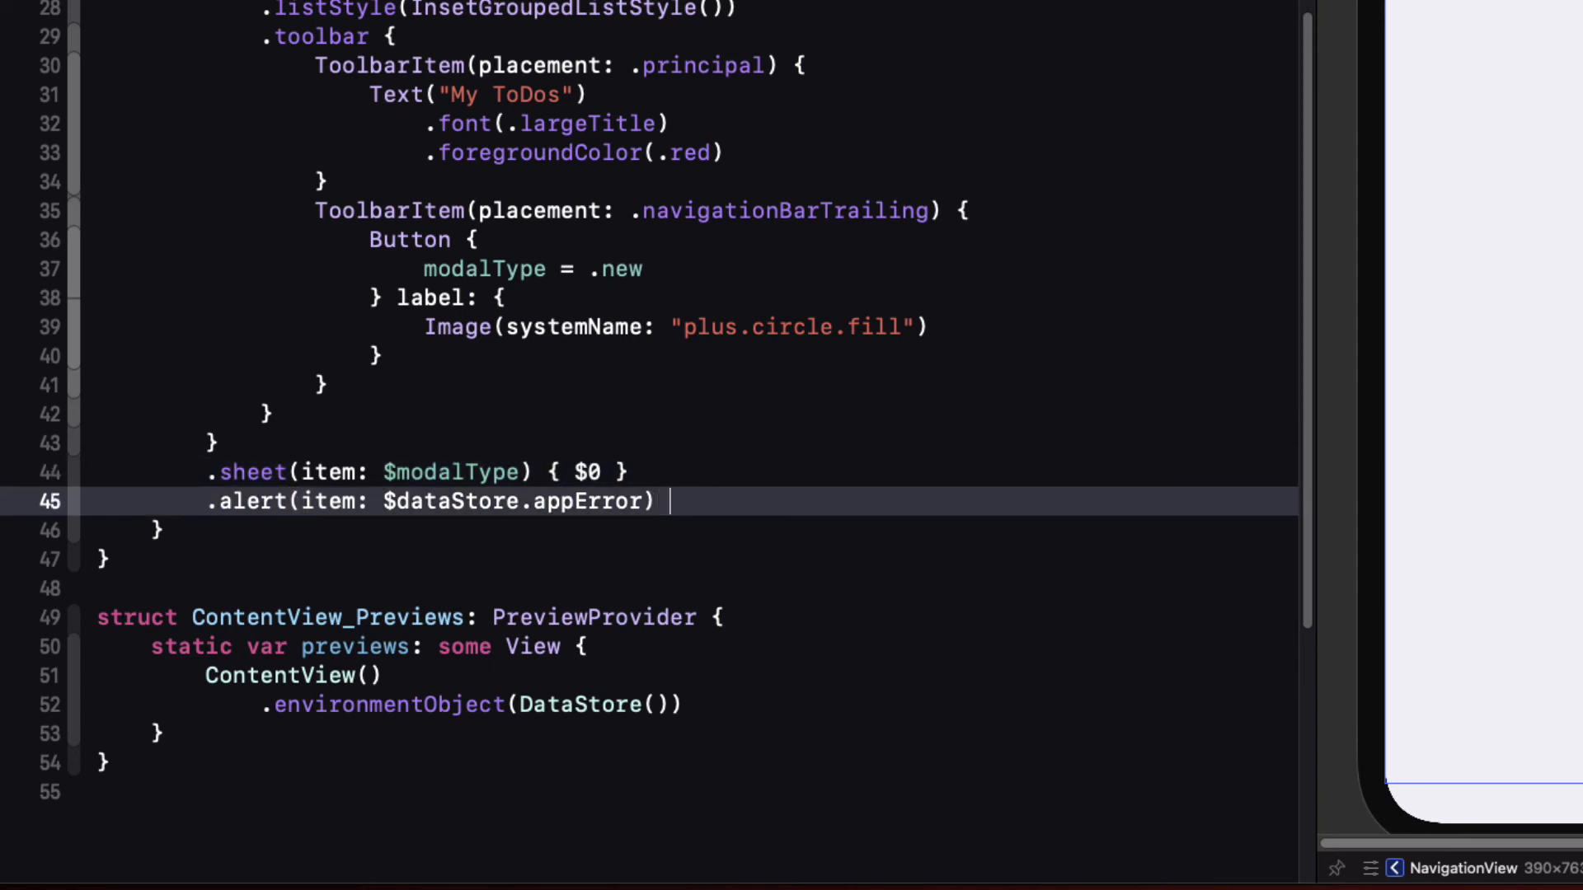
pyautogui.write('{ appError i')
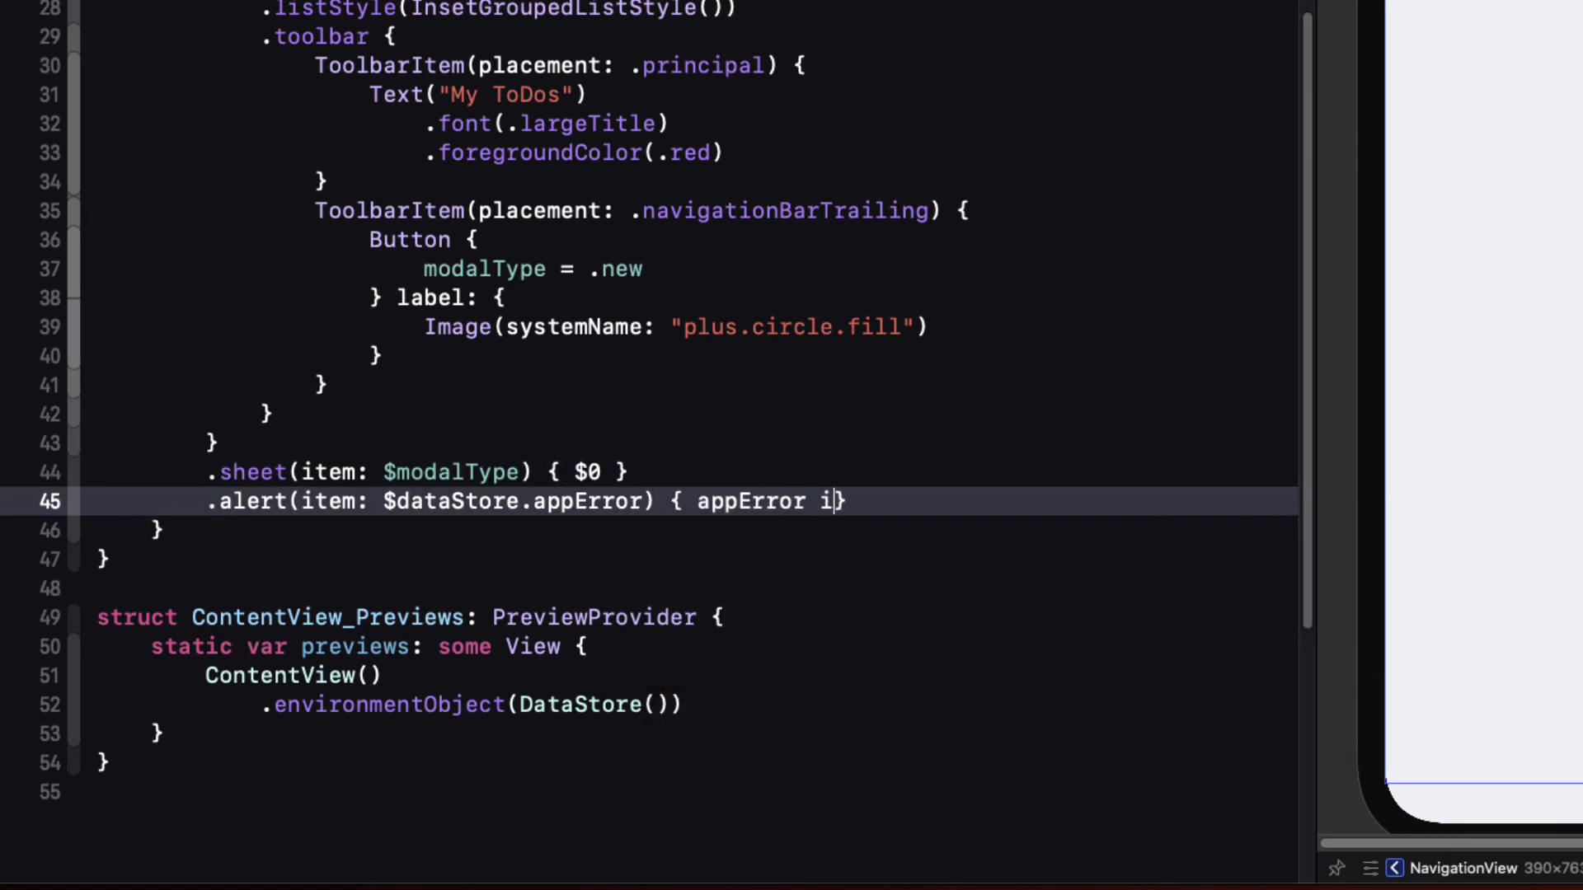
pyautogui.write('n')
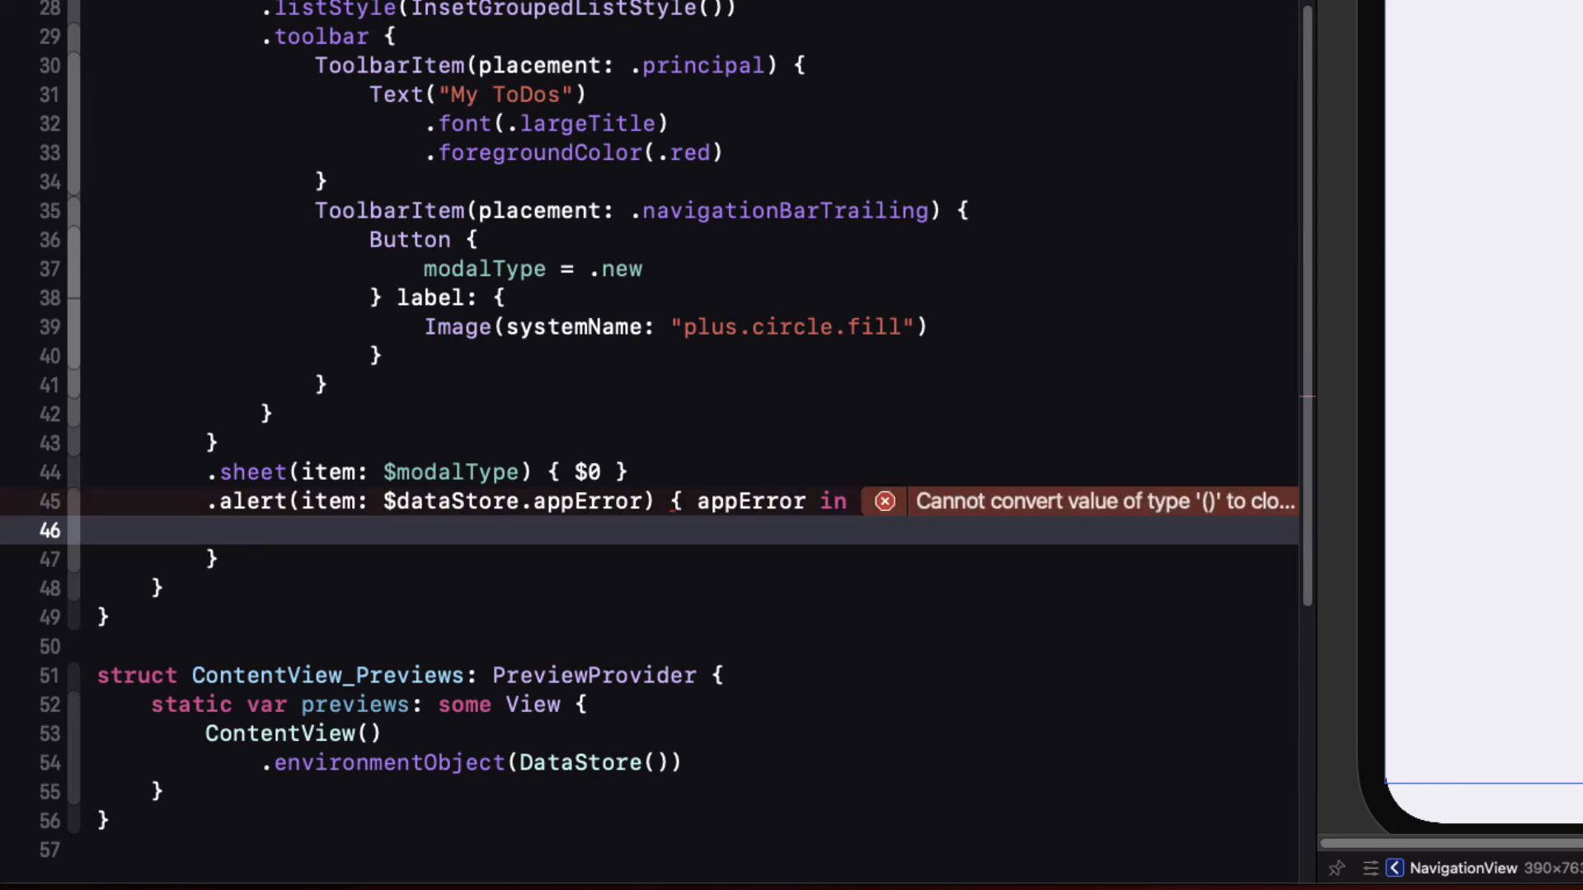
# Step: Build Alert with title 'Oh Oh' and message Text(appError.error.localizedDescription)
pyautogui.write('Alert(')
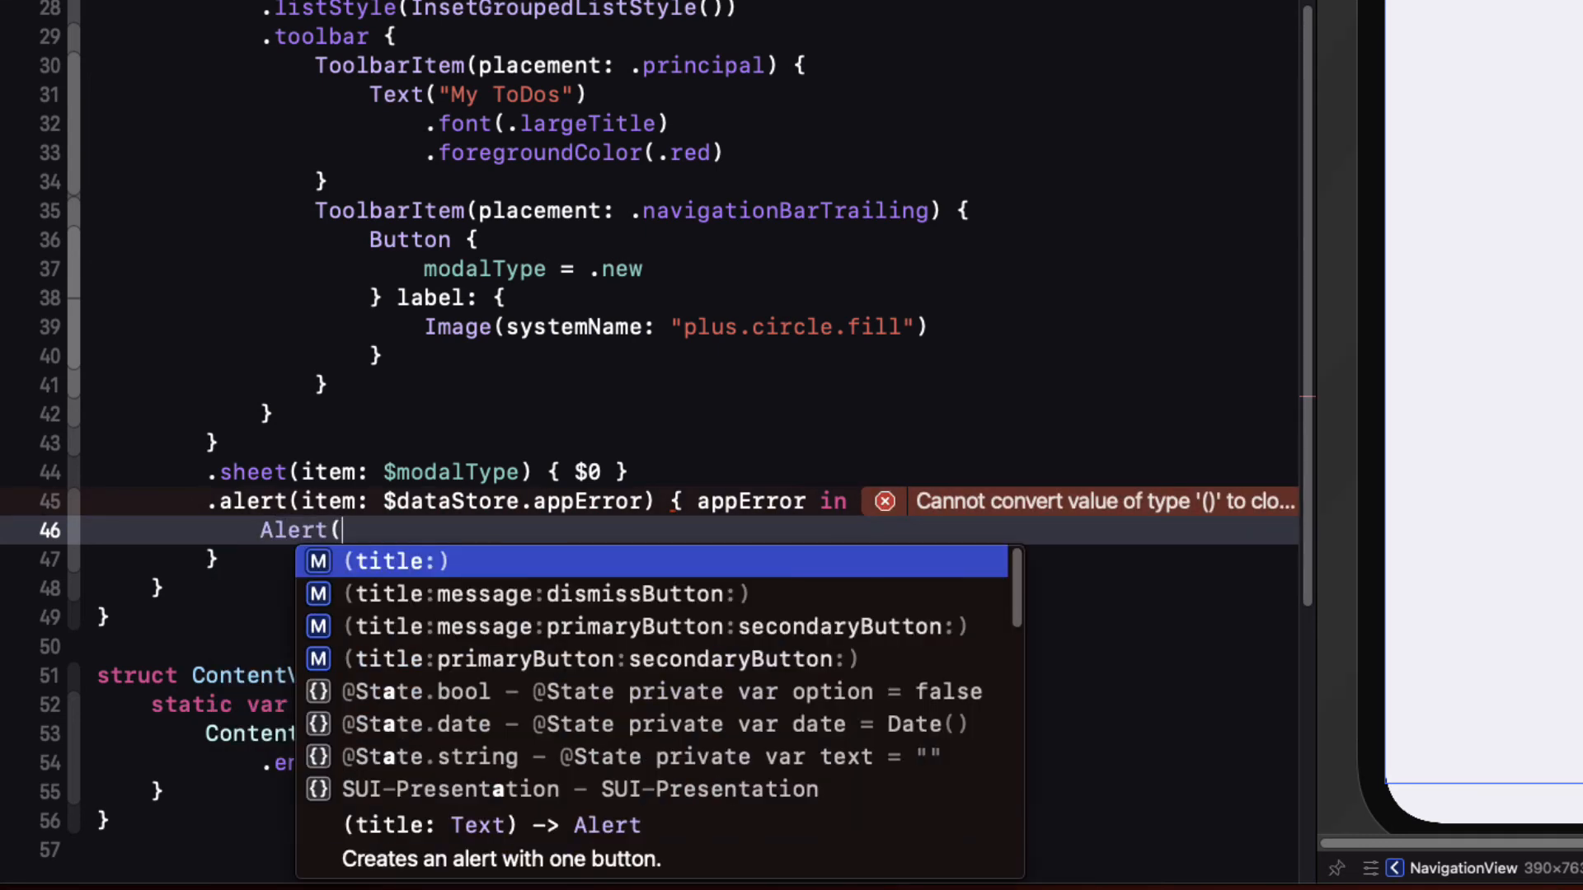
pyautogui.click(395, 560)
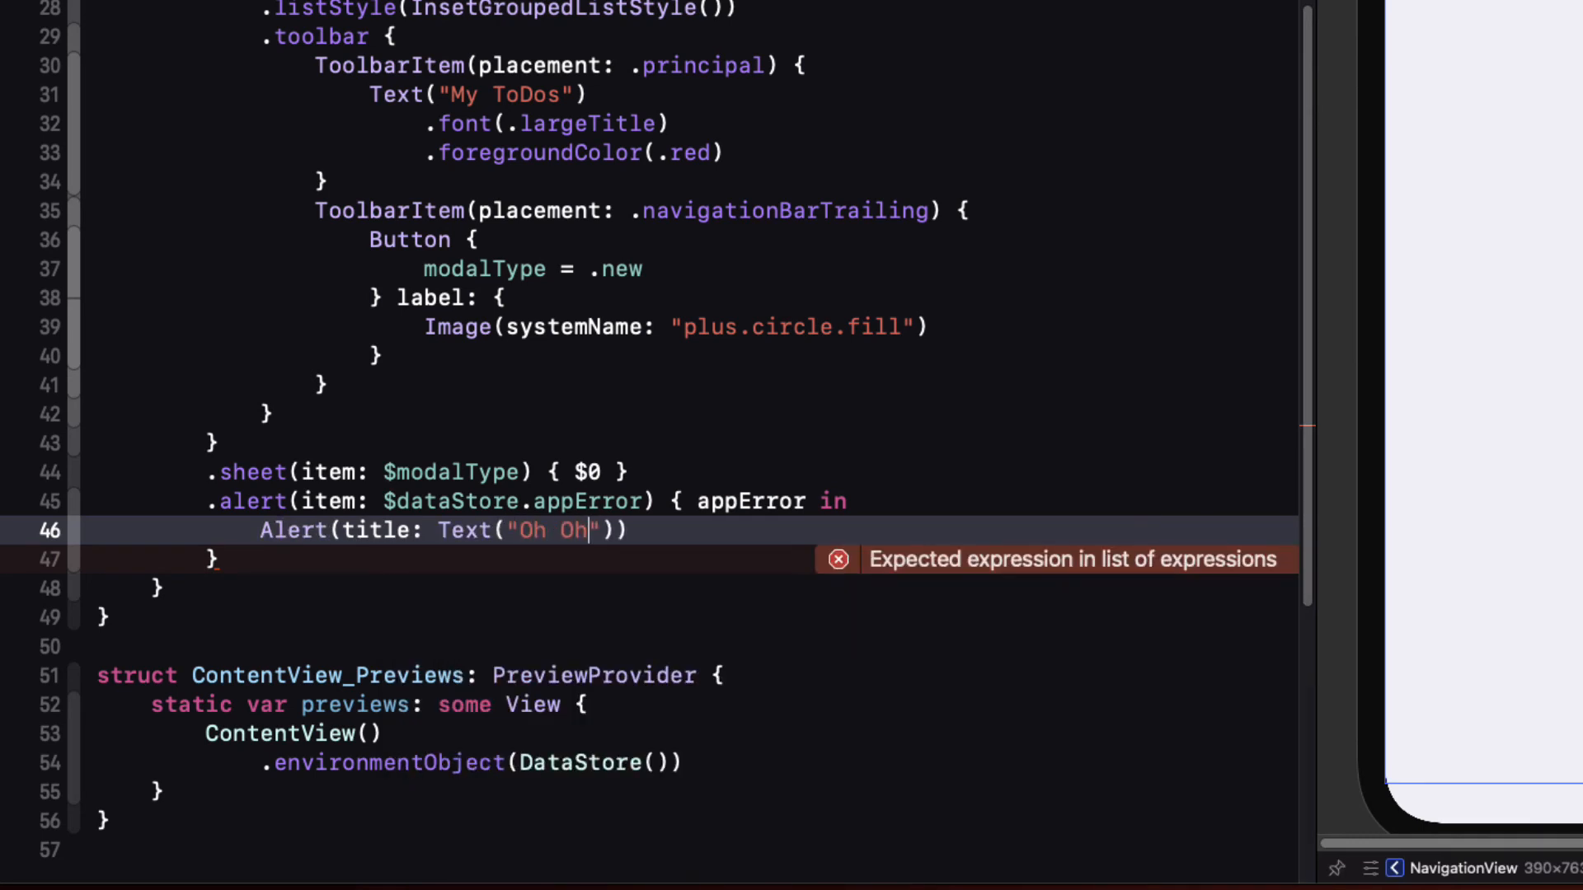
pyautogui.write(',')
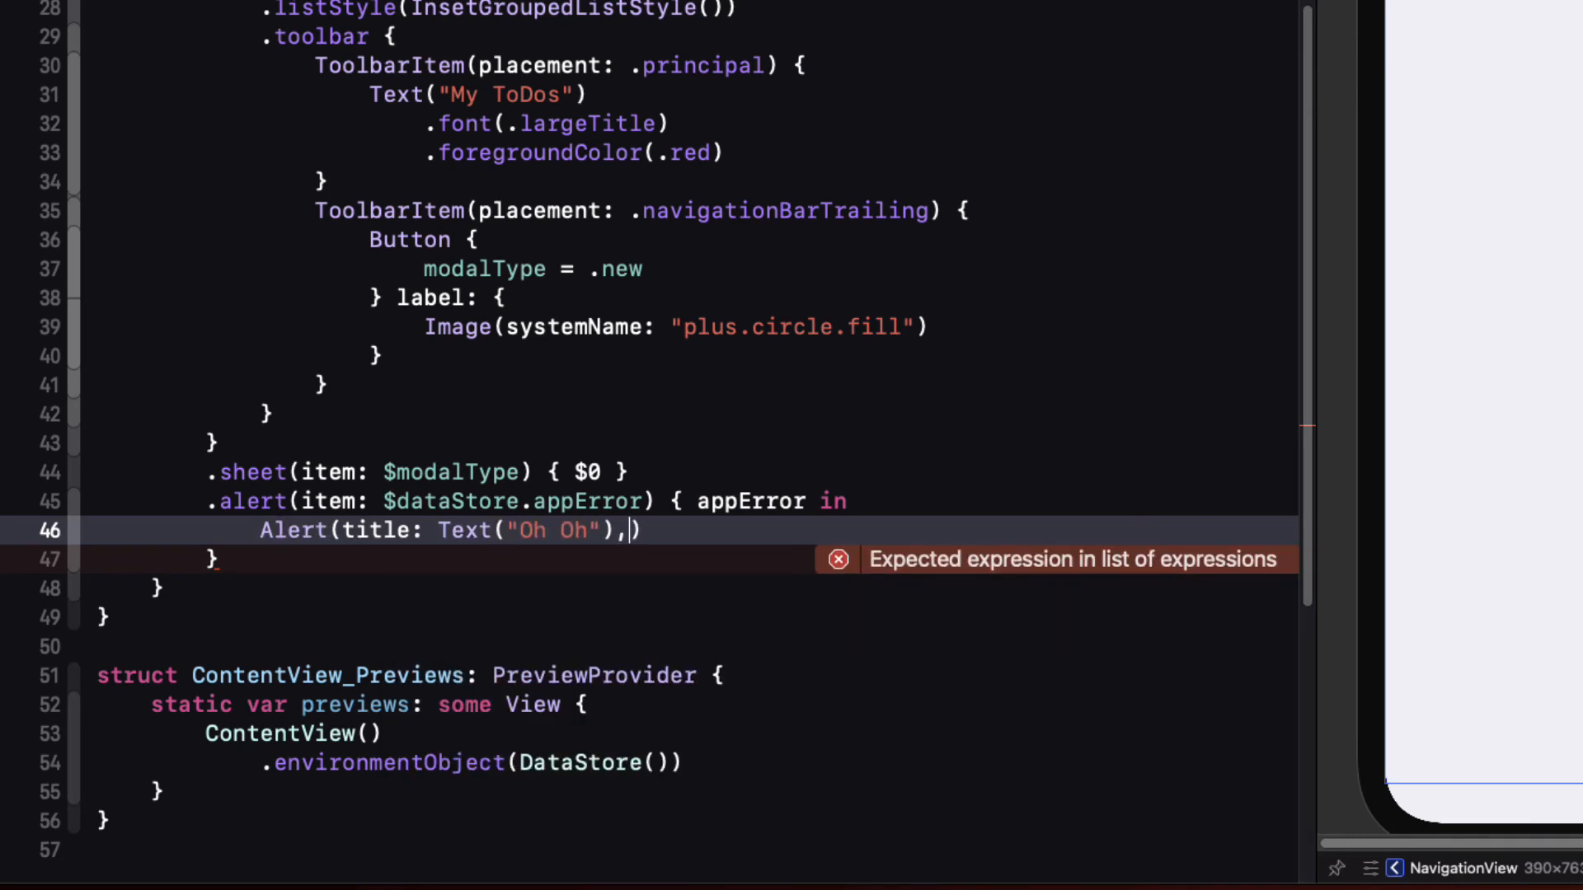
pyautogui.write('message: Text')
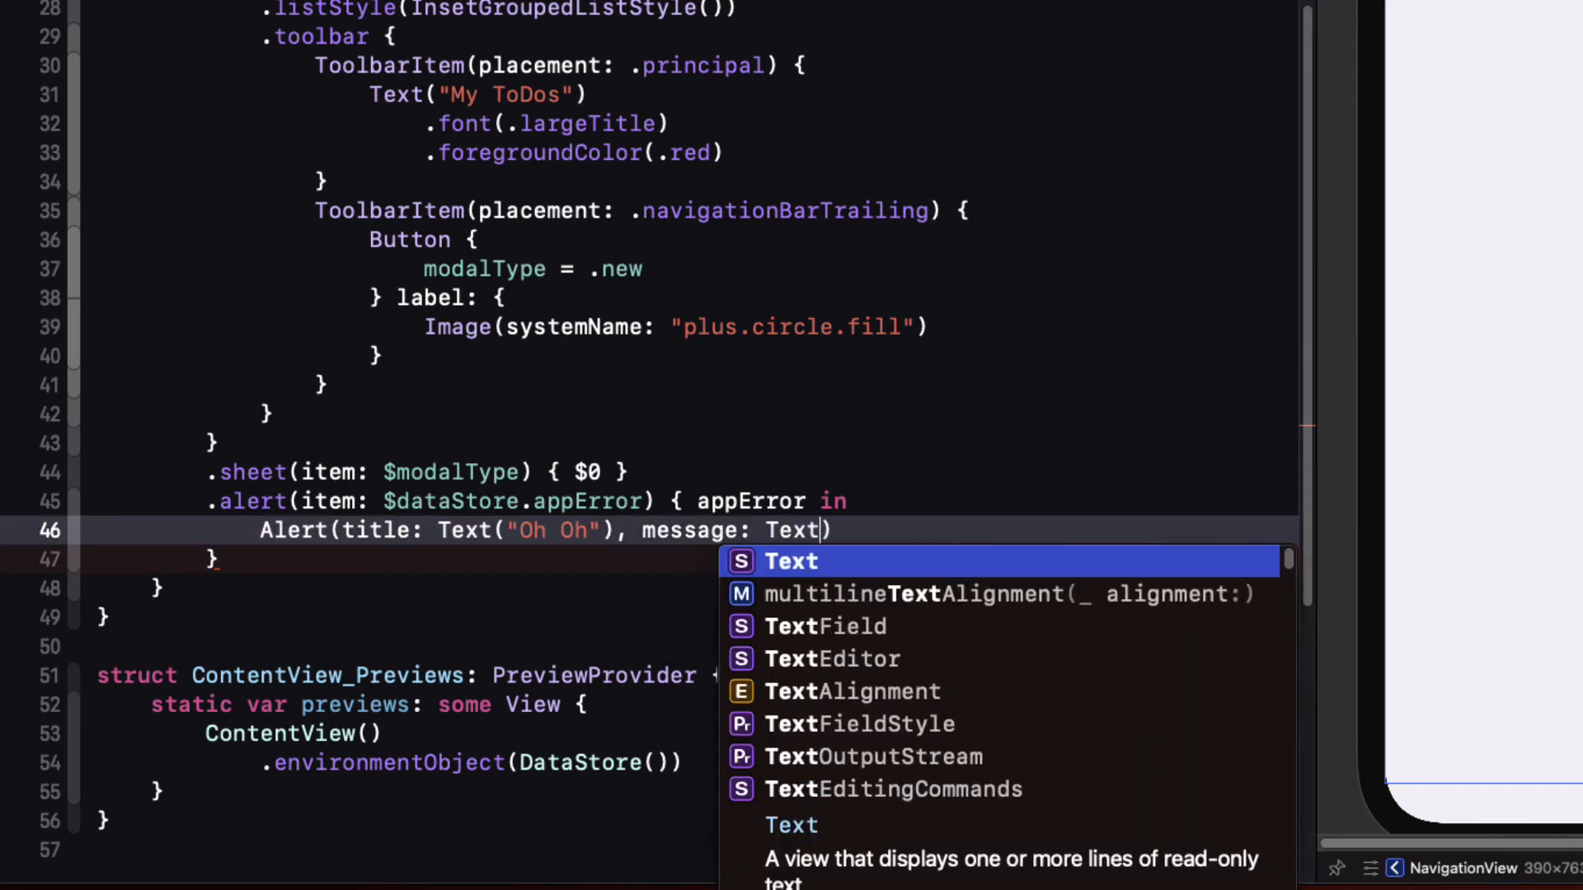
pyautogui.write('(appError.error.localizedDescription')
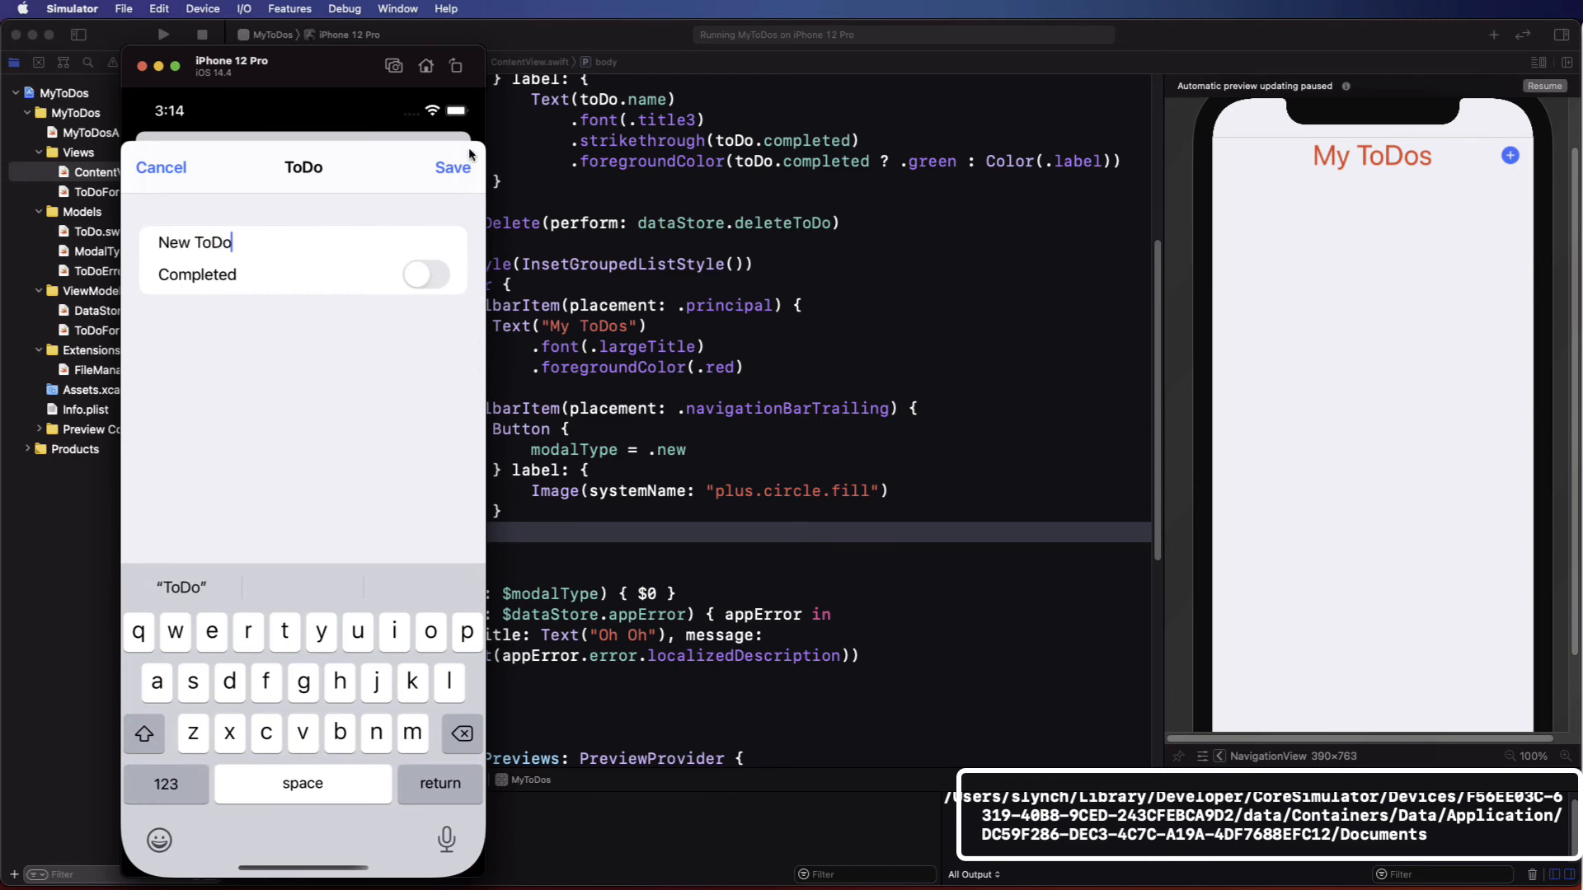
# Step: Save the New ToDo entry from the to-do form in Simulator
pyautogui.click(452, 169)
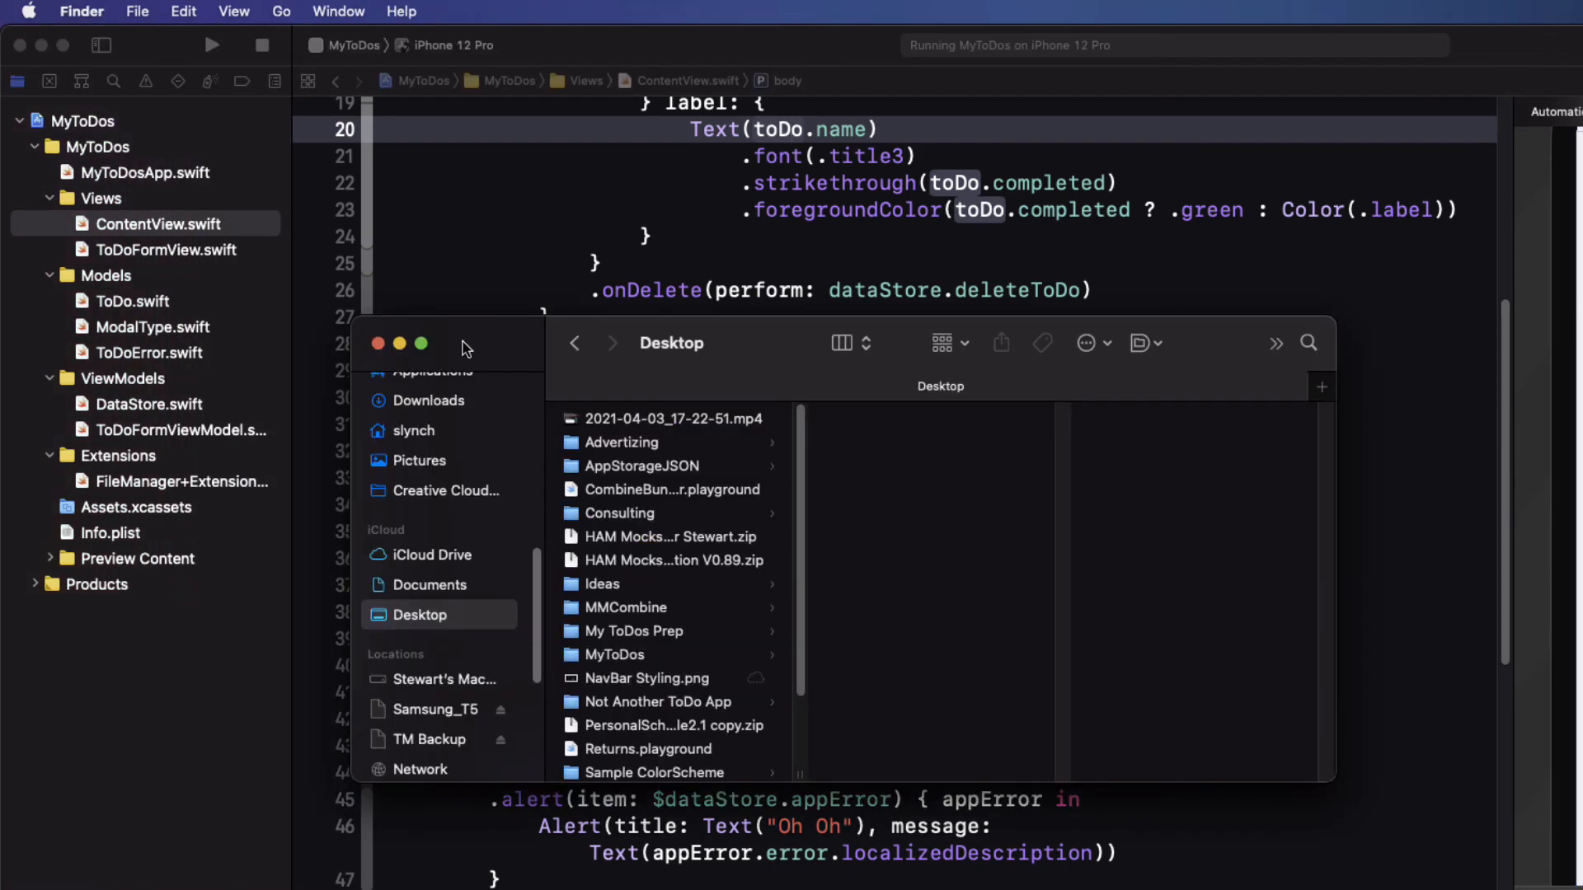
# Step: Navigate Finder to the simulator container's Documents folder via Go to Folder
pyautogui.click(281, 11)
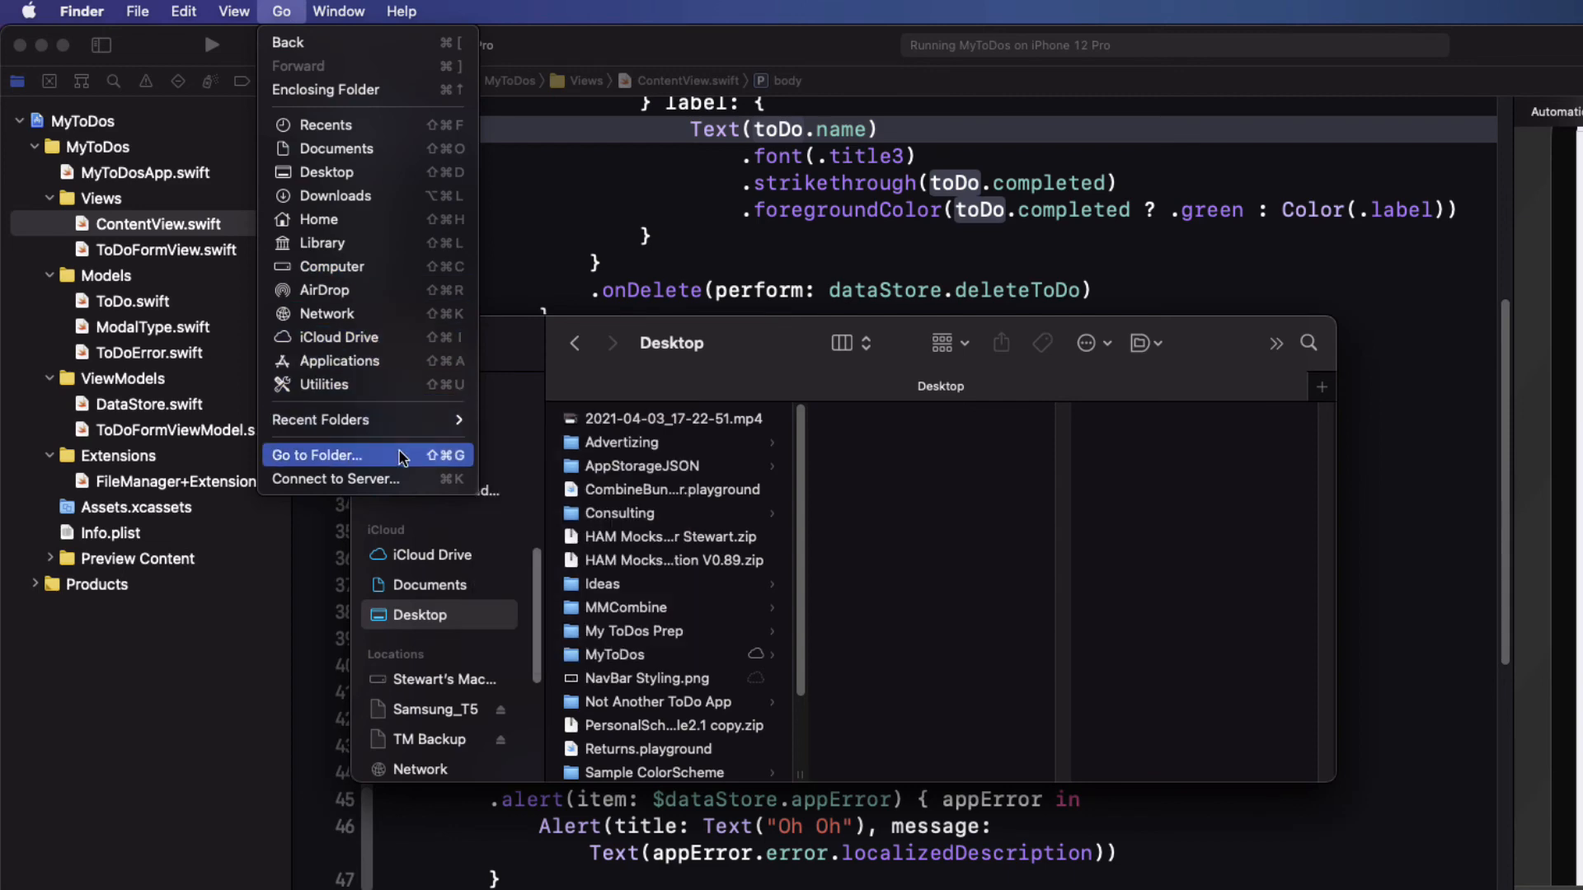
pyautogui.click(320, 455)
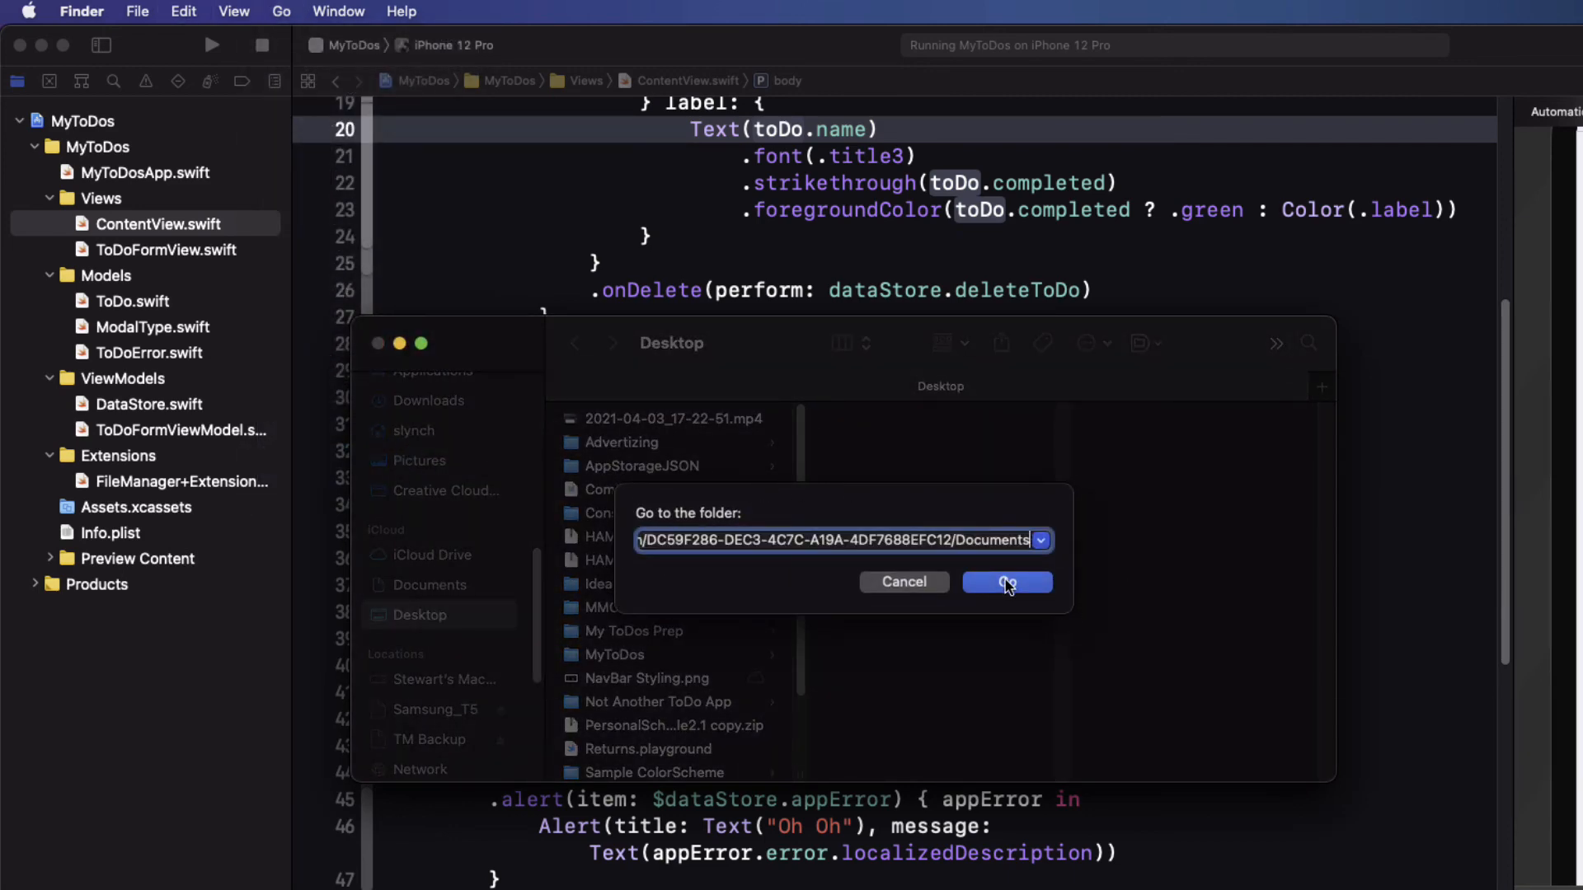
pyautogui.click(1006, 582)
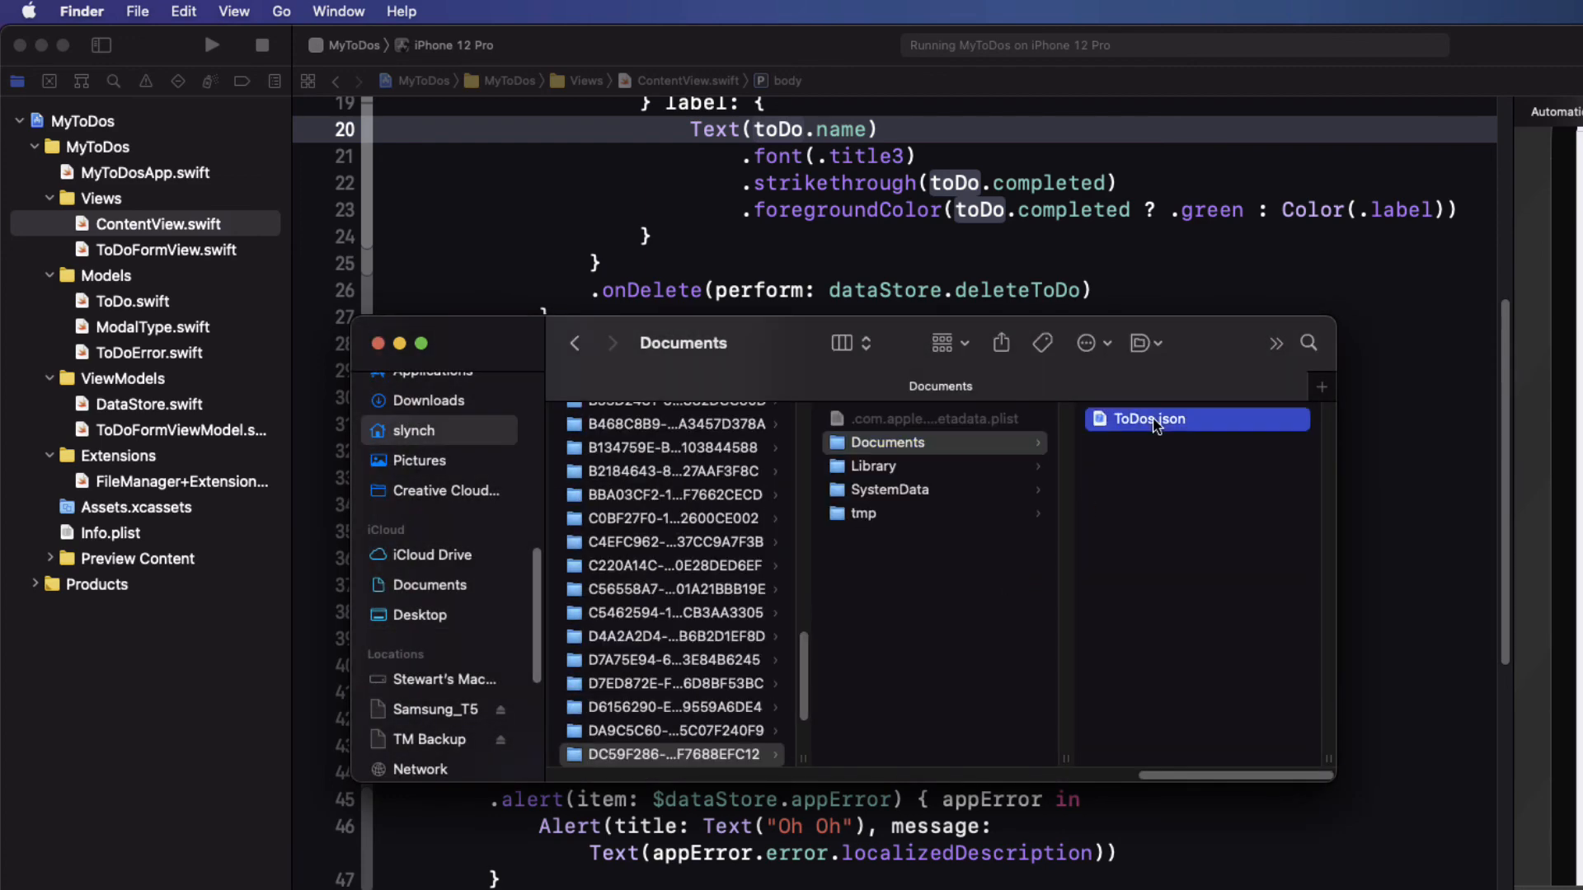
# Step: Select ToDos.json and bring up its file actions to open it with Xcode
pyautogui.click(1146, 417)
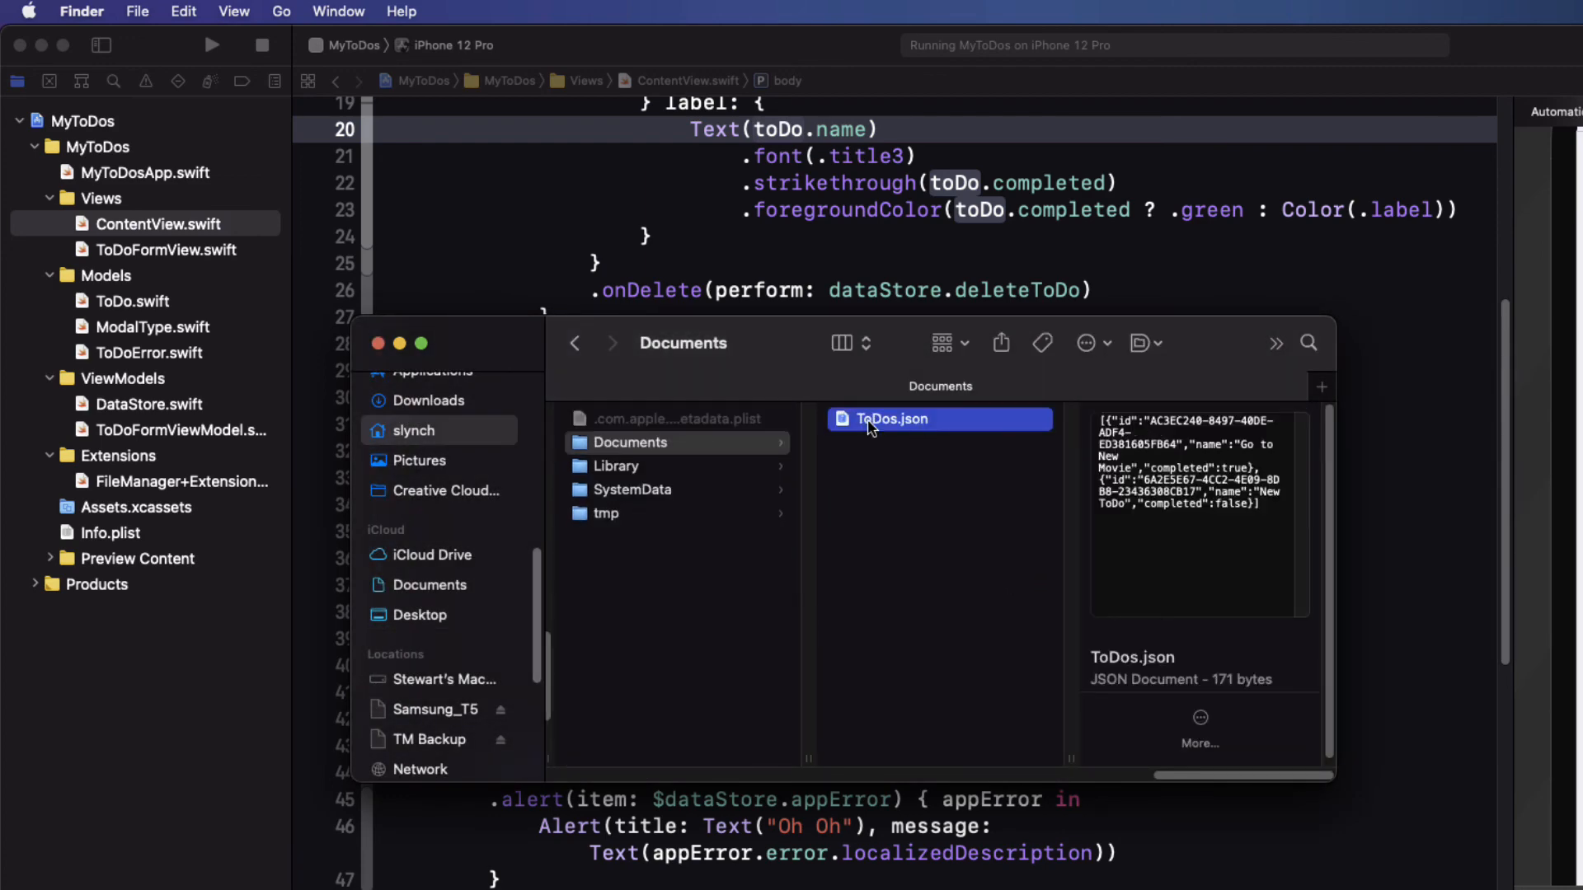
pyautogui.rightClick(889, 418)
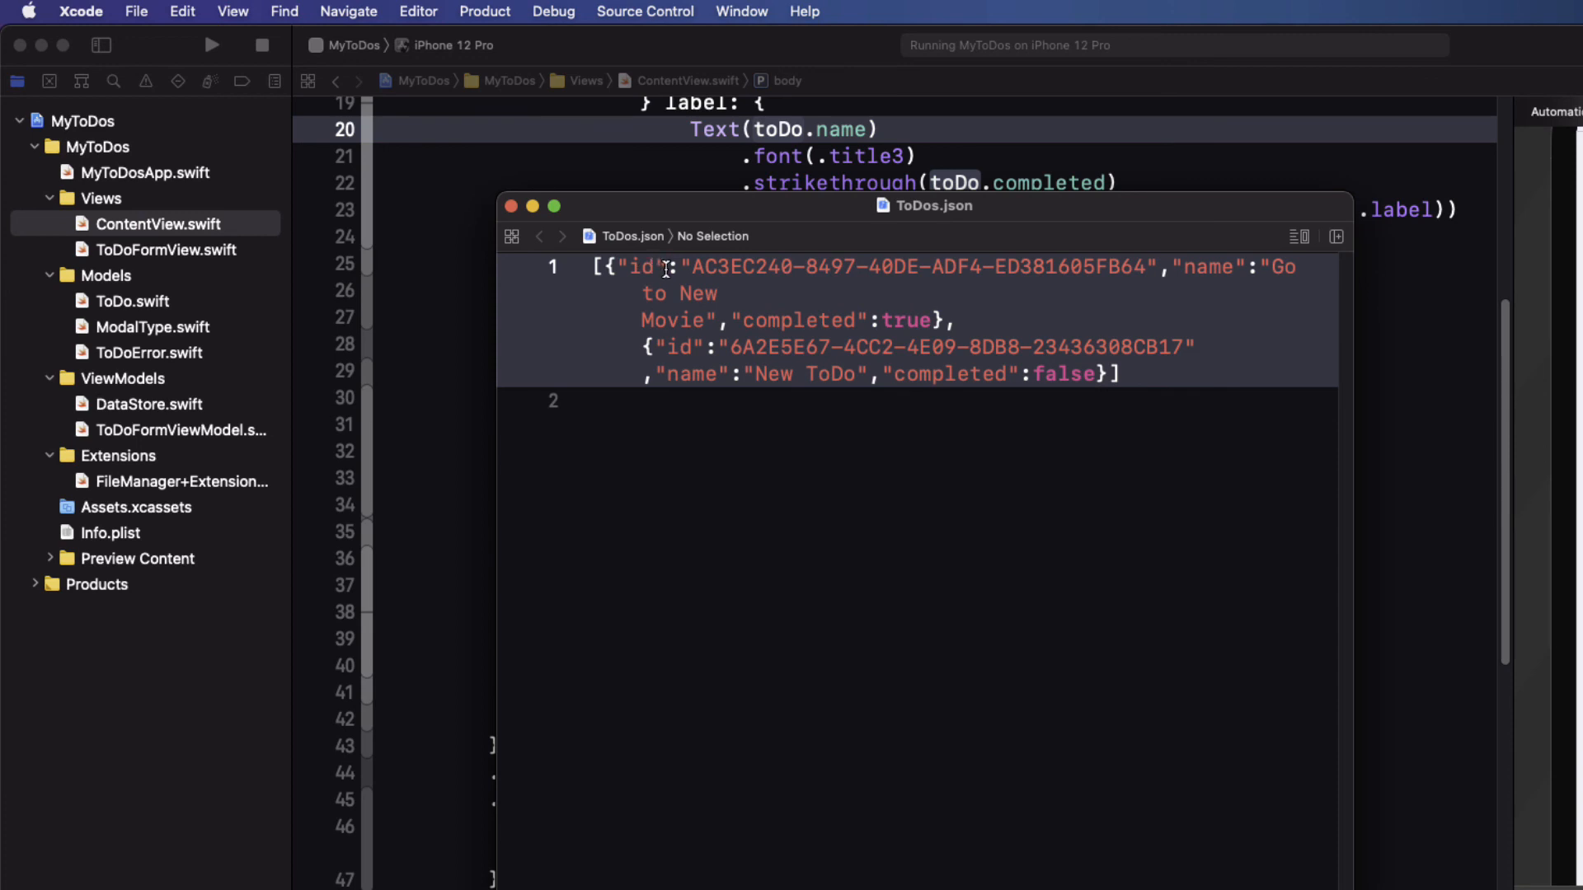
# Step: Change the first entry's "id" key to "id1" in ToDos.json so decoding fails
pyautogui.write('1')
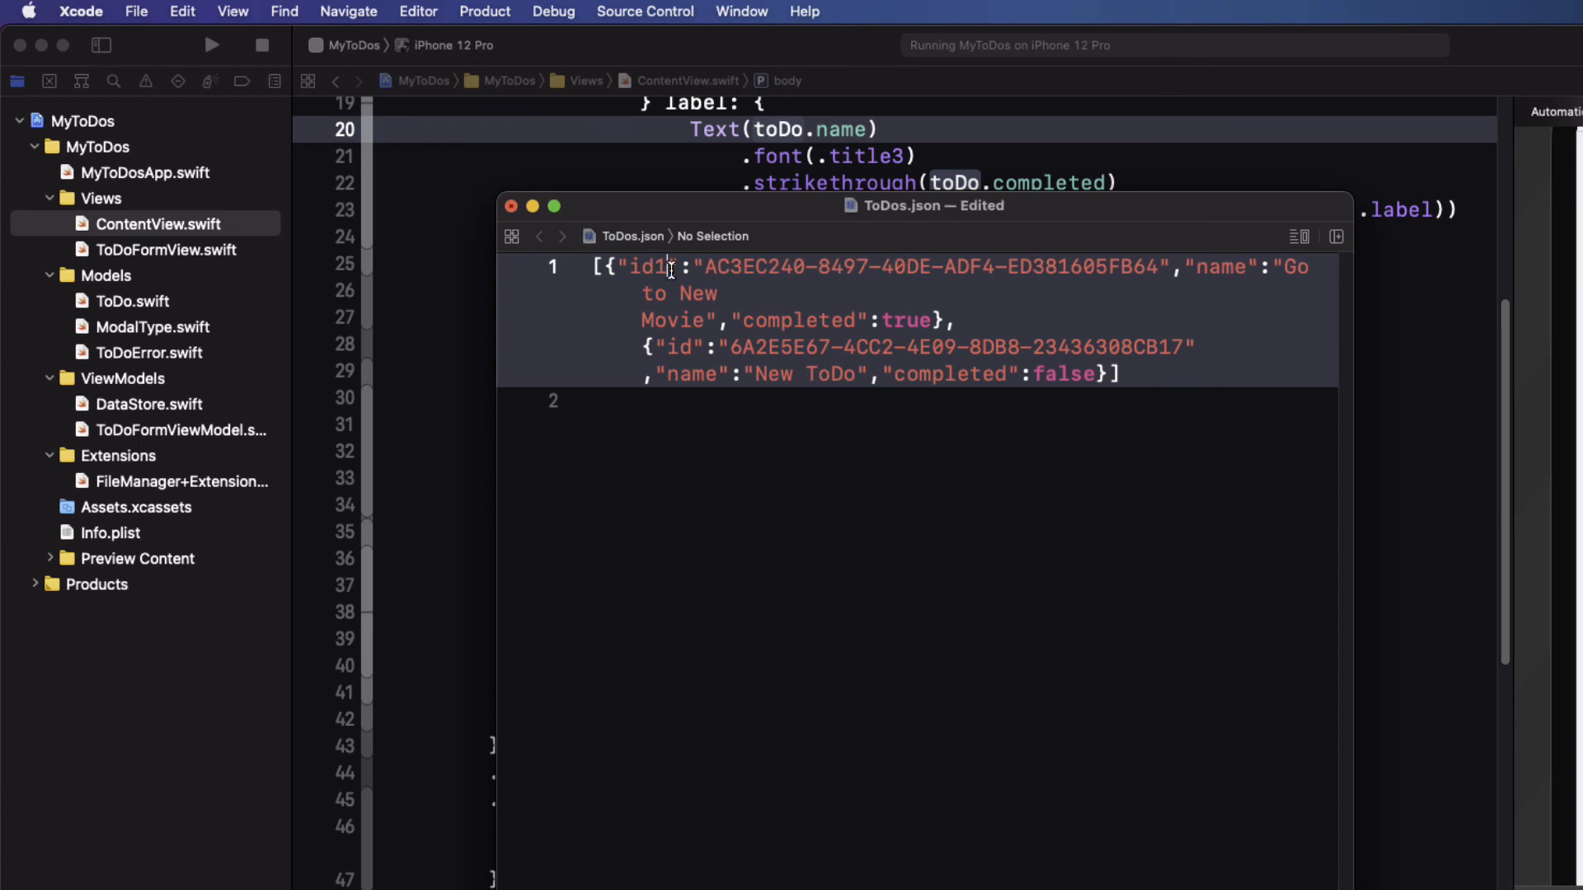
pyautogui.click(511, 206)
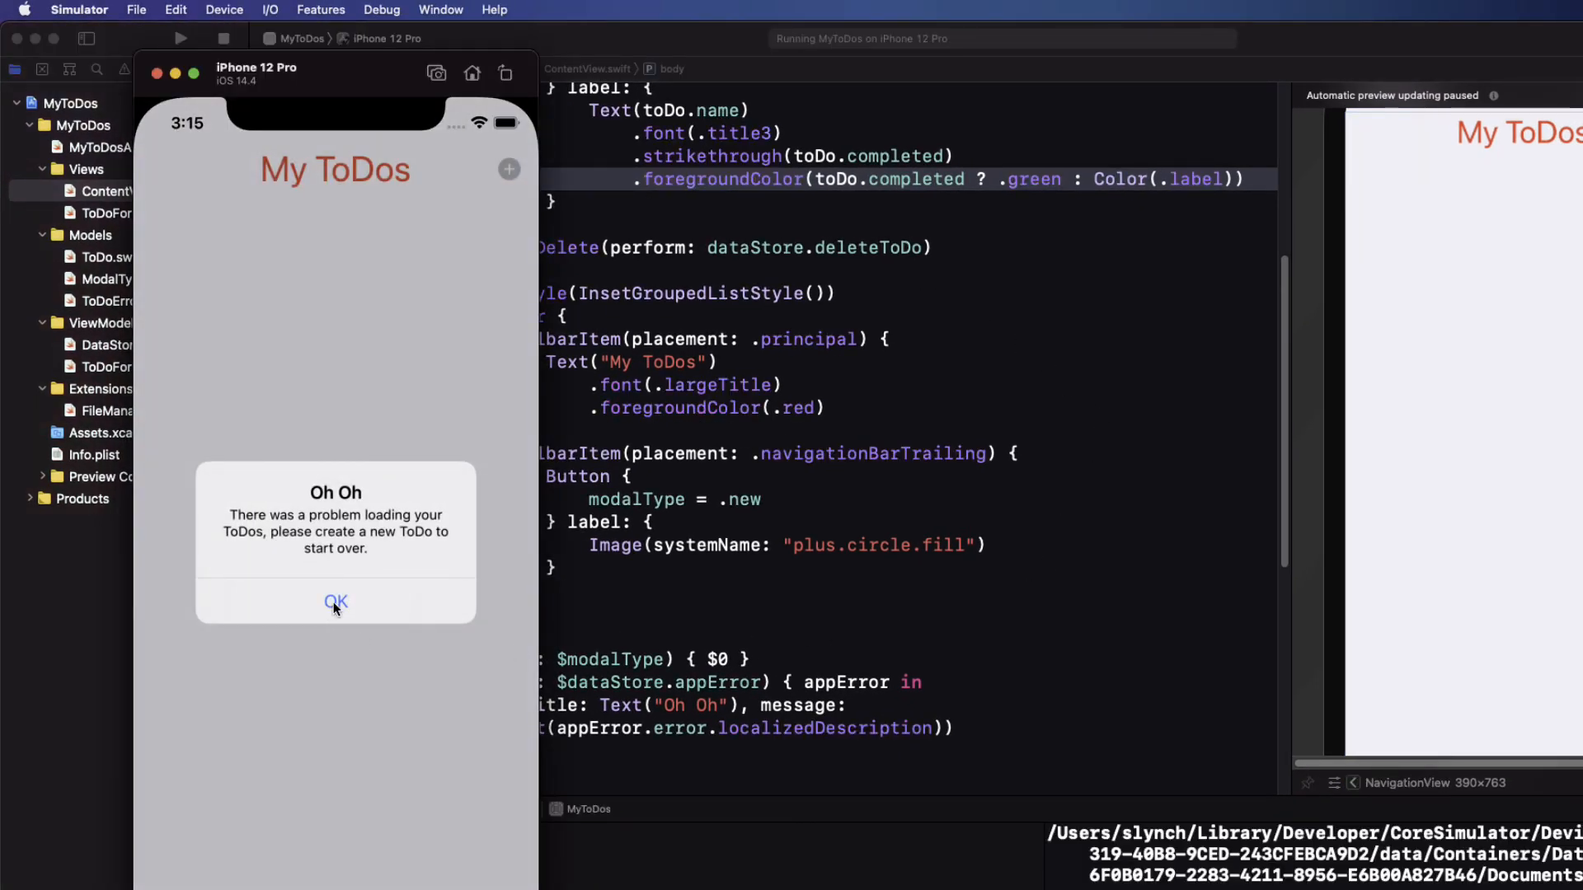
# Step: Dismiss the Oh Oh loading-error alert and start adding a new to-do
pyautogui.click(335, 602)
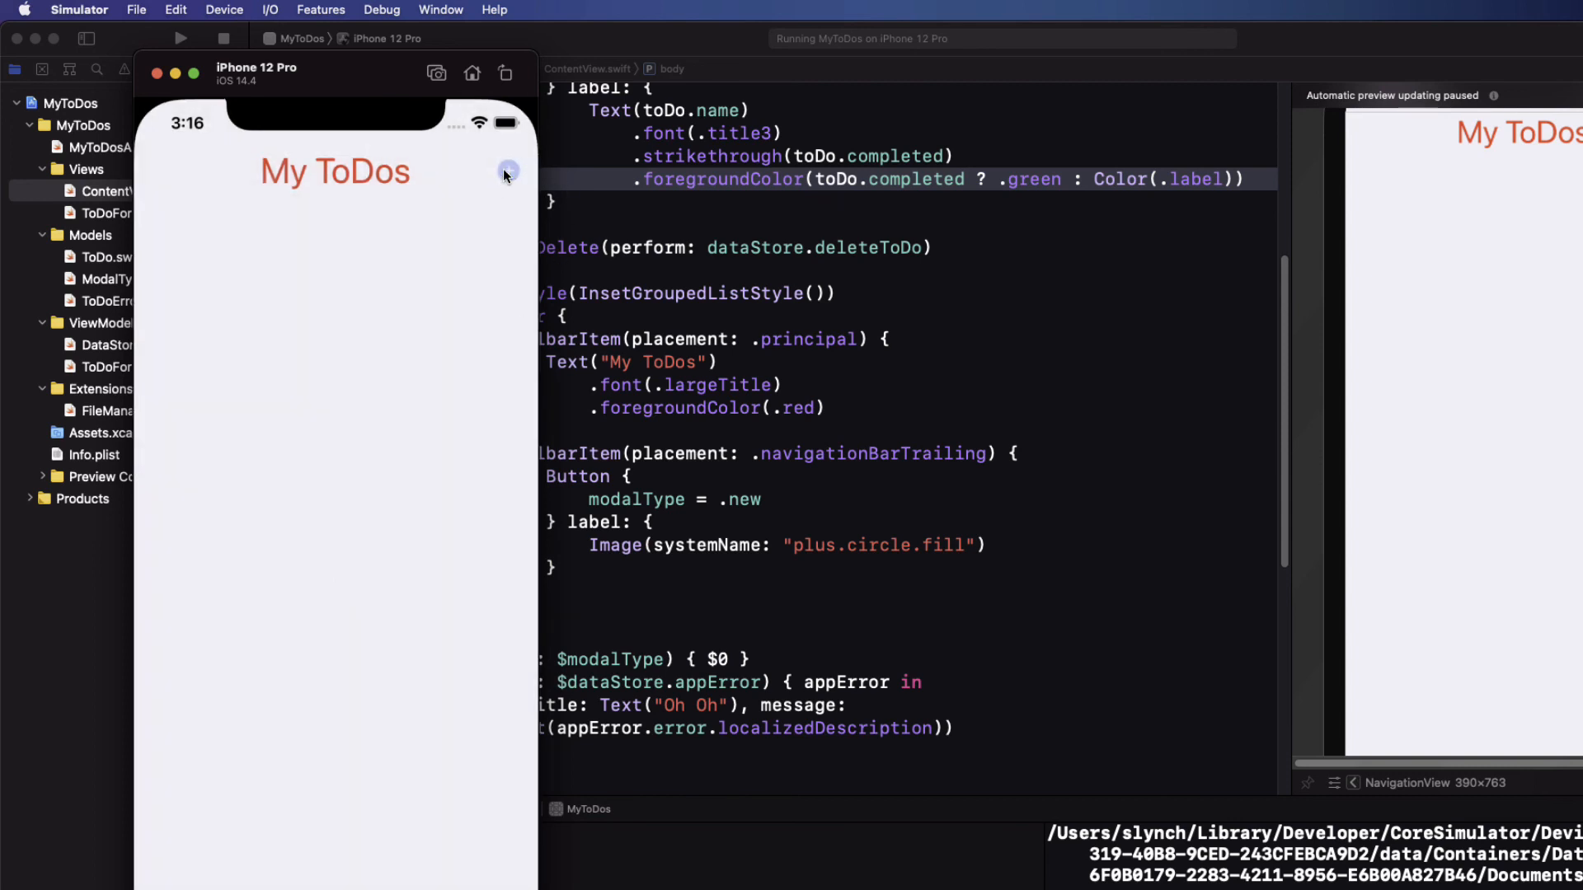
pyautogui.click(506, 170)
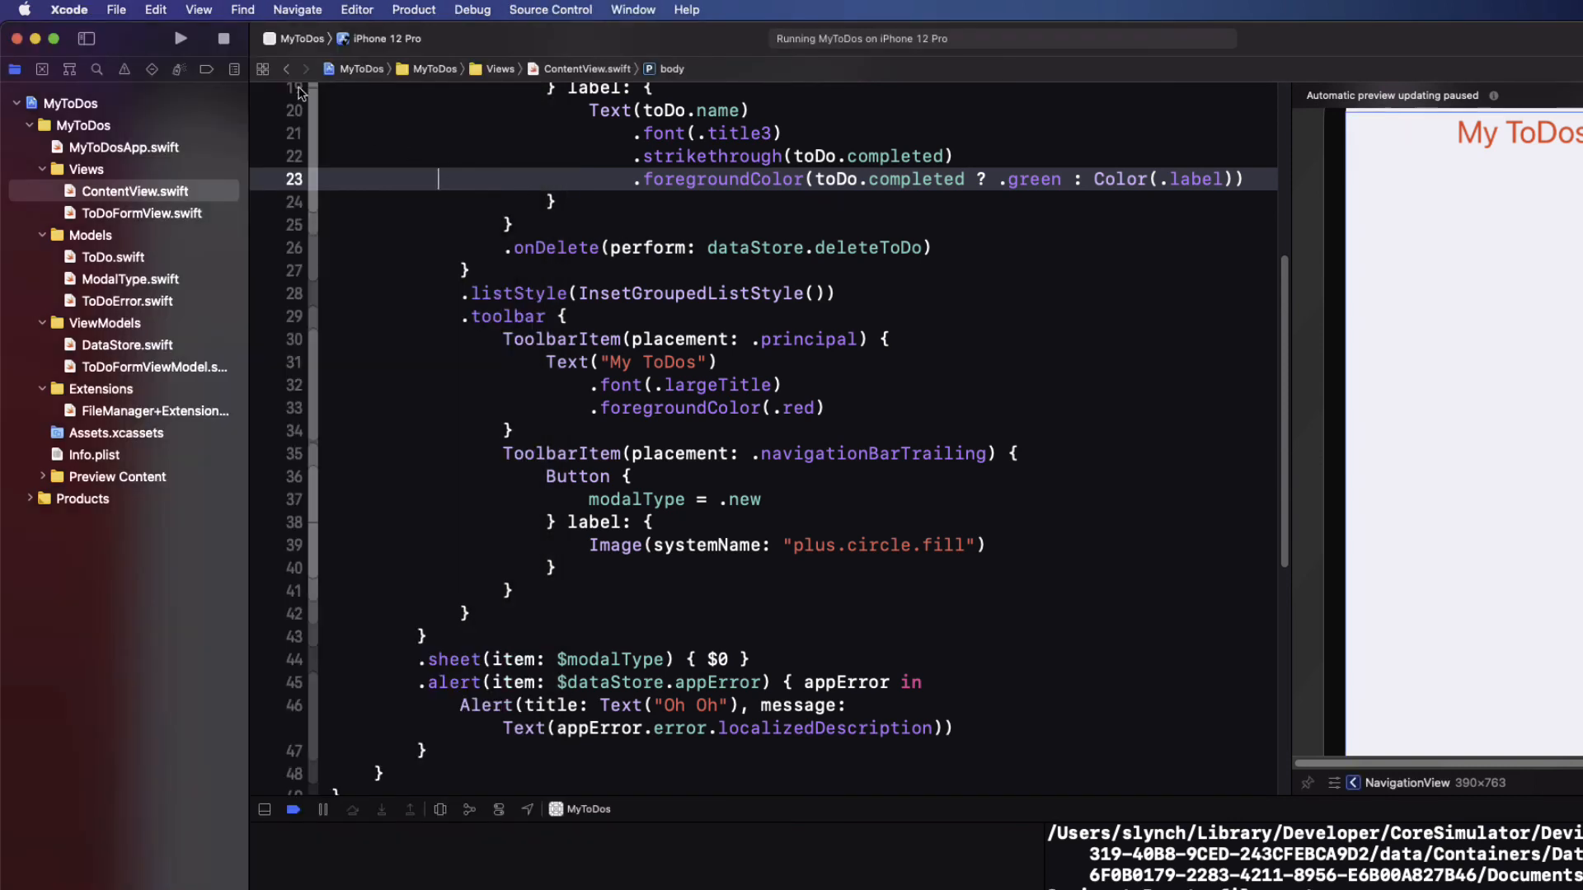
# Step: Stop and rerun the app so the list relaunches showing A New ToDo
pyautogui.click(222, 38)
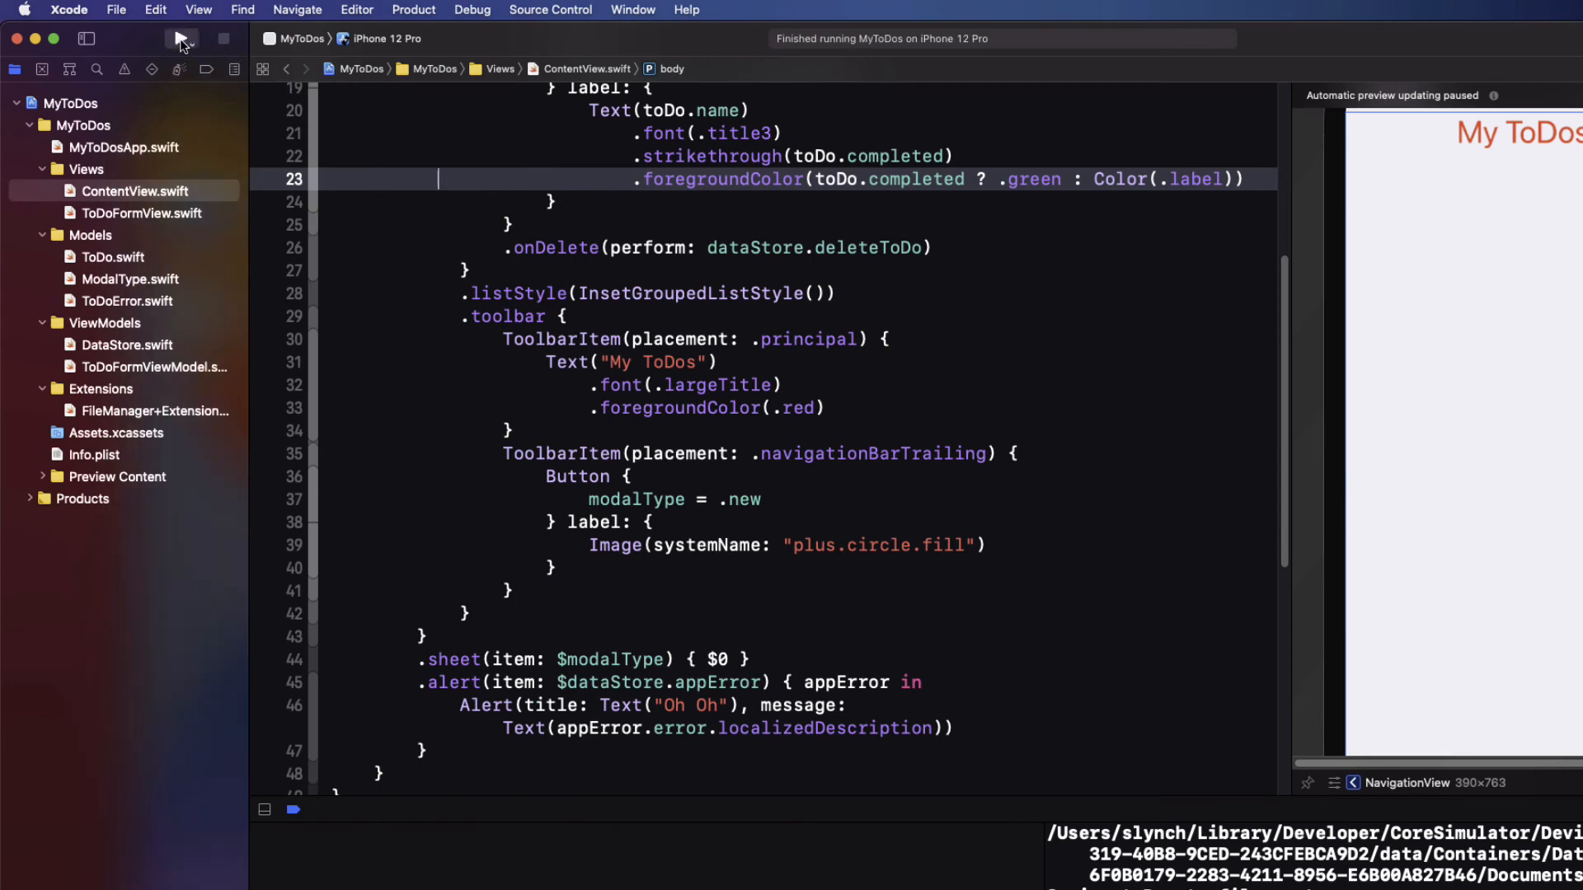
pyautogui.click(180, 37)
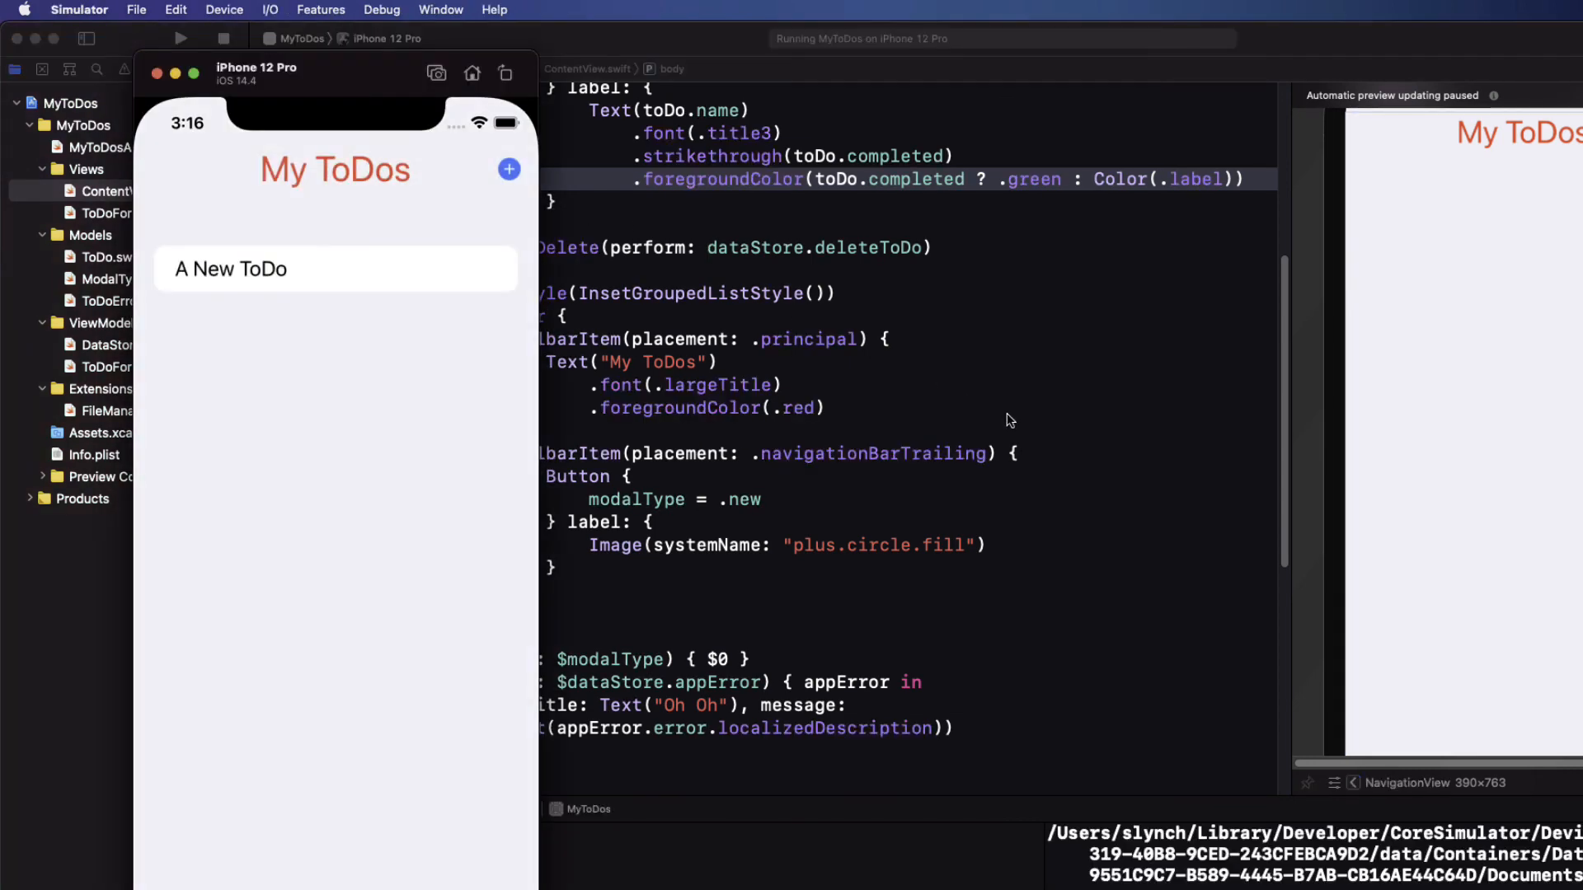